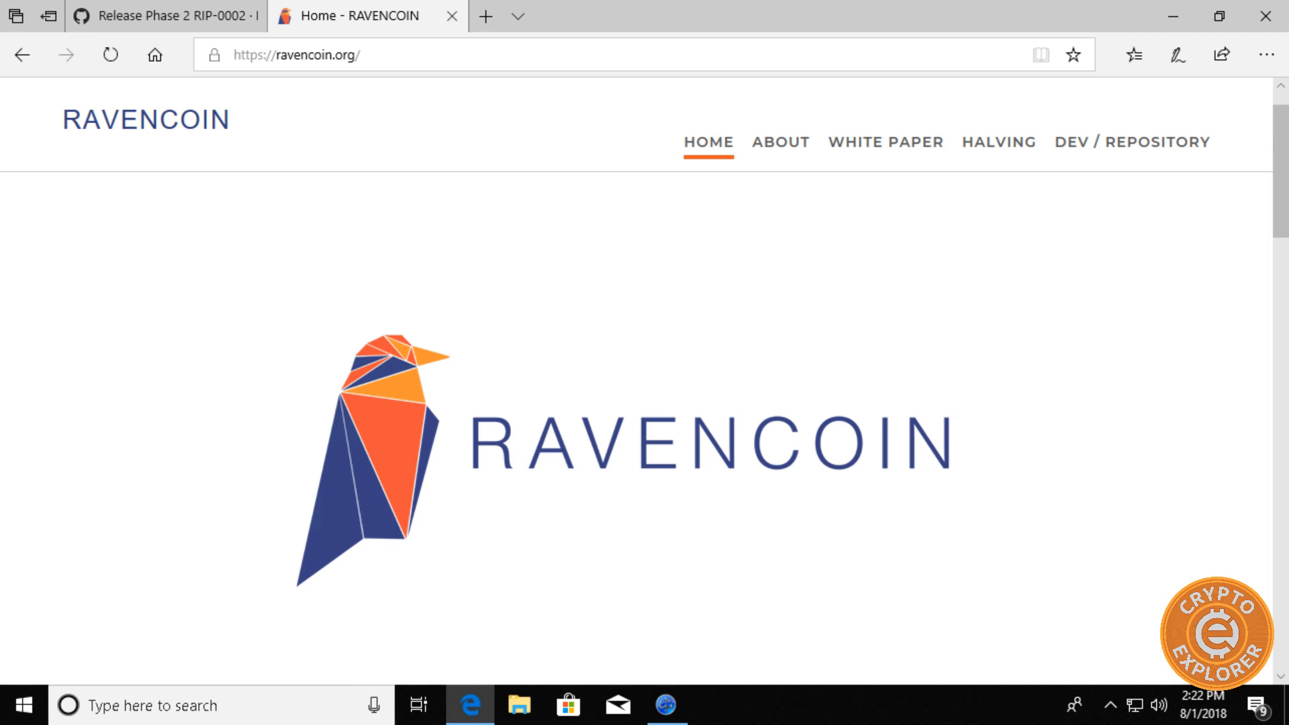
- Bring up Ravencoin's Twitter timeline from the Ravencoin website
click(565, 16)
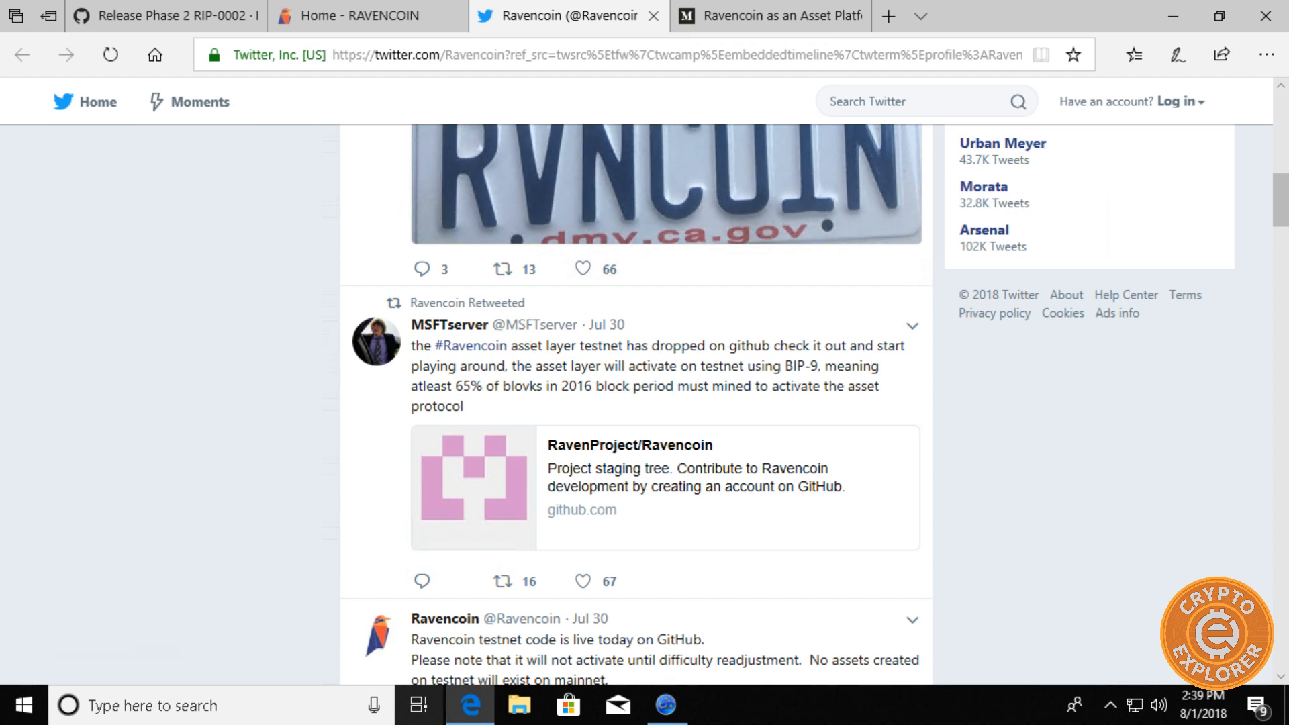
- Read Tron Black's 'Ravencoin as an Asset Platform' down to its four ERC20 improvements
click(768, 16)
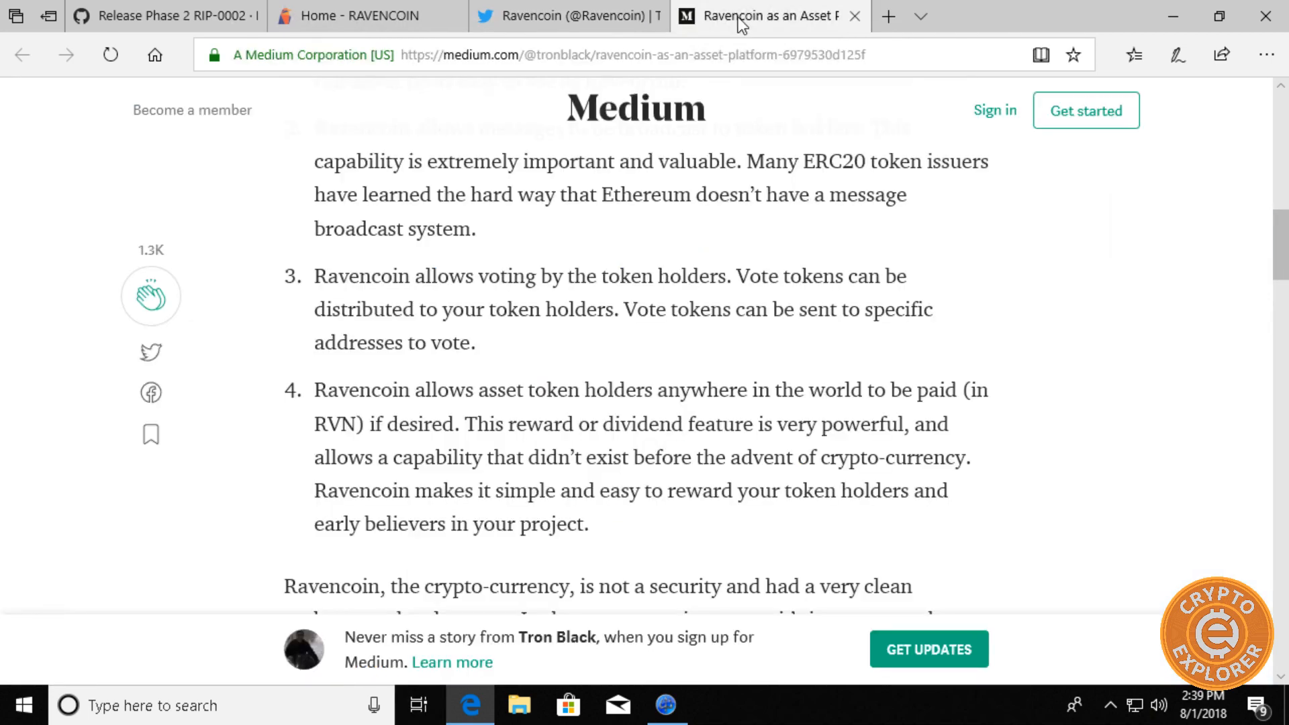
mouse_move(234, 319)
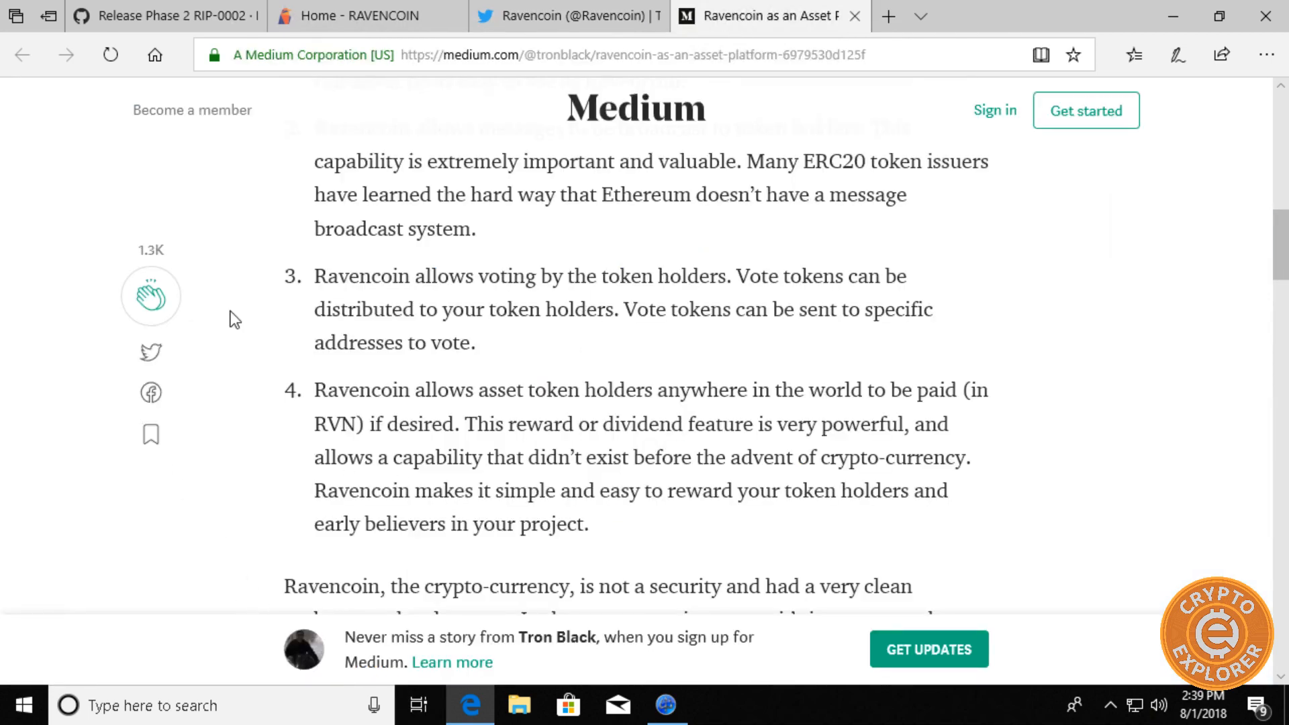
scroll(up, 3)
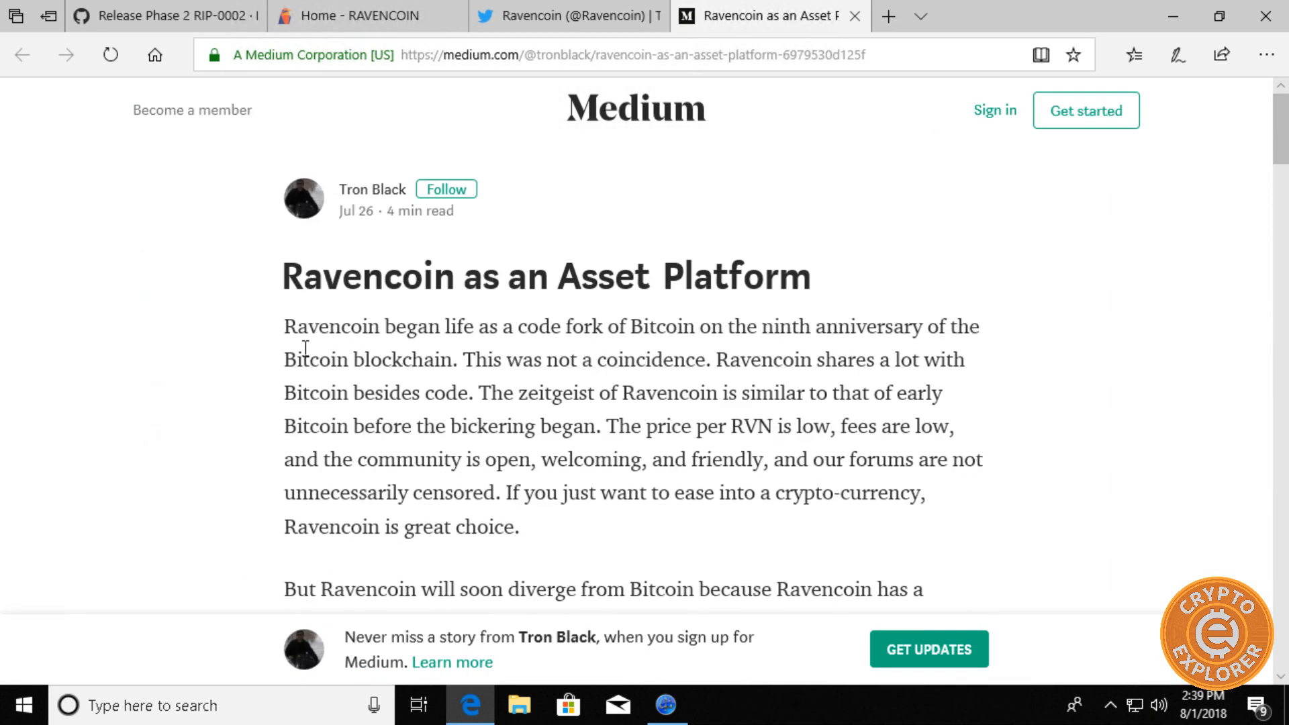
mouse_move(257, 354)
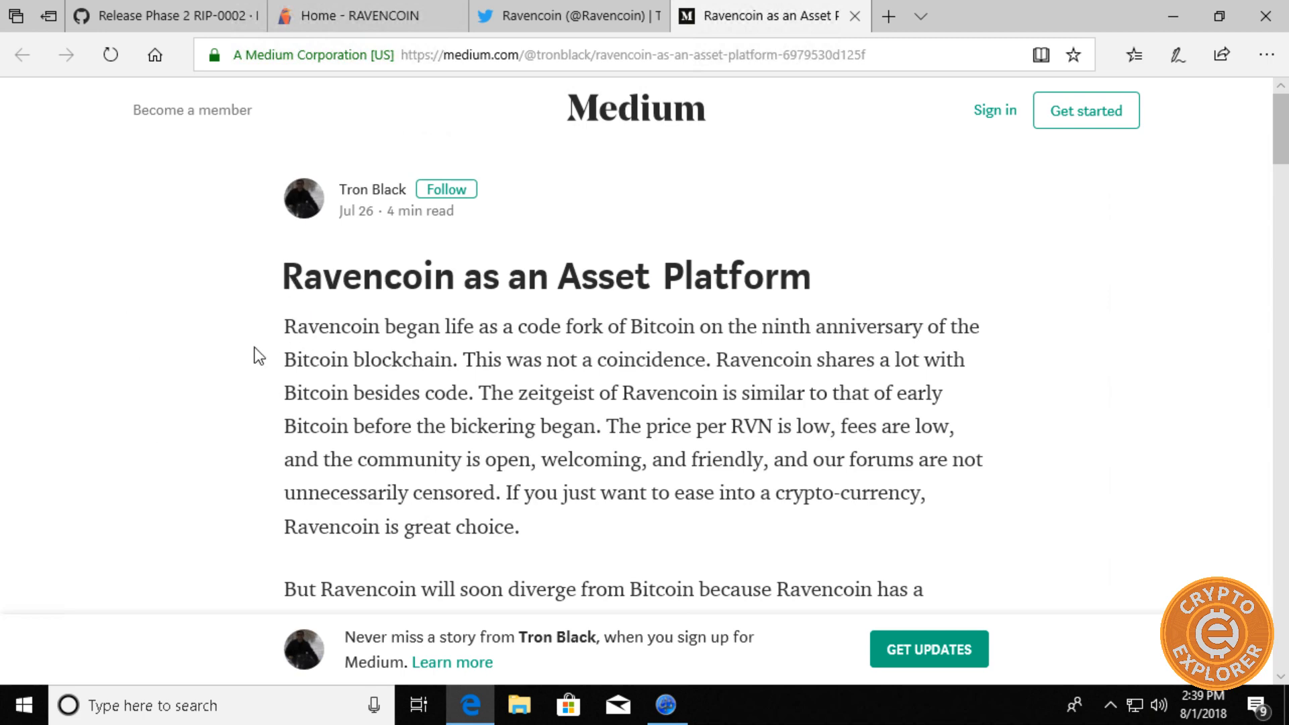
mouse_move(382, 339)
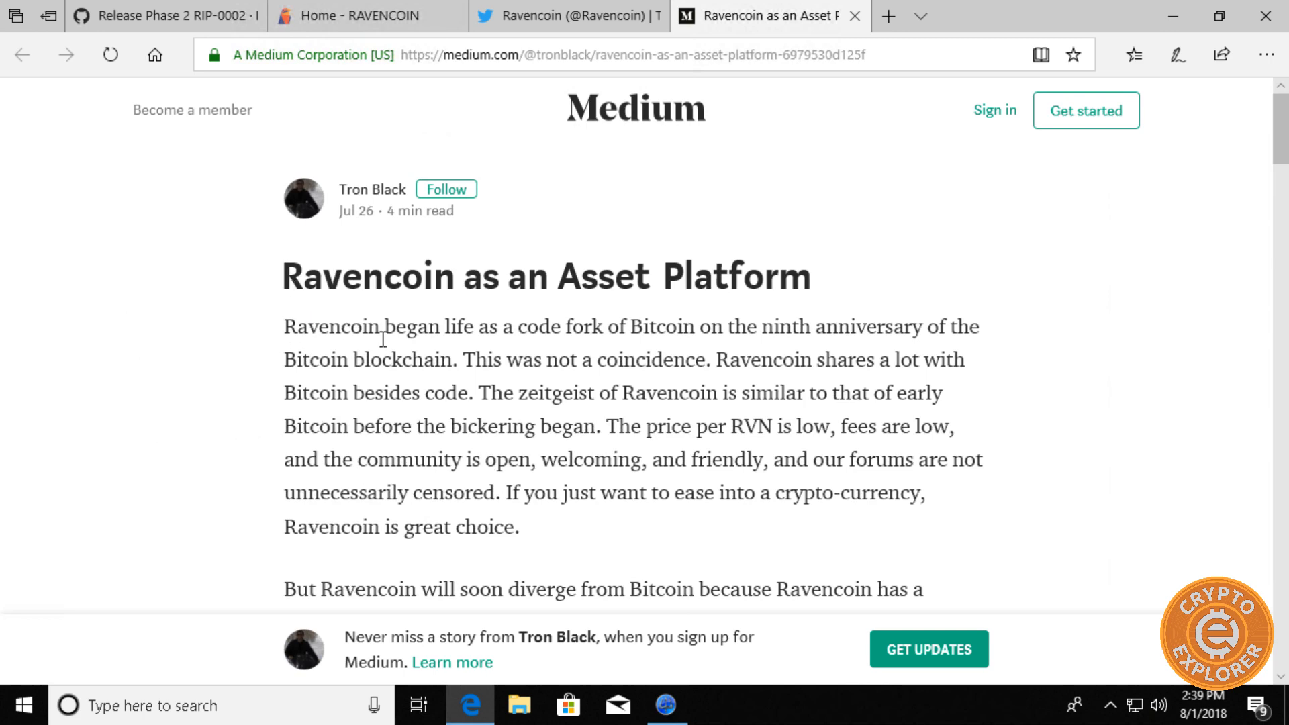
mouse_move(476, 597)
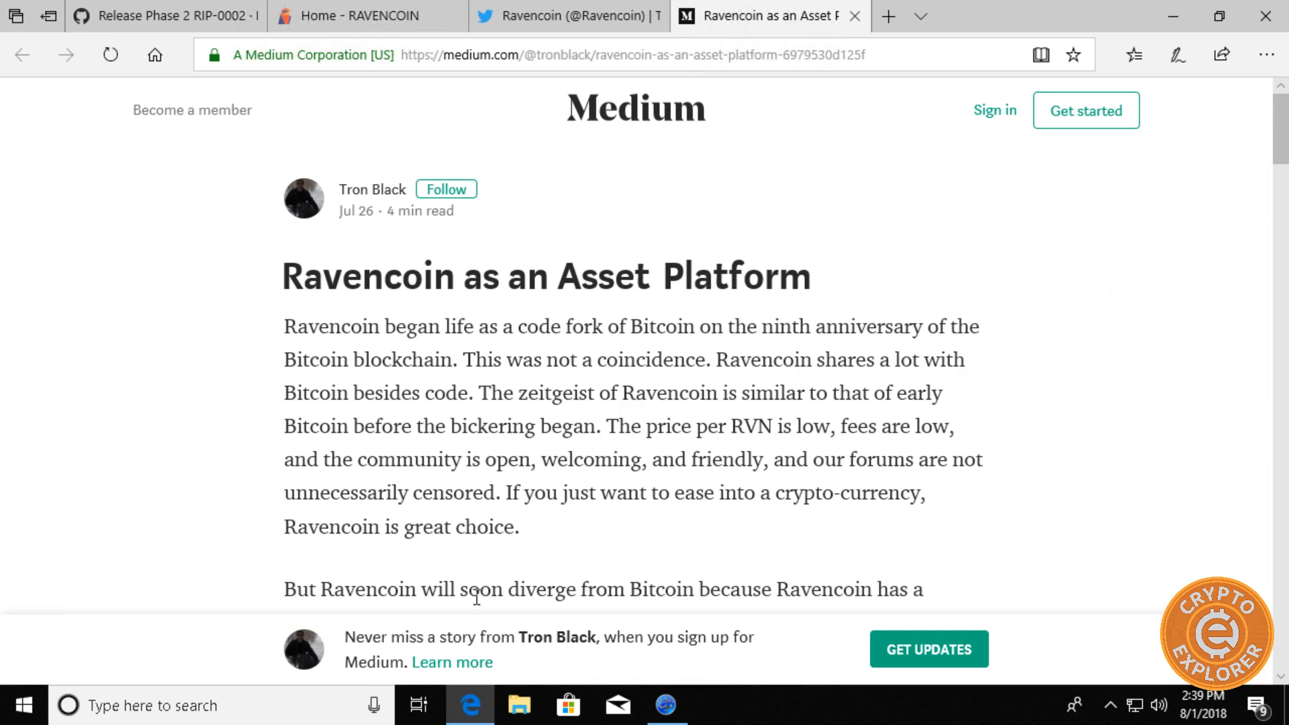
scroll(down, 3)
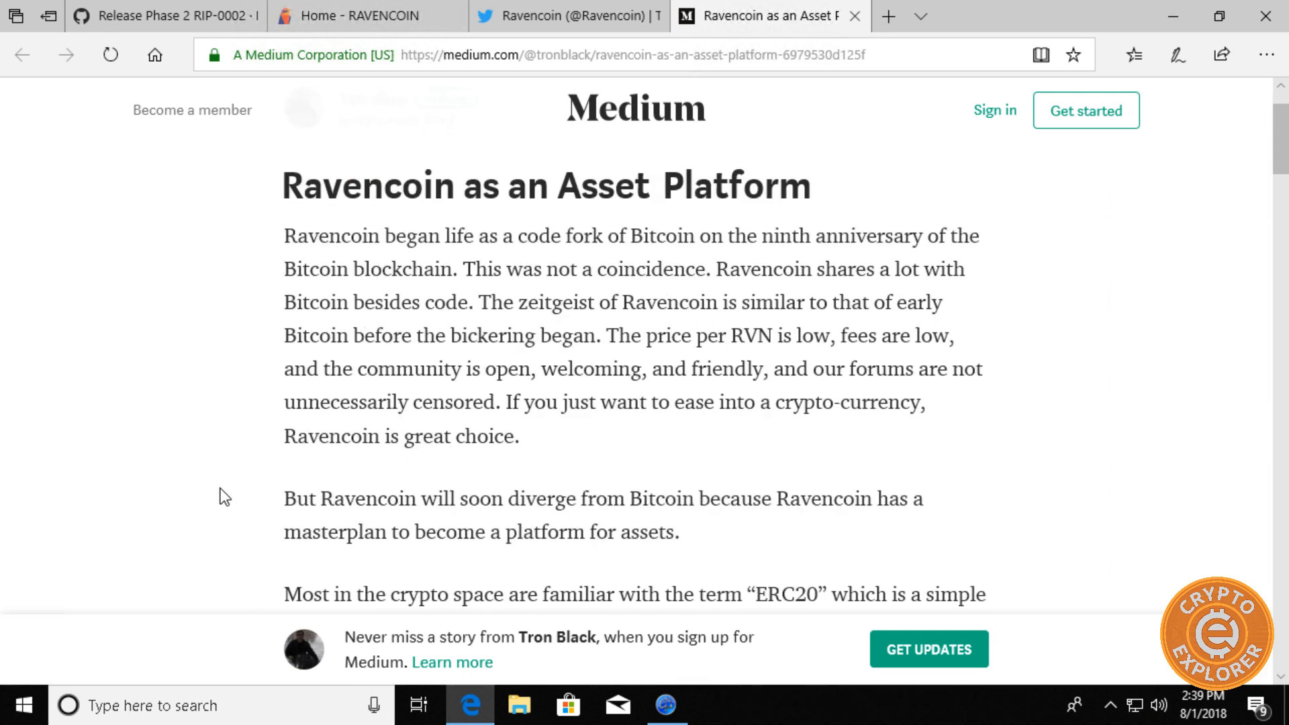
scroll(down, 3)
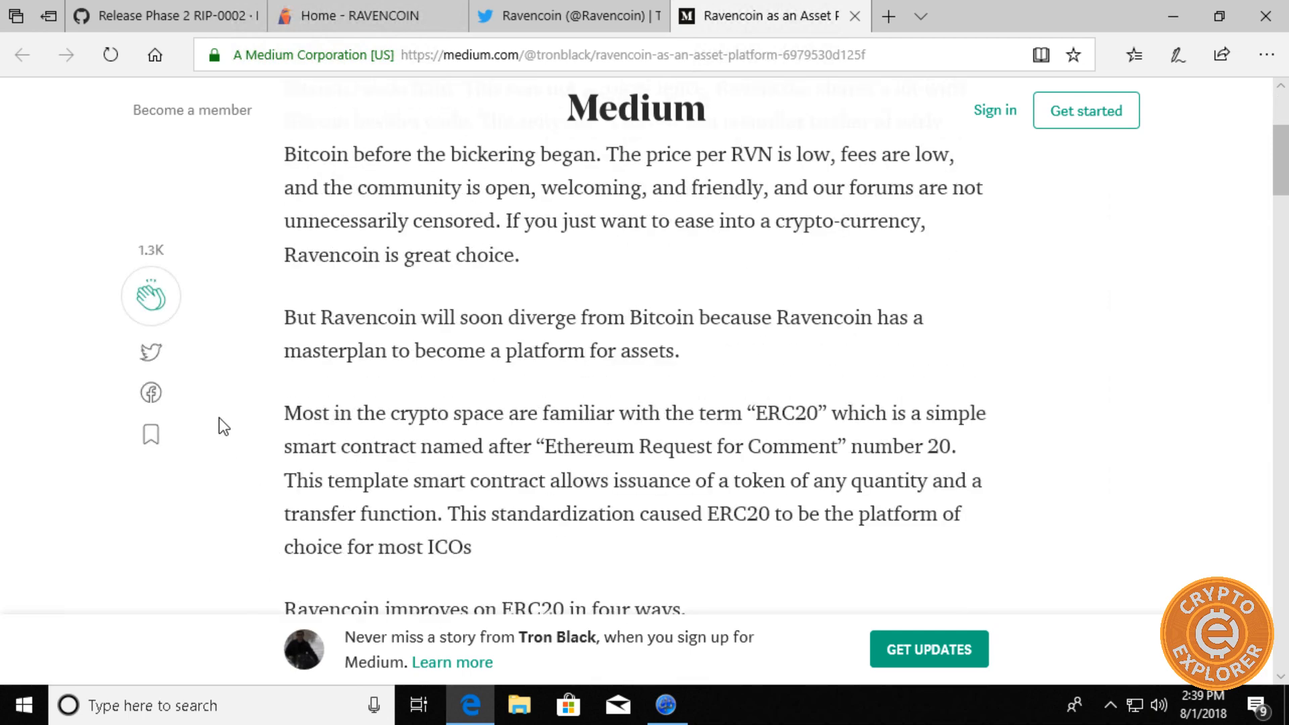
scroll(down, 3)
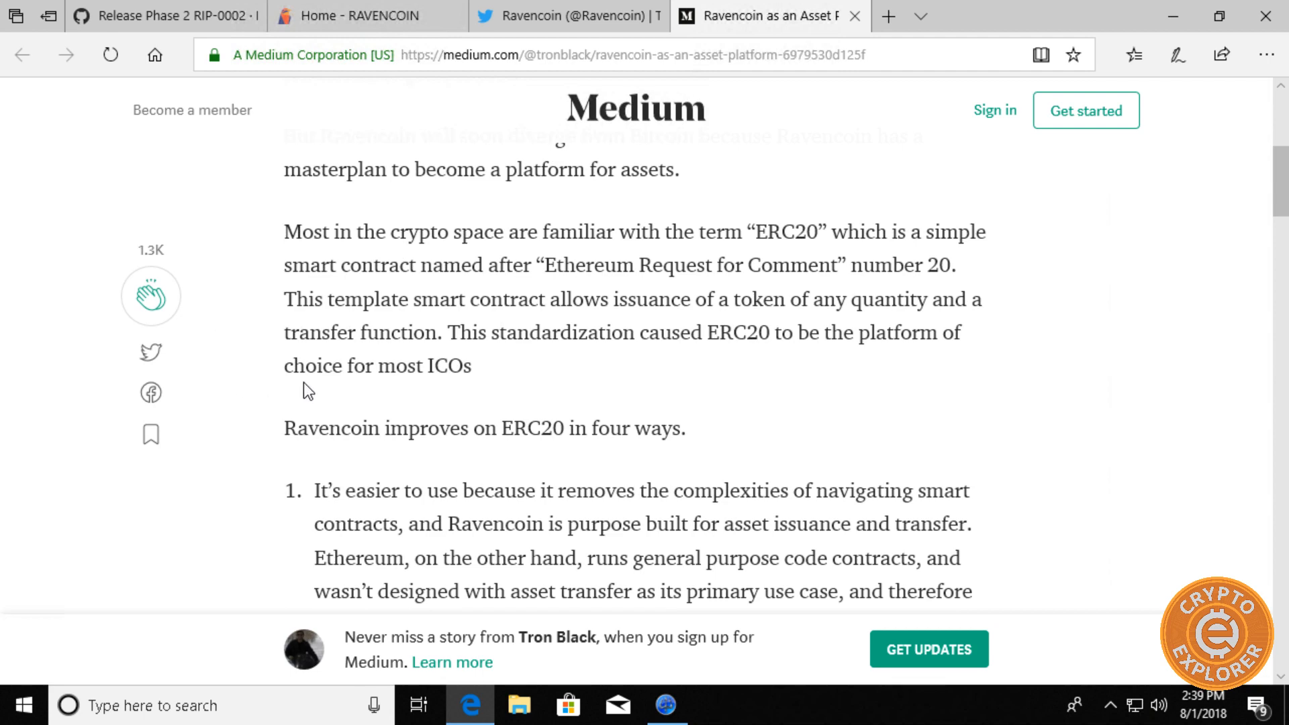
scroll(down, 3)
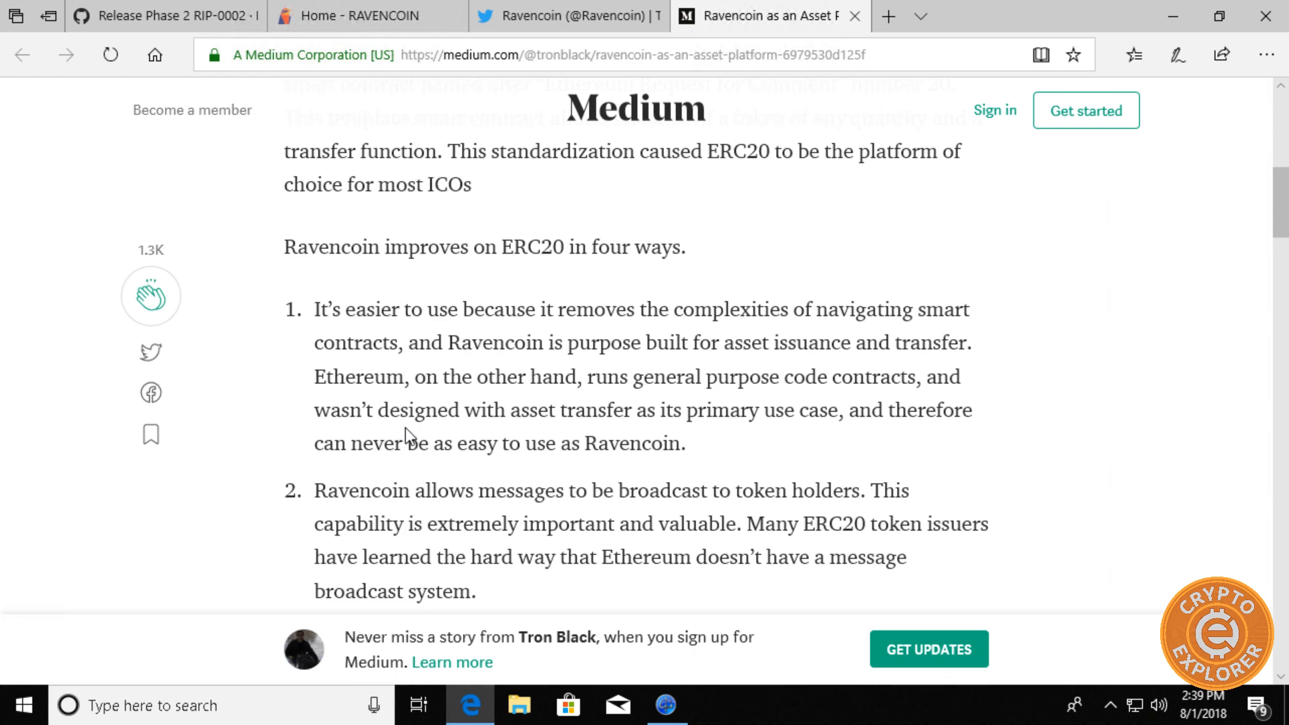
scroll(down, 3)
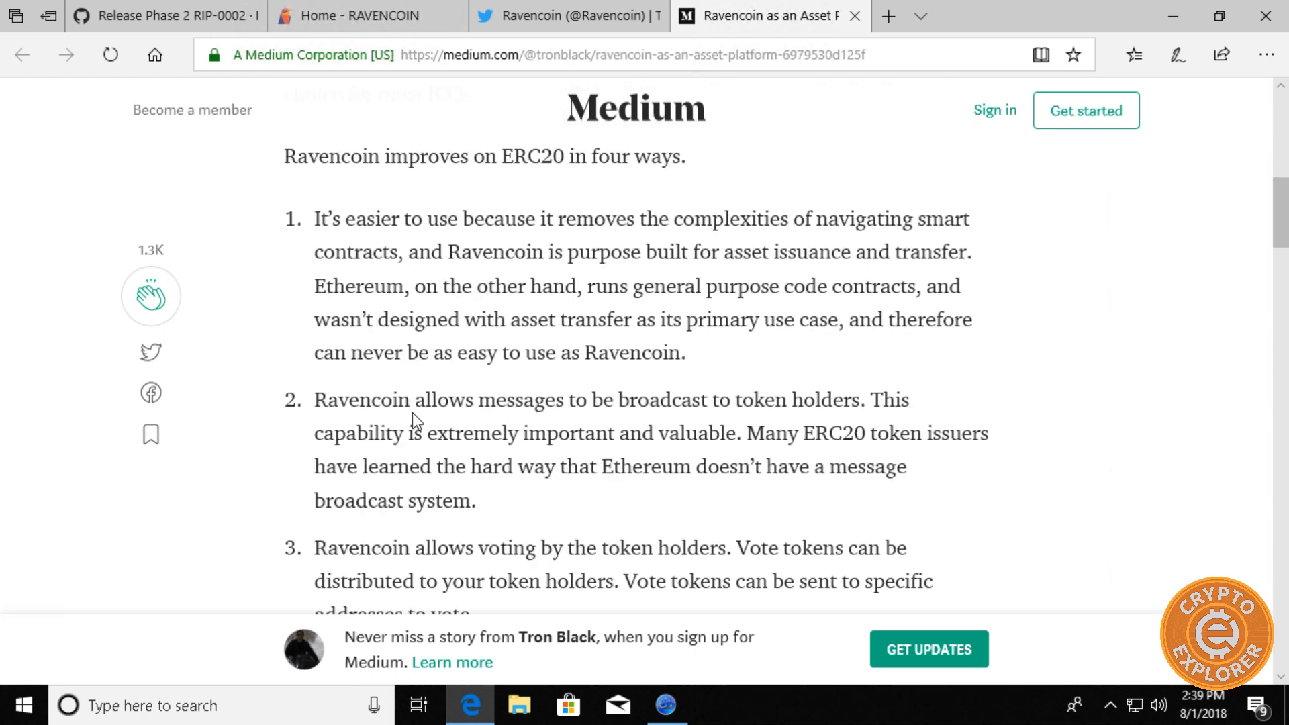
mouse_move(450, 416)
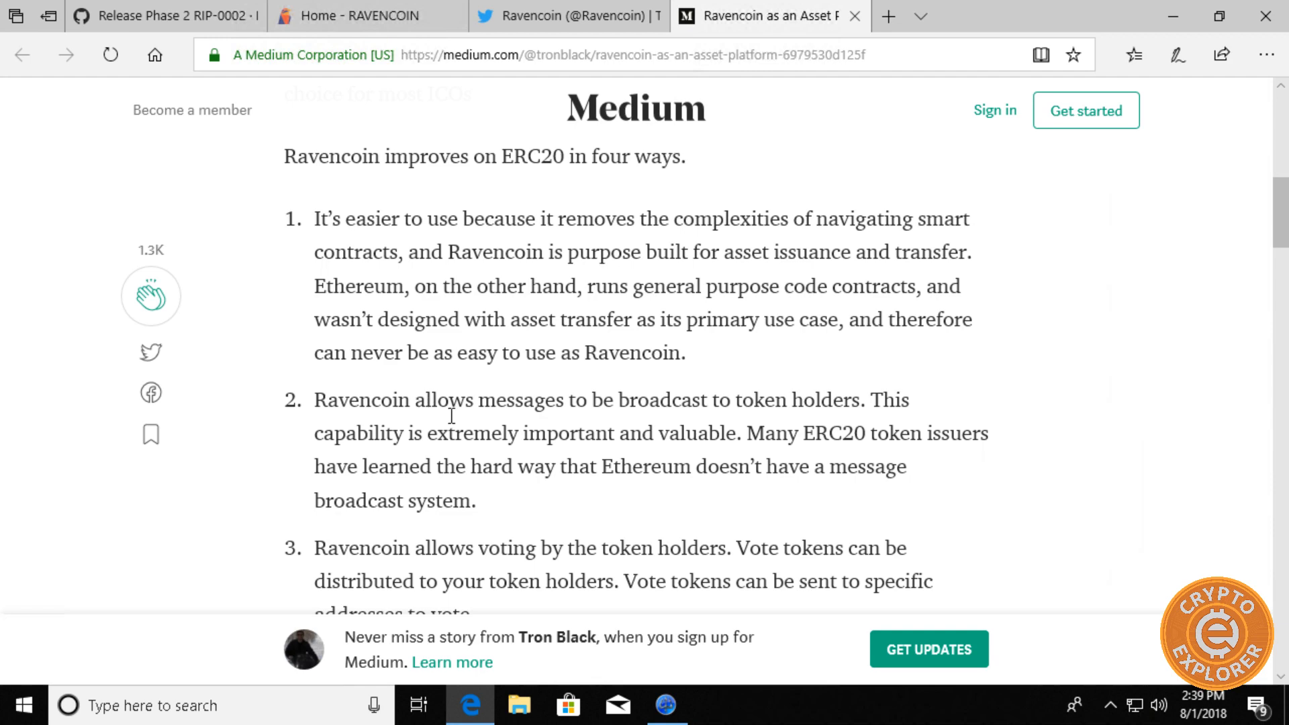
mouse_move(468, 400)
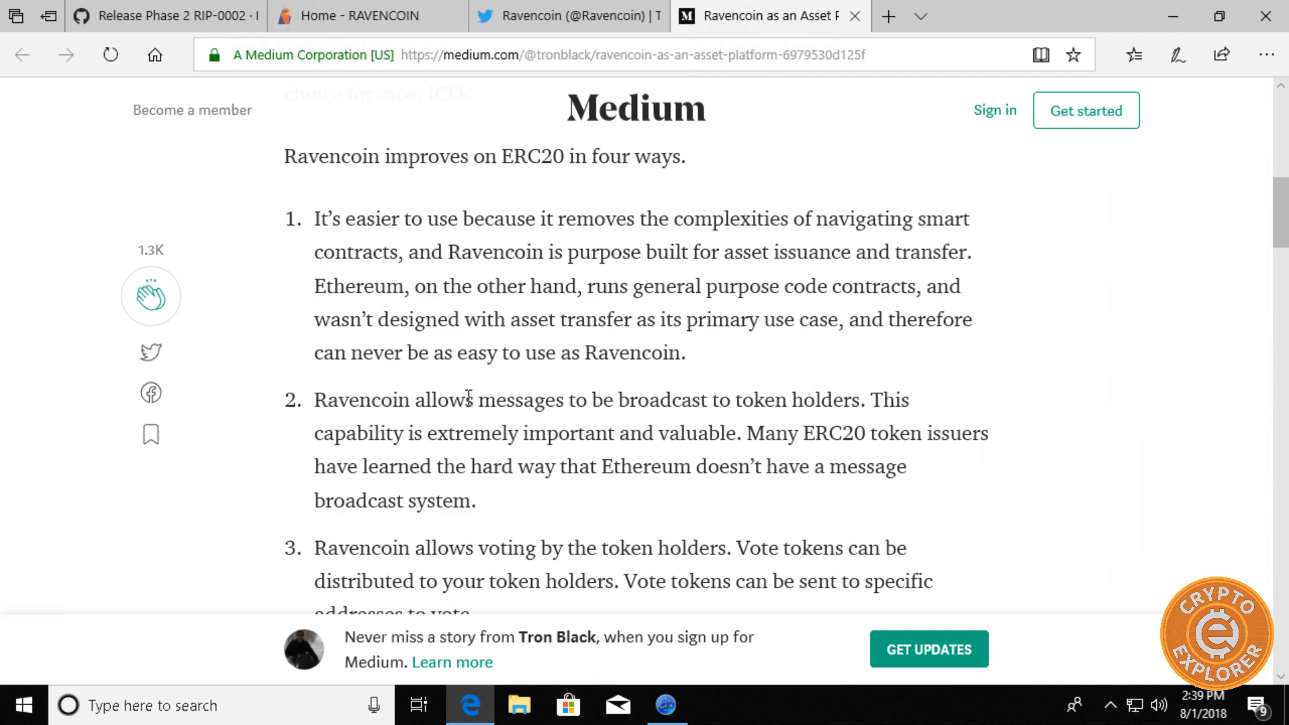
mouse_move(471, 399)
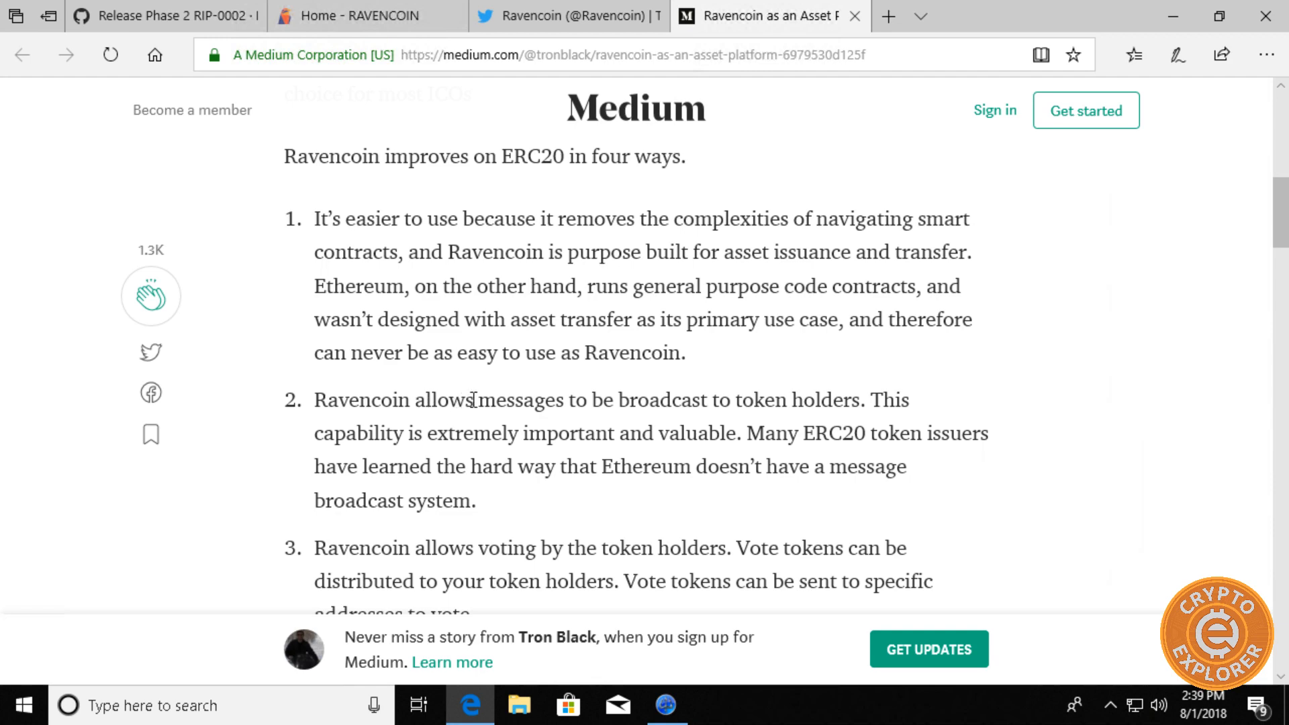
scroll(down, 3)
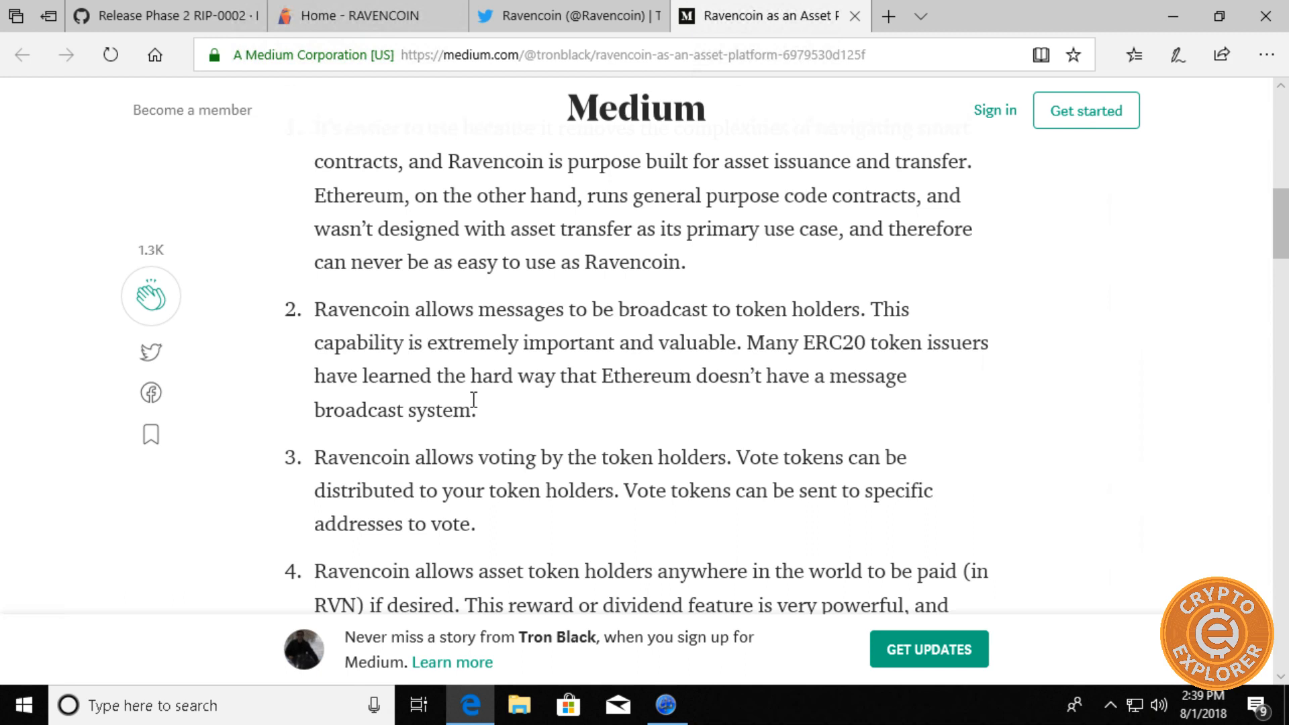
mouse_move(481, 404)
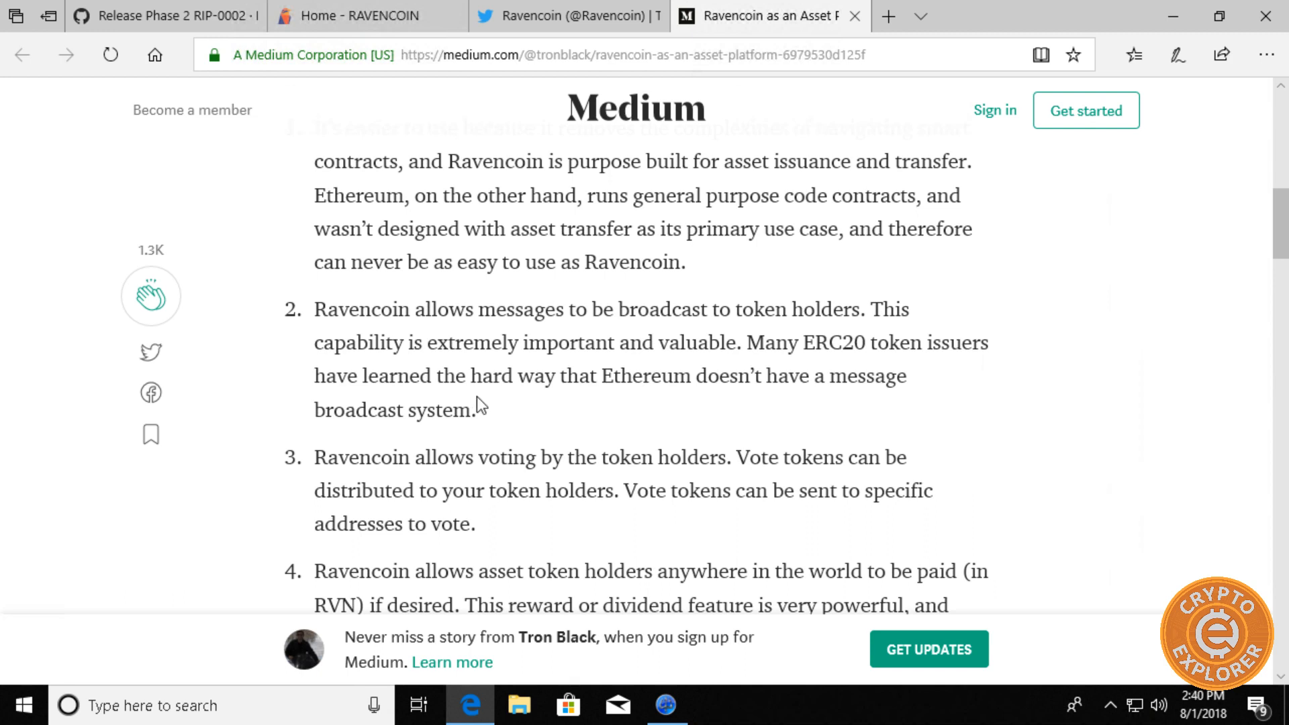
mouse_move(829, 372)
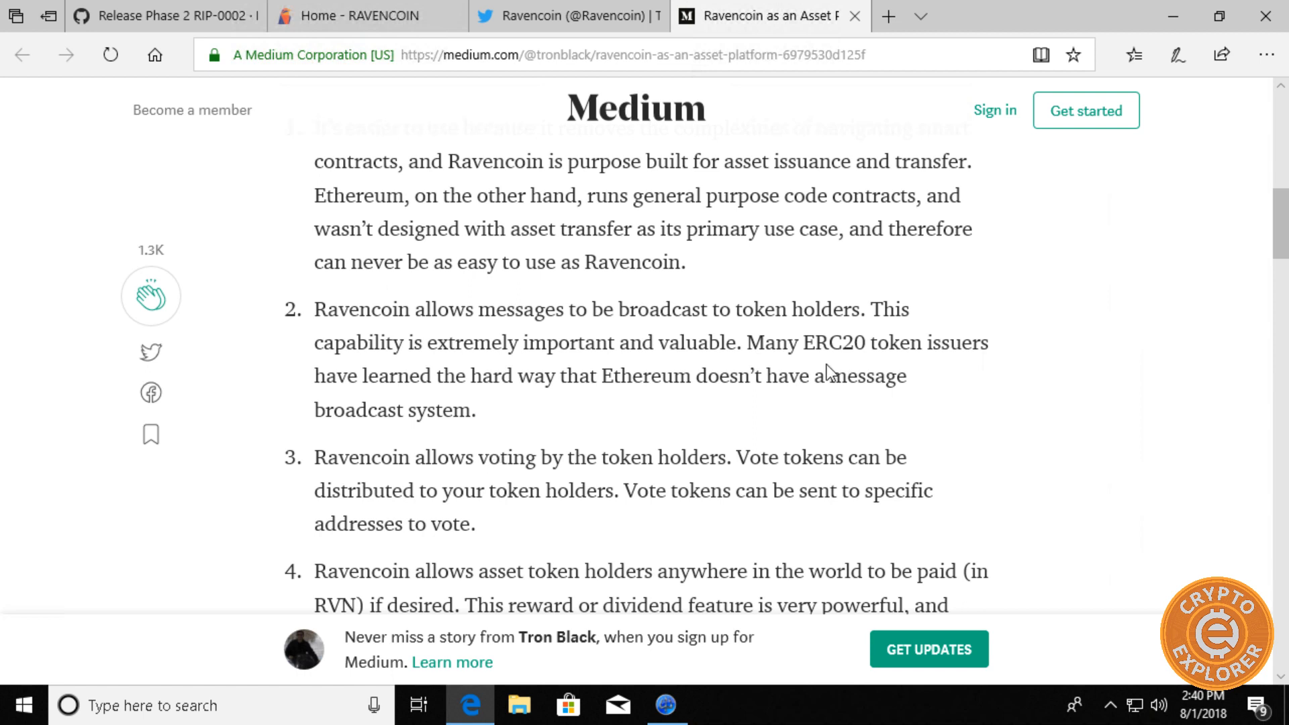
mouse_move(650, 371)
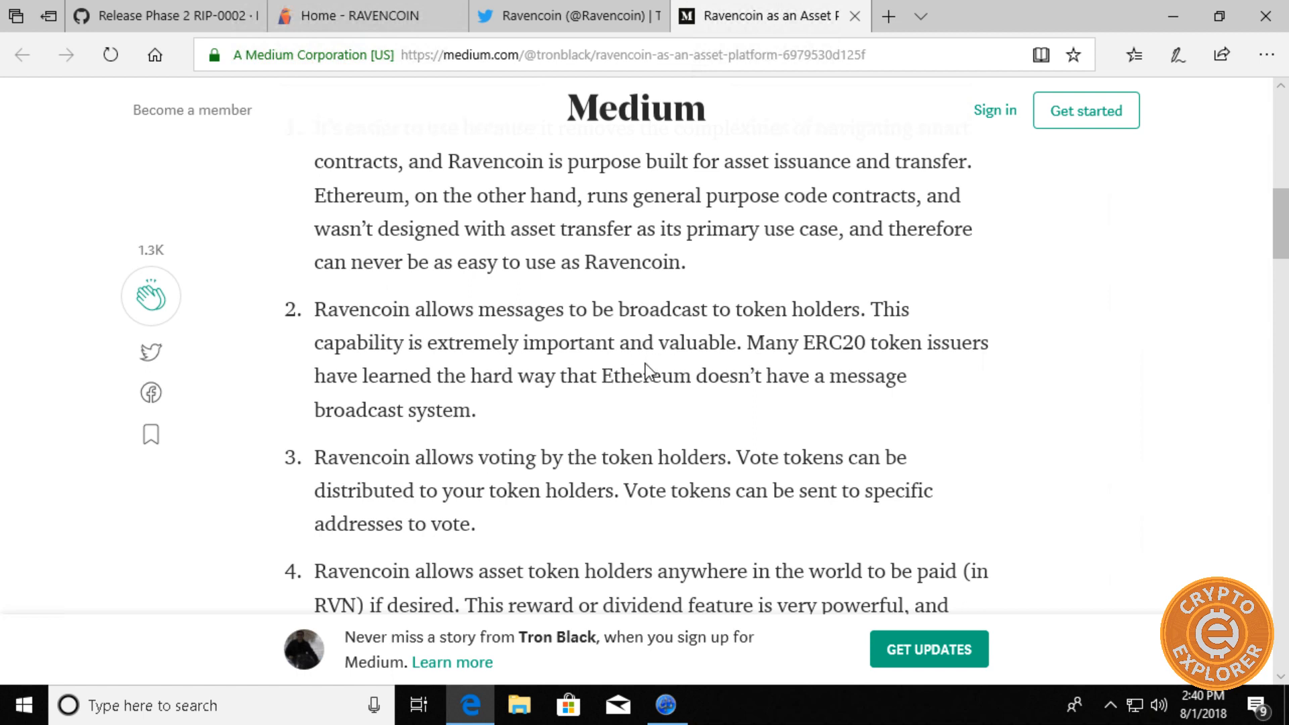
mouse_move(713, 447)
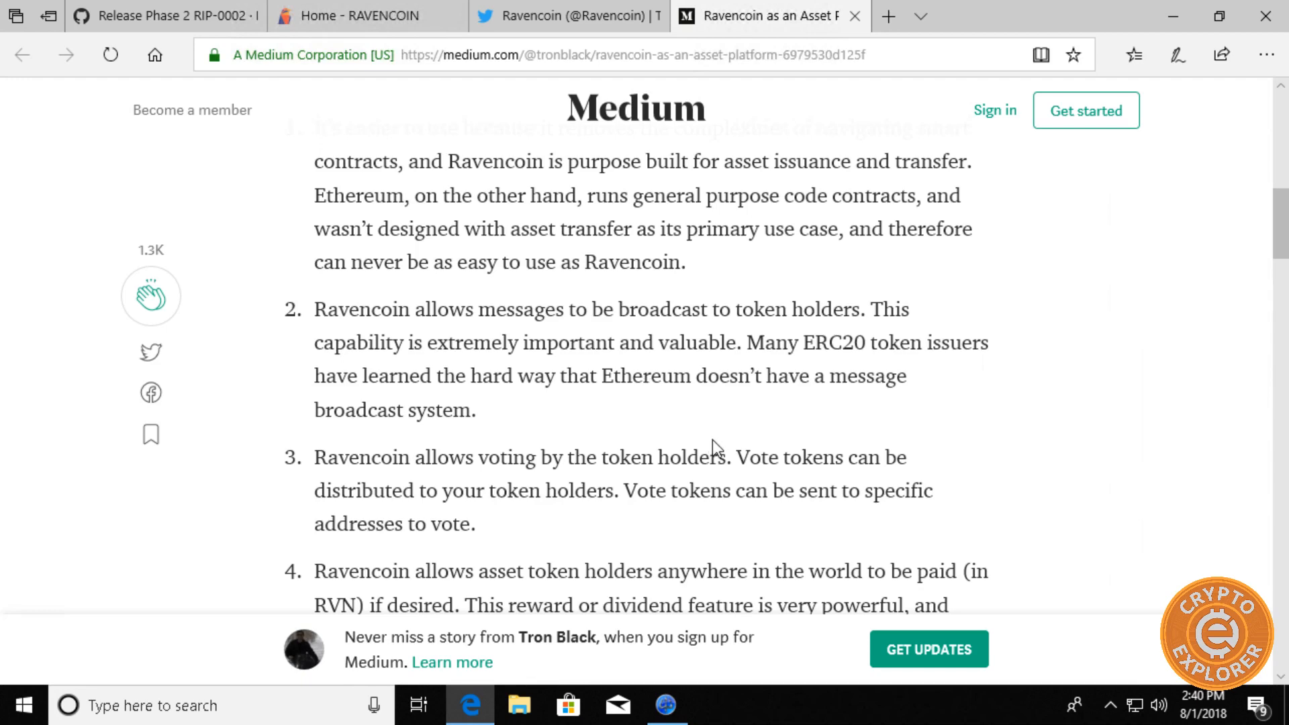
mouse_move(711, 450)
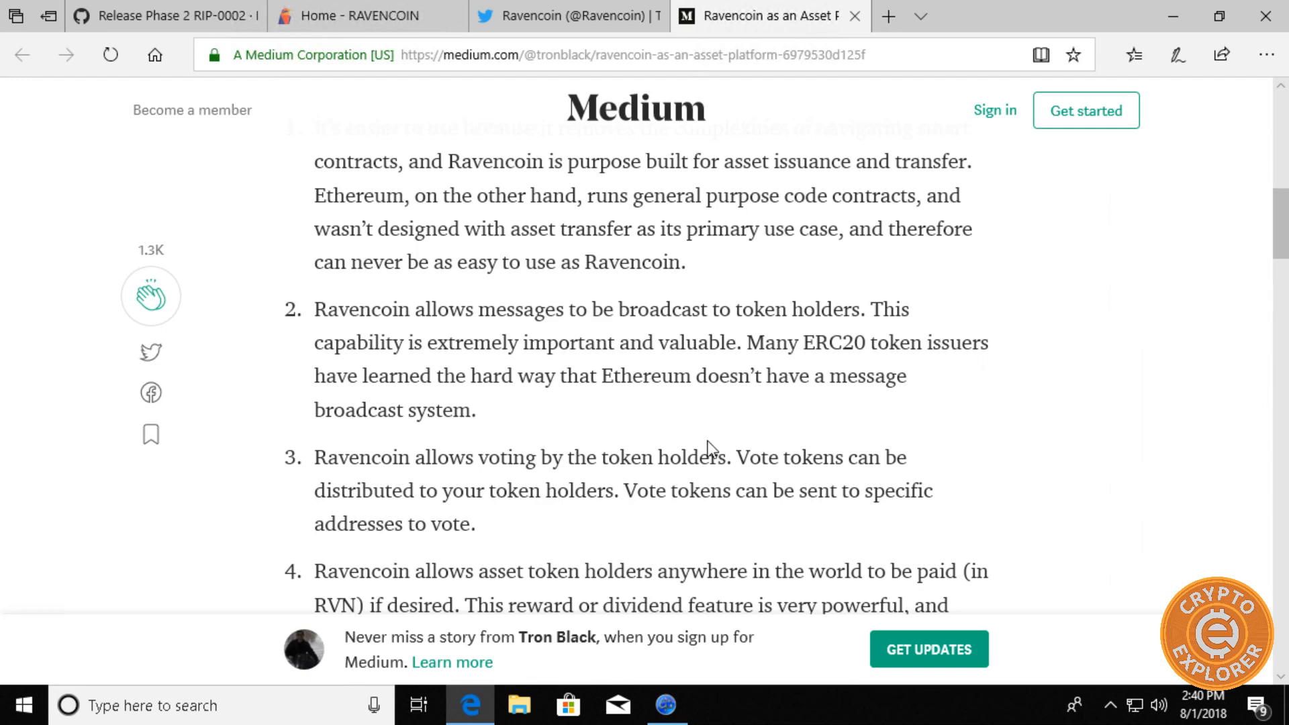
scroll(down, 3)
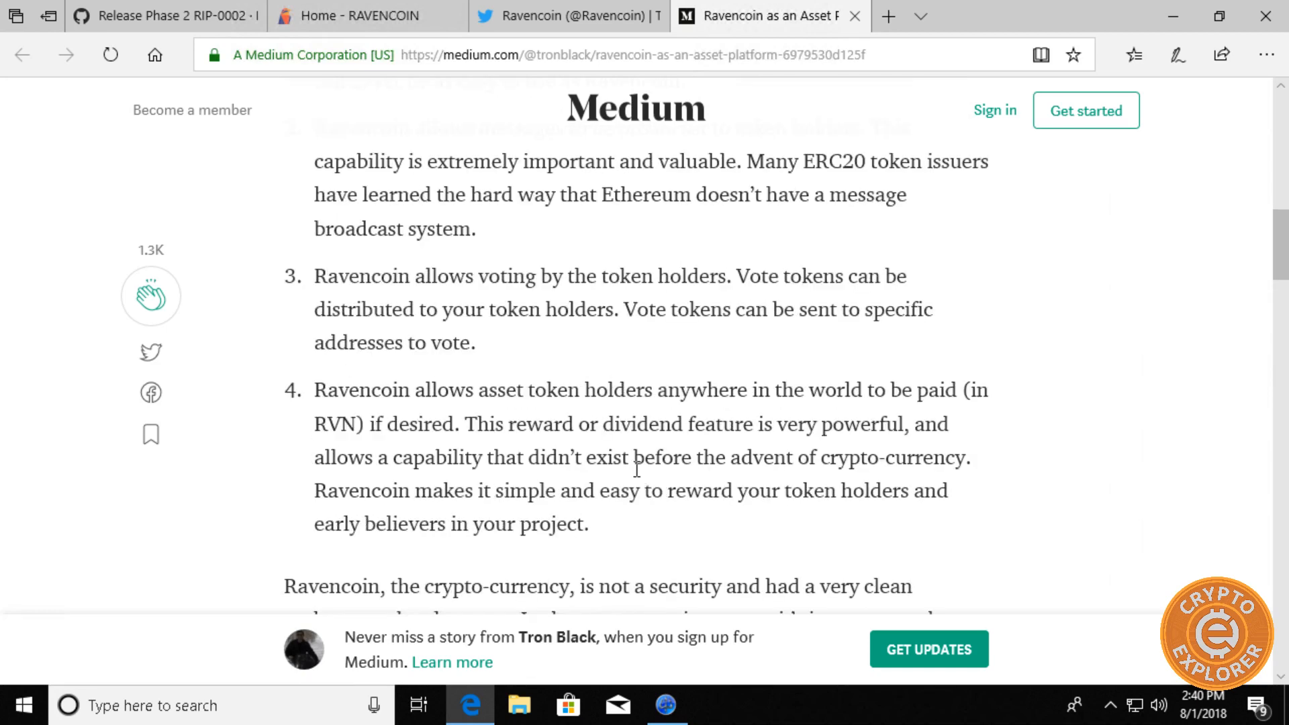
scroll(up, 3)
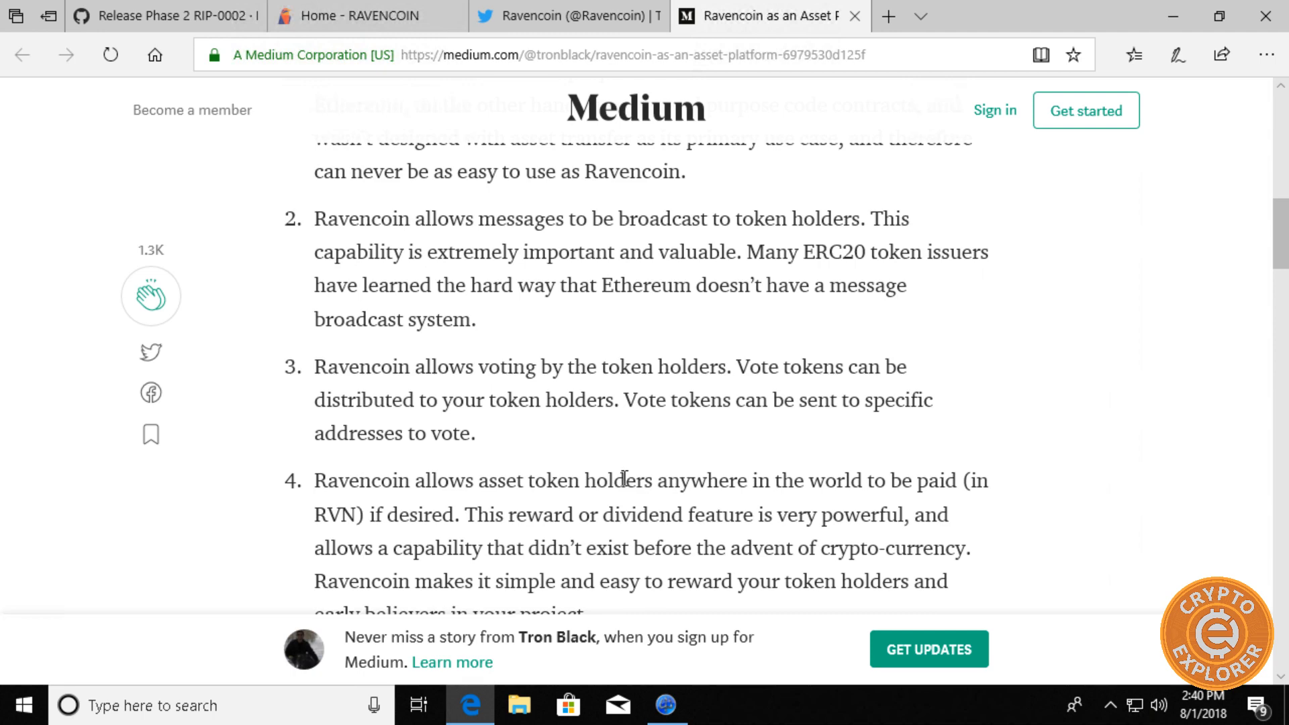
mouse_move(617, 476)
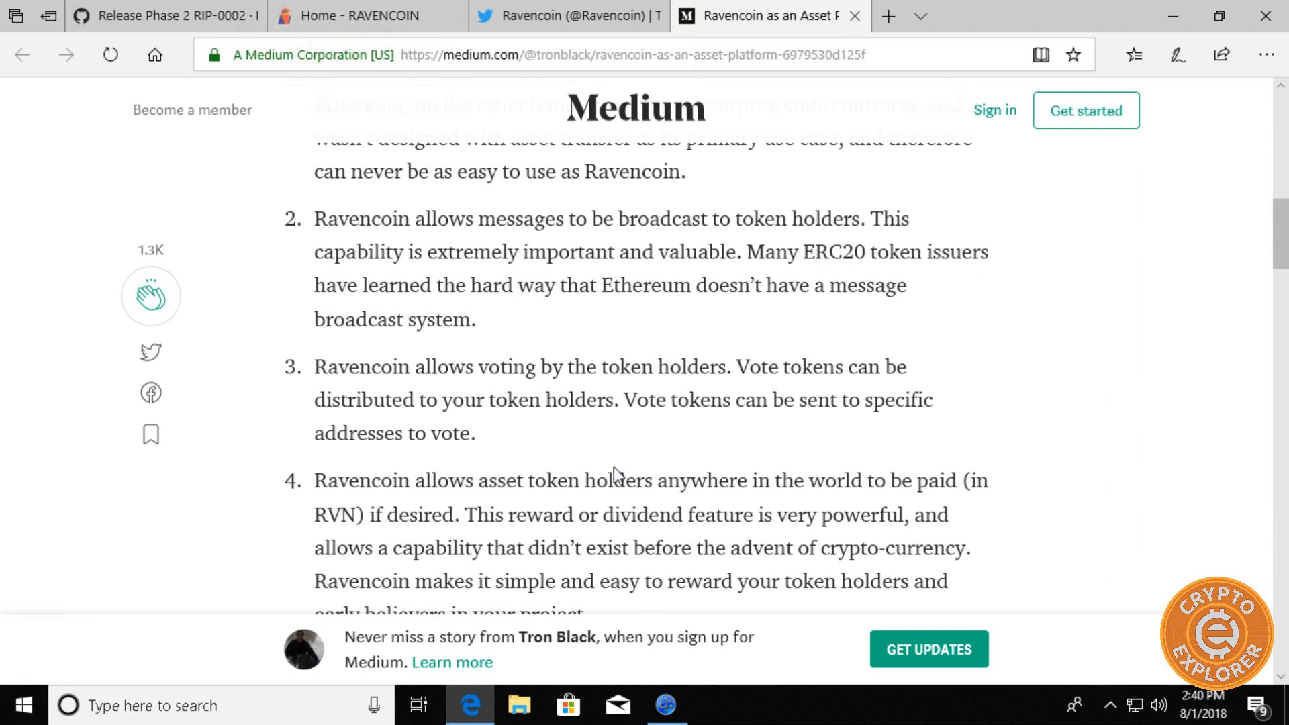
mouse_move(620, 442)
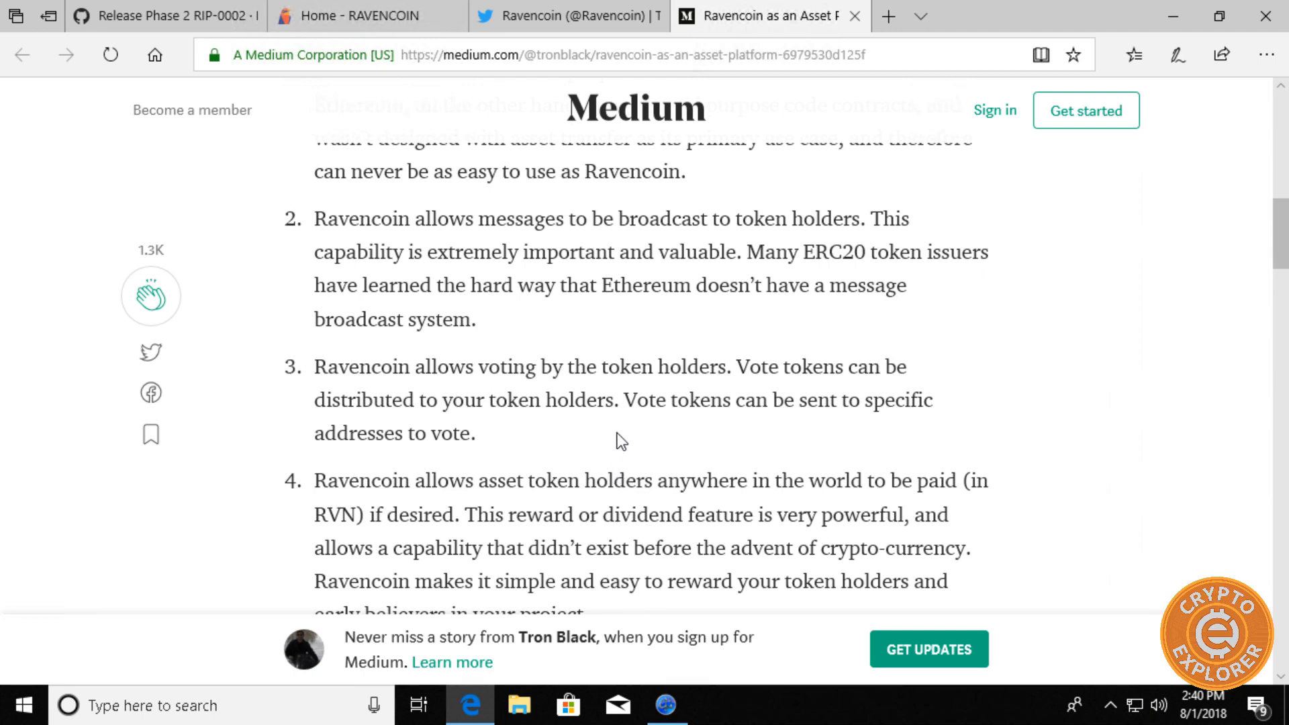
mouse_move(627, 444)
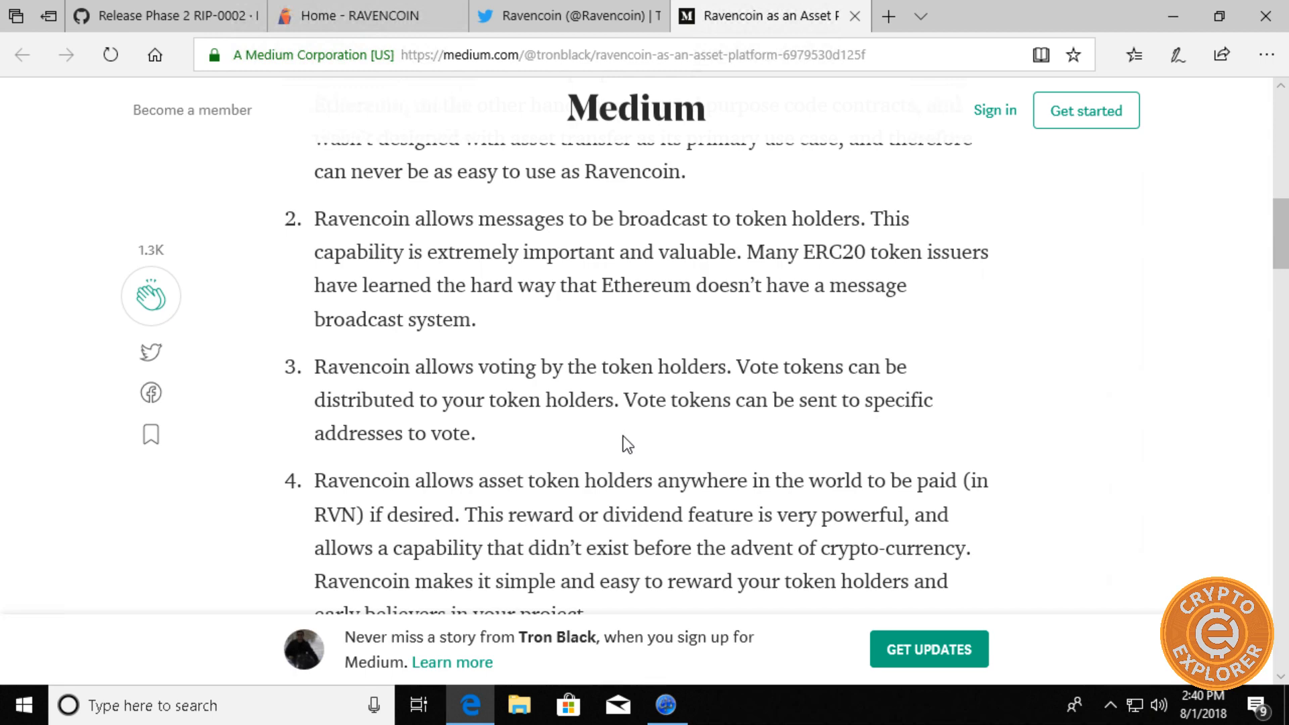
mouse_move(639, 455)
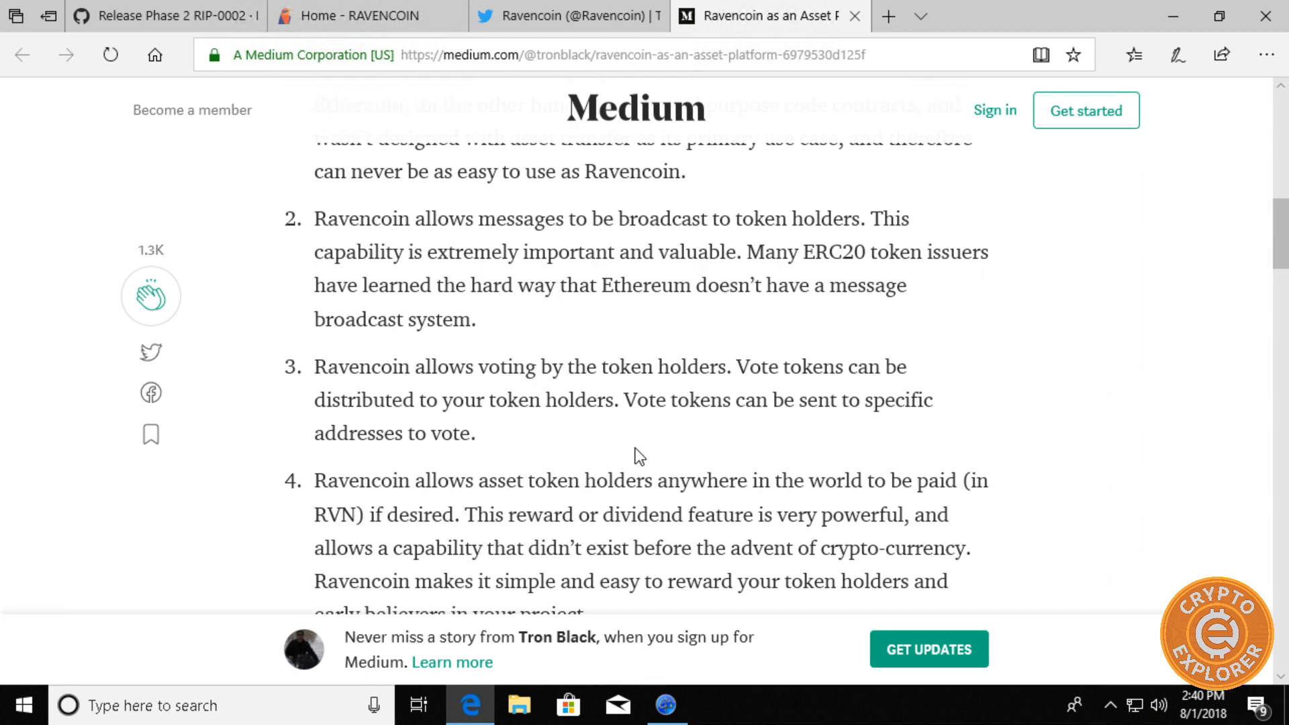
mouse_move(631, 420)
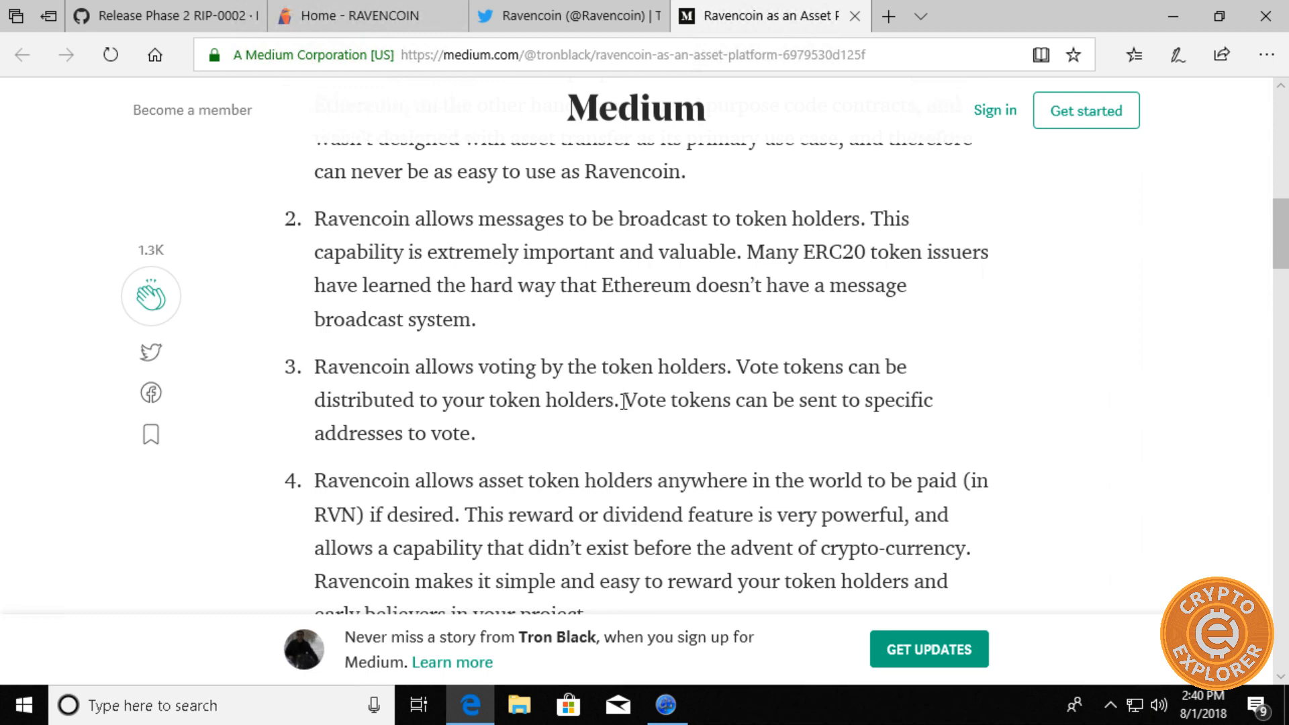
mouse_move(627, 444)
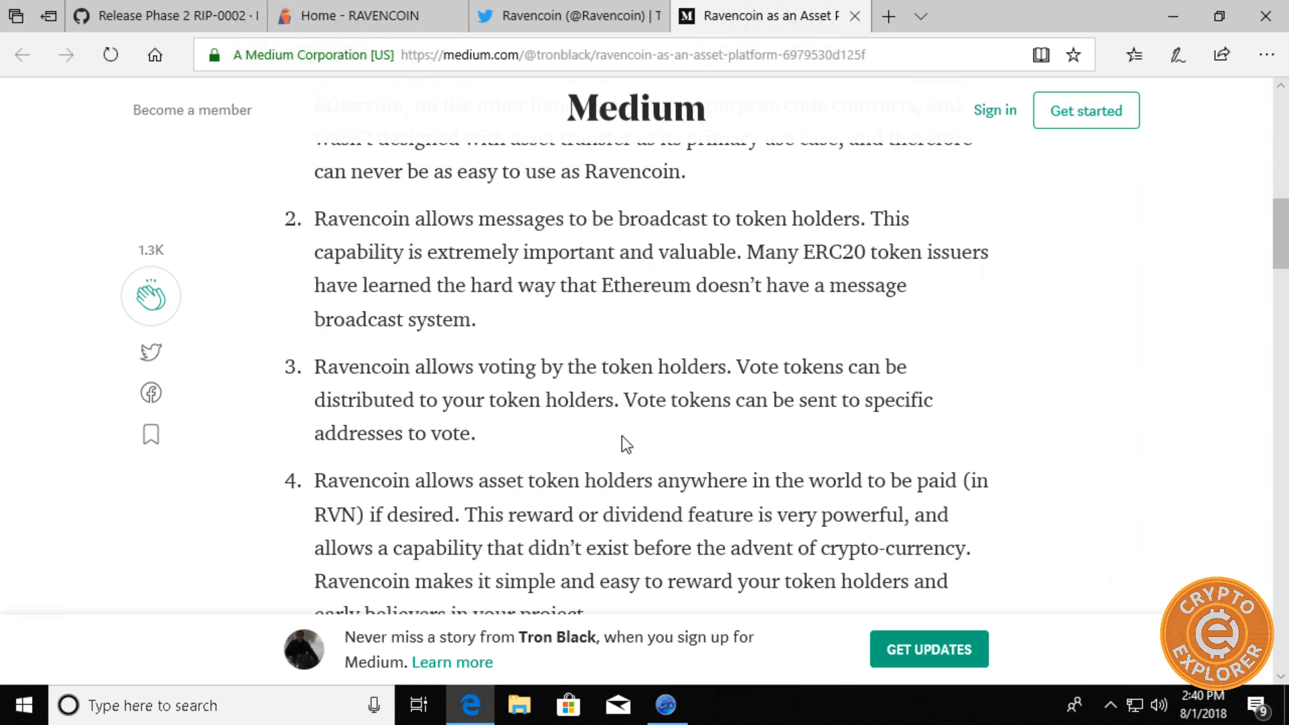
scroll(down, 3)
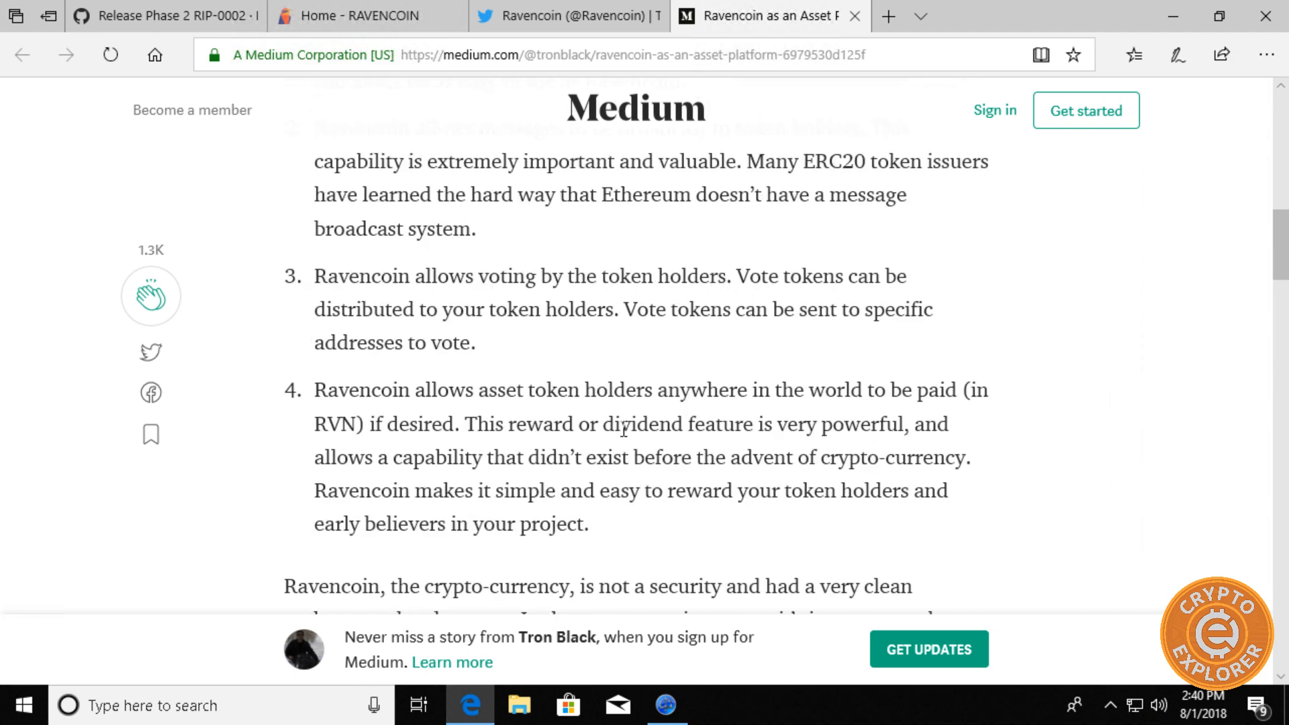
mouse_move(599, 411)
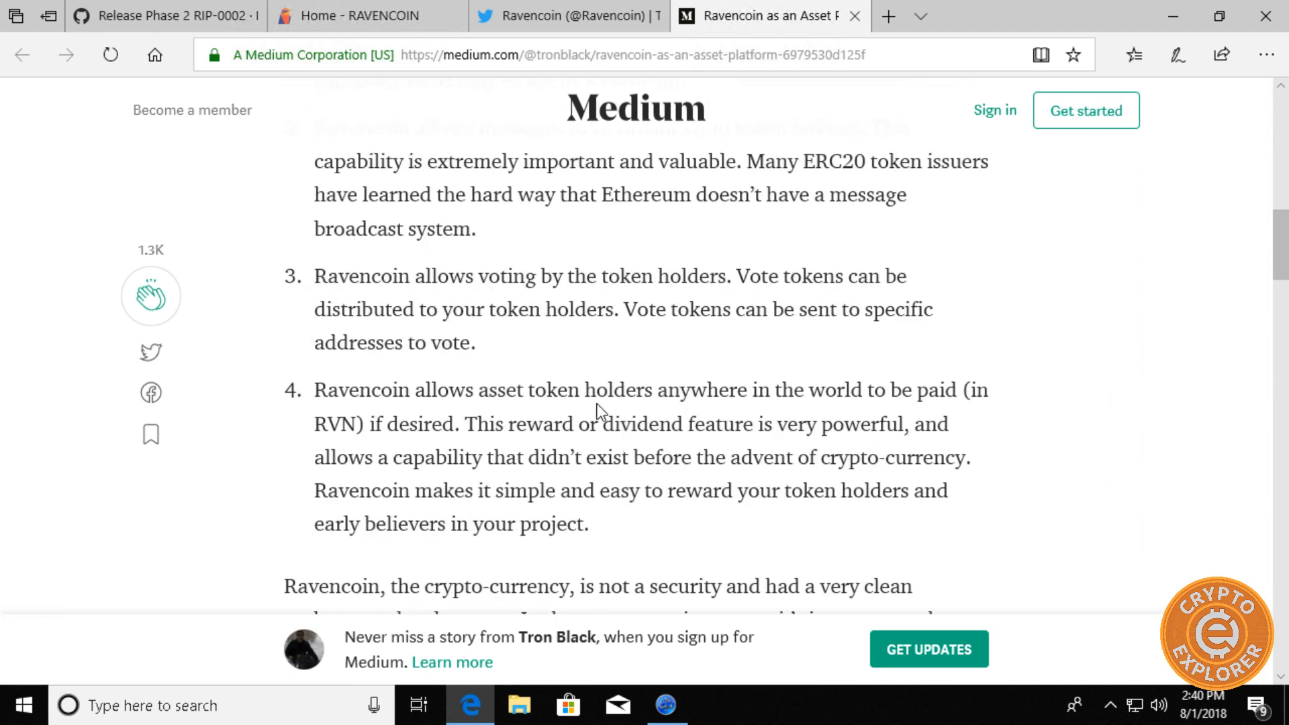
mouse_move(645, 415)
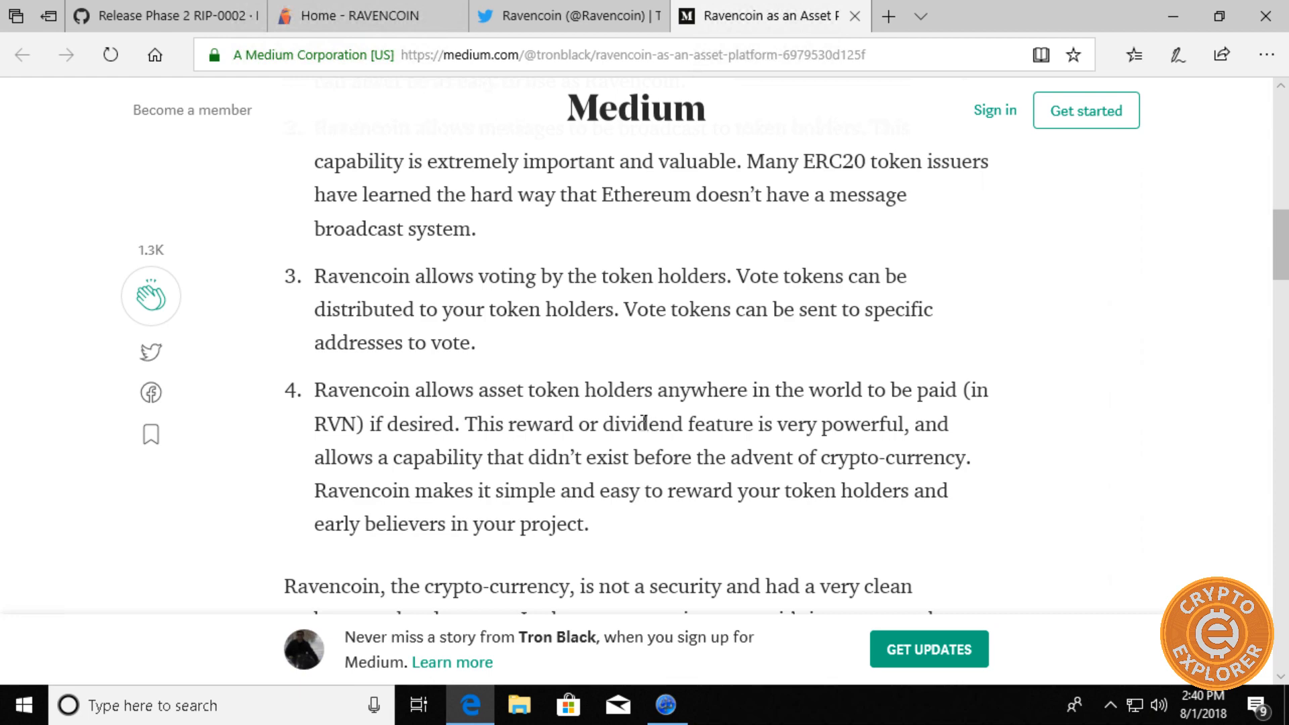
mouse_move(662, 490)
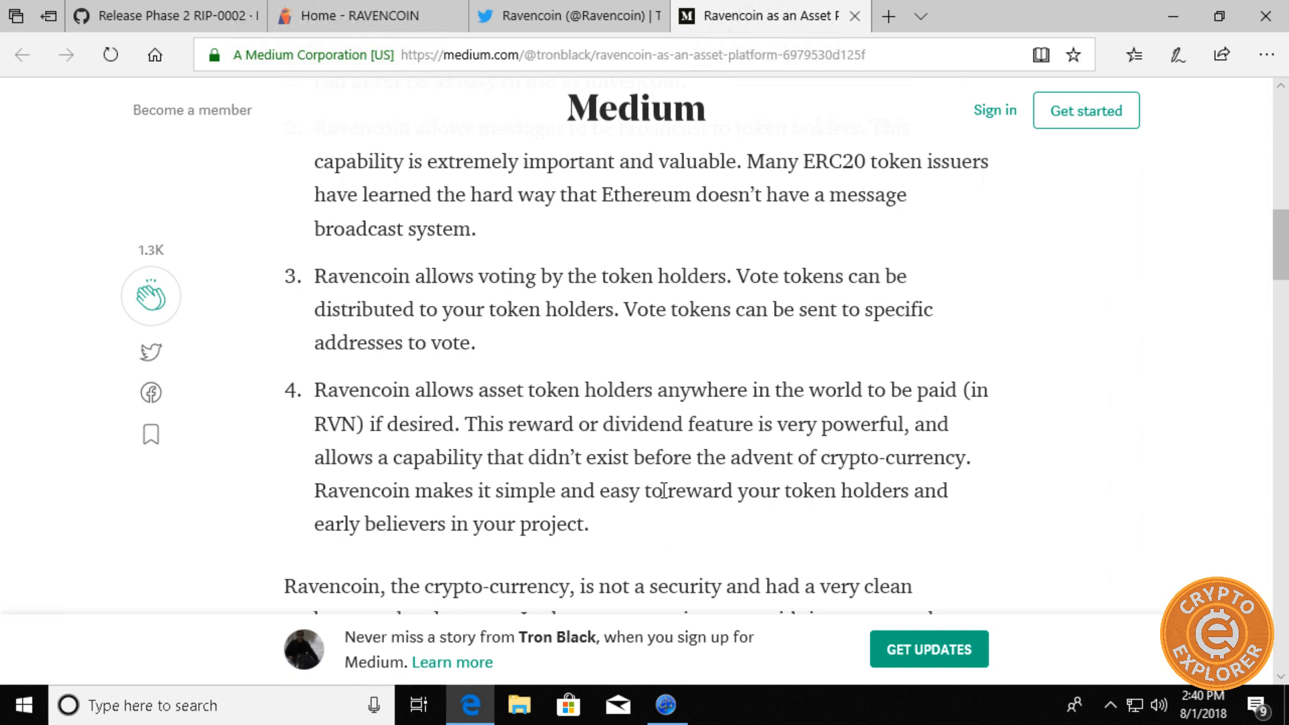
mouse_move(462, 412)
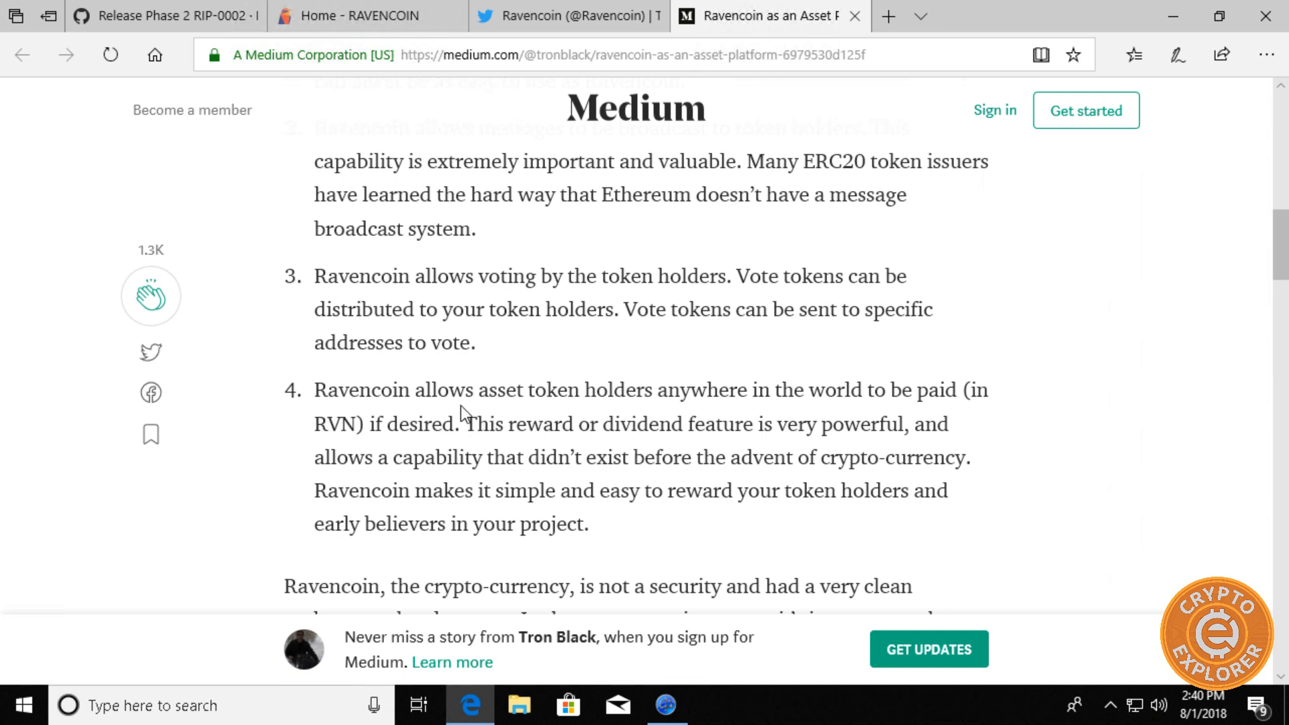
mouse_move(606, 484)
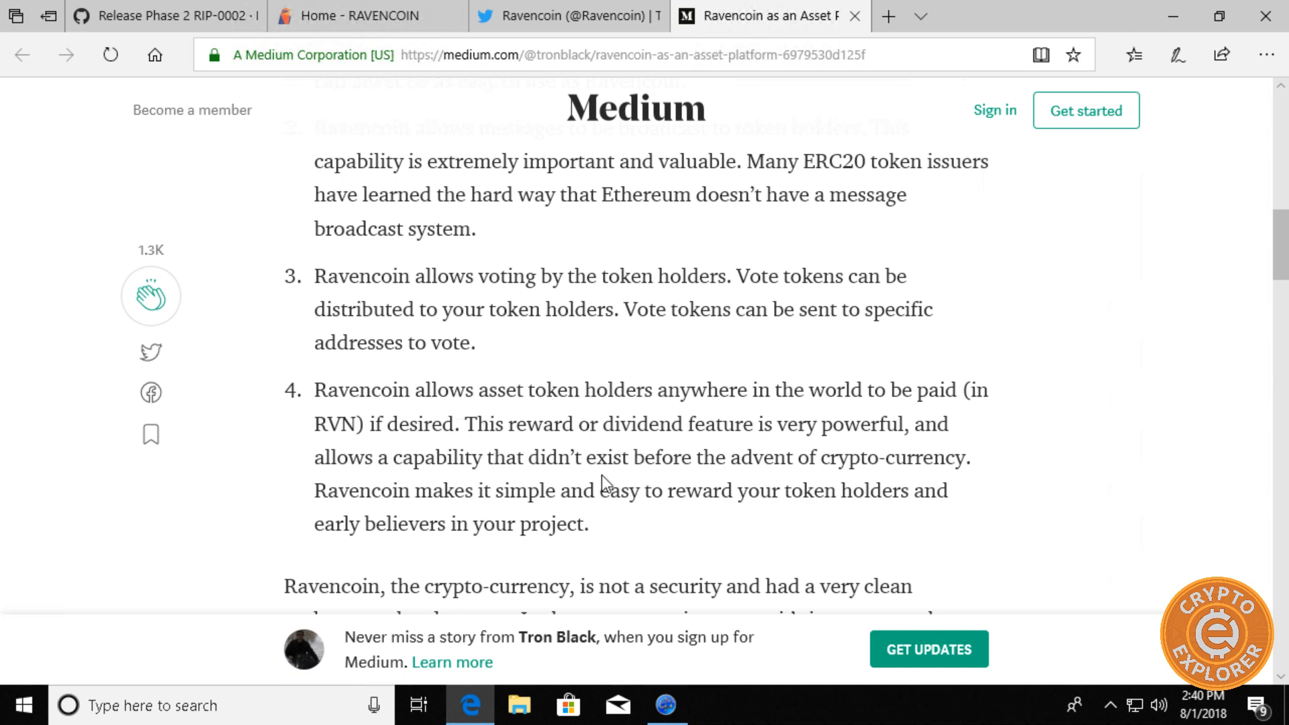
mouse_move(546, 464)
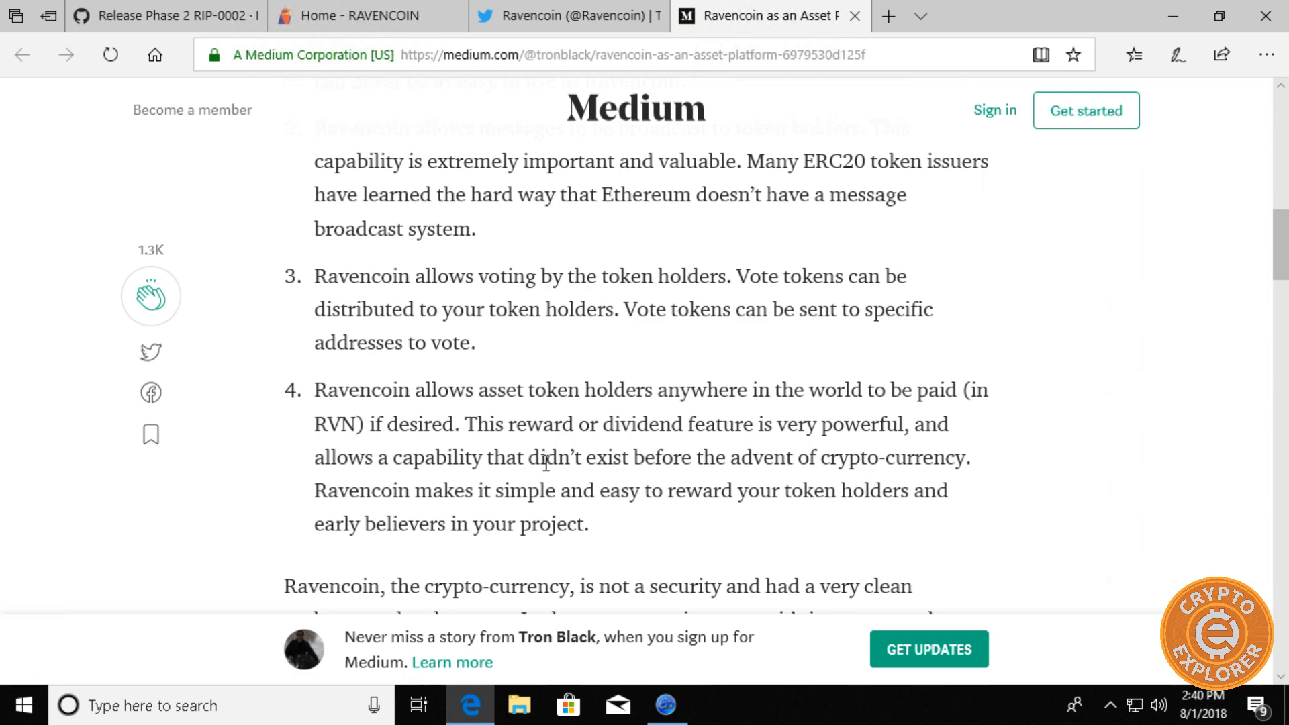
mouse_move(535, 478)
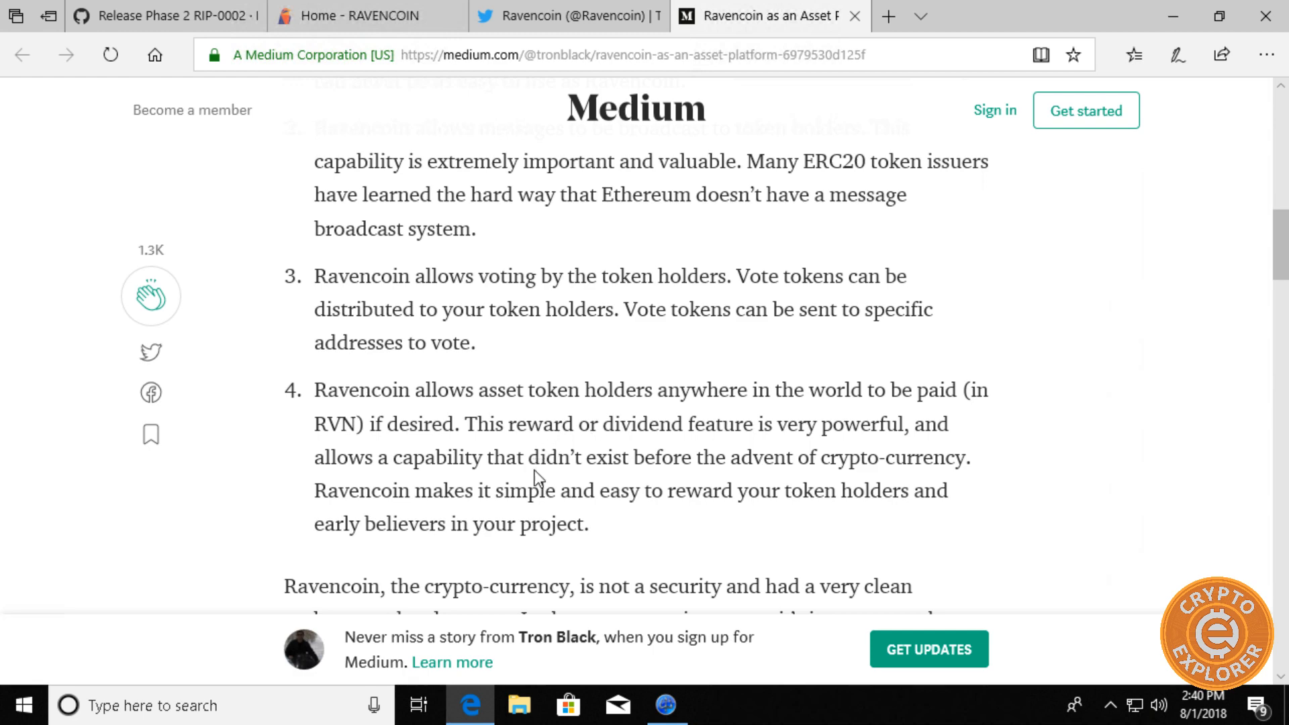
scroll(down, 3)
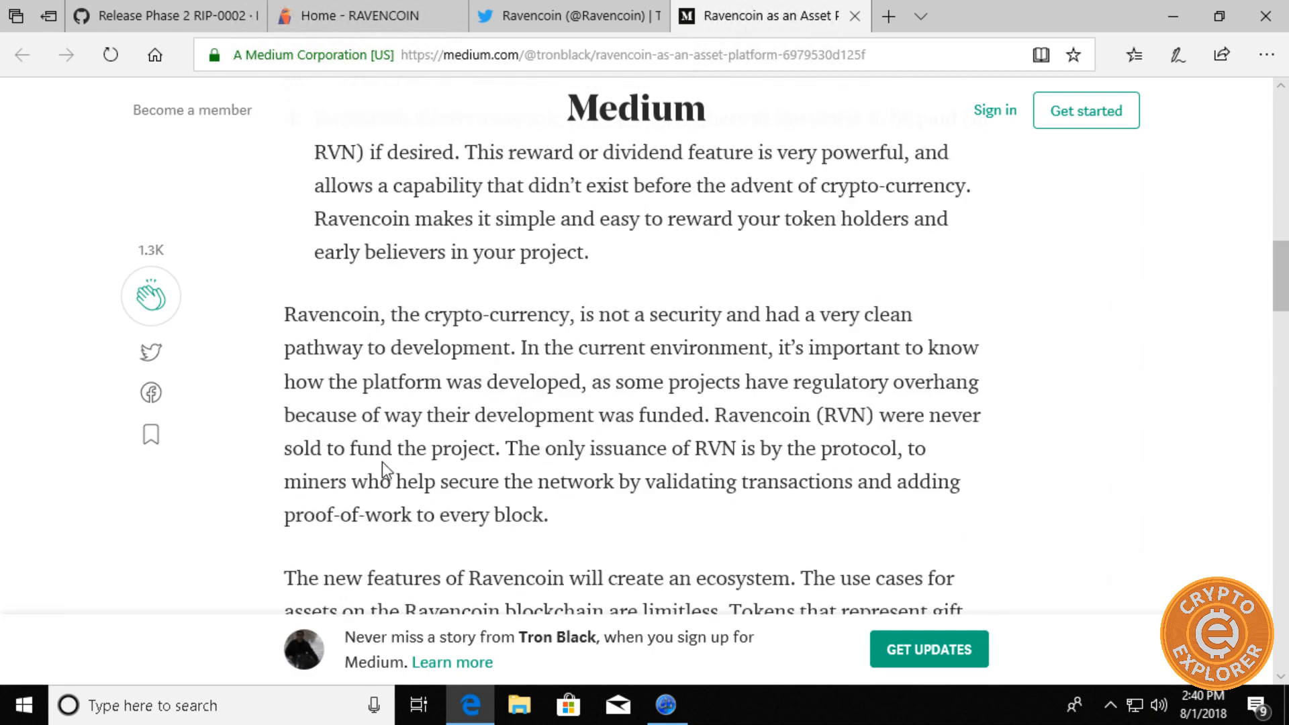
scroll(down, 3)
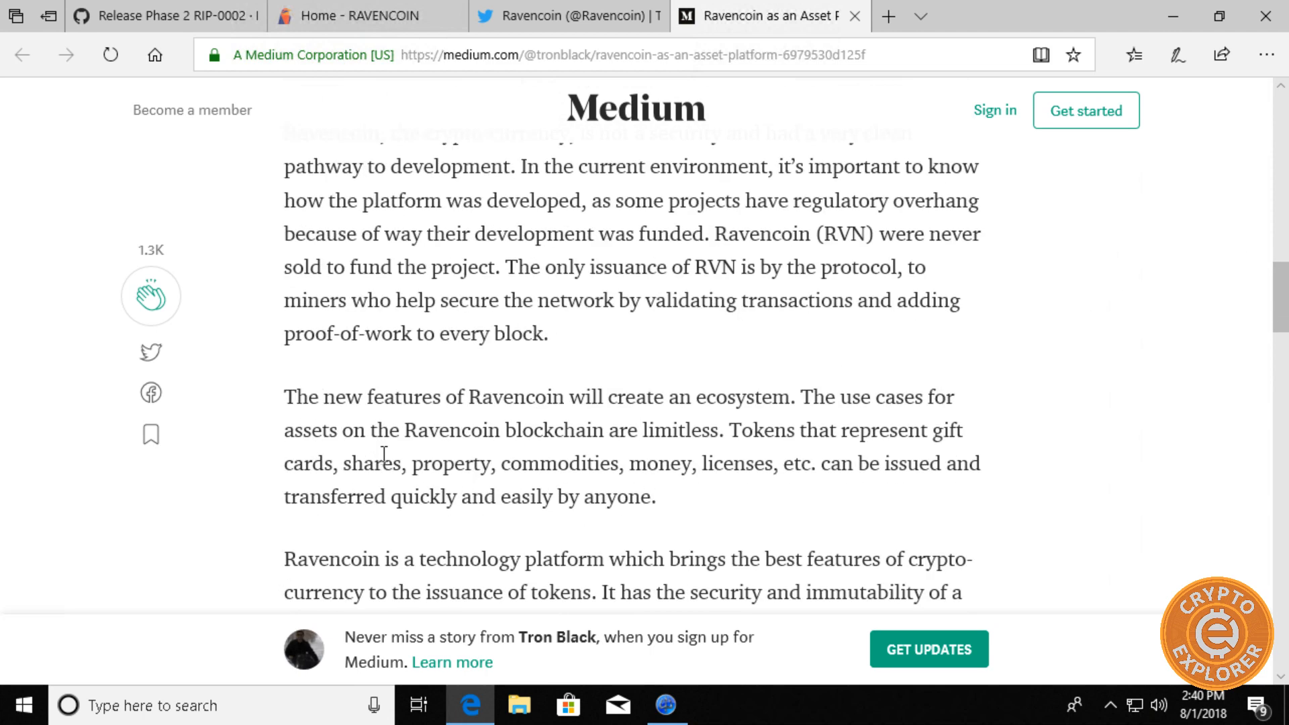
mouse_move(392, 488)
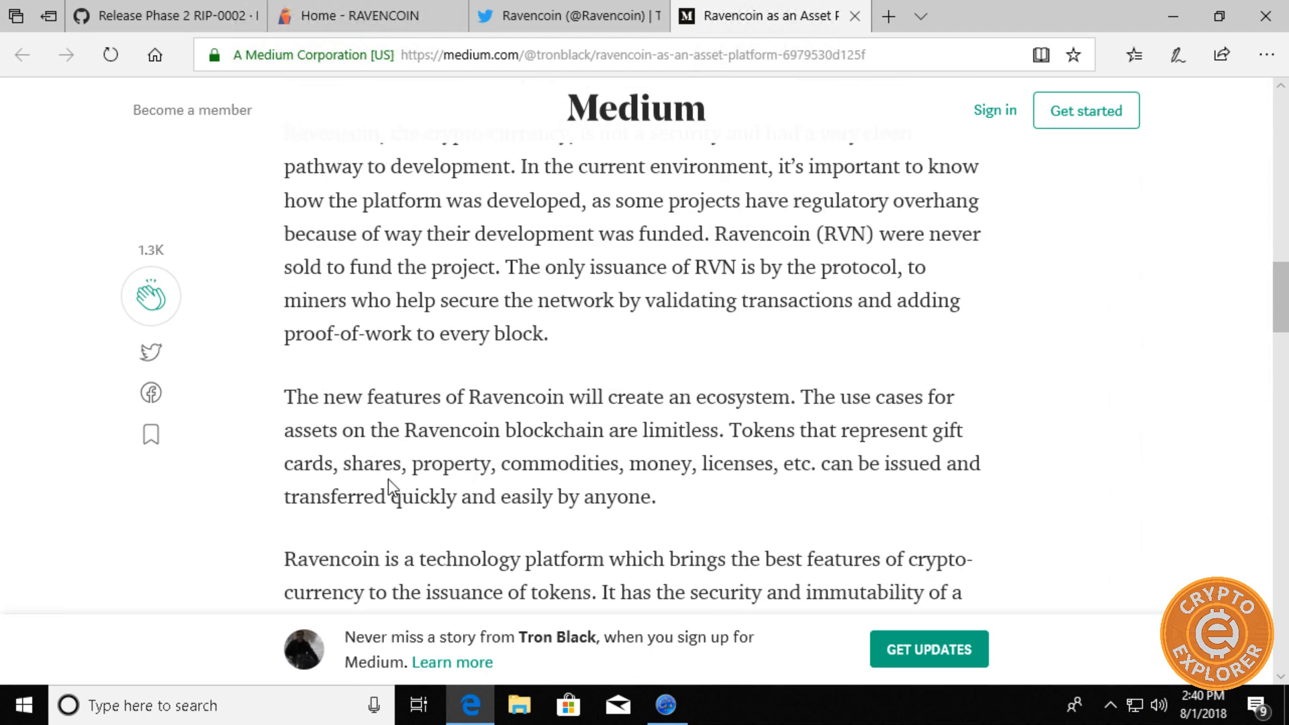
mouse_move(380, 456)
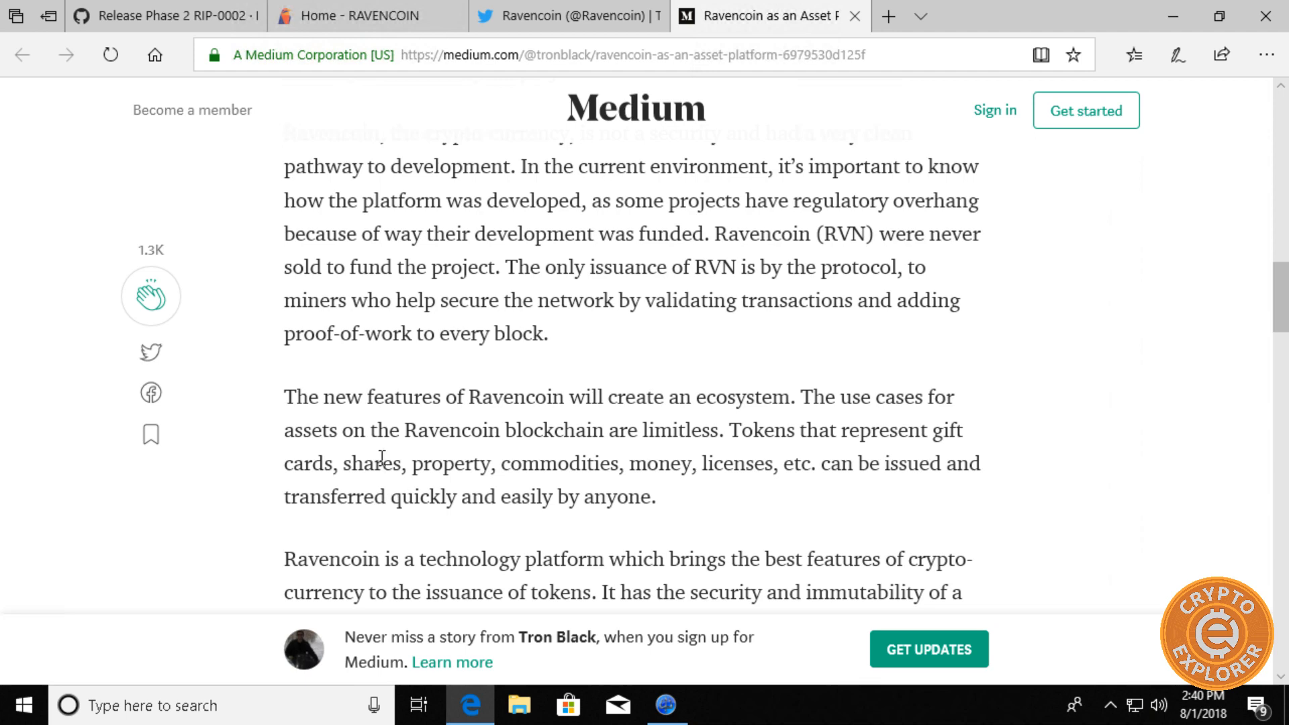
- Locate the Assets list on the Phase 2 RIP-0002 release page
click(156, 16)
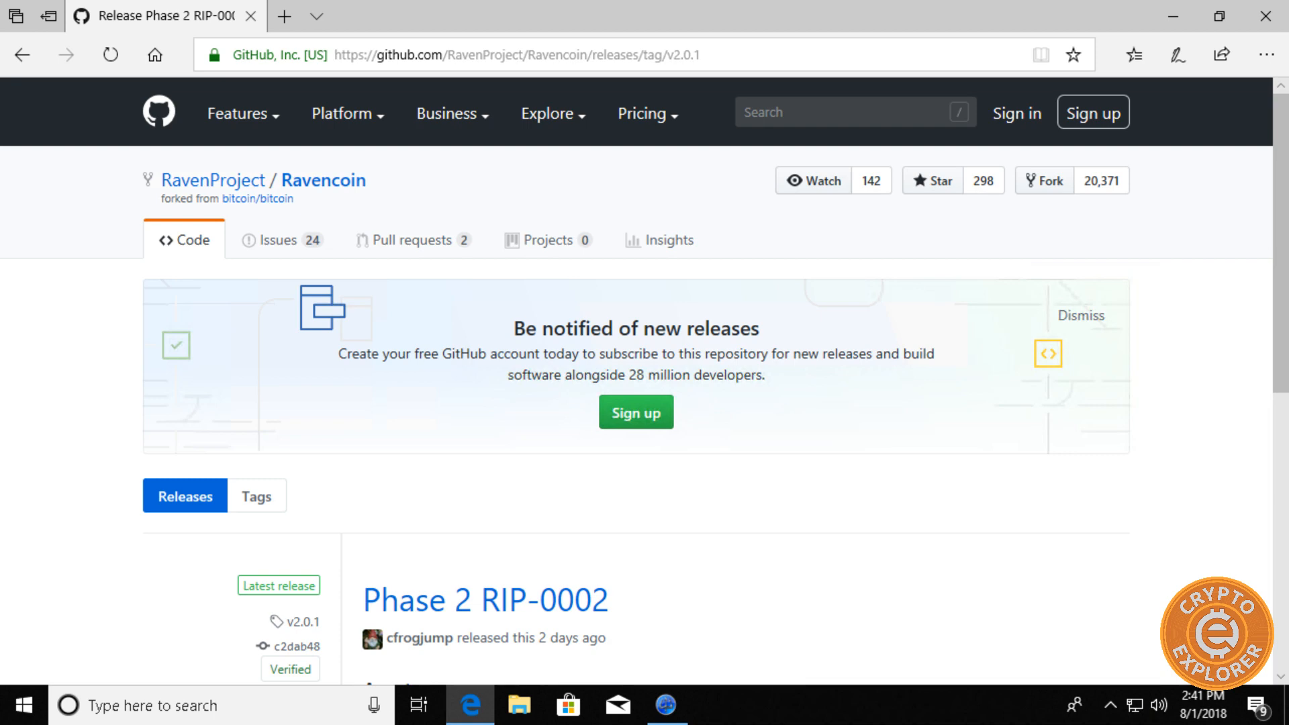
scroll(down, 3)
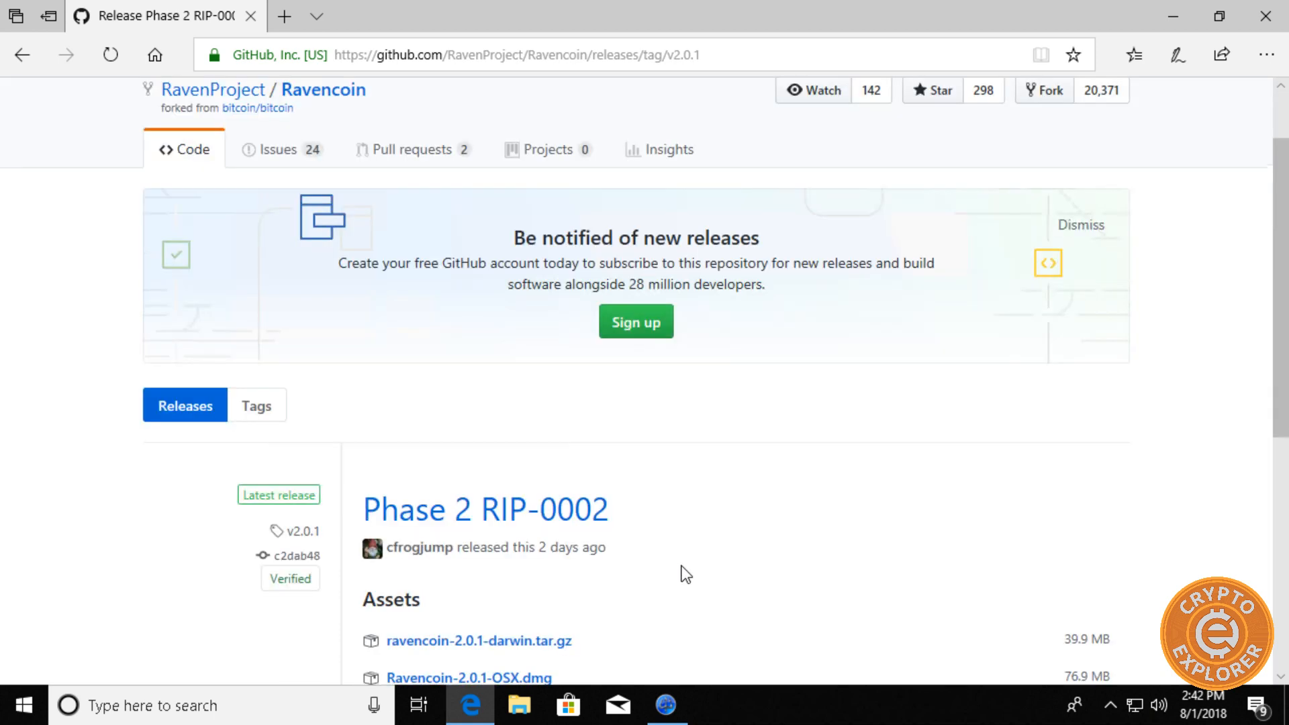
mouse_move(205, 98)
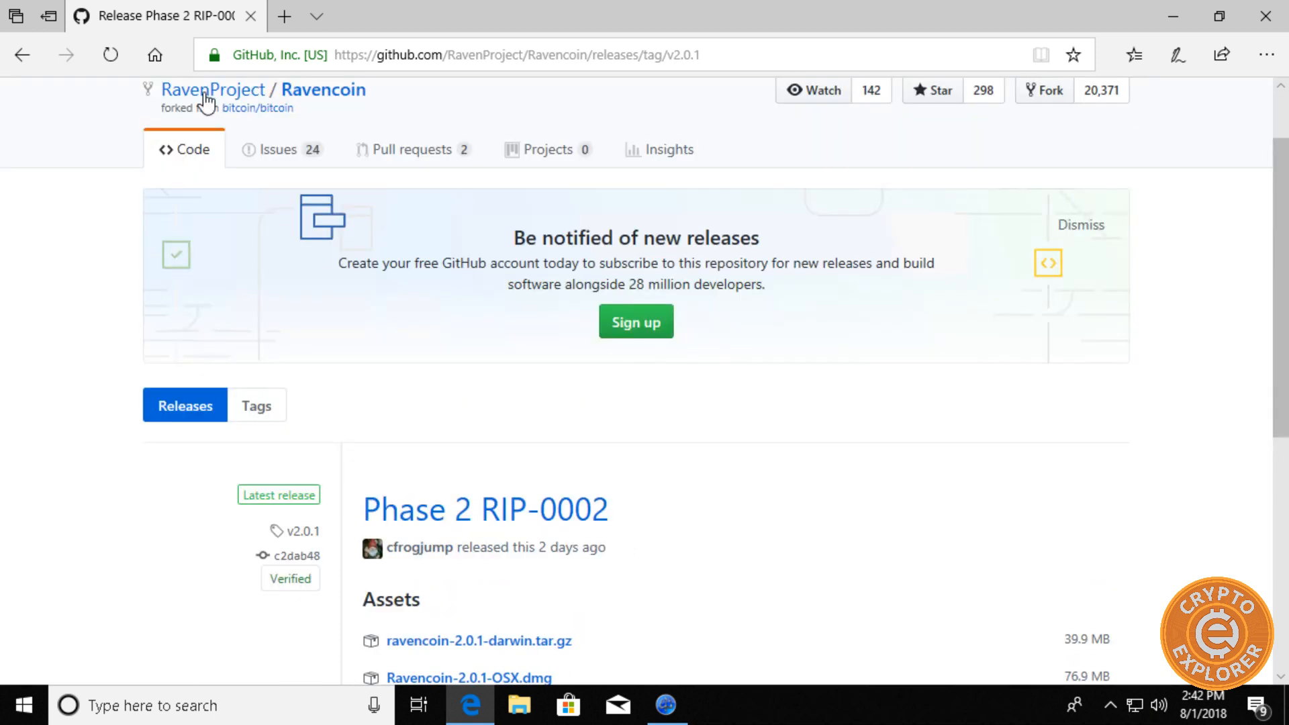
click(518, 55)
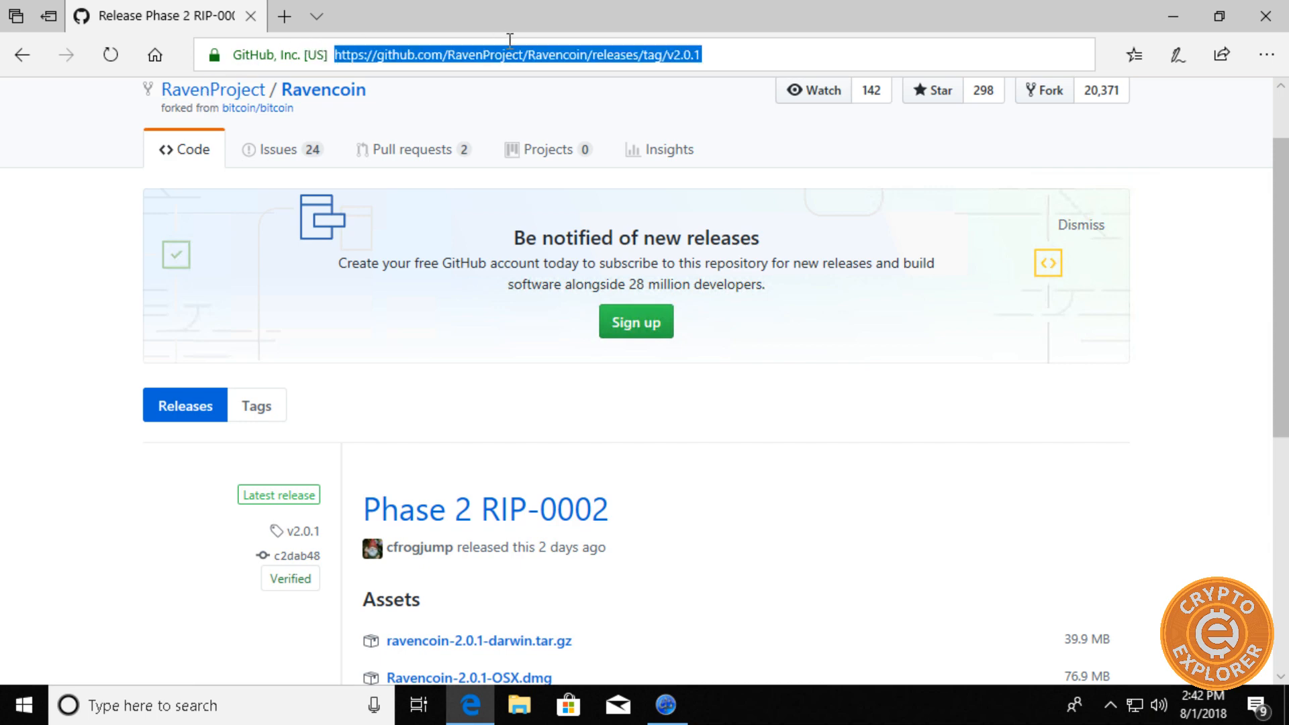
scroll(down, 3)
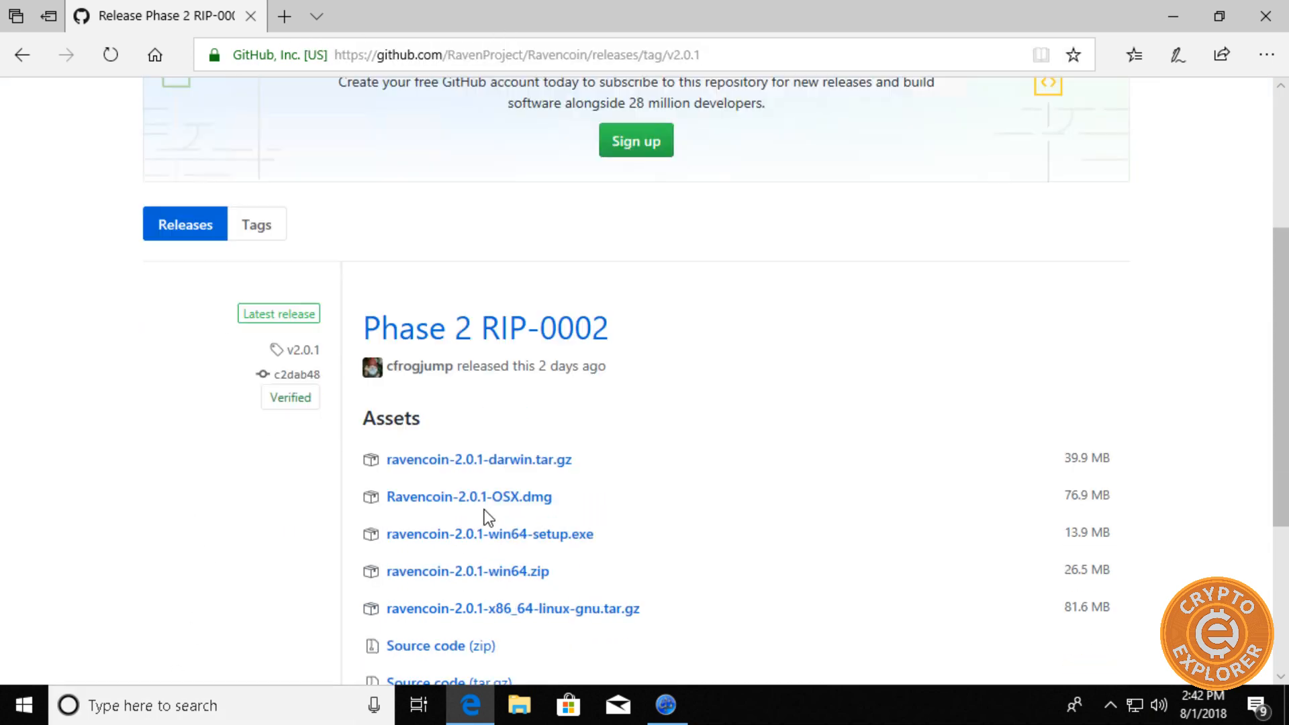
scroll(up, 3)
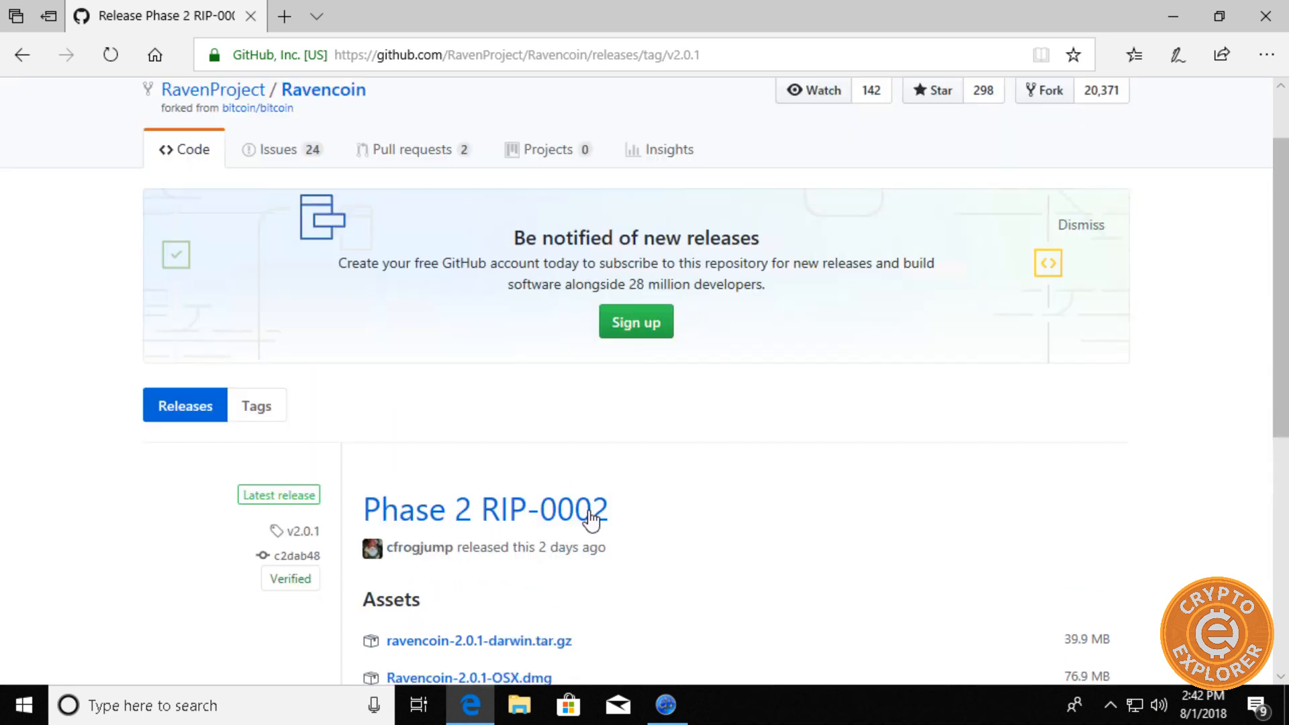
scroll(down, 3)
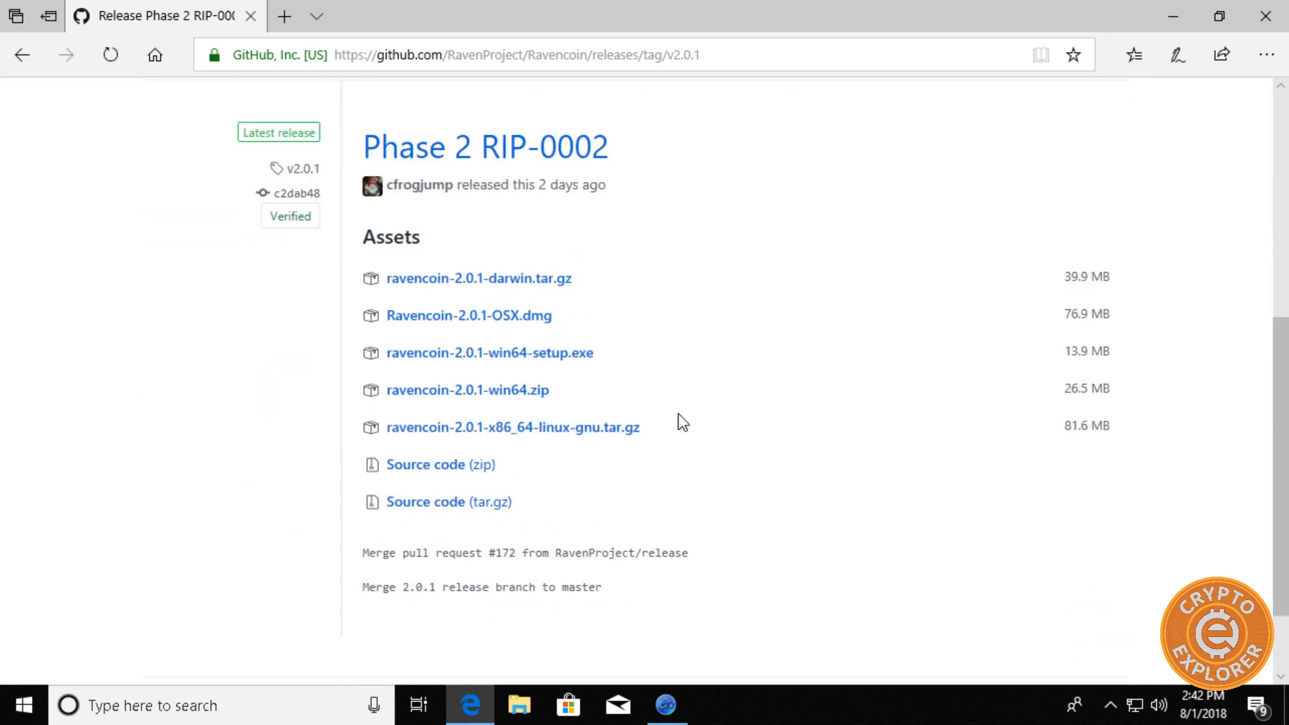
mouse_move(489, 353)
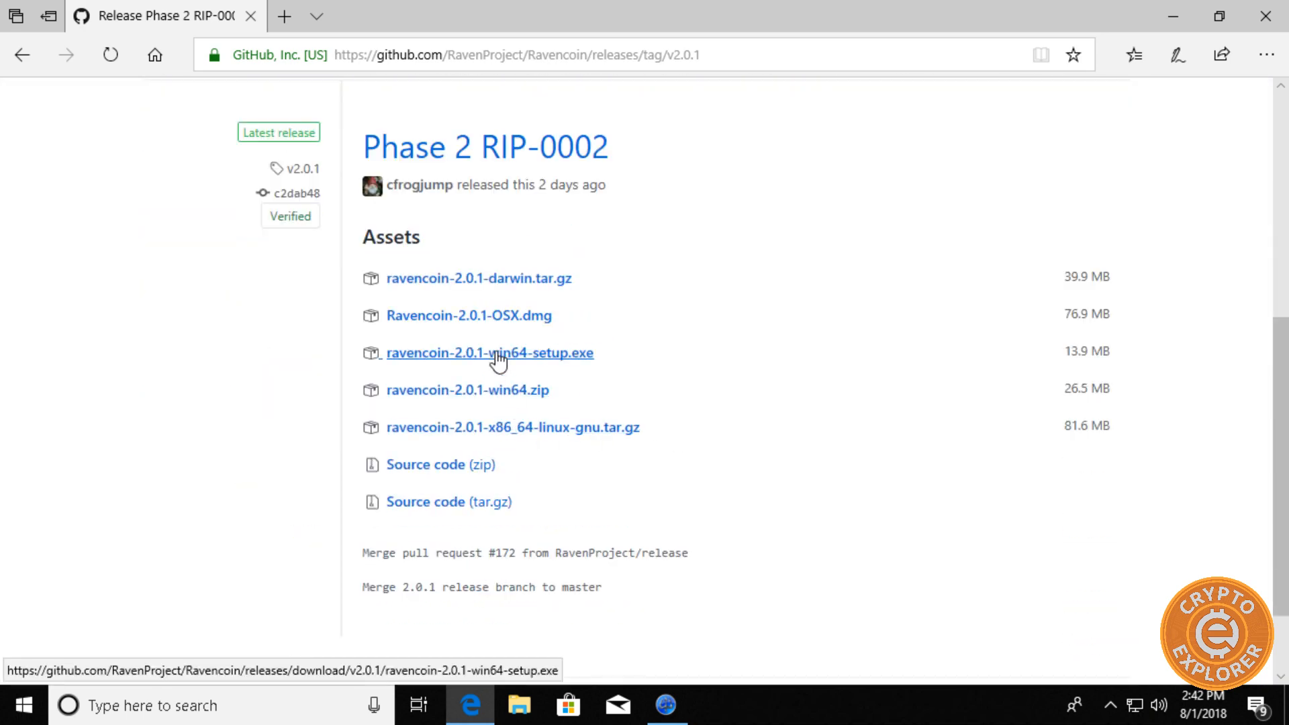
- Download ravencoin-2.0.1-win64-setup.exe from the release assets
click(489, 354)
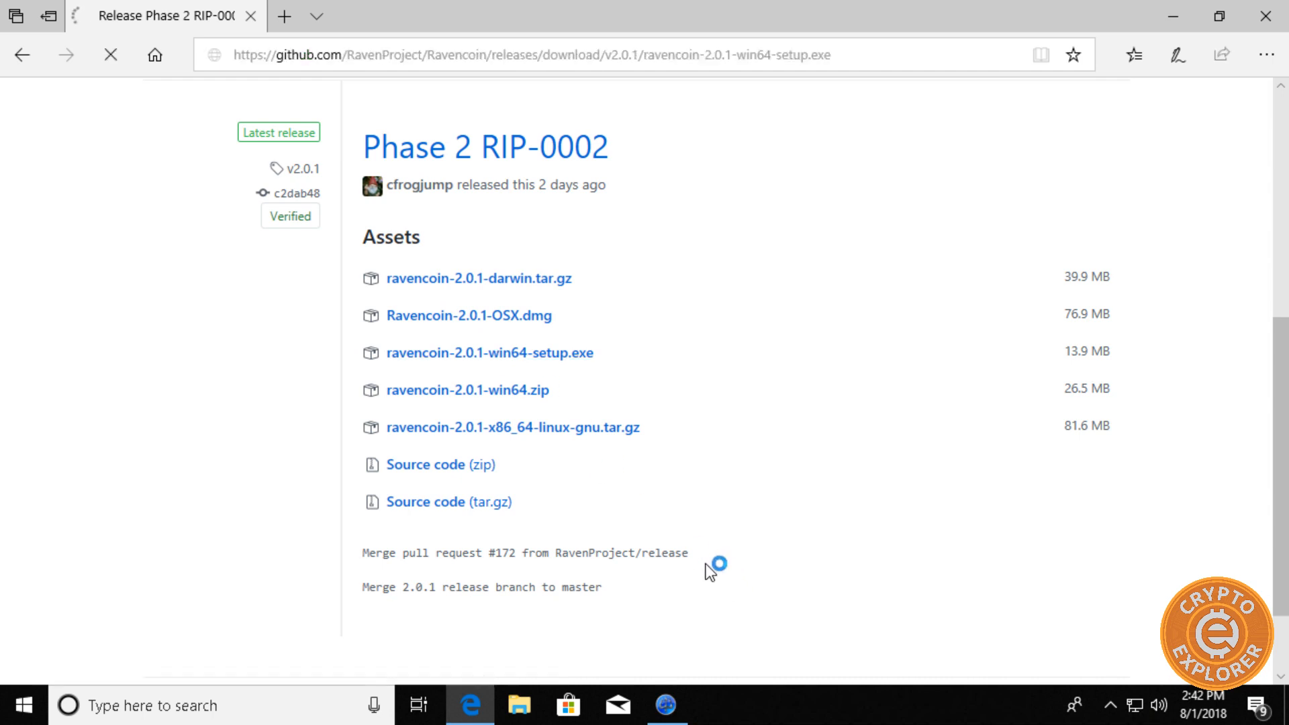
click(489, 353)
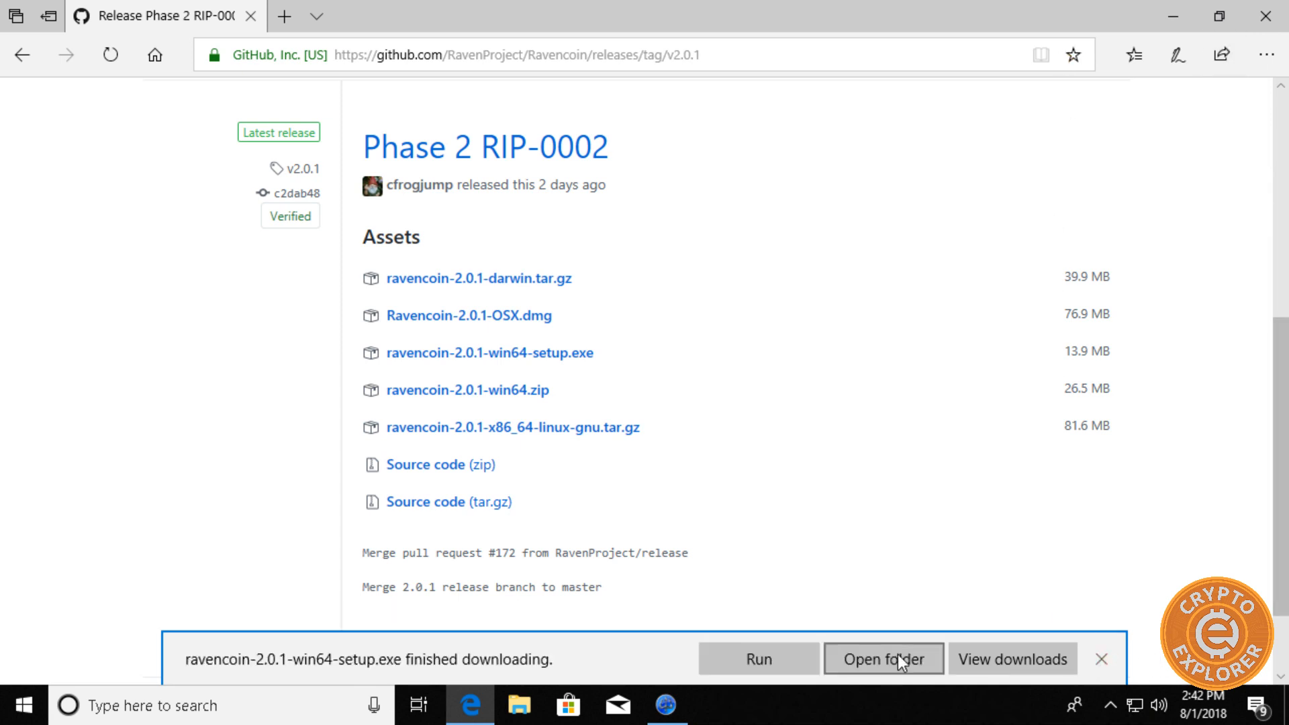
- Run the downloaded installer past SmartScreen and User Account Control to reach the setup wizard
click(1100, 658)
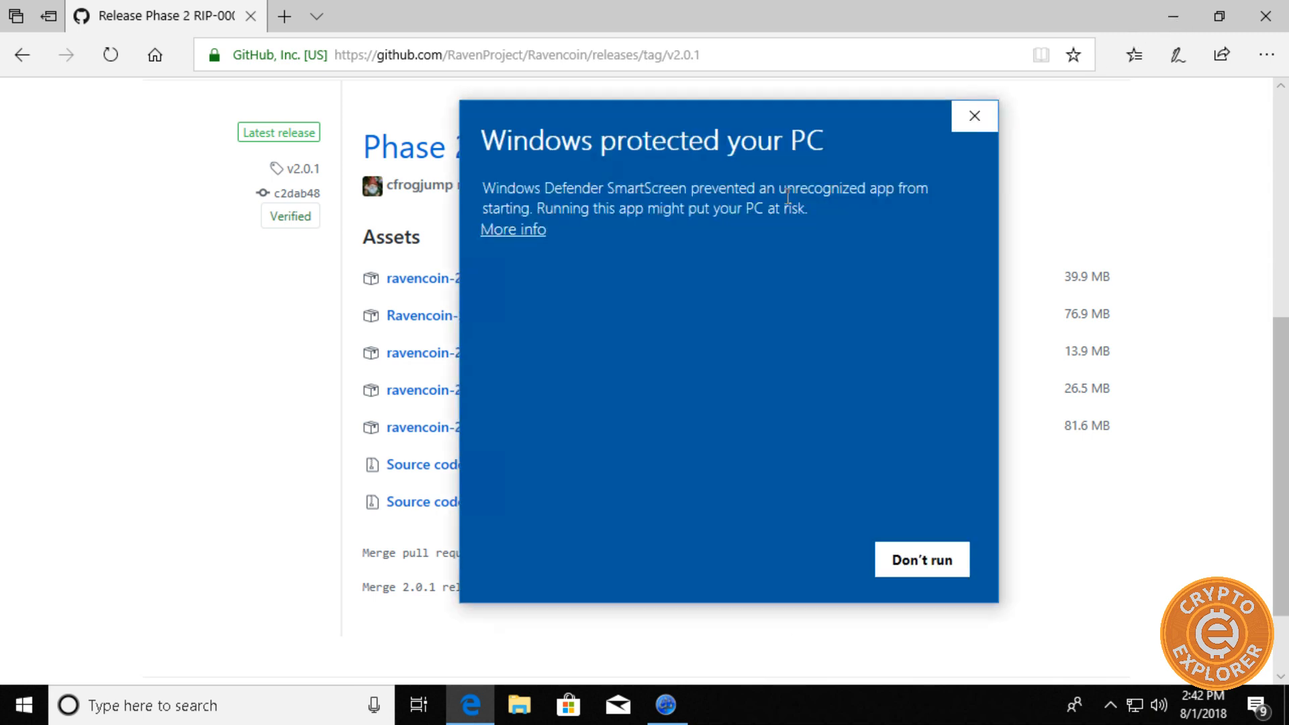
click(512, 229)
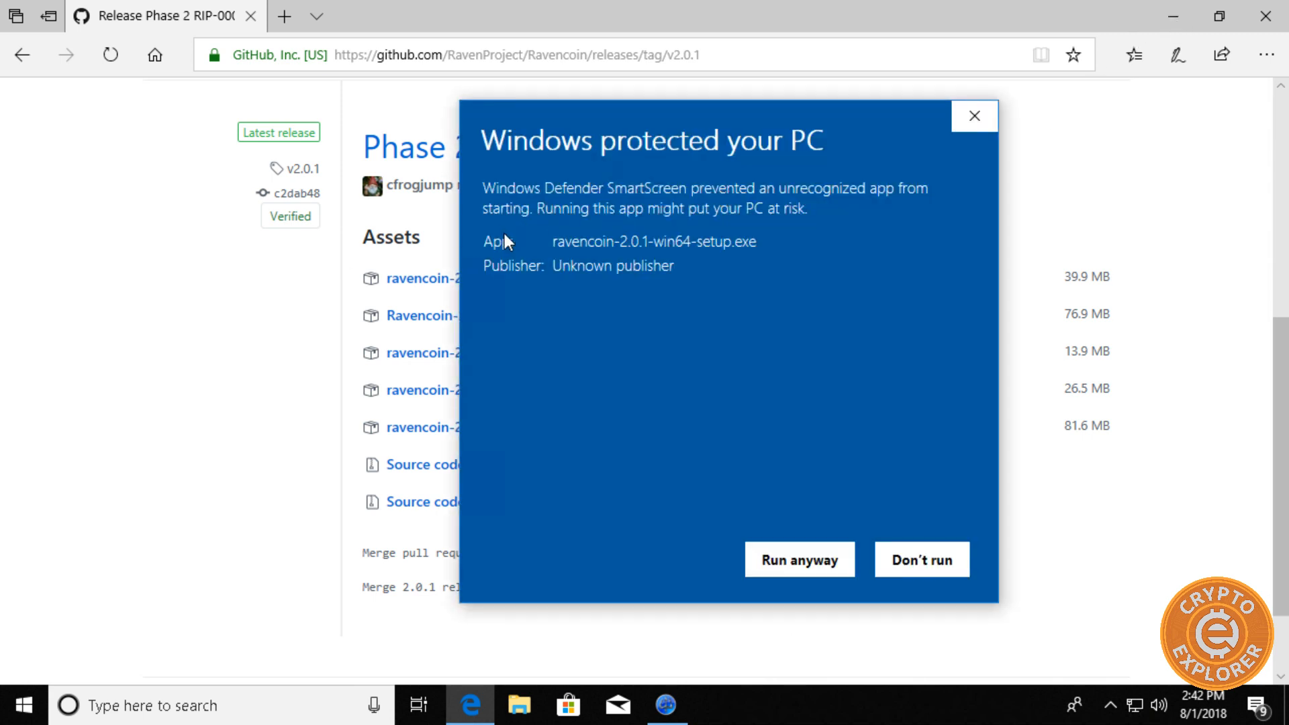
click(921, 559)
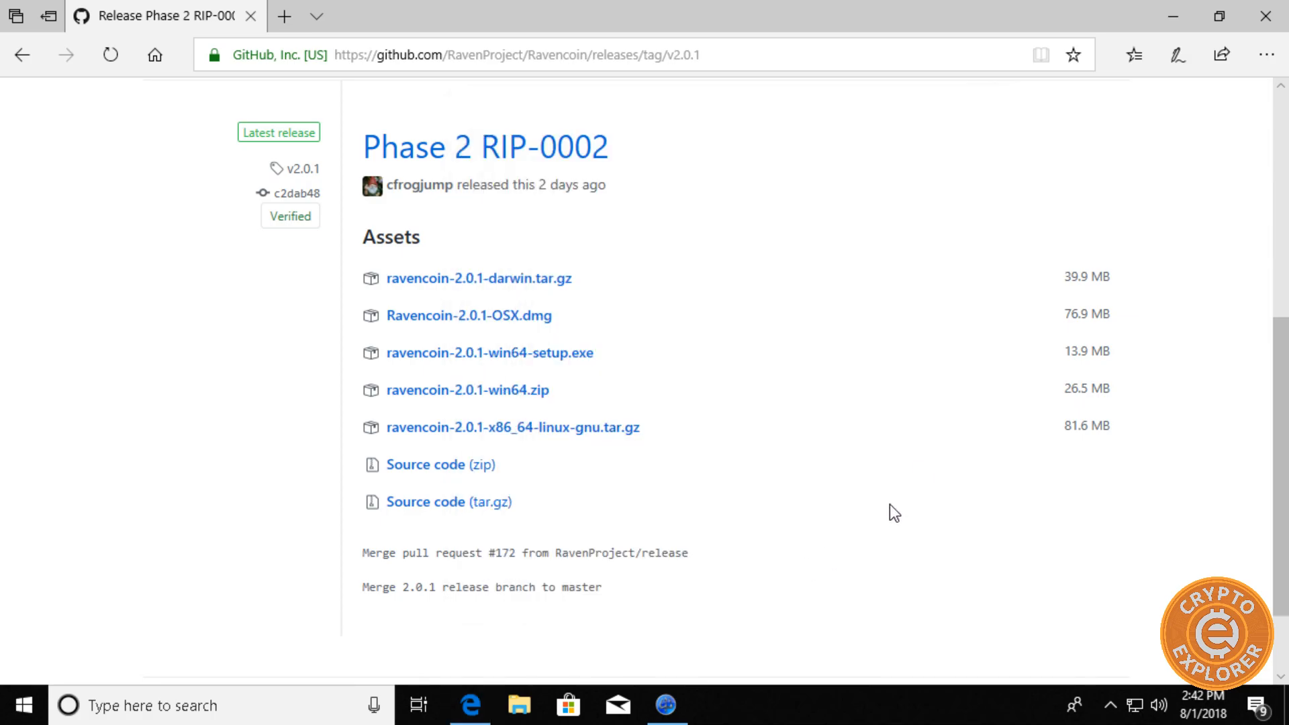
click(490, 352)
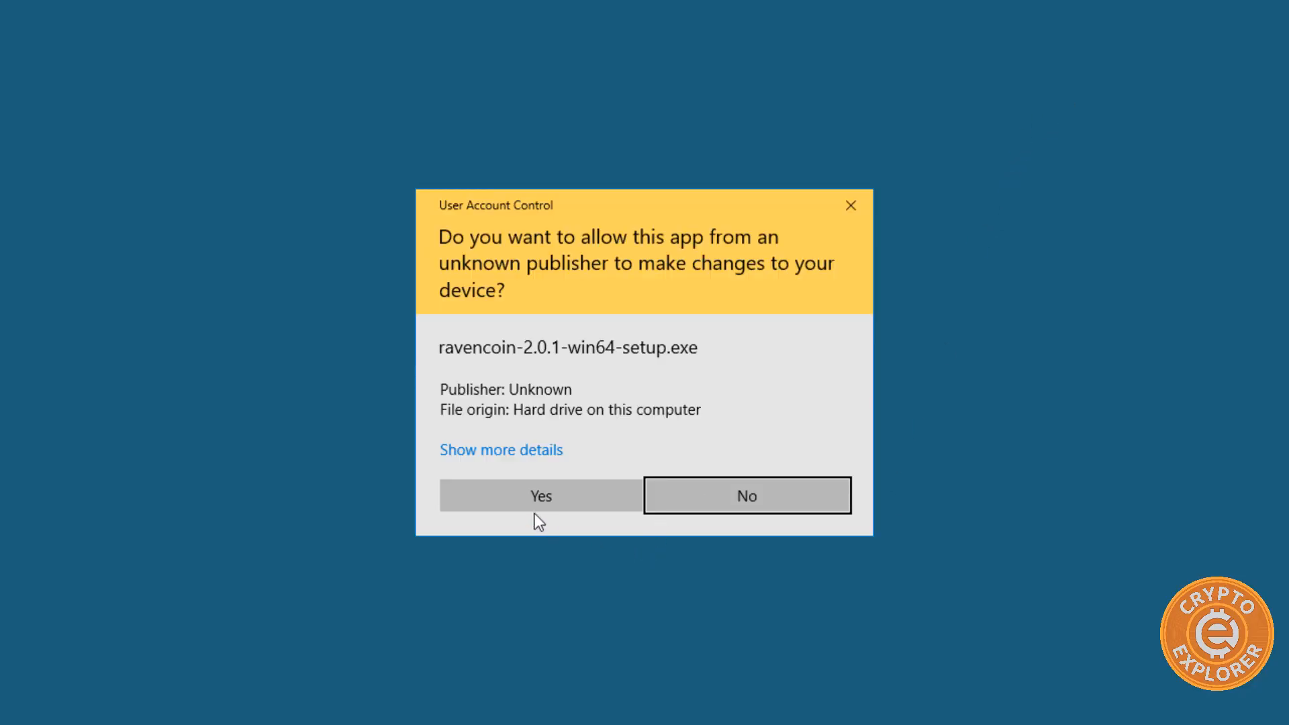
click(540, 495)
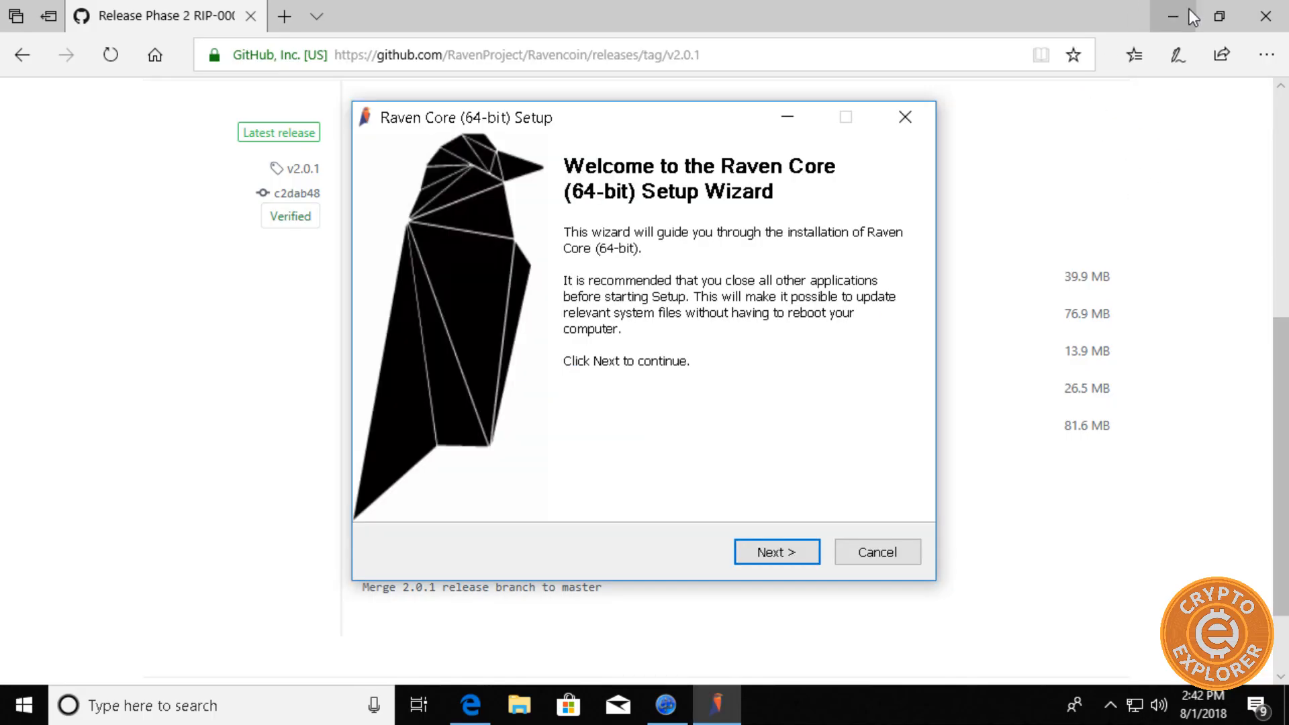
- Install Raven Core (64-bit) to the default folder
click(774, 552)
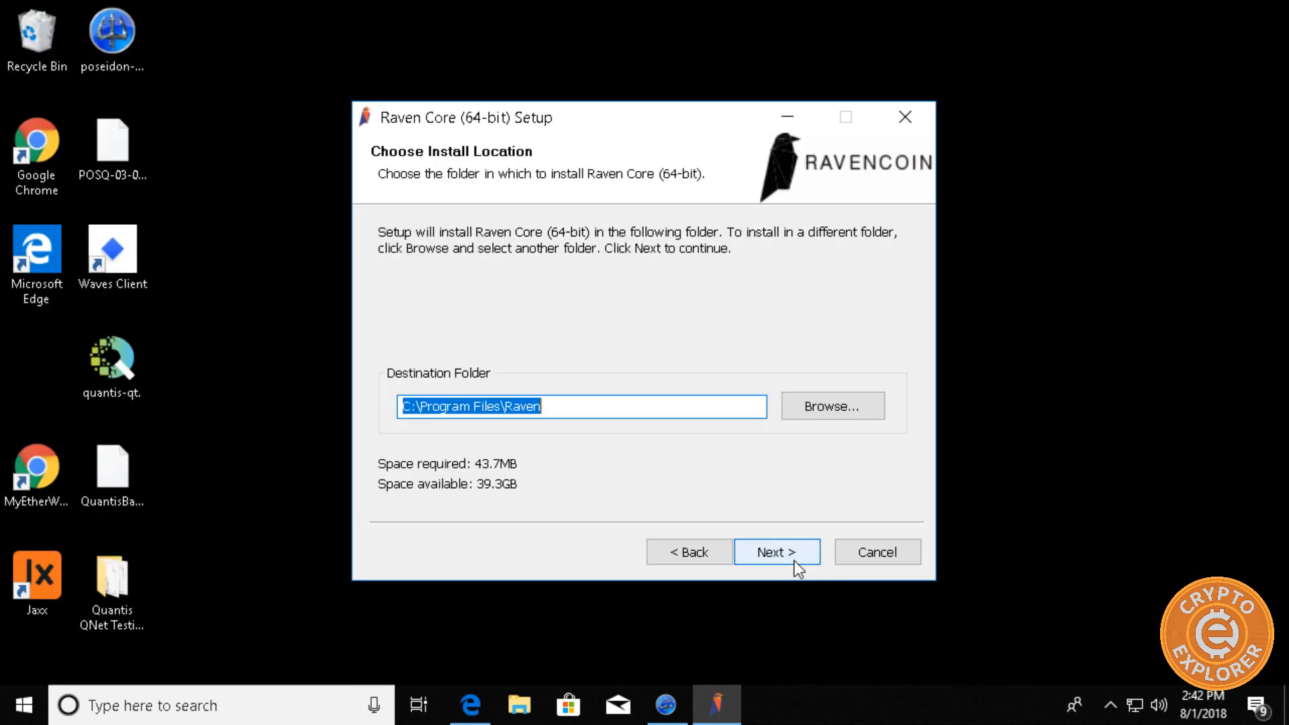
mouse_move(760, 563)
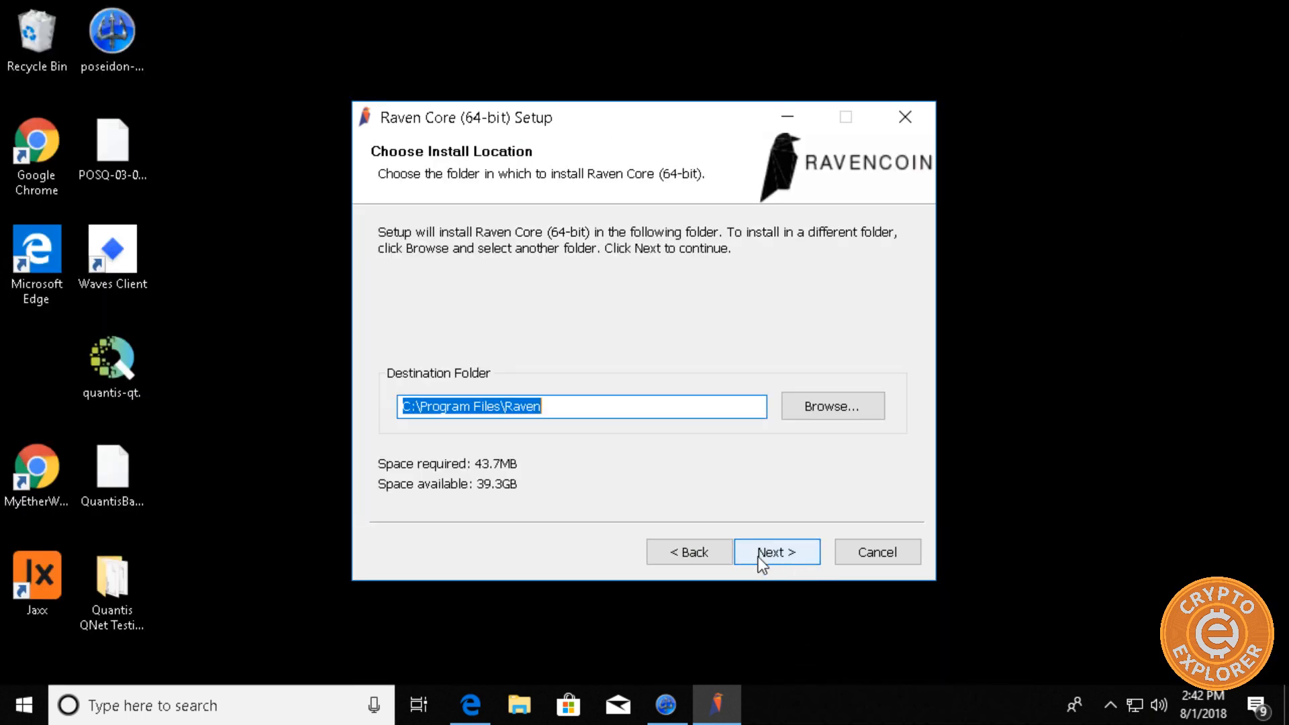
click(775, 552)
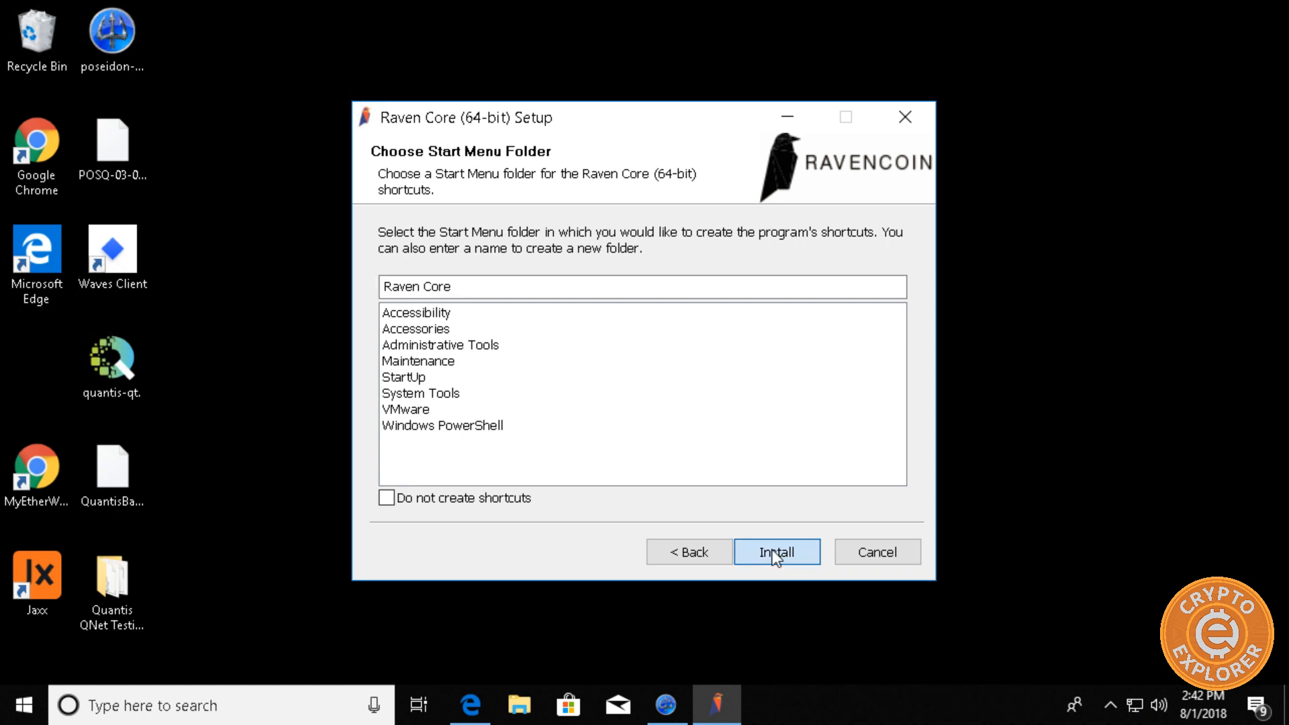
click(774, 551)
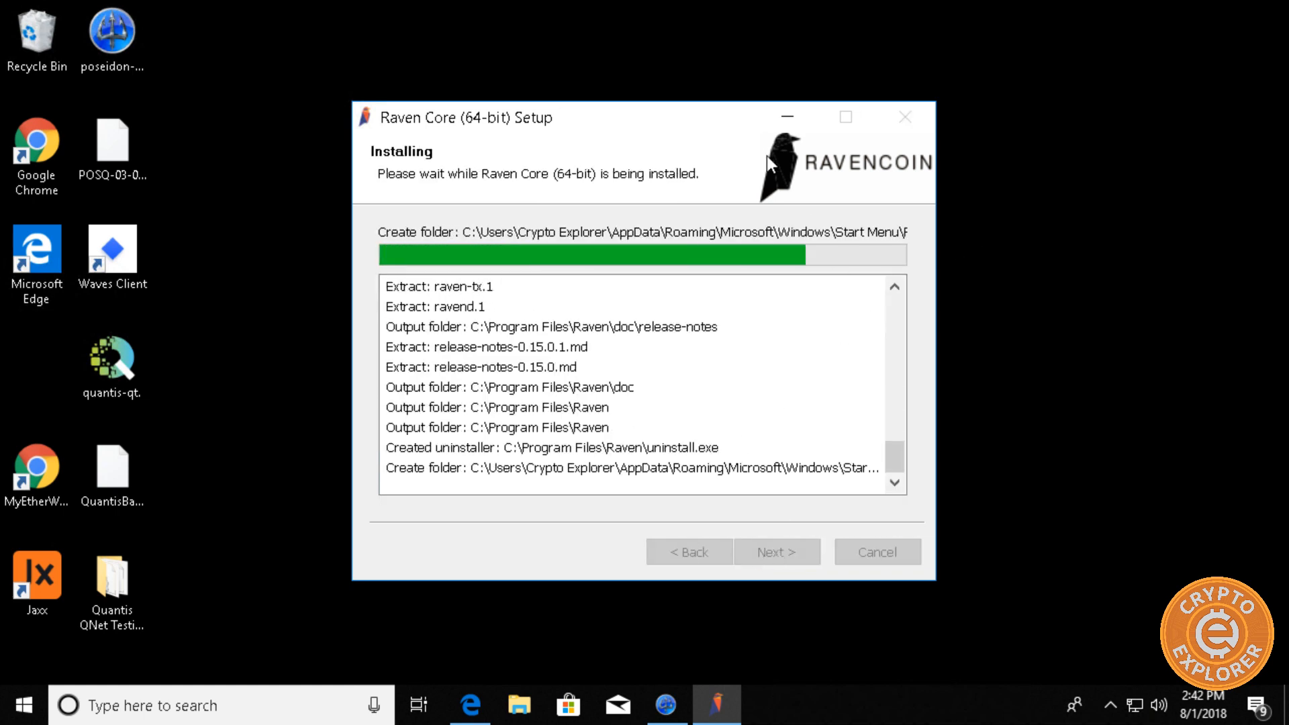
mouse_move(749, 175)
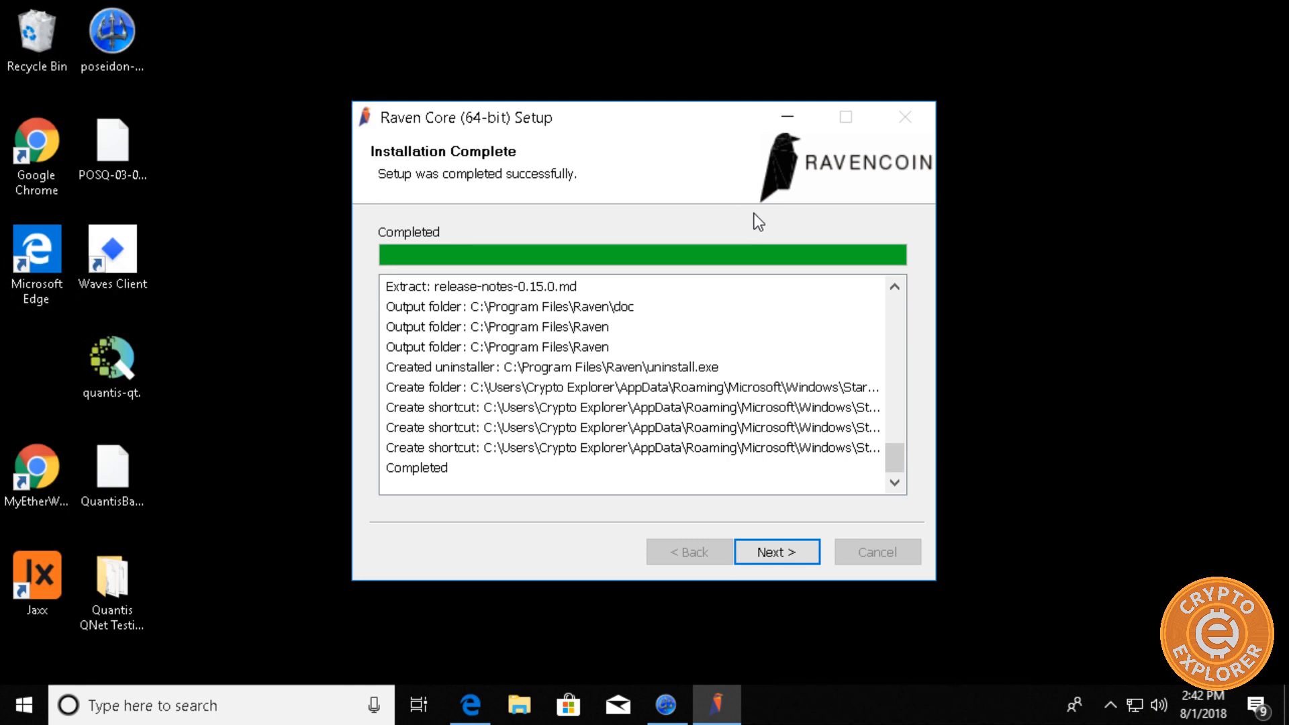
mouse_move(764, 304)
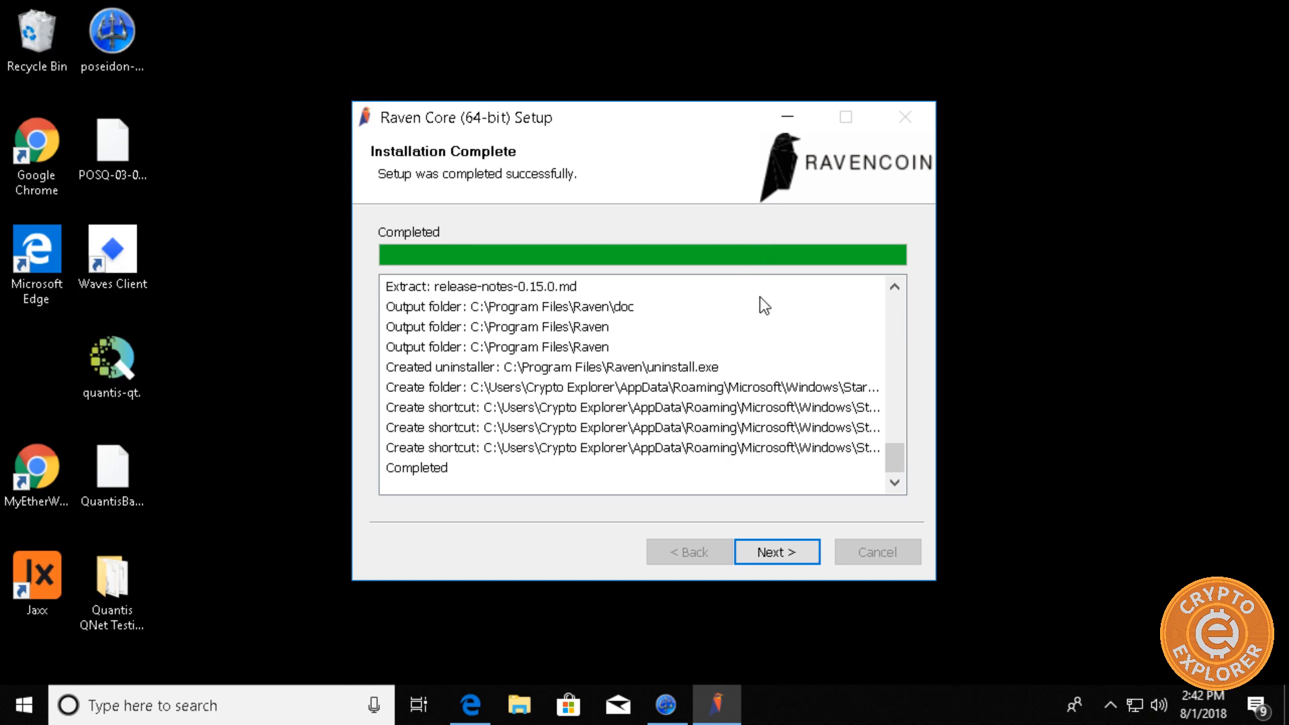
mouse_move(698, 279)
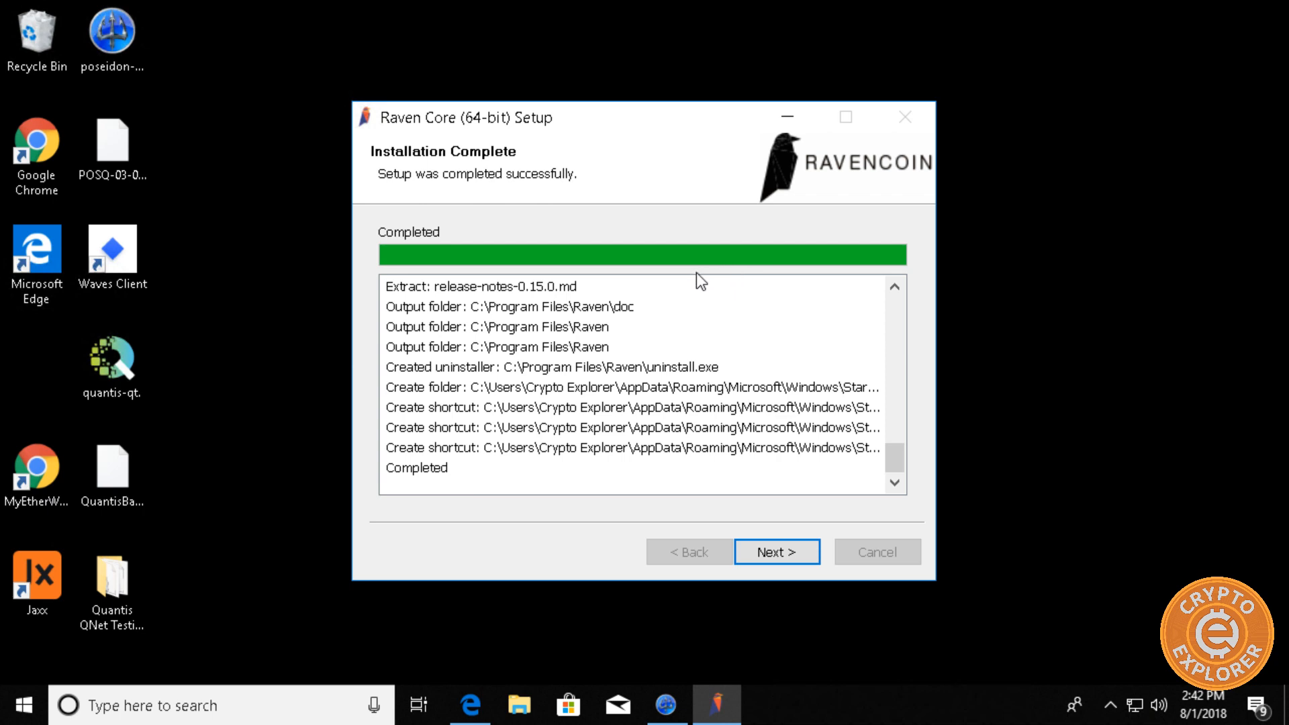
mouse_move(671, 307)
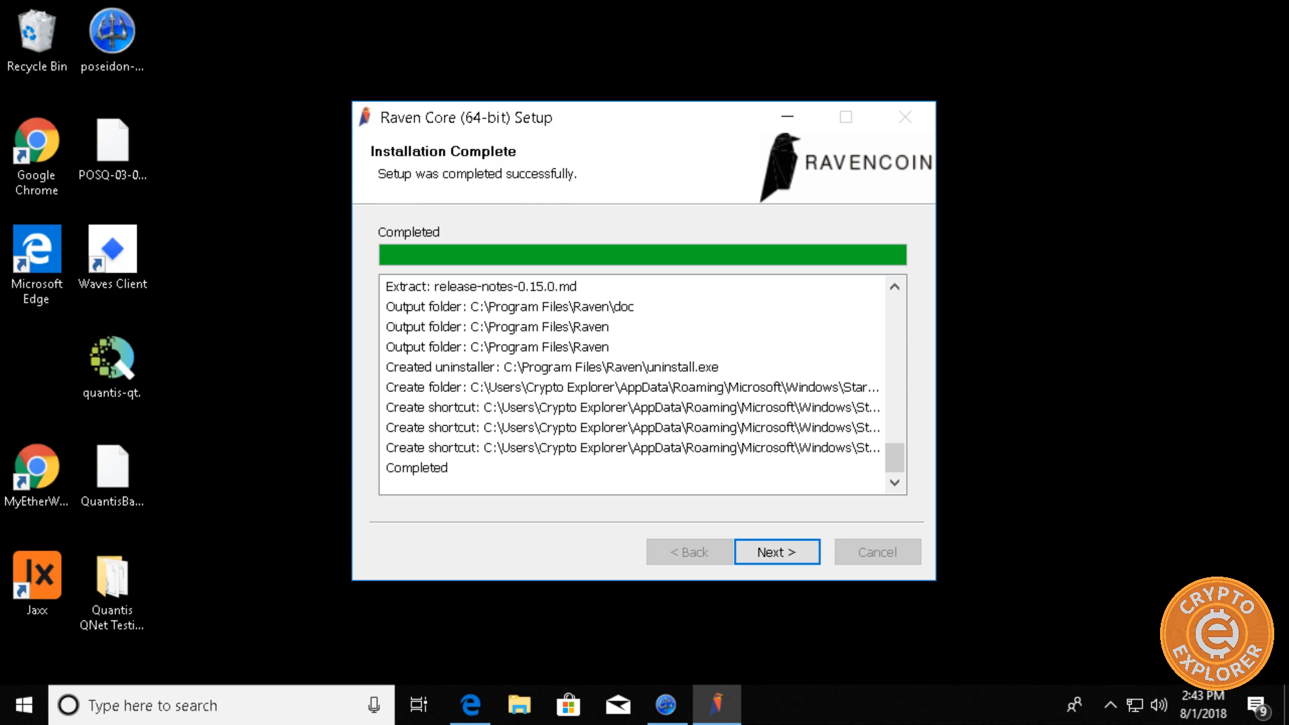
scroll(up, 3)
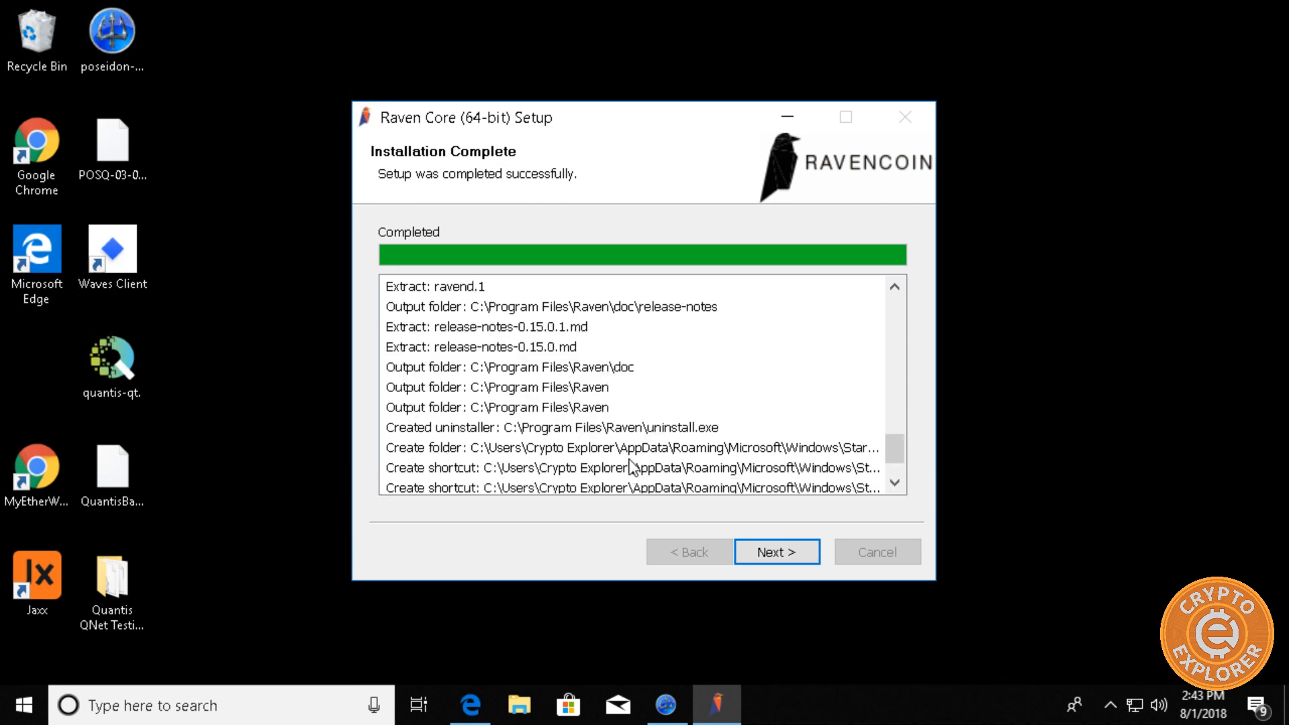
mouse_move(673, 468)
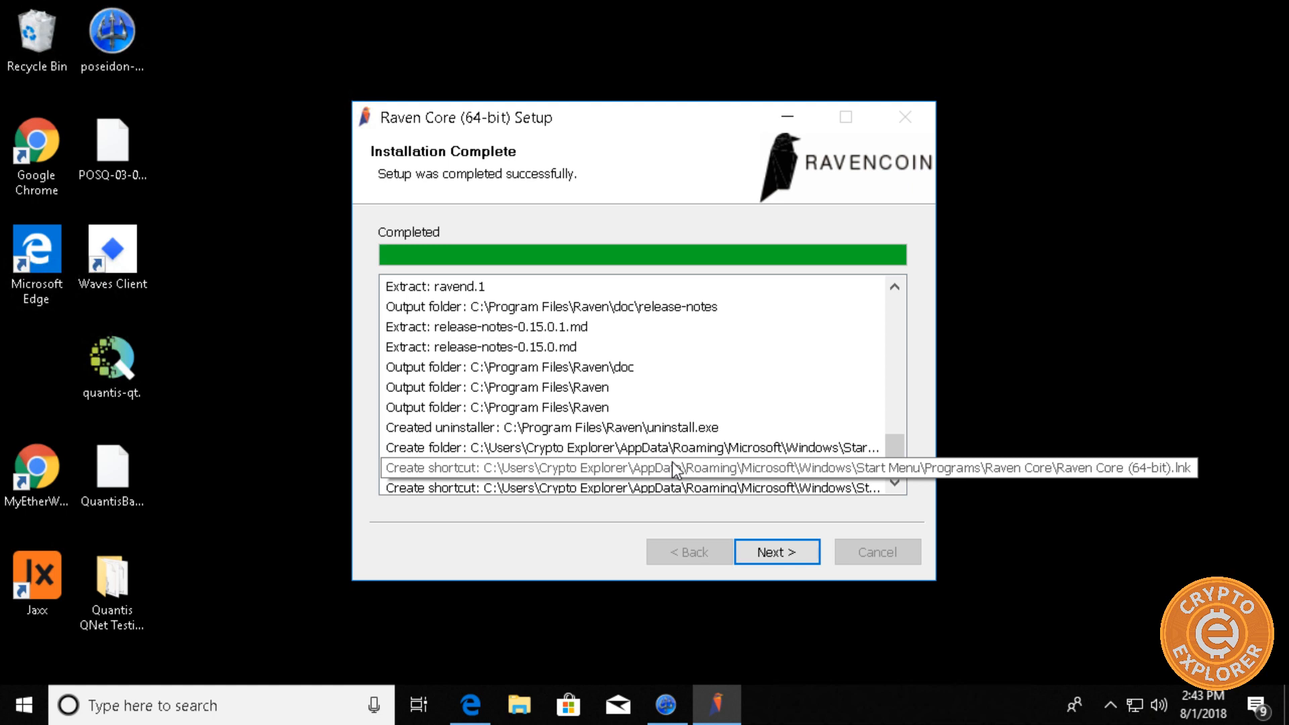
mouse_move(670, 647)
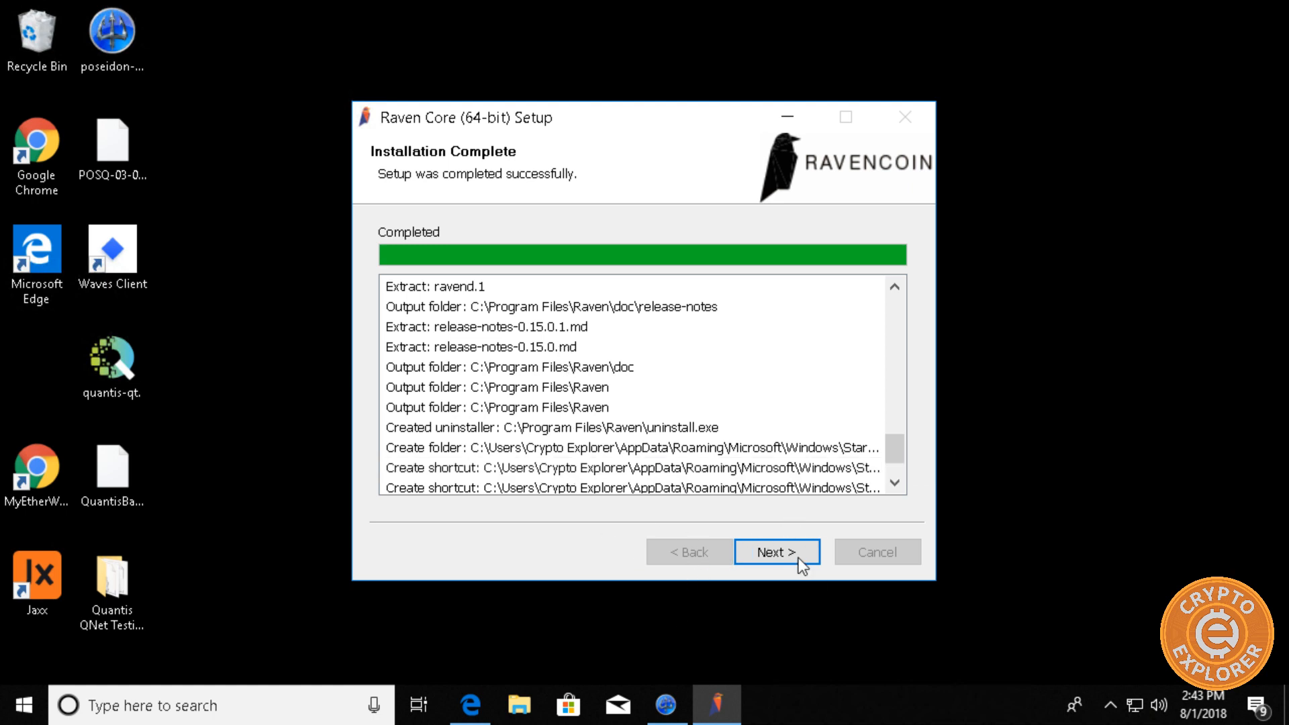
- Finish setup with 'Run Raven Core (64-bit)' unchecked
click(775, 552)
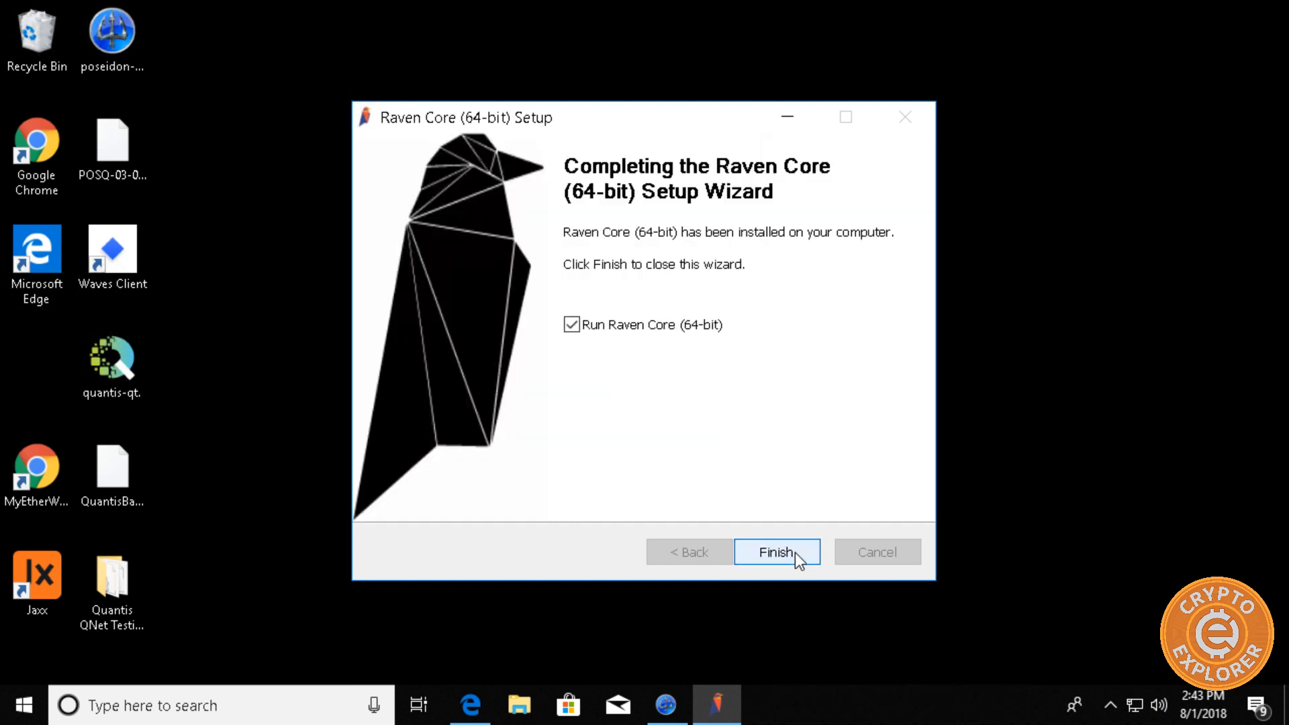
mouse_move(605, 349)
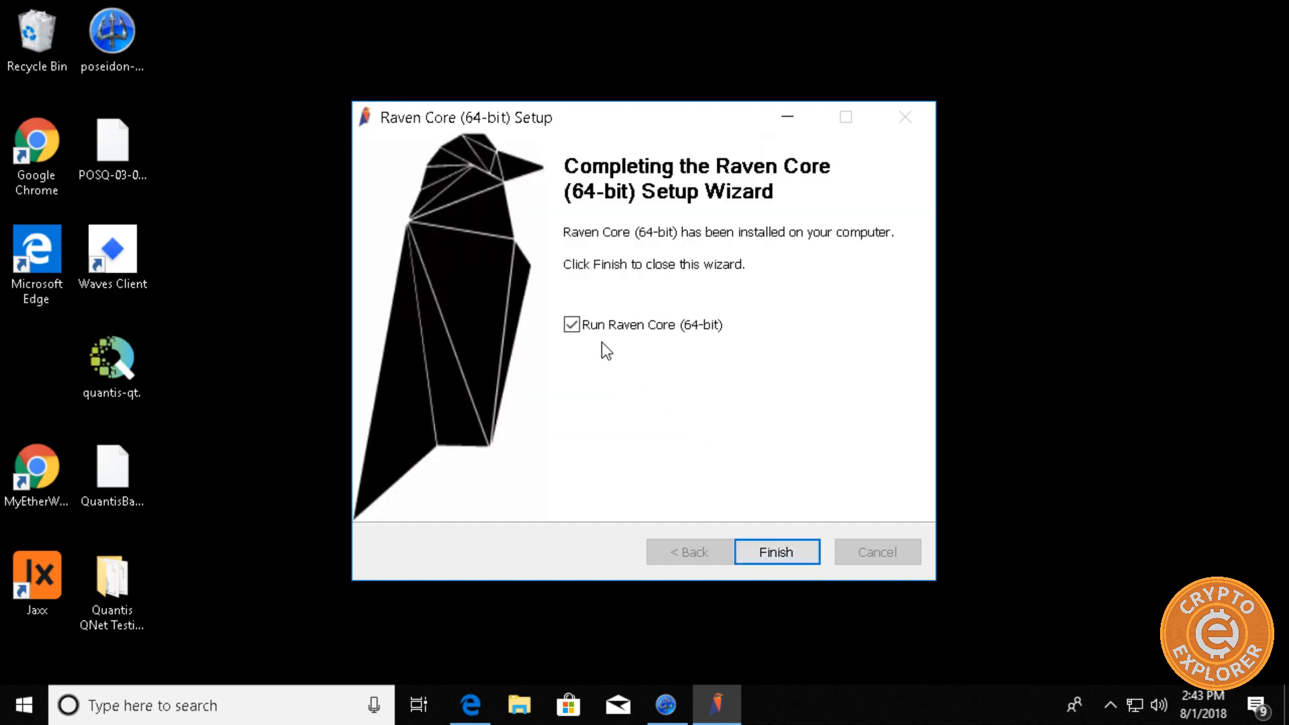
mouse_move(362, 295)
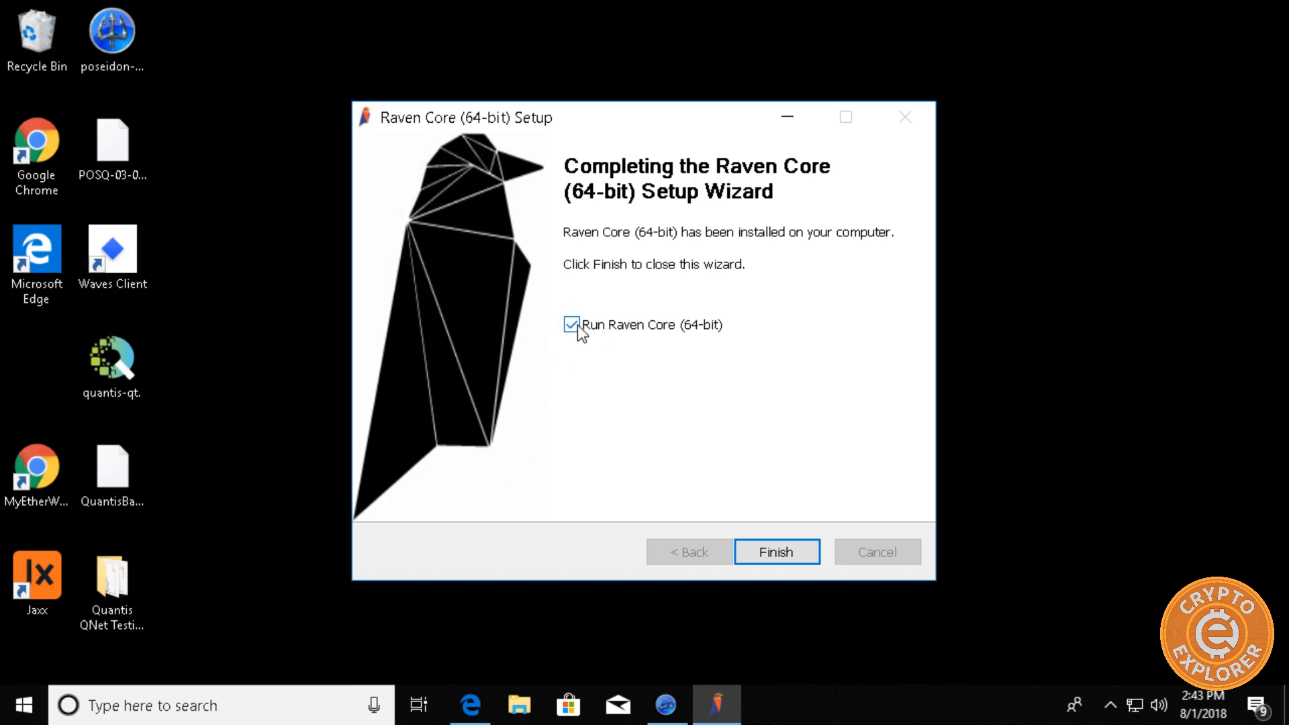
click(572, 323)
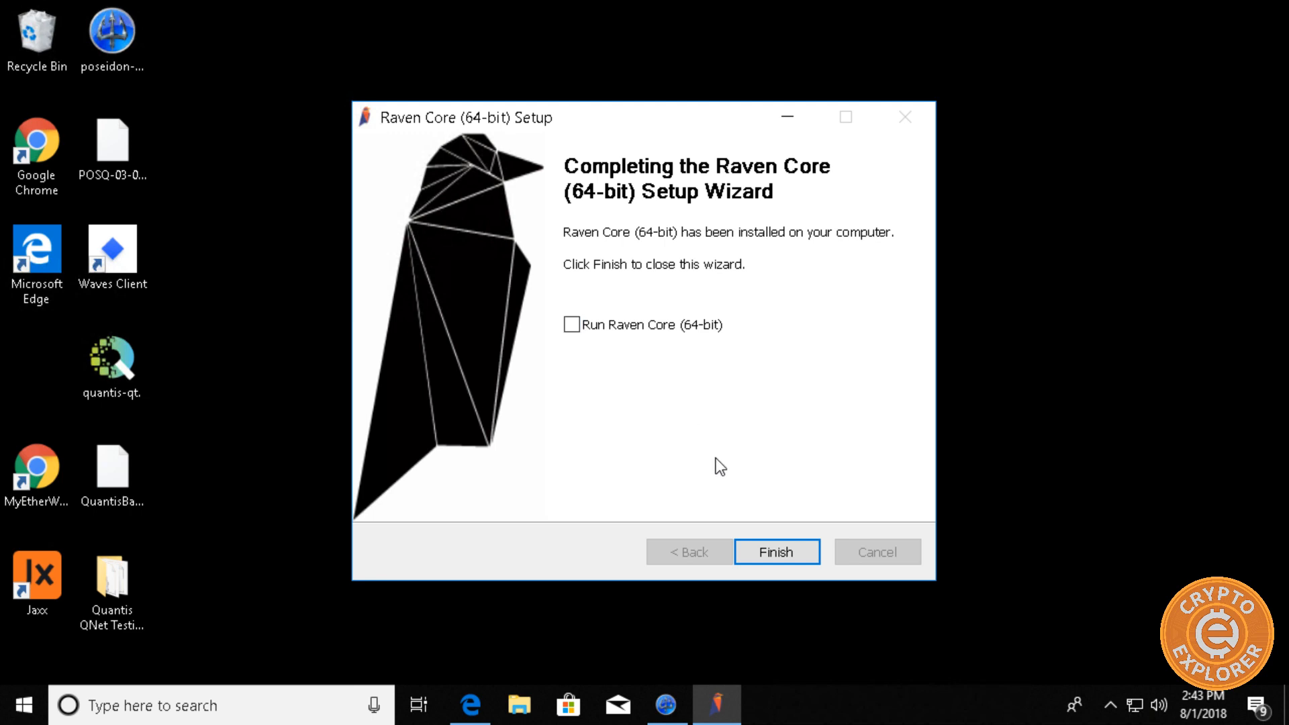
click(775, 551)
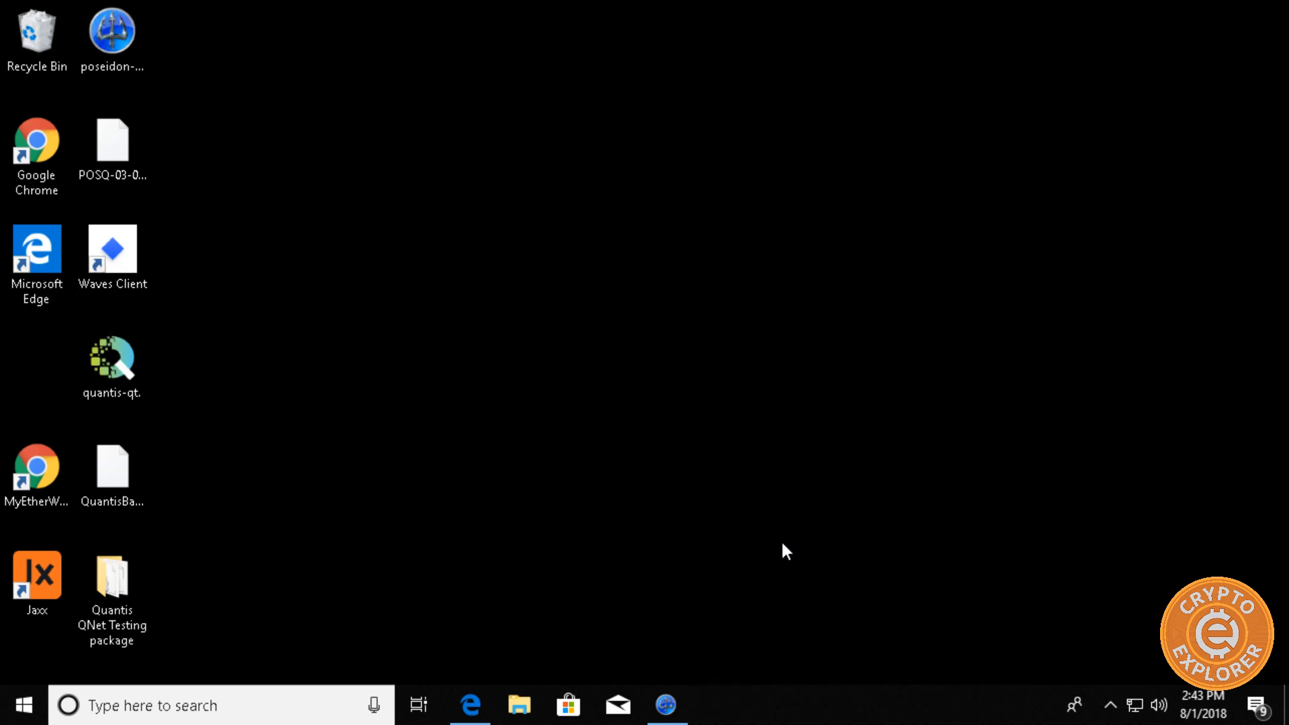
- Search the Start menu for 'Raven' to find the installed Raven Core apps
click(23, 704)
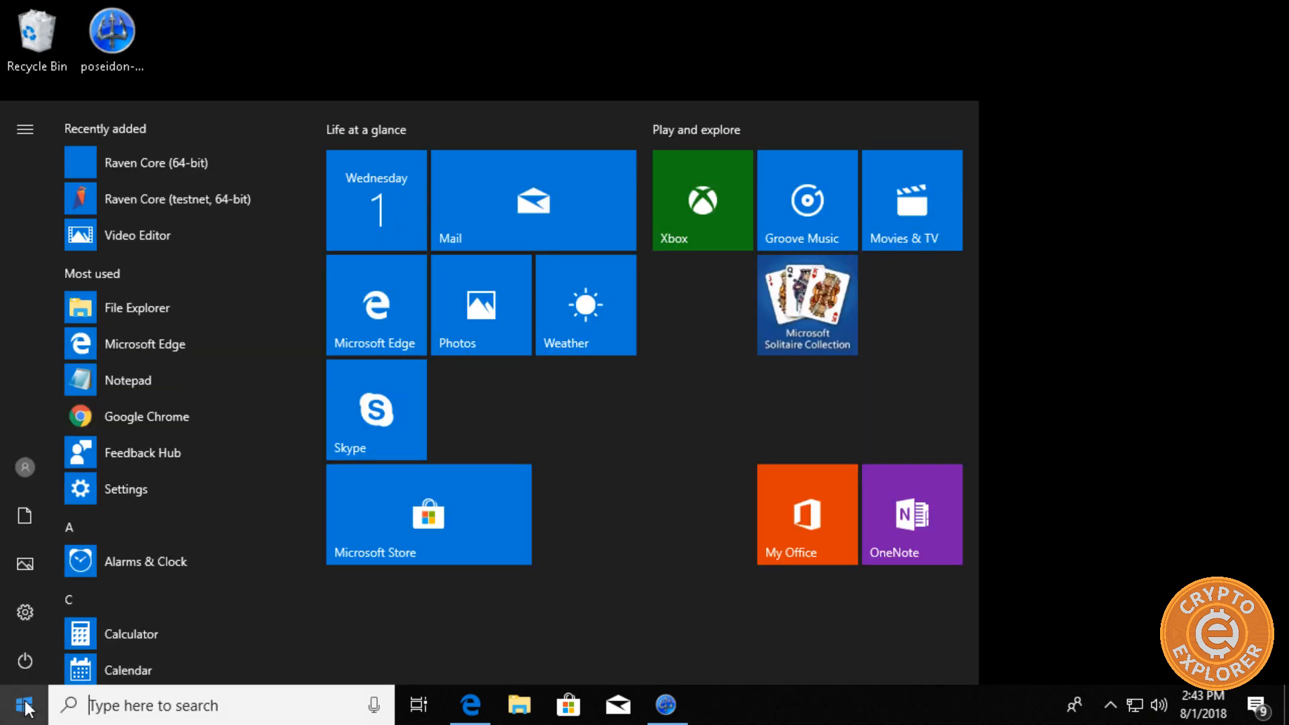
mouse_move(178, 177)
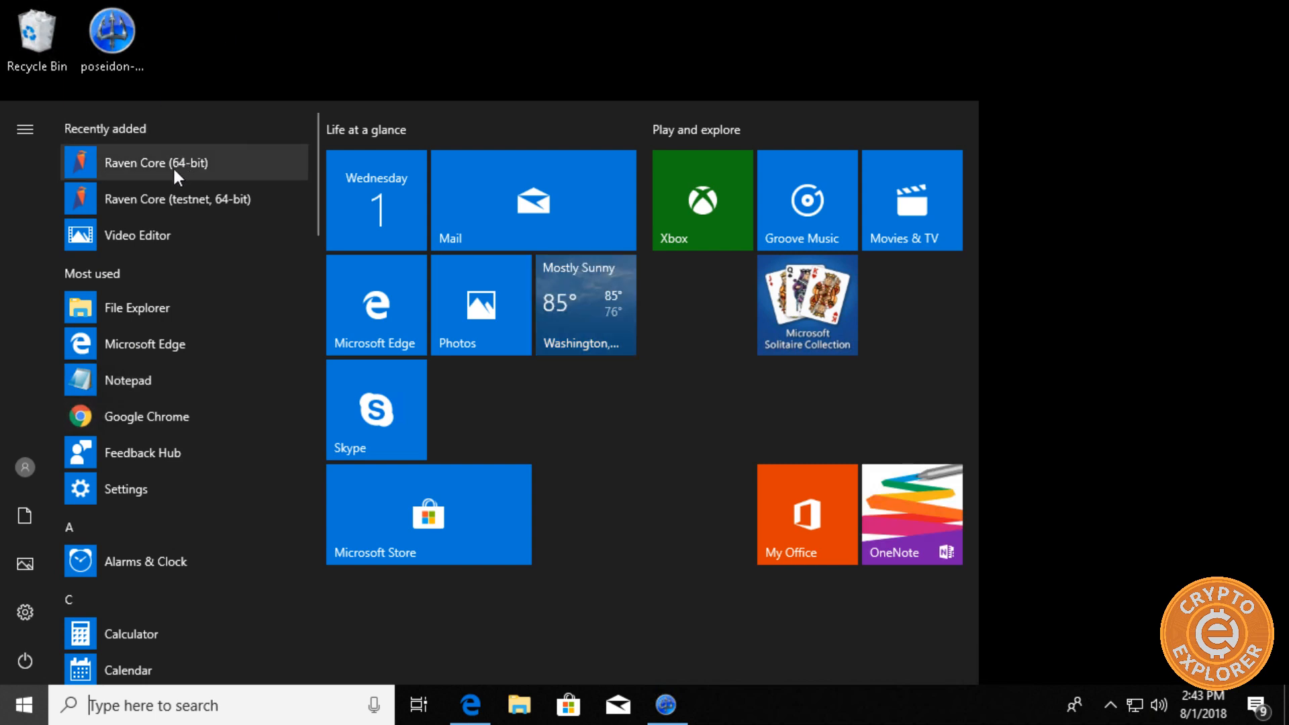
mouse_move(146, 171)
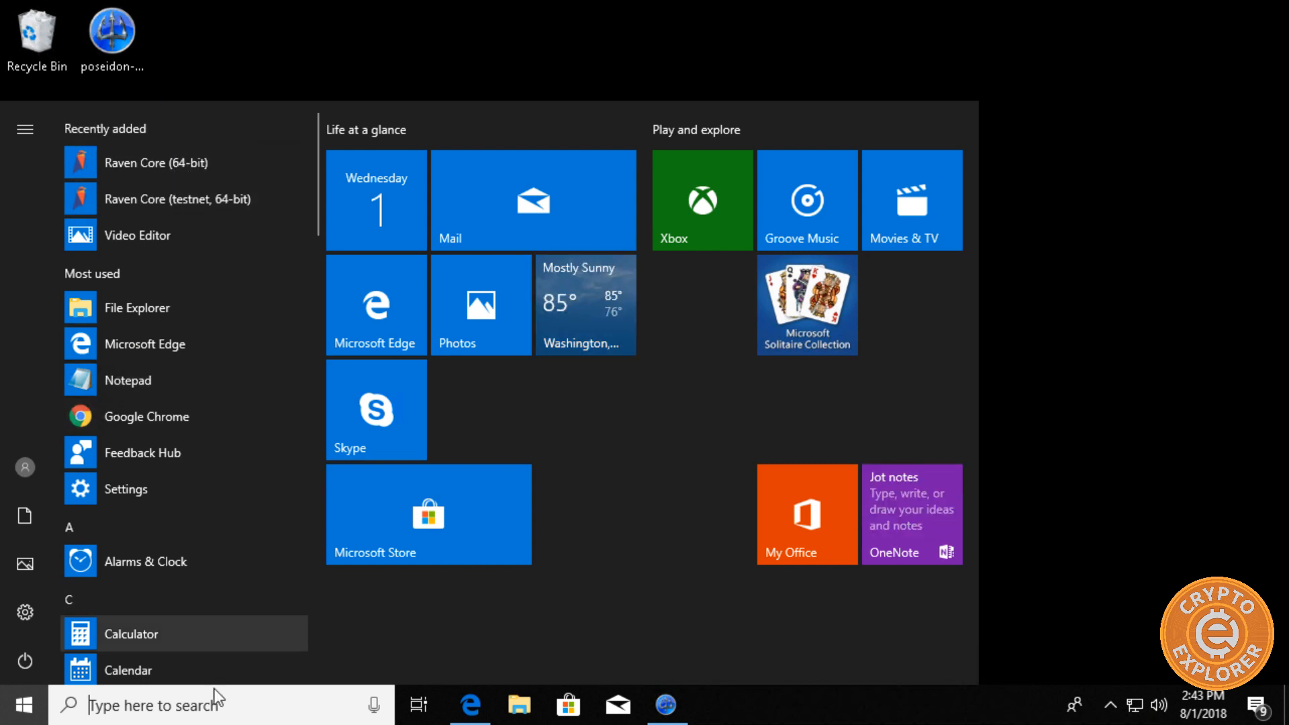
click(221, 705)
text(Raven)
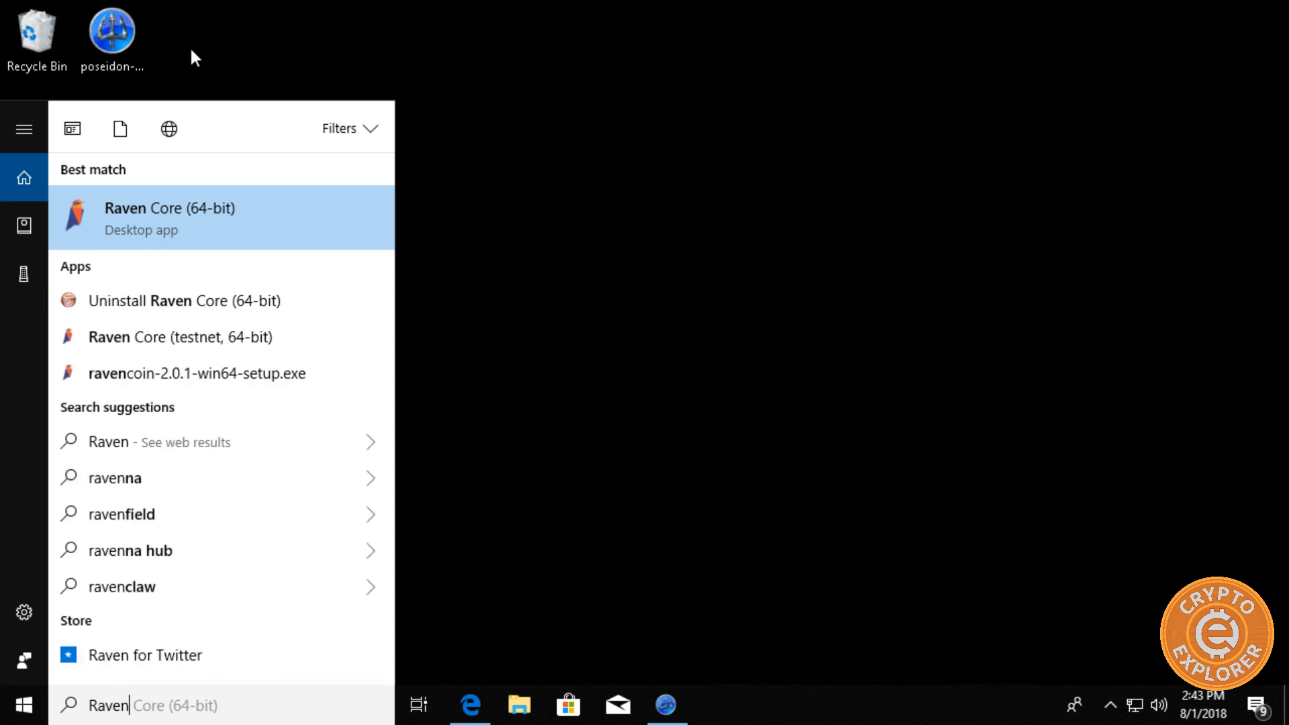
mouse_move(78, 355)
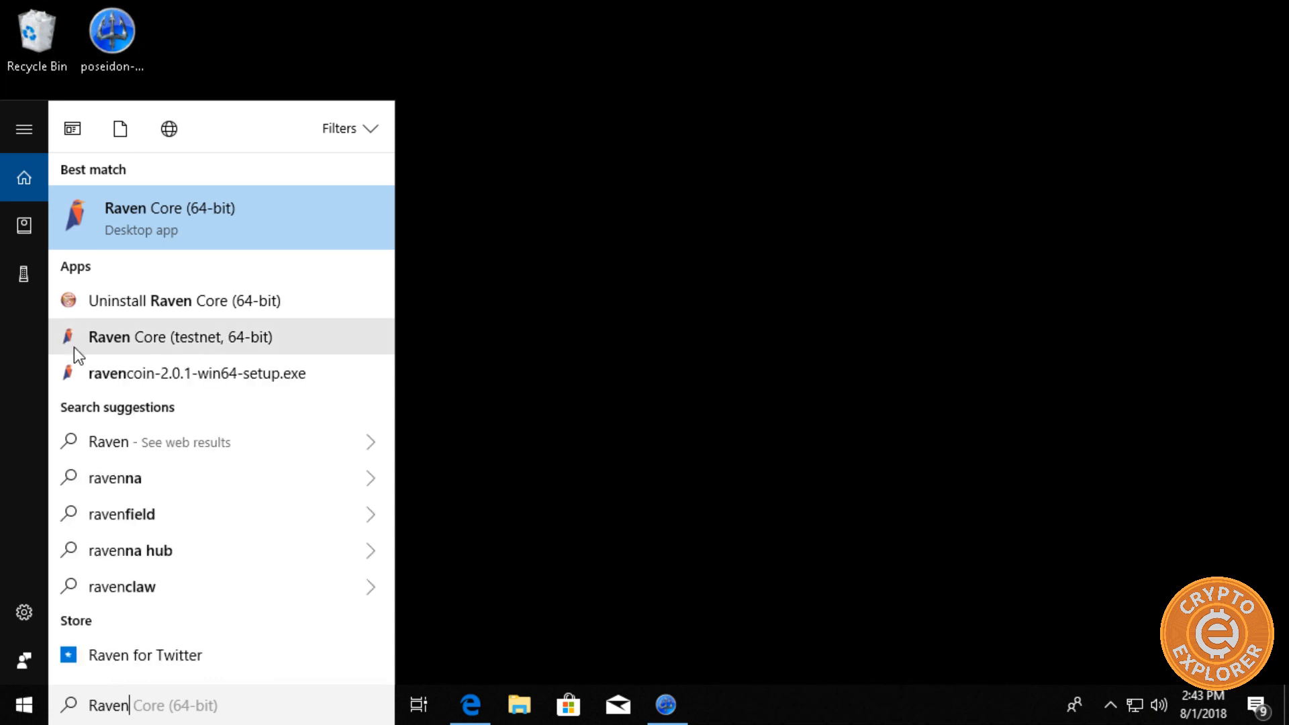
mouse_move(136, 228)
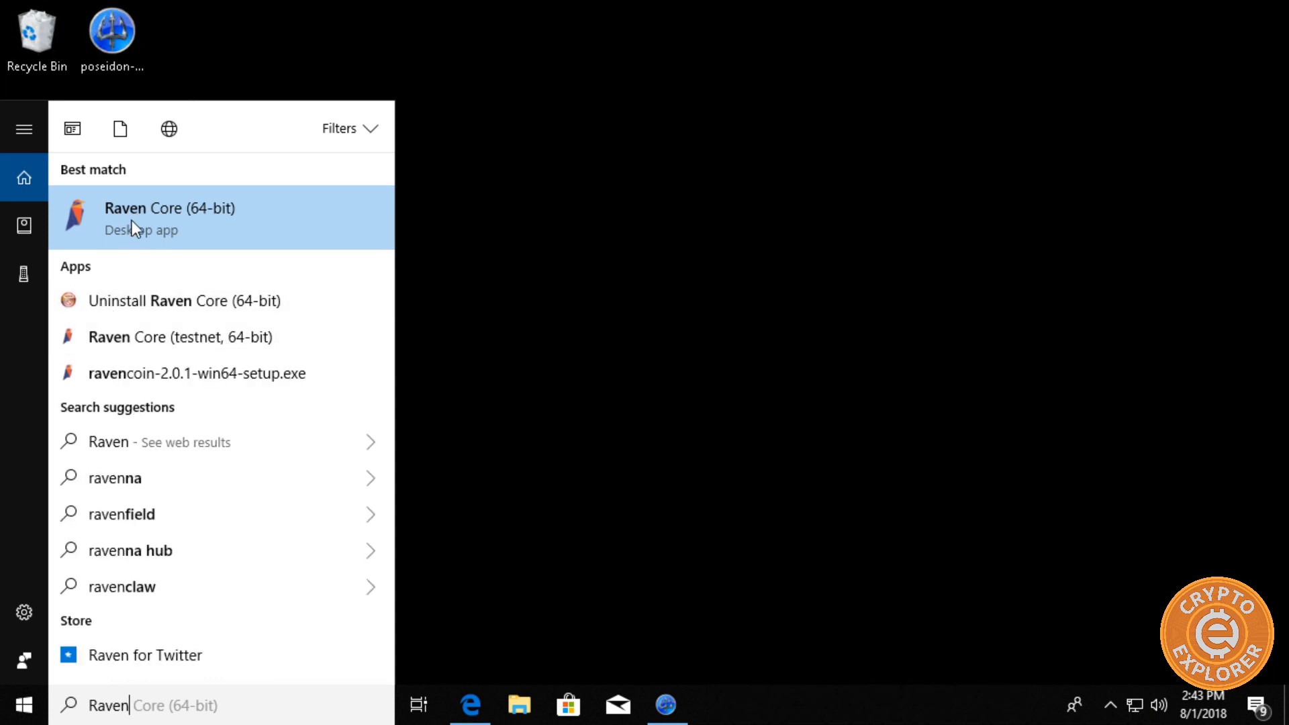
mouse_move(531, 380)
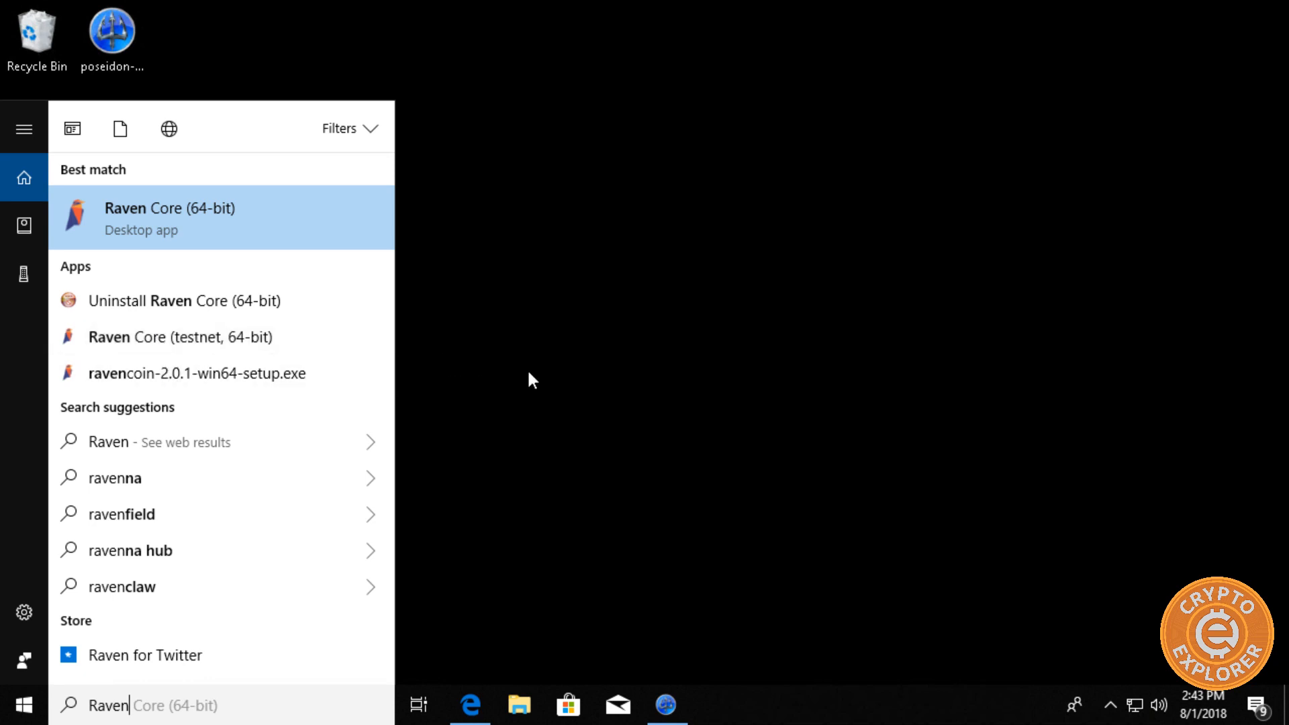
mouse_move(234, 345)
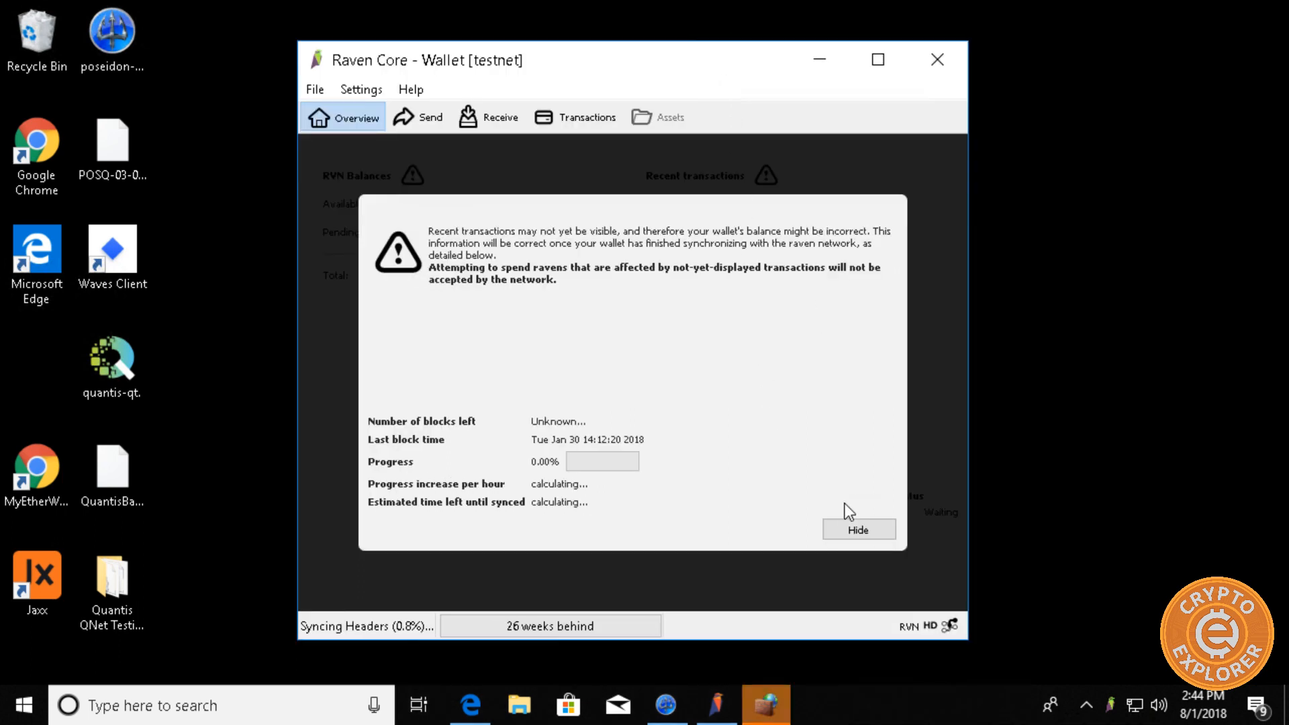
- Hide the synchronization warning to reveal the Overview with zero RVN balances
click(858, 529)
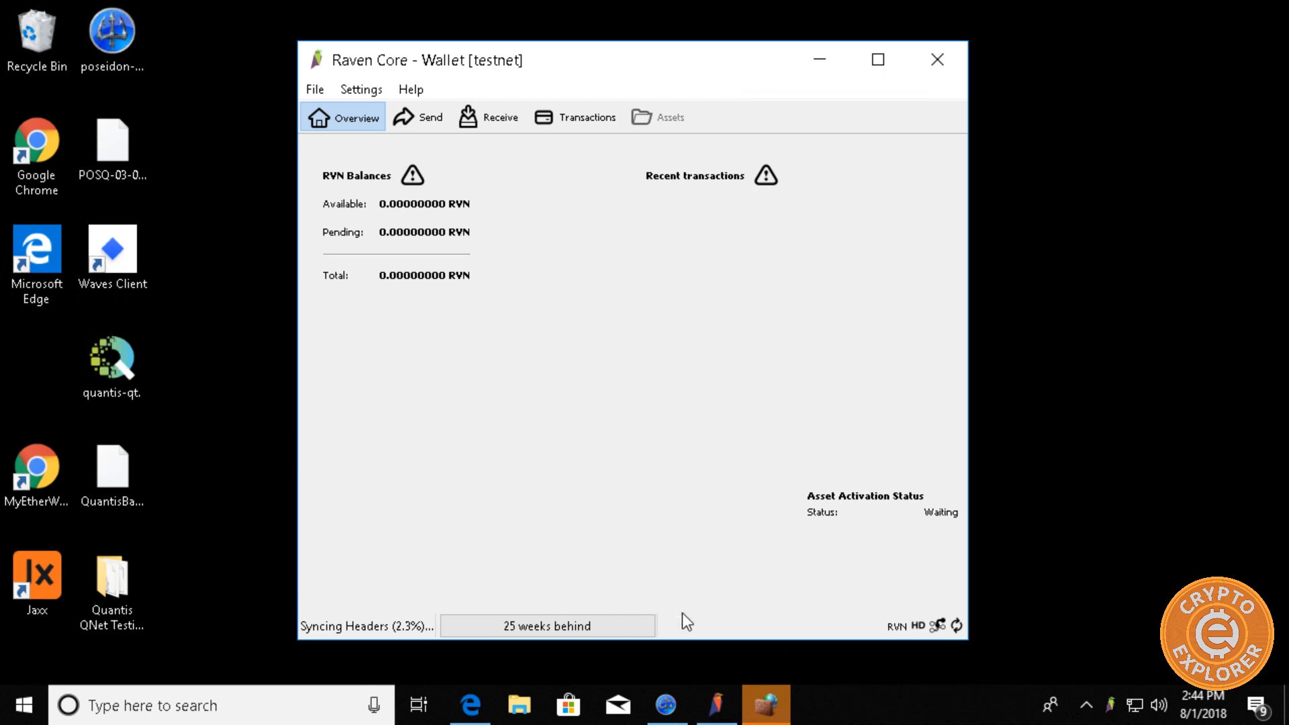
mouse_move(917, 360)
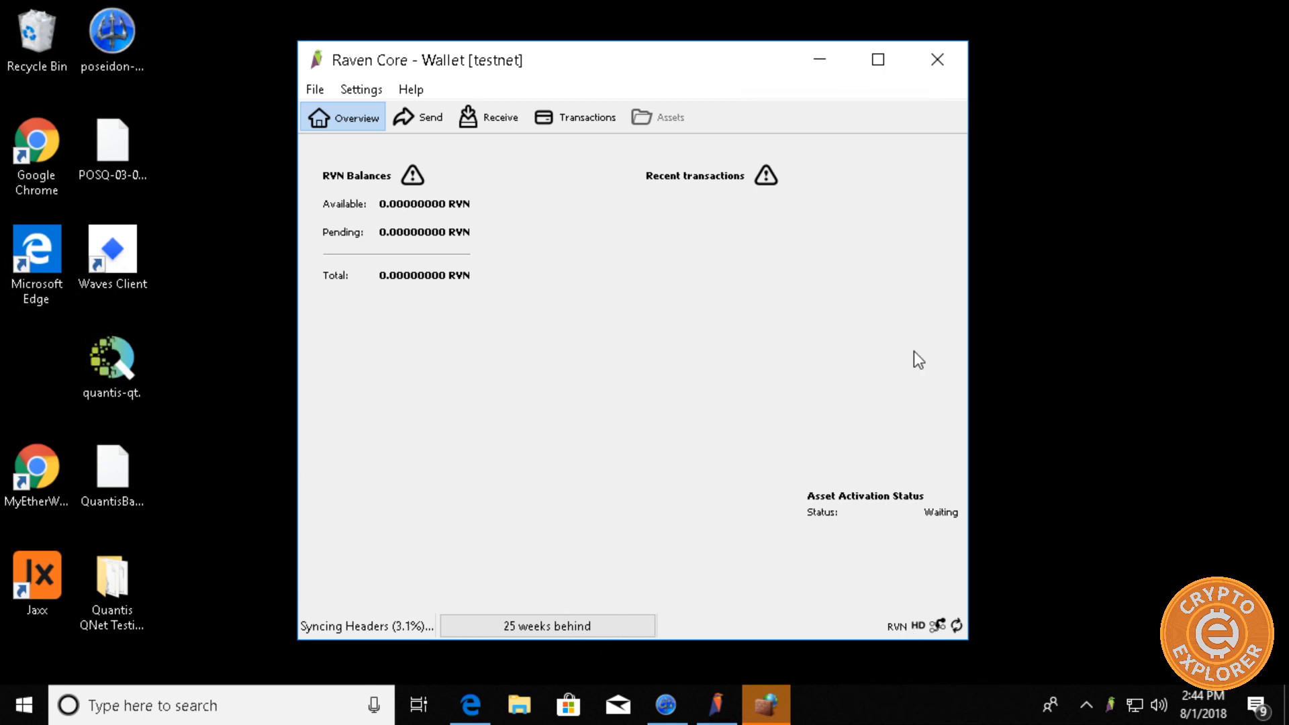
mouse_move(593, 353)
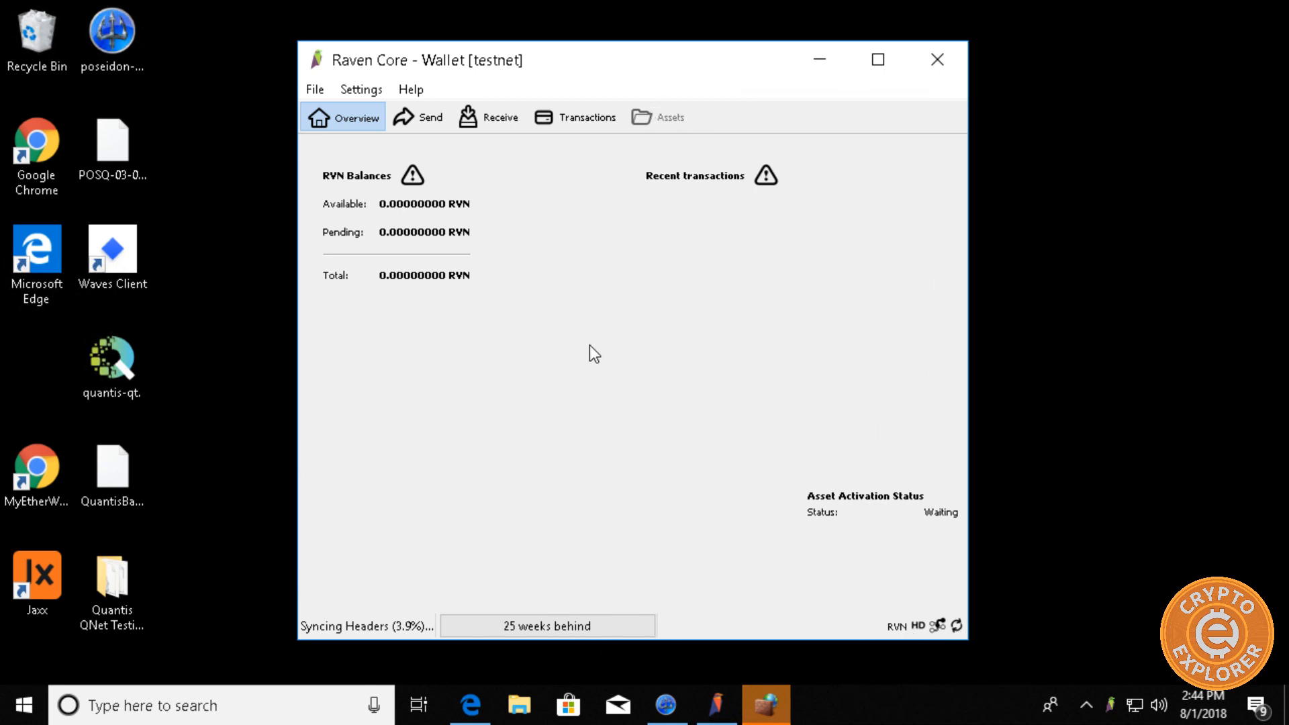
mouse_move(385, 138)
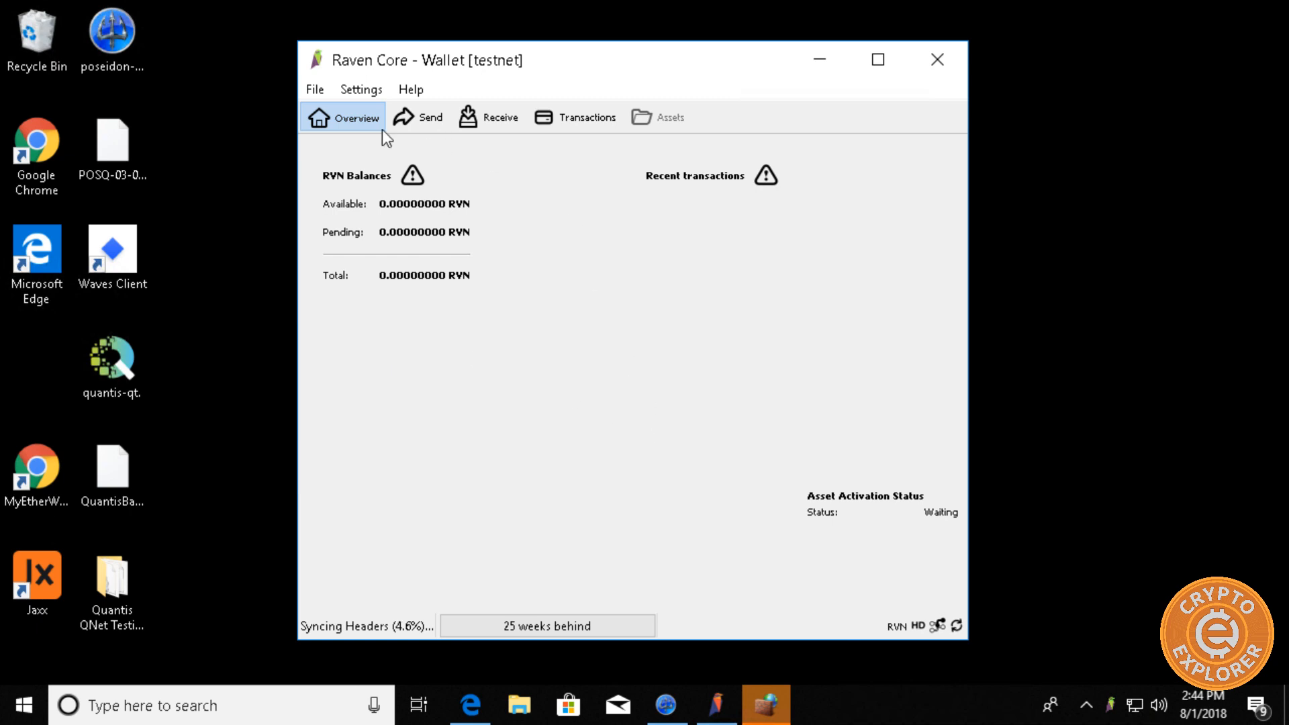
mouse_move(493, 74)
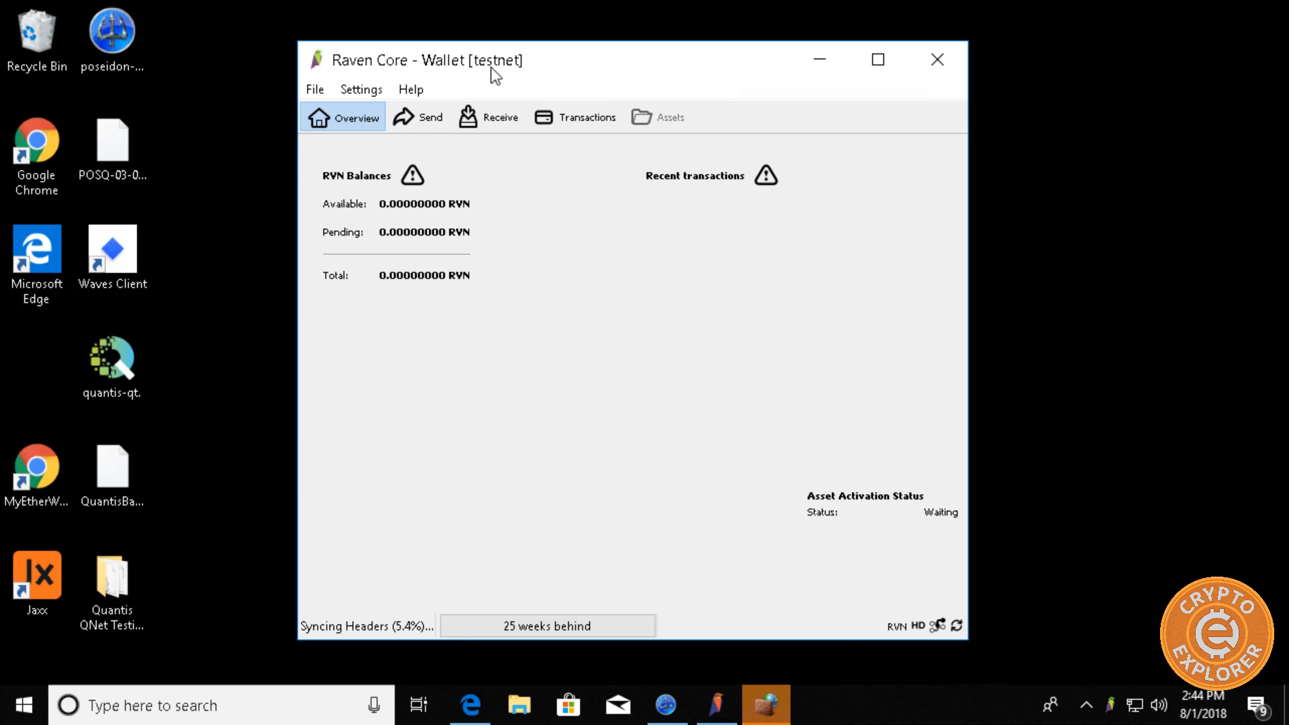
mouse_move(320, 66)
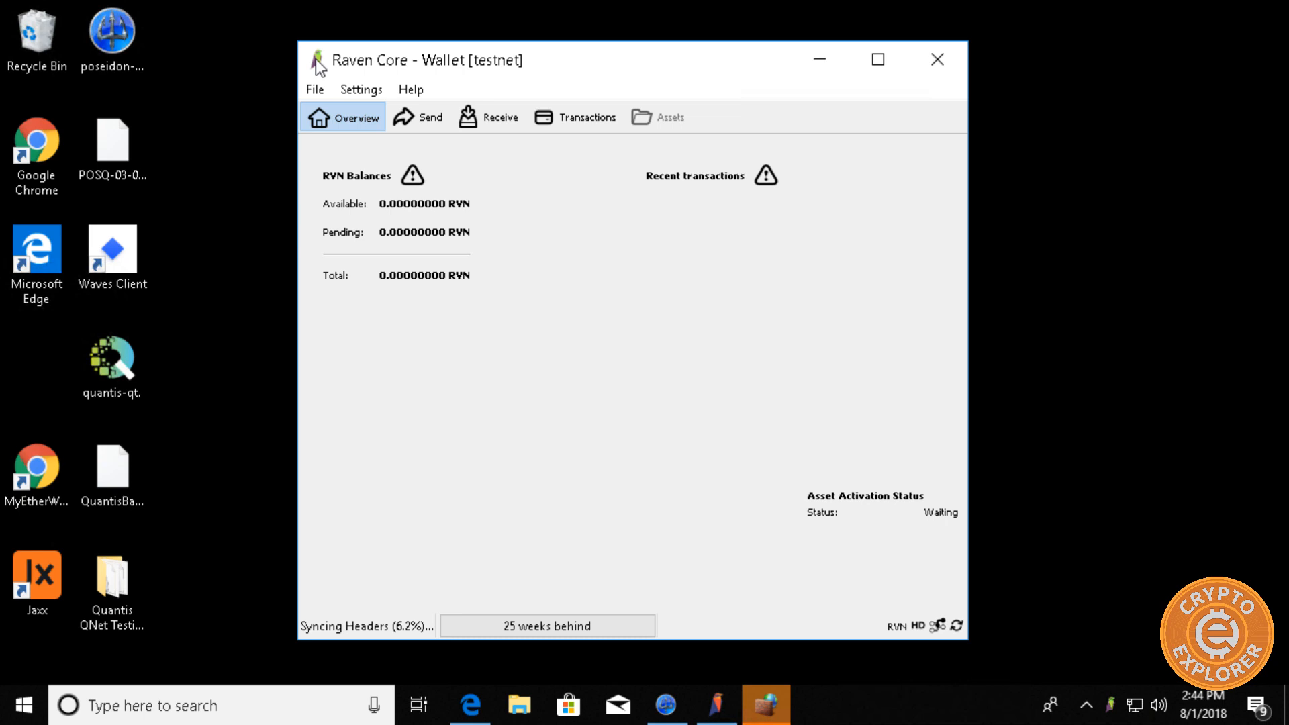
mouse_move(390, 78)
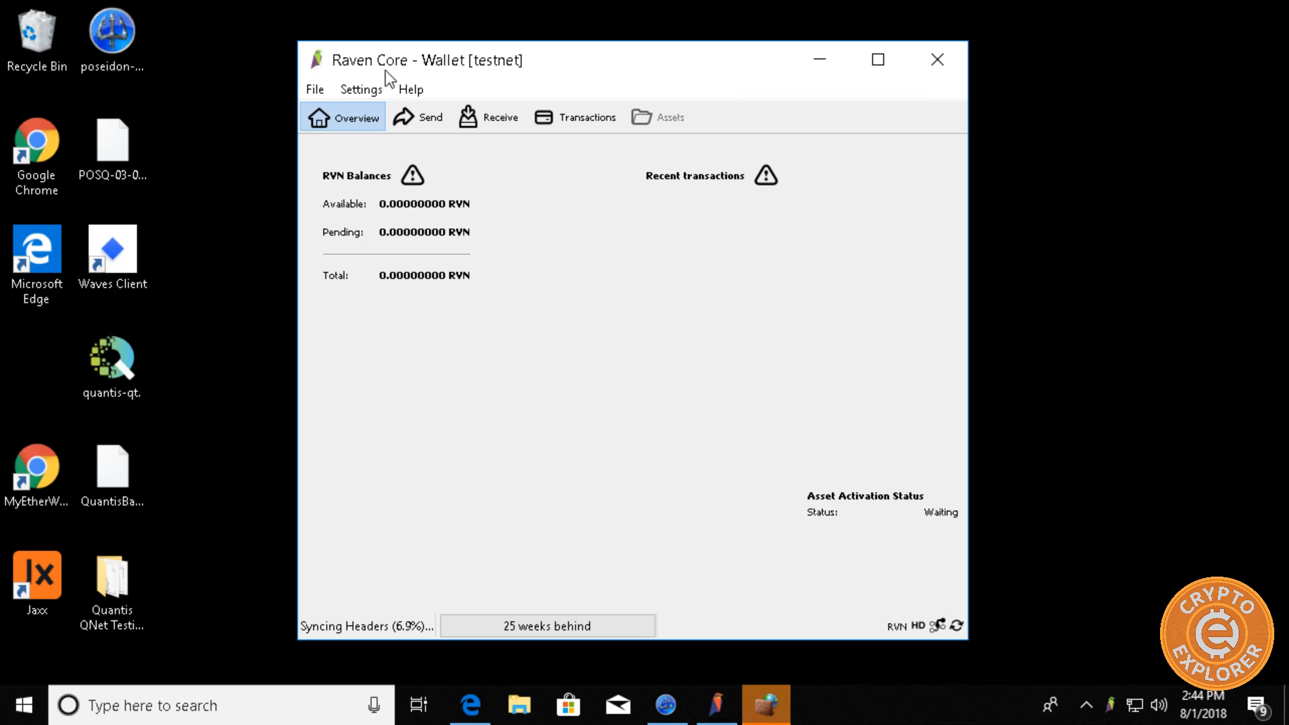
mouse_move(492, 74)
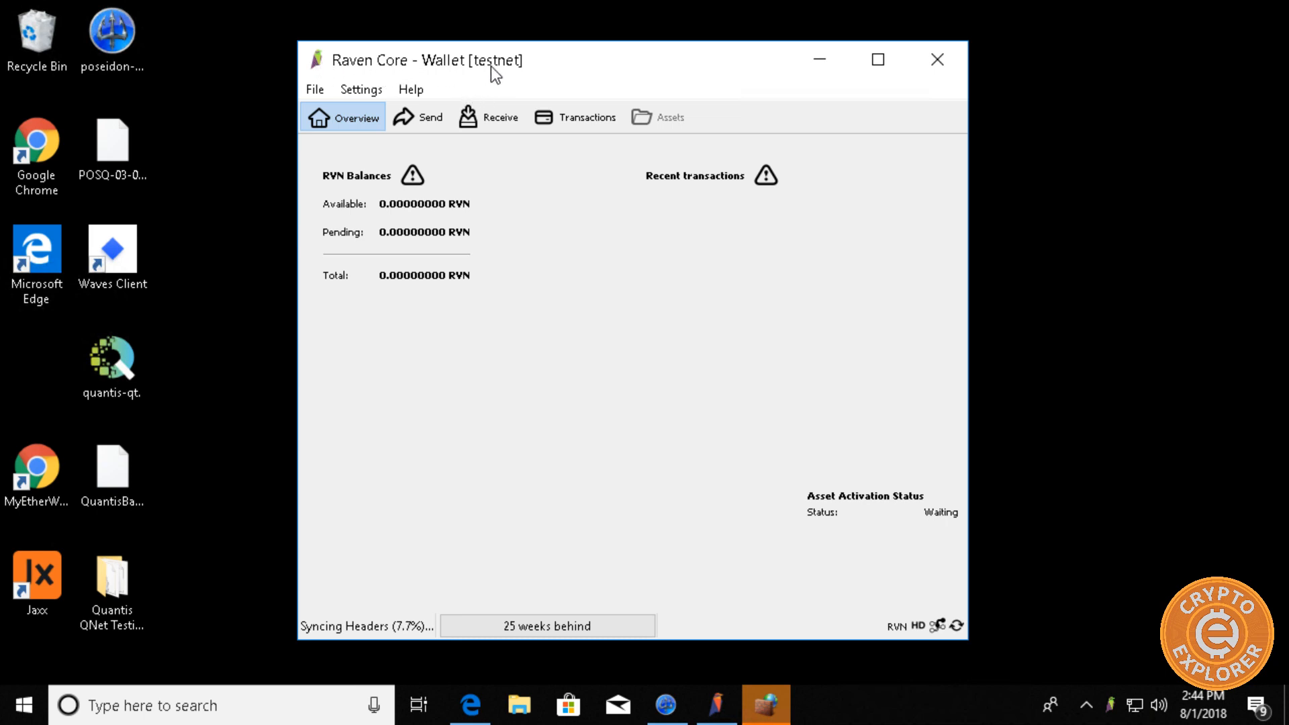
mouse_move(835, 536)
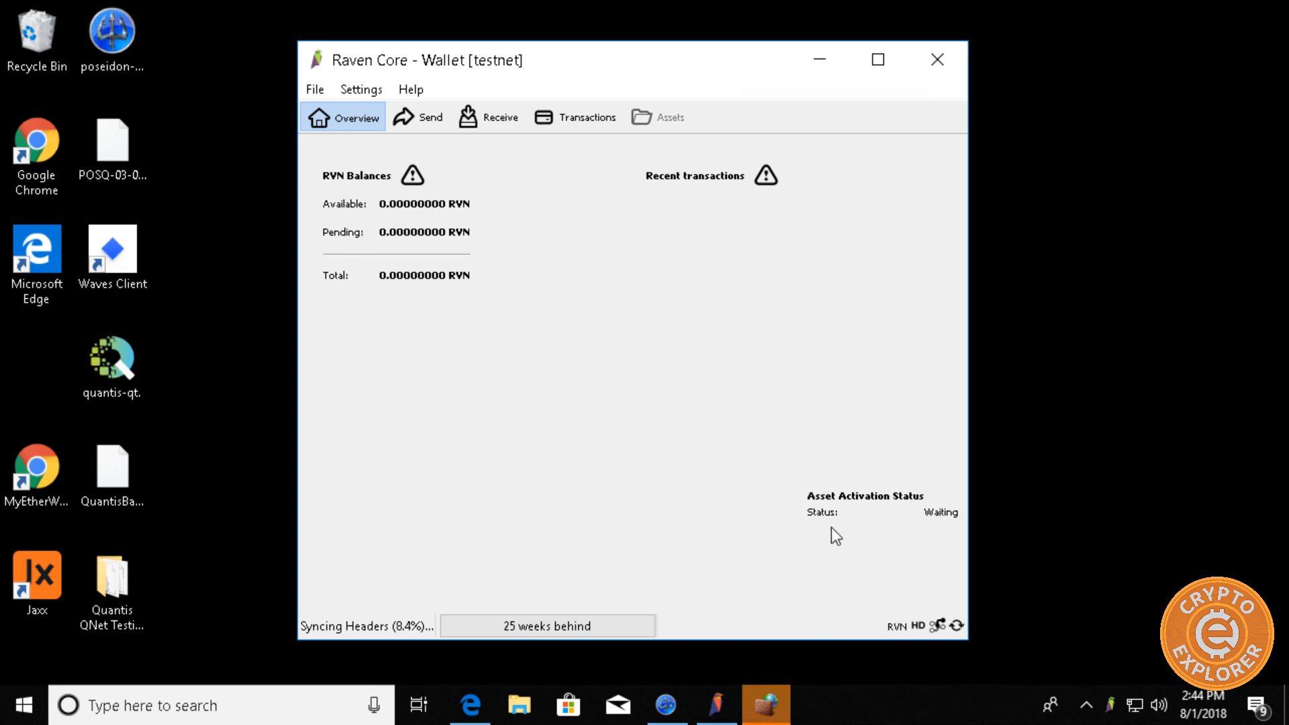
mouse_move(929, 516)
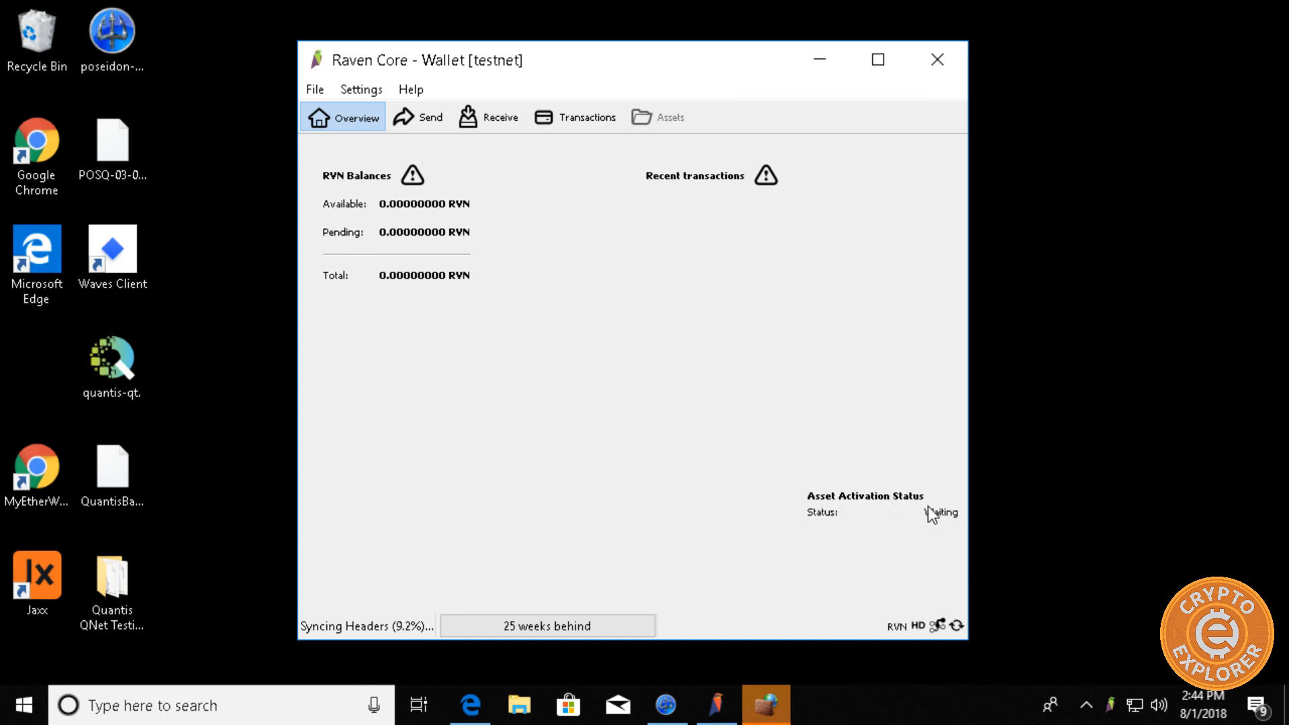
mouse_move(720, 286)
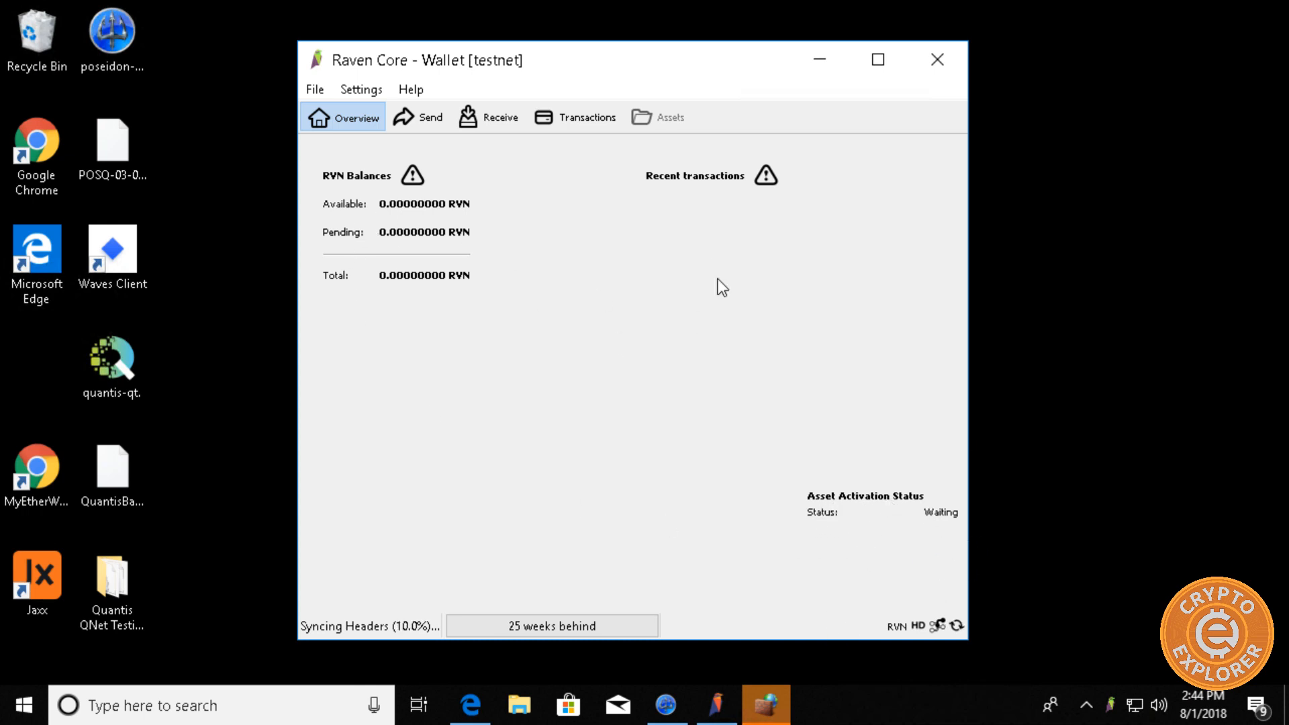
mouse_move(496, 309)
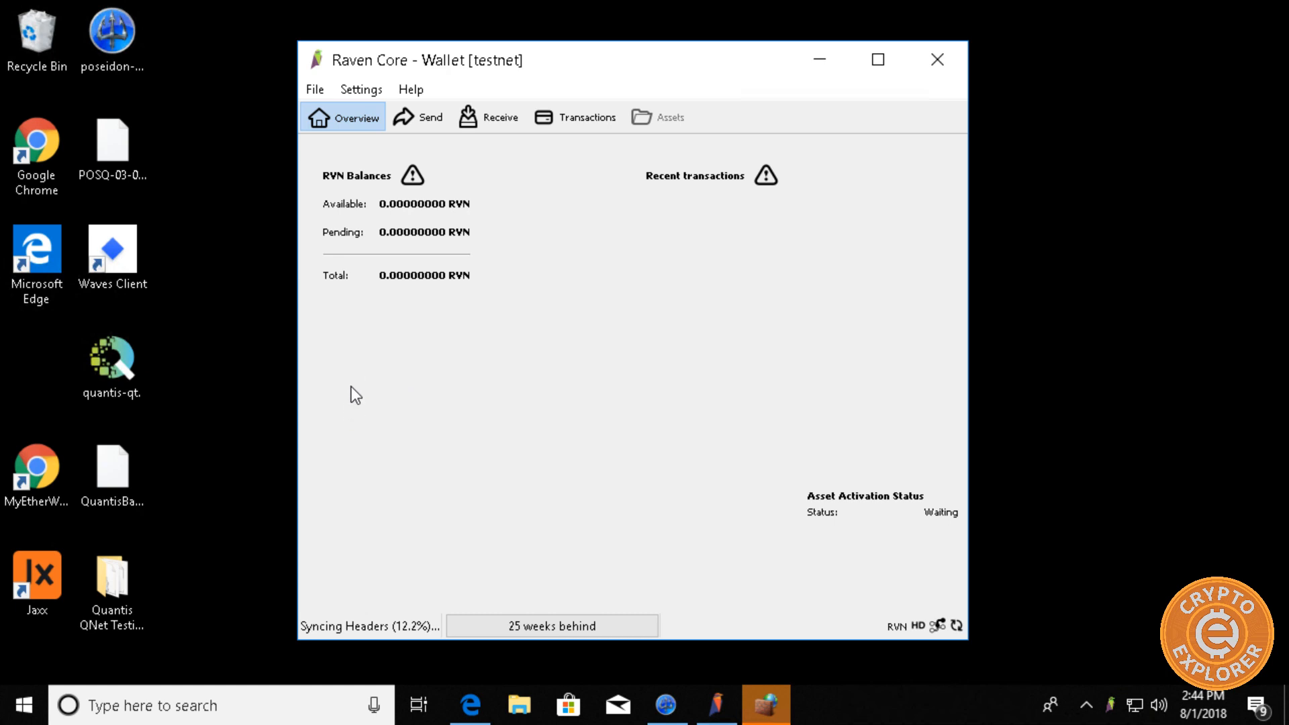
mouse_move(408, 119)
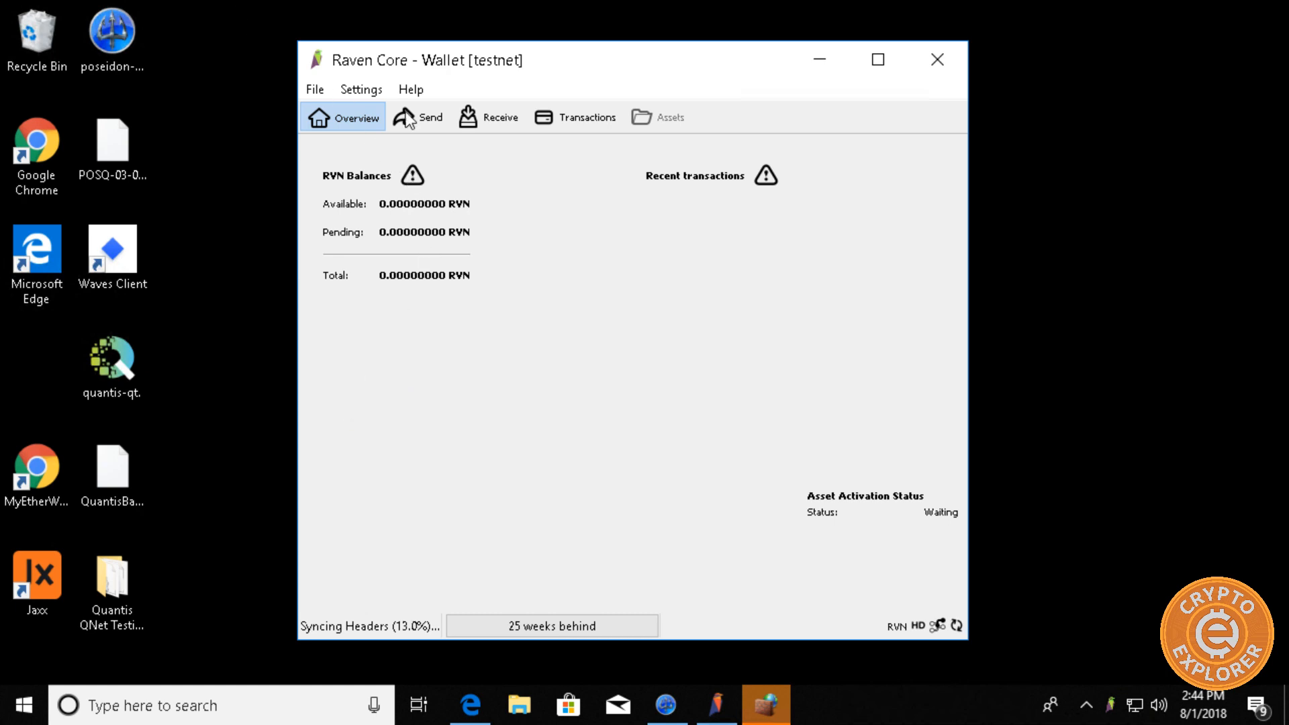
mouse_move(314, 88)
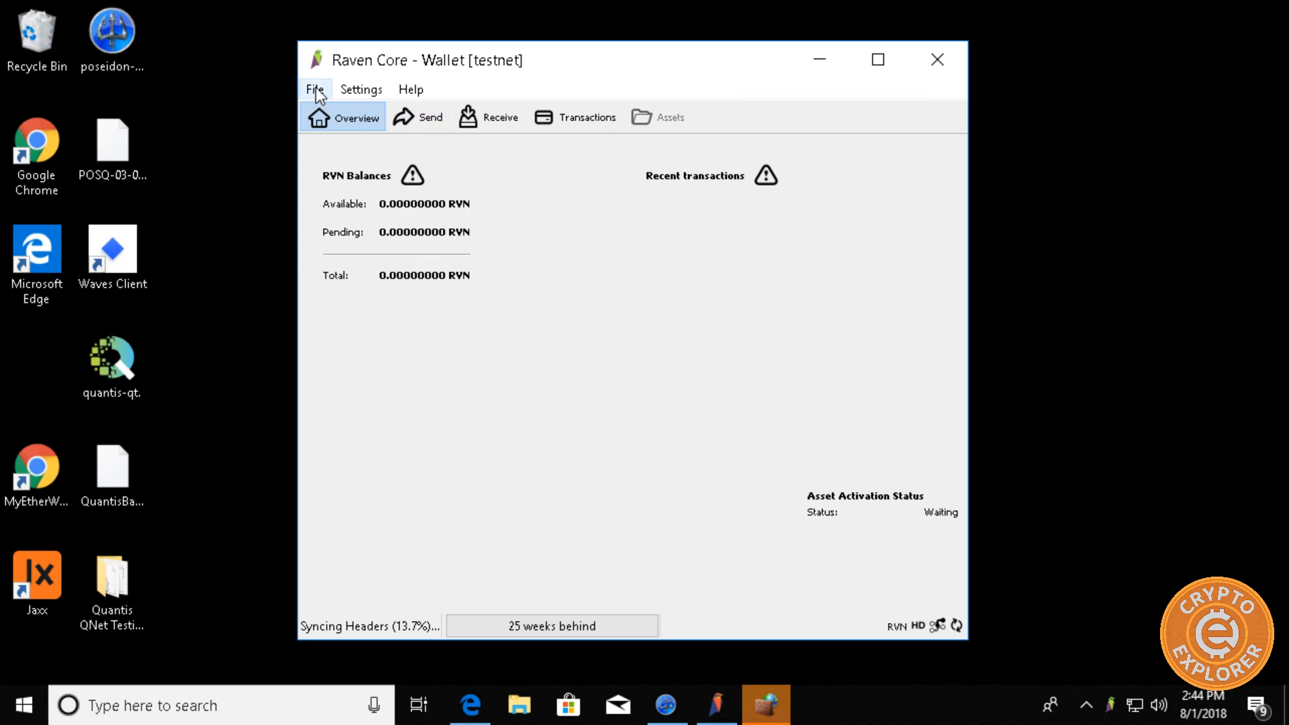
- Create a new receiving address labelled 'Testenet'
click(314, 88)
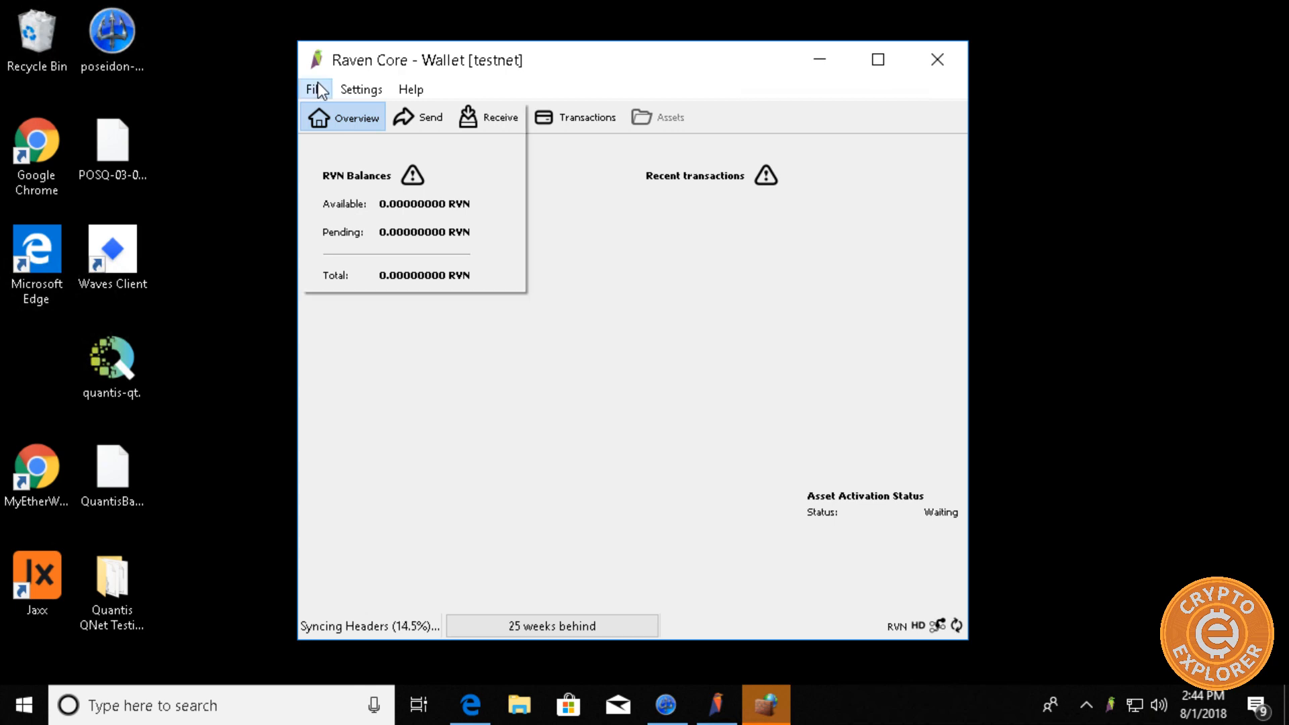
click(314, 89)
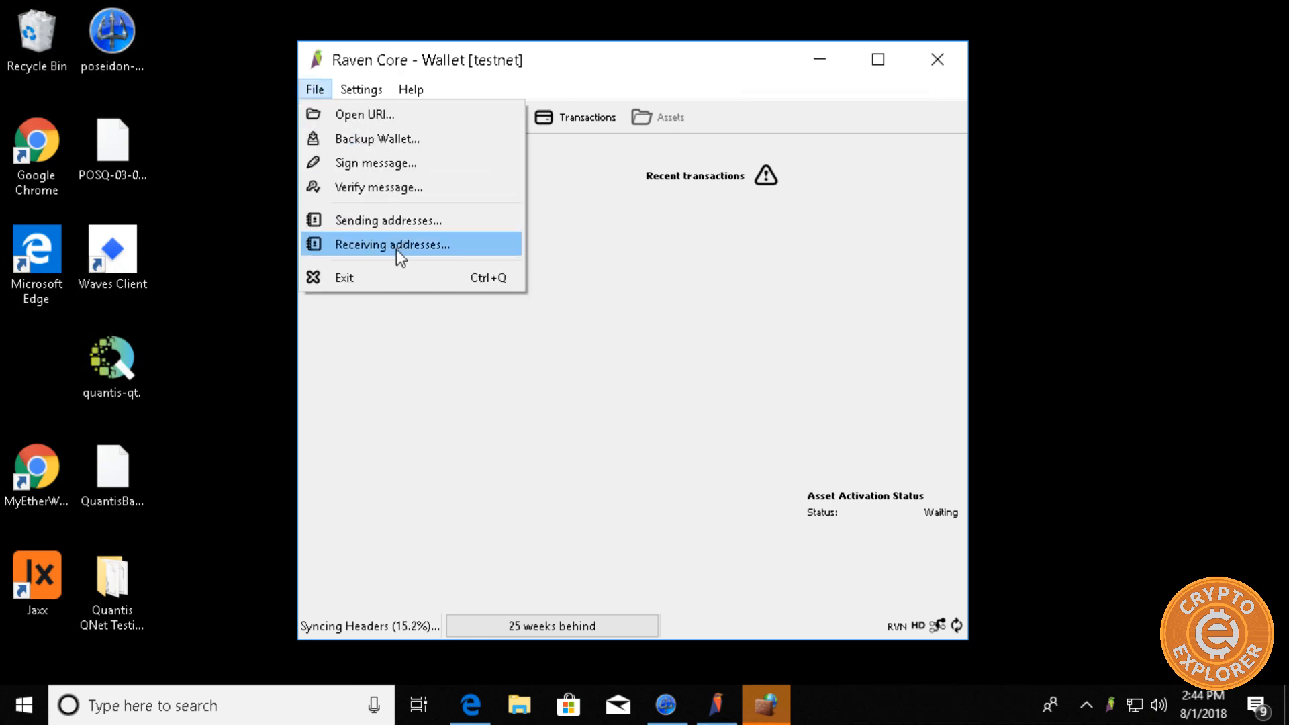
click(392, 245)
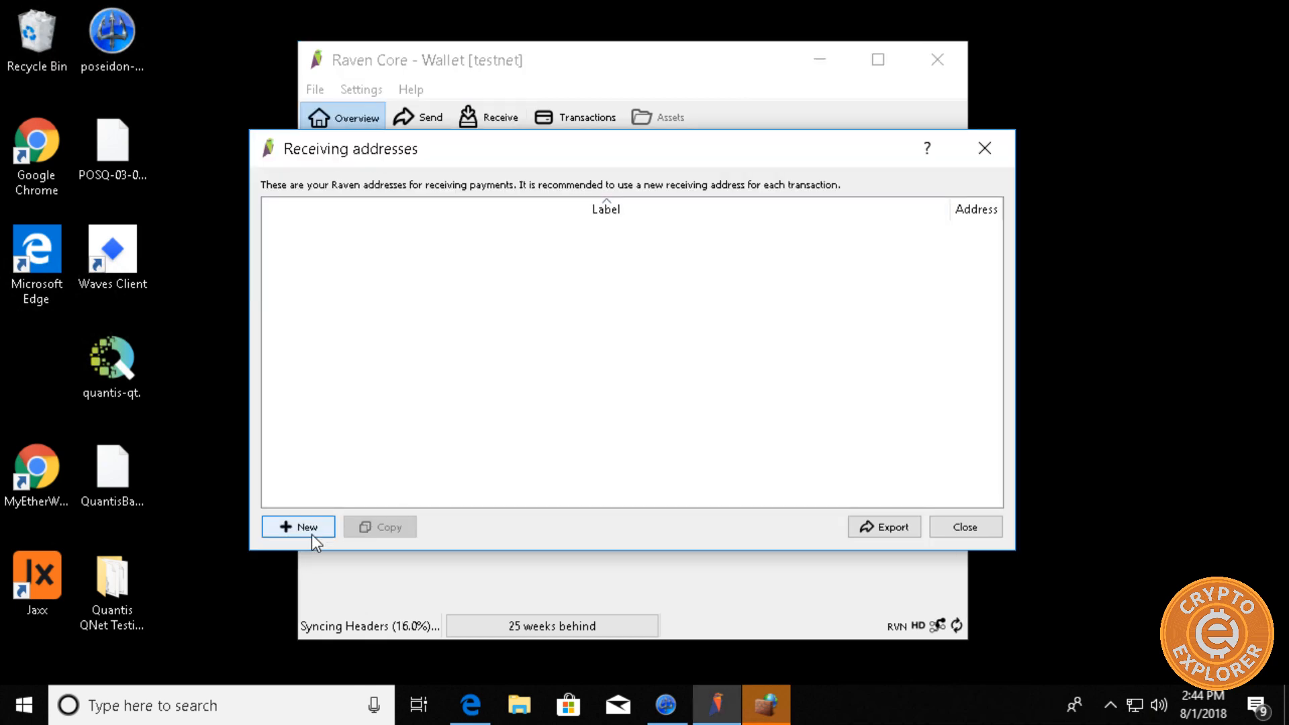
click(298, 526)
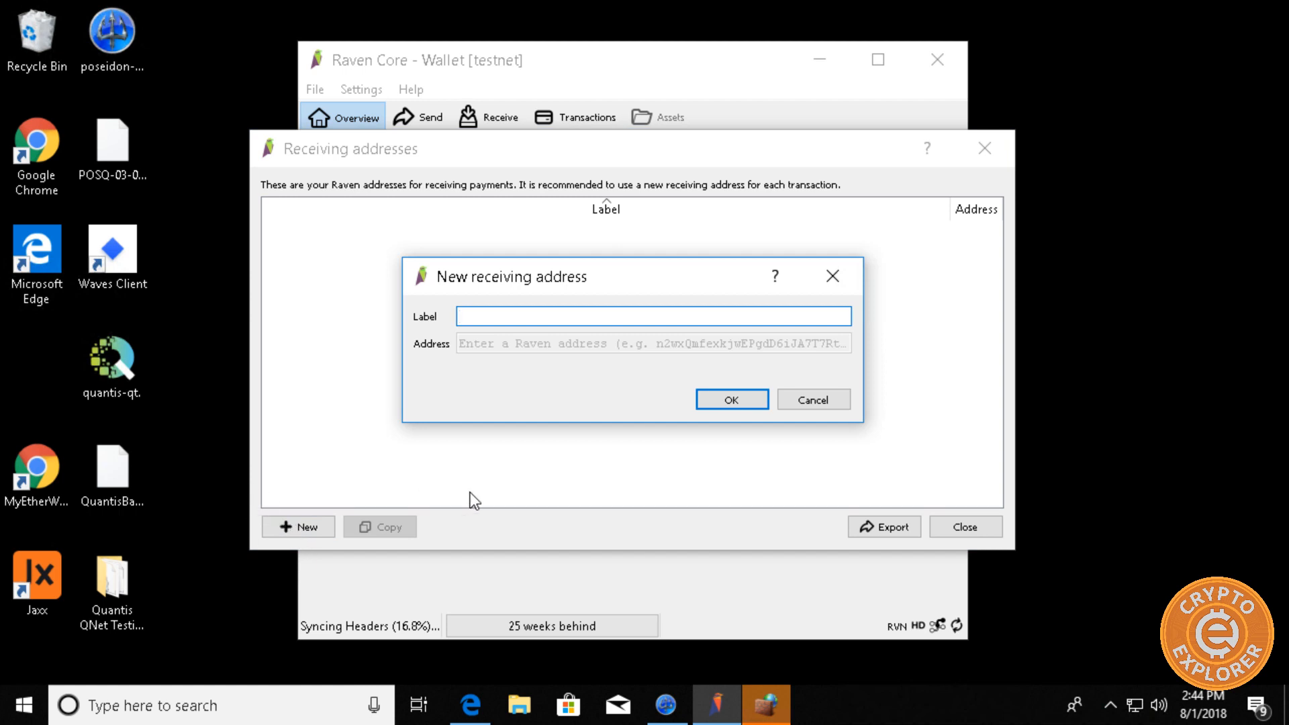
text(Testenet)
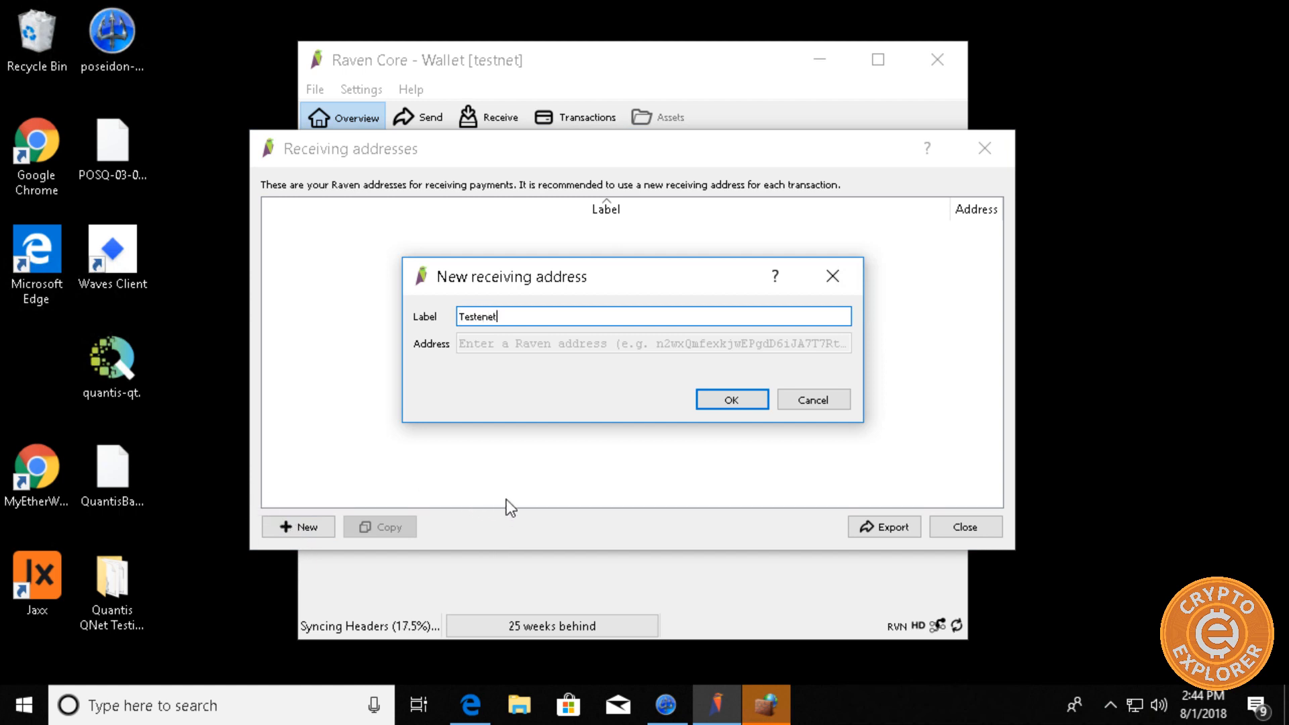
click(731, 399)
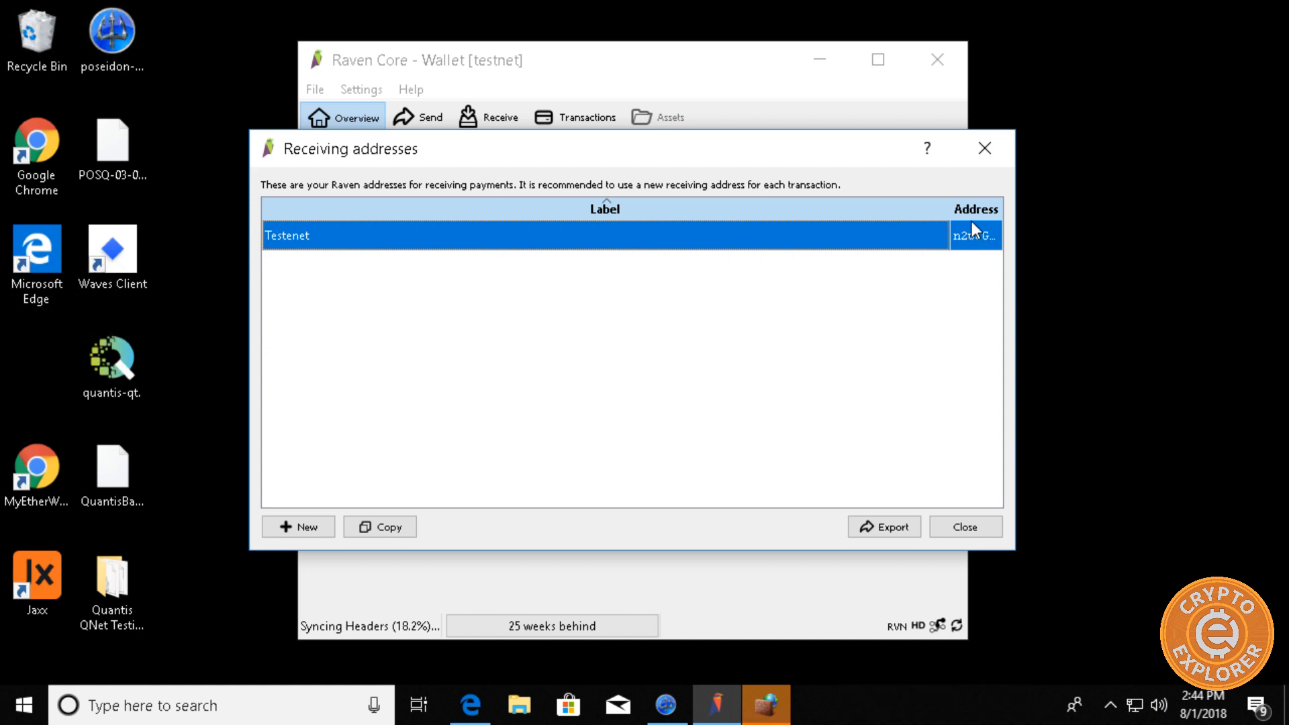
mouse_move(990, 253)
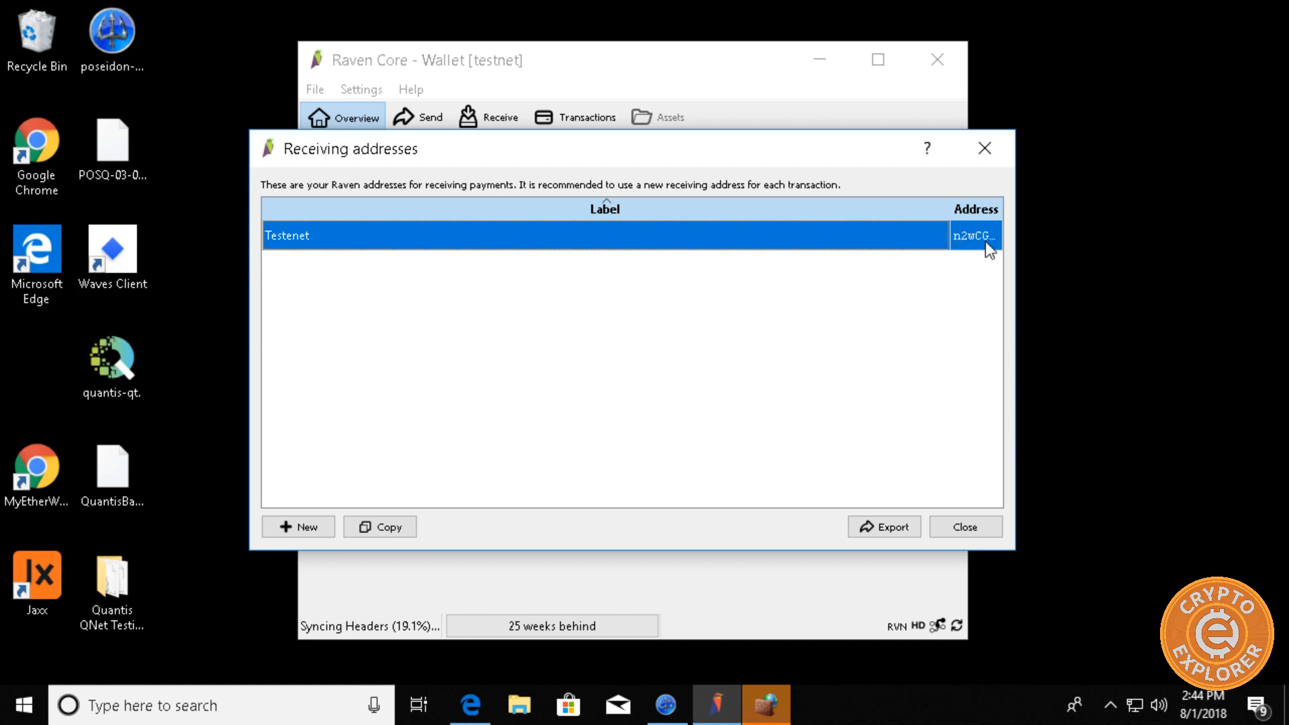
- Copy address n2wCGBptL6NBQXpMsKbksrWPkDMh8X4hUc into a blank Notepad note
right_click(975, 237)
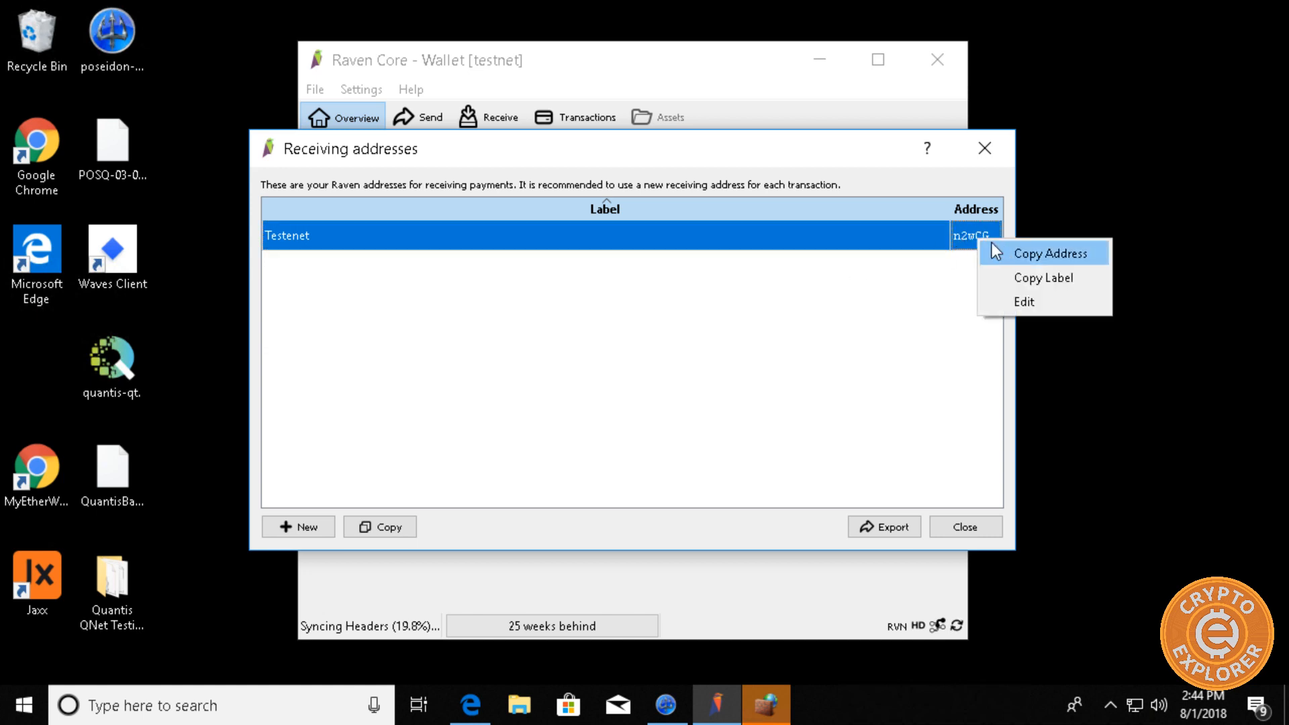
click(1051, 252)
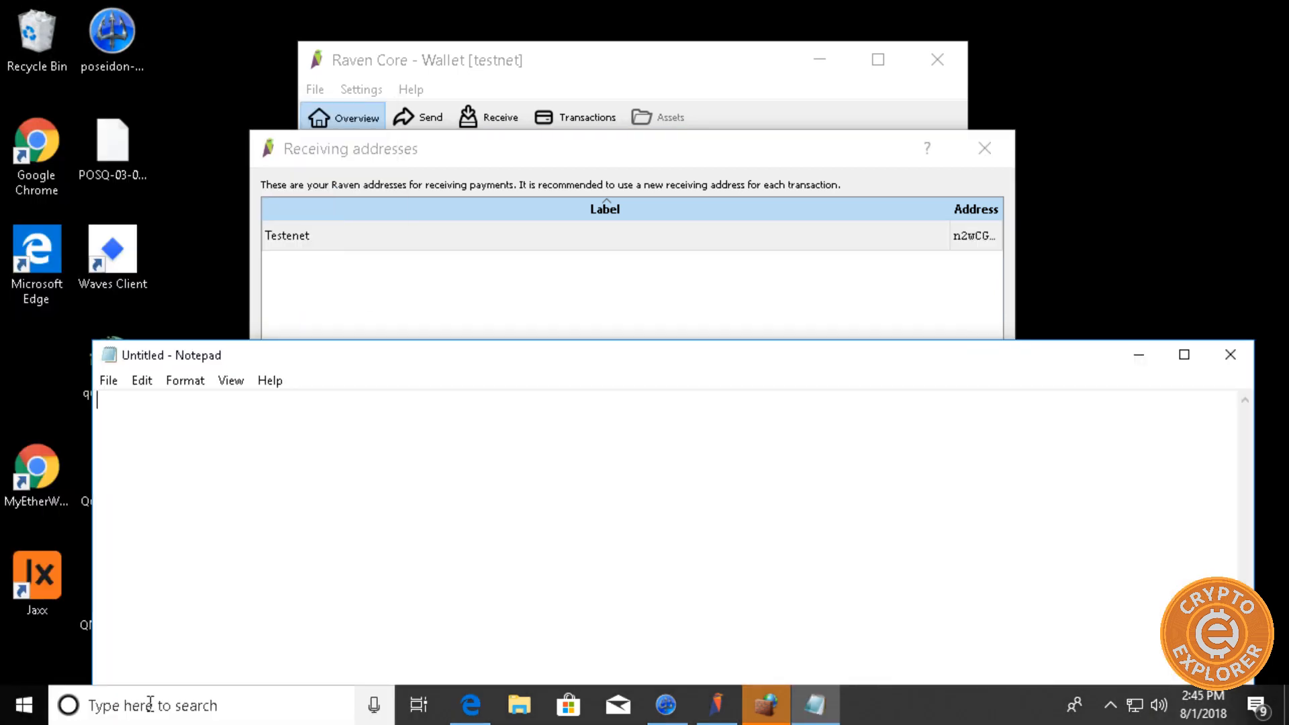
text(n2wCGBptL6NBQXpMsKbksrWPkDMh8X4hUc)
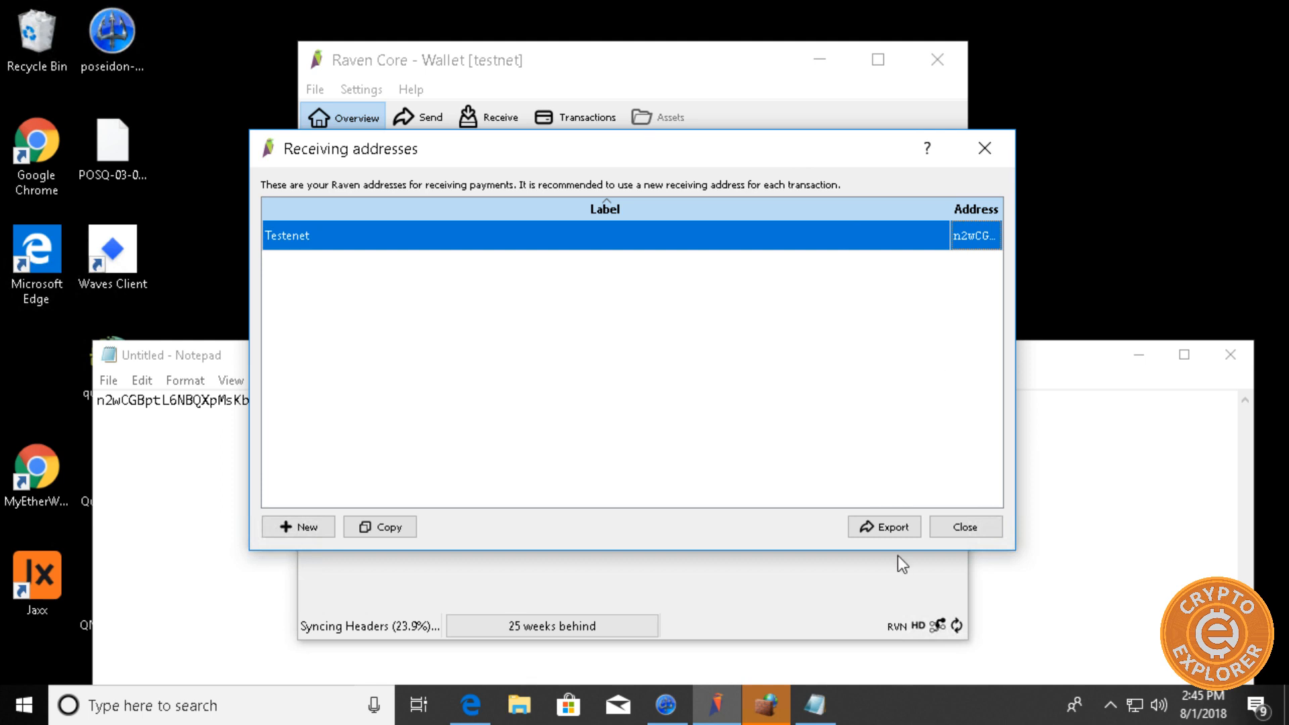
click(964, 526)
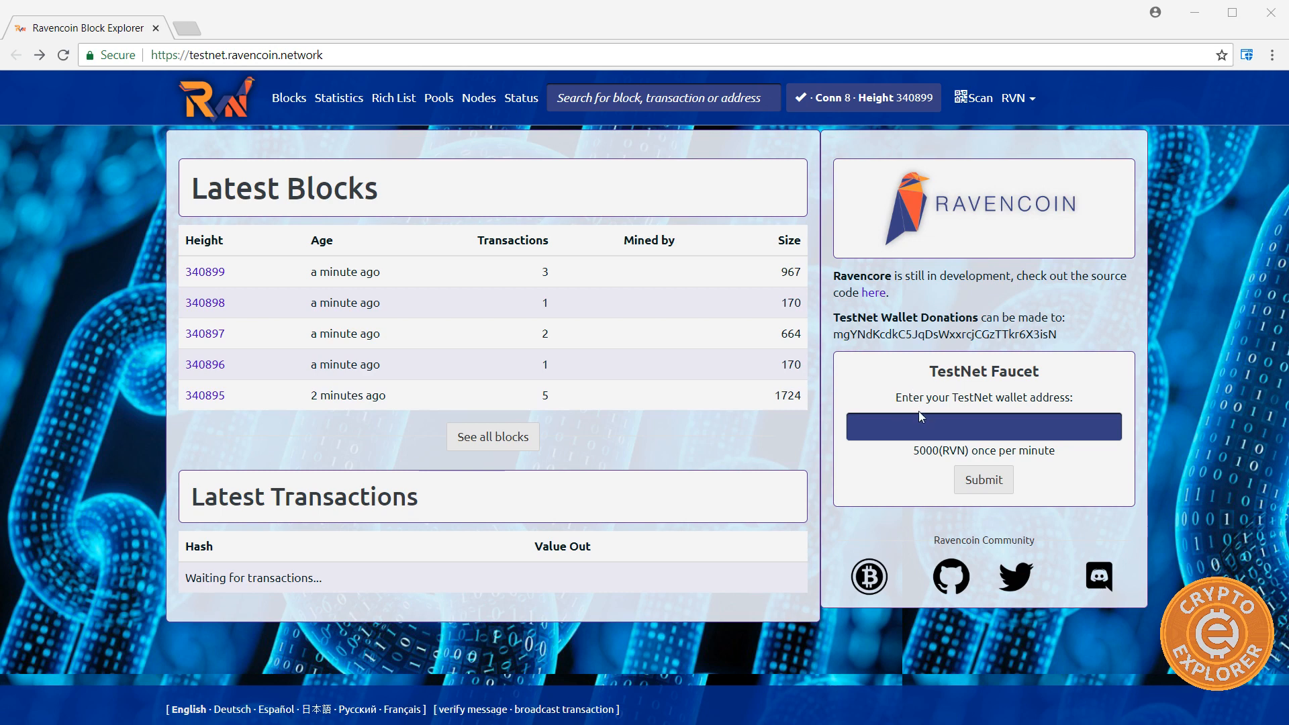
- Paste the wallet address into the TestNet Faucet address field
right_click(983, 425)
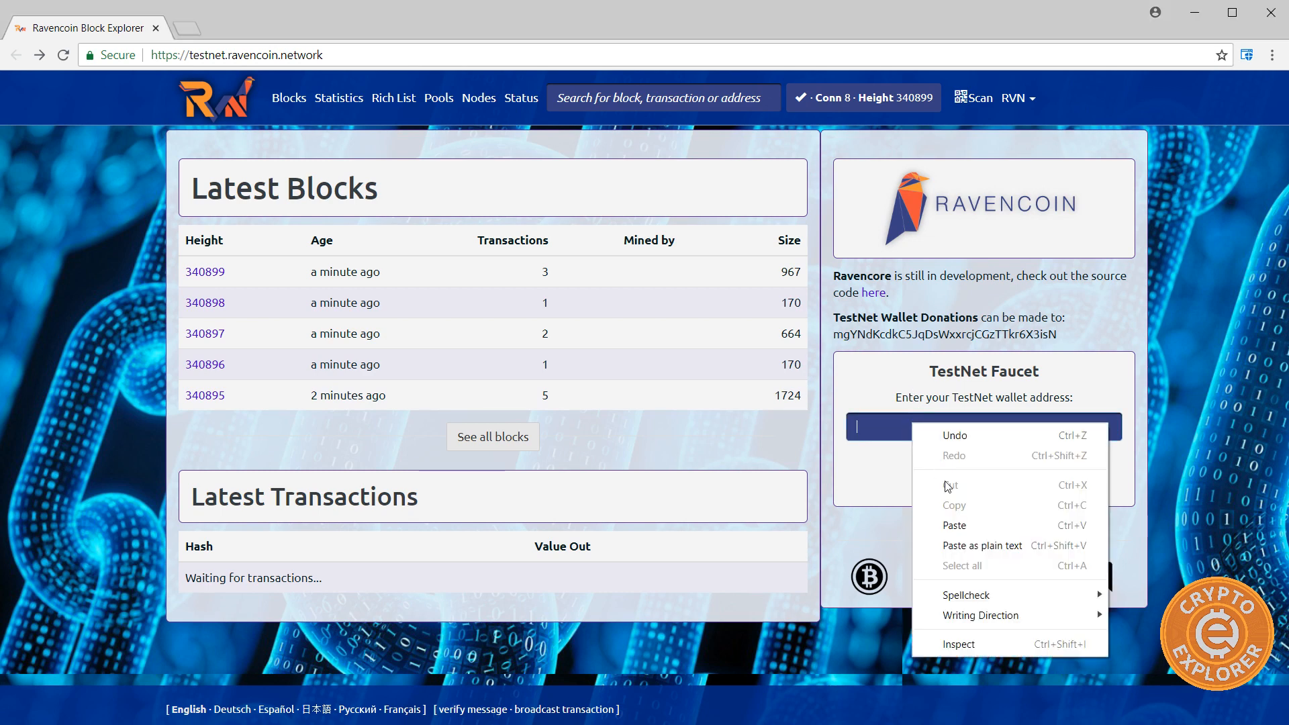
click(954, 525)
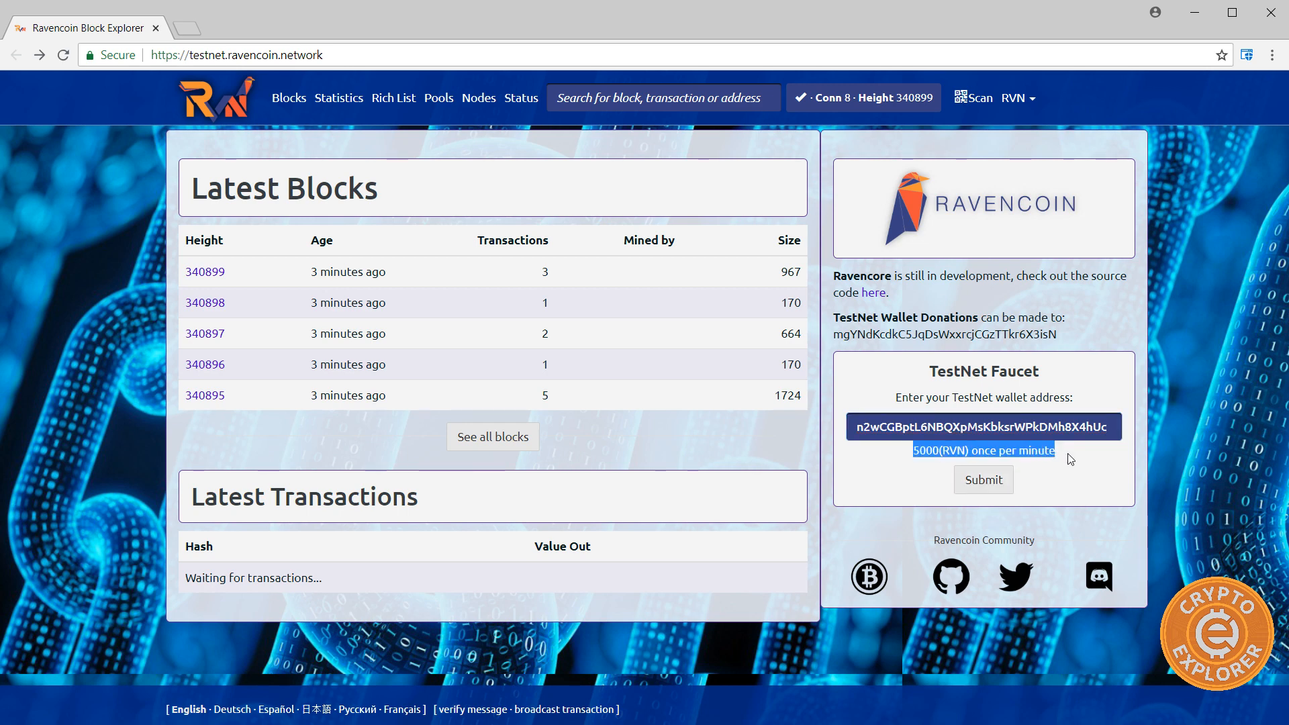
mouse_move(858, 453)
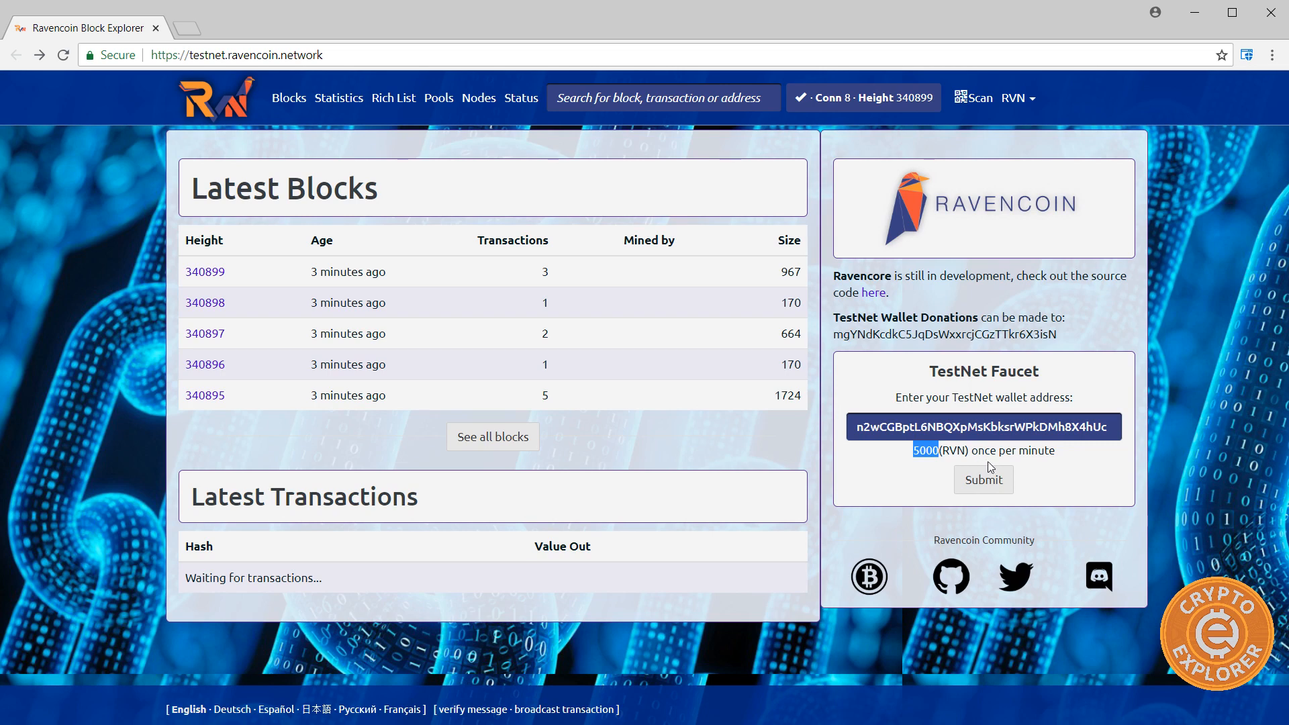
mouse_move(876, 488)
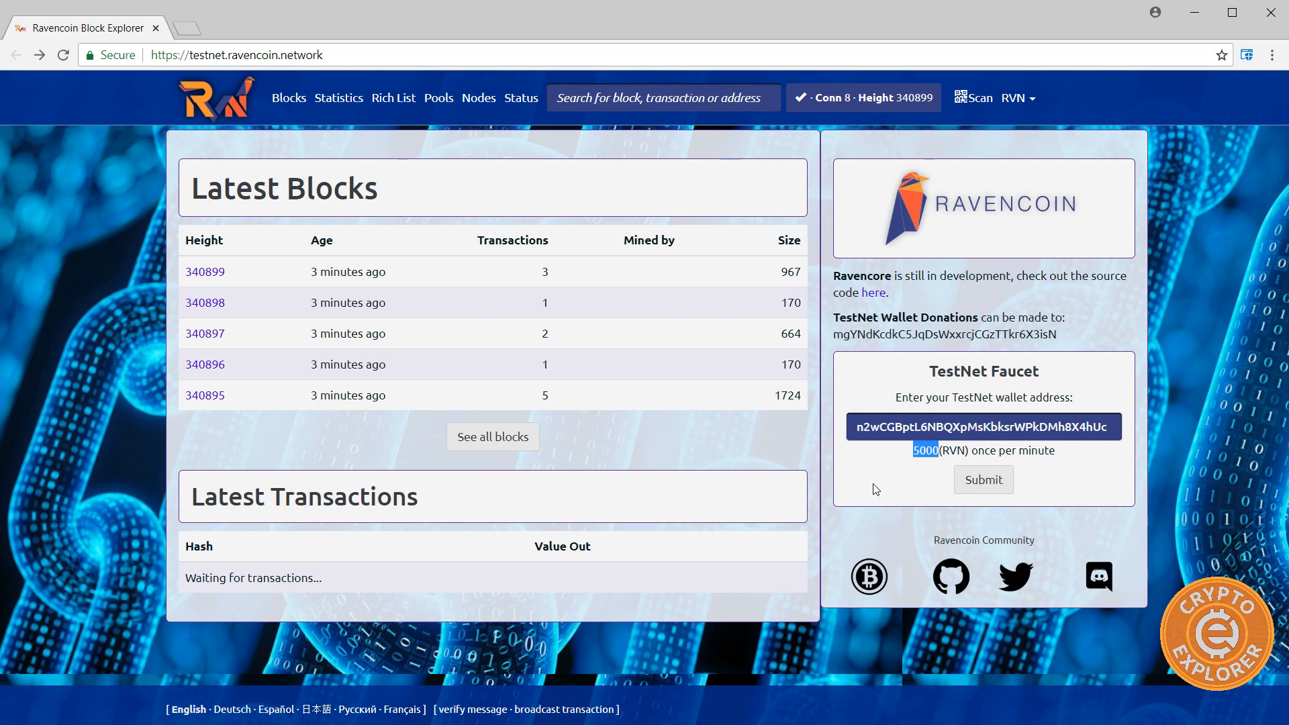
mouse_move(1034, 446)
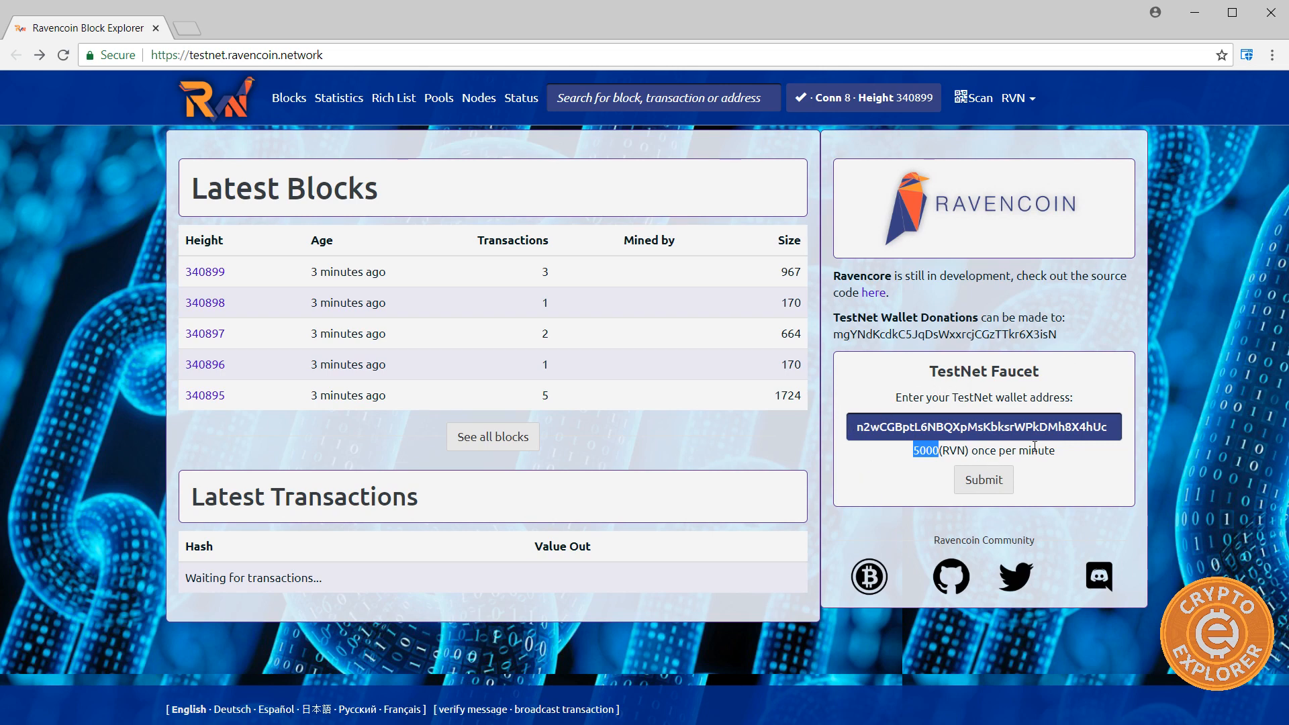
mouse_move(673, 433)
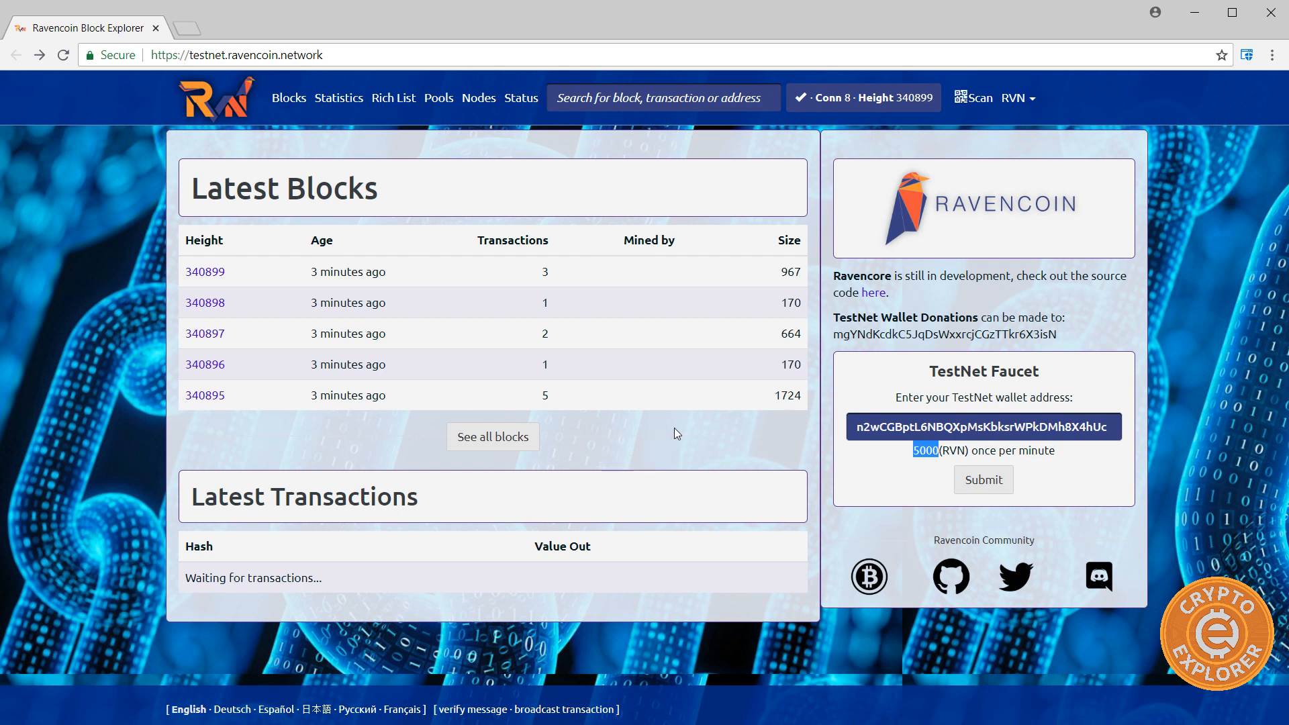
mouse_move(893, 486)
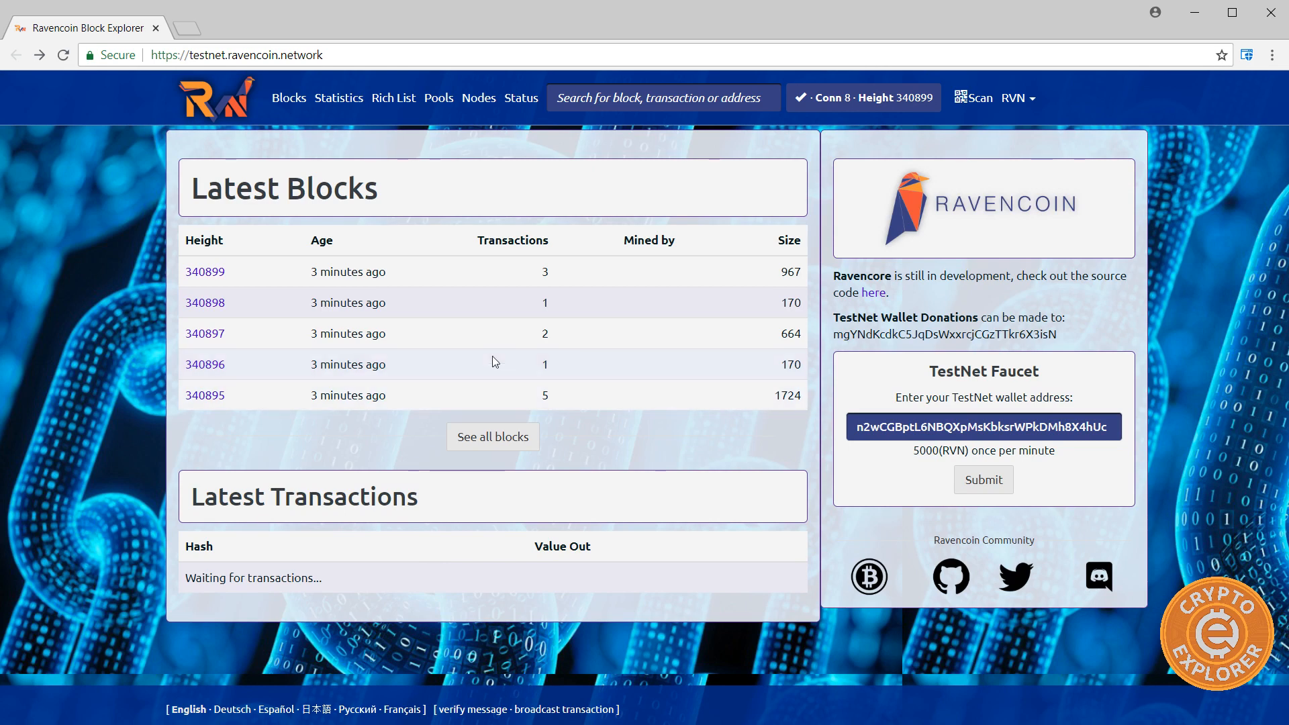
mouse_move(936, 467)
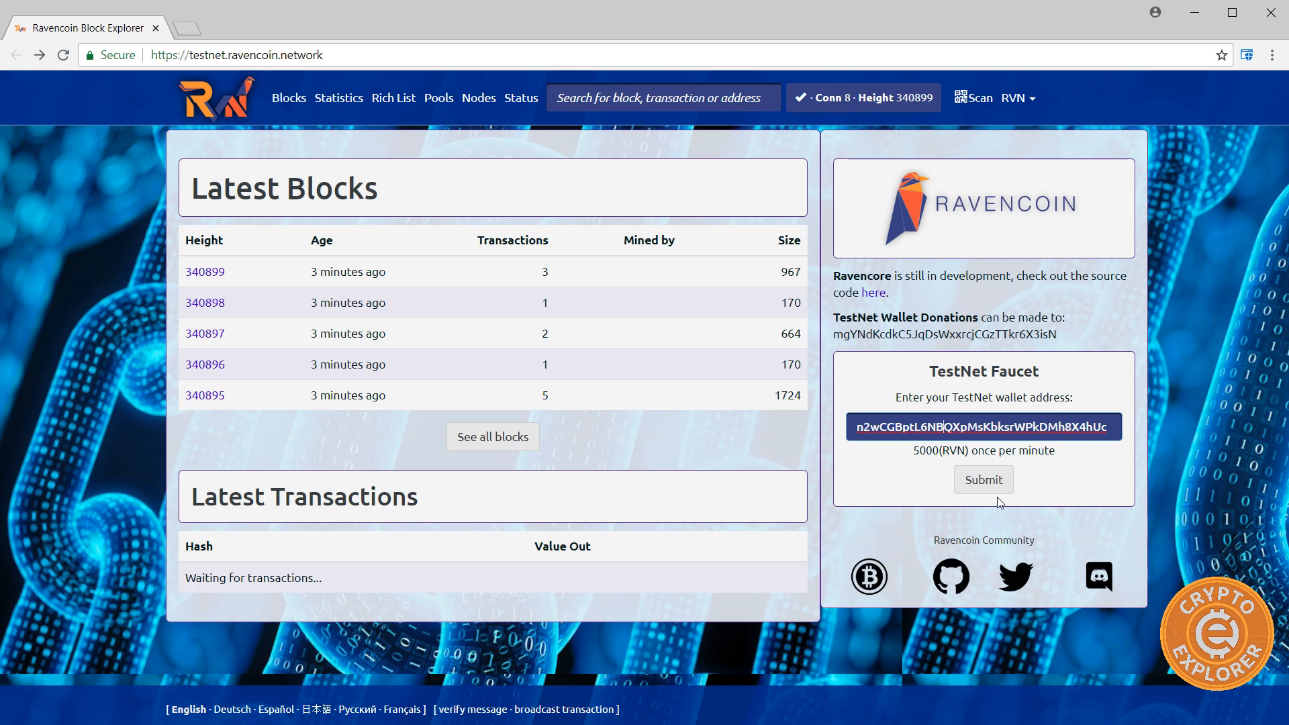
- Submit the faucet request and view the unconfirmed 5,000 RVN transaction's details
click(983, 479)
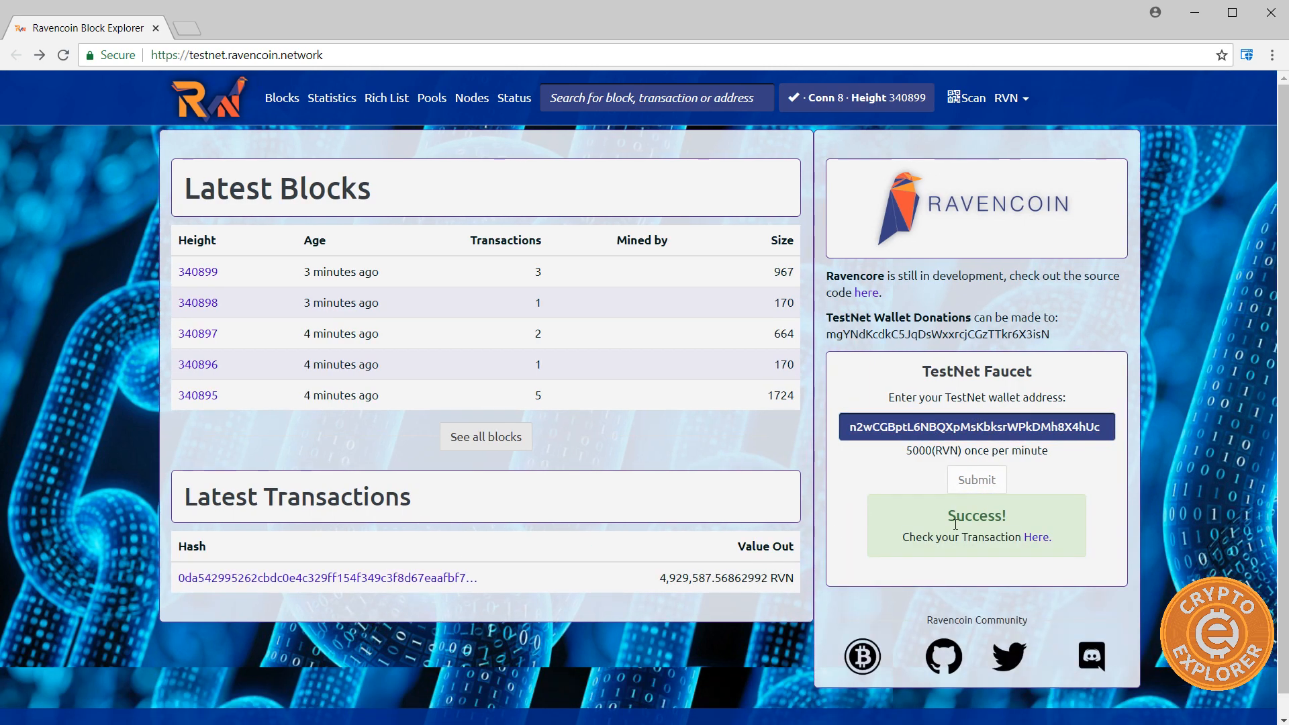
click(1033, 537)
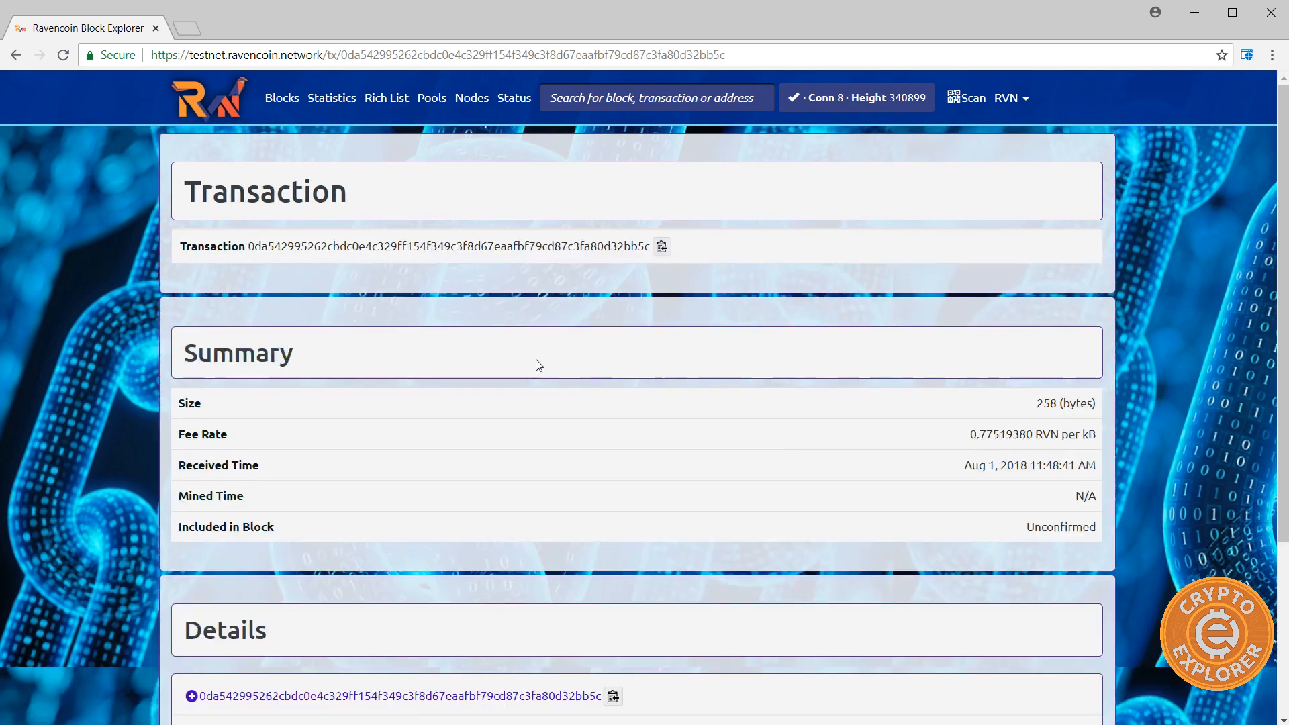
mouse_move(901, 408)
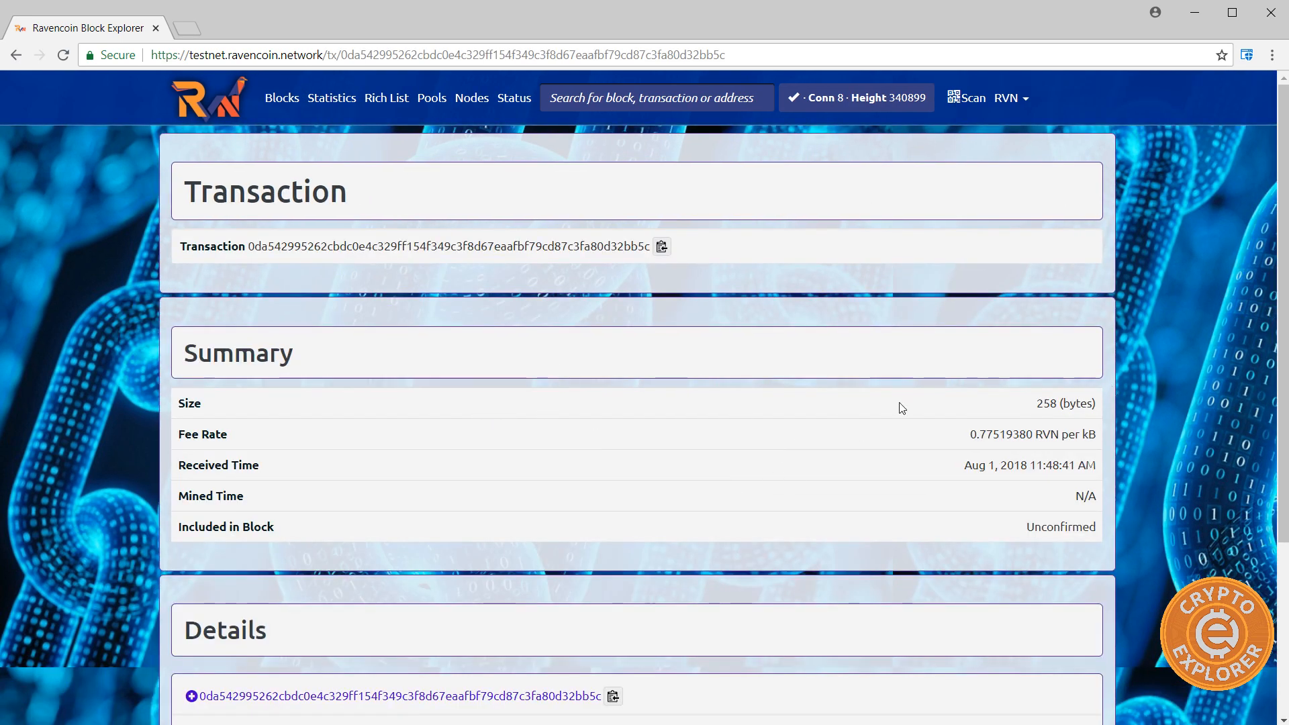
scroll(down, 3)
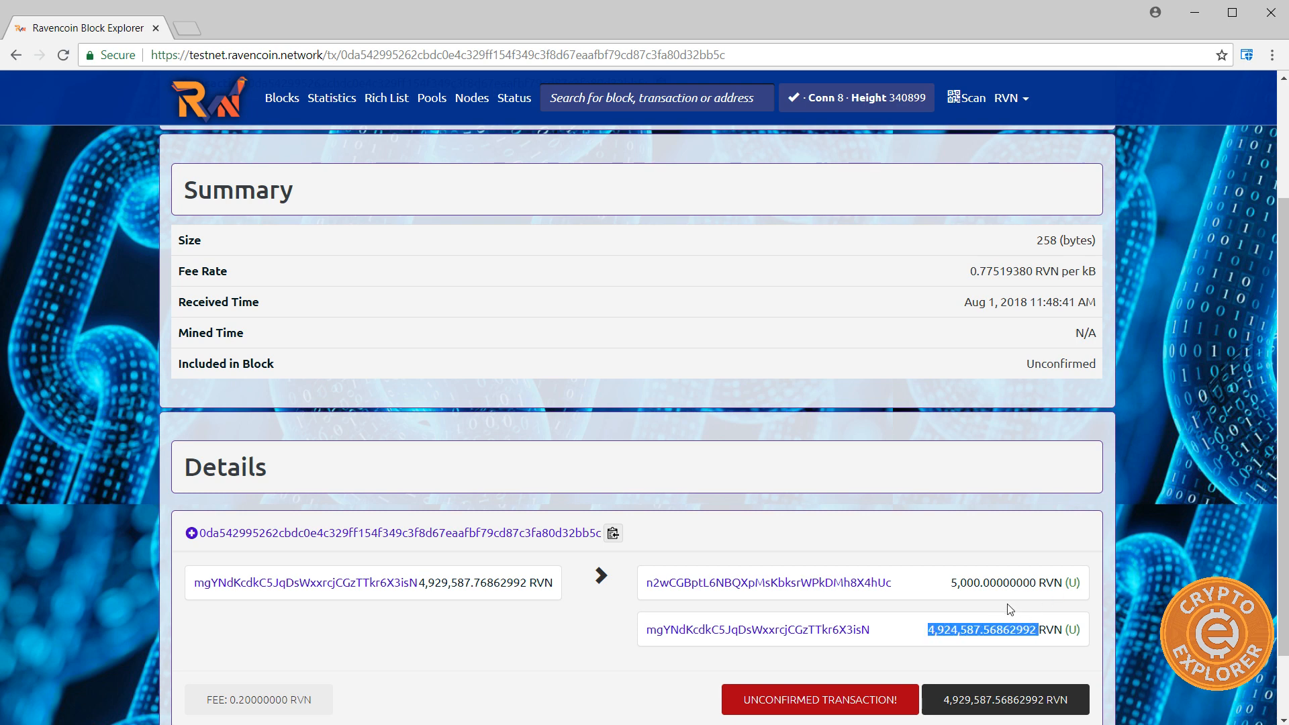
mouse_move(1009, 608)
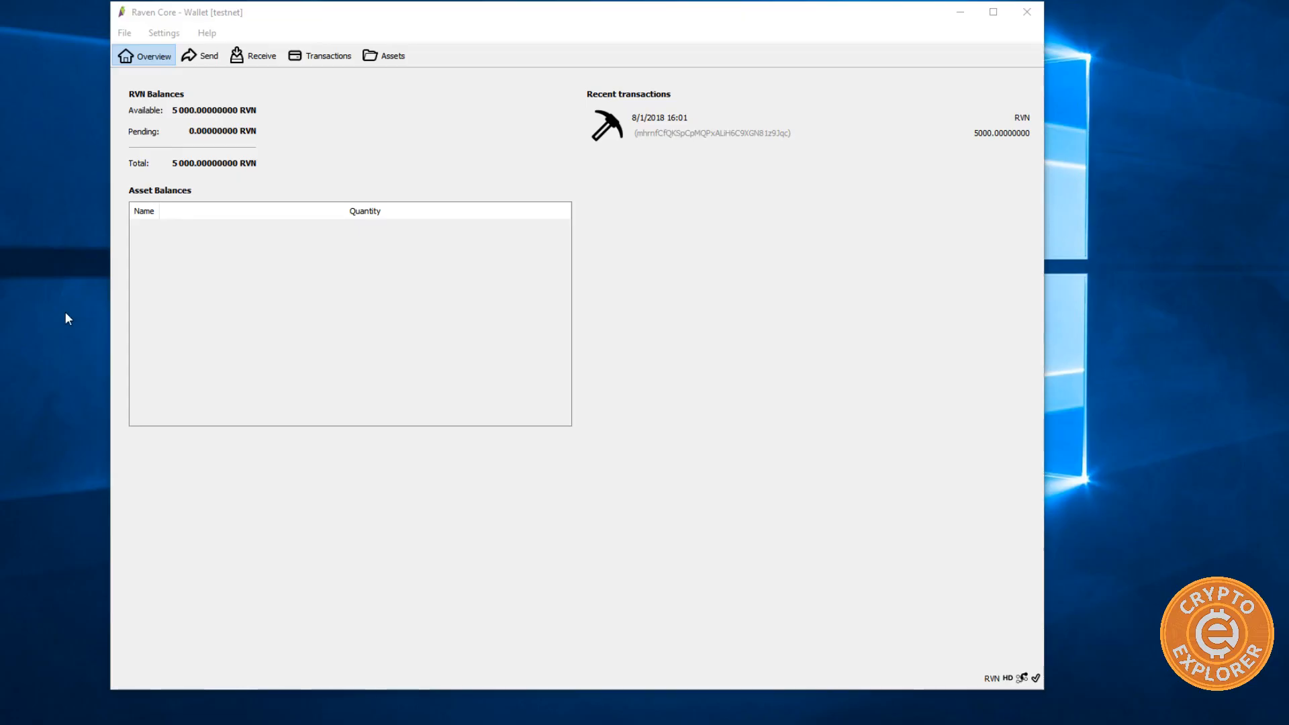
mouse_move(236, 24)
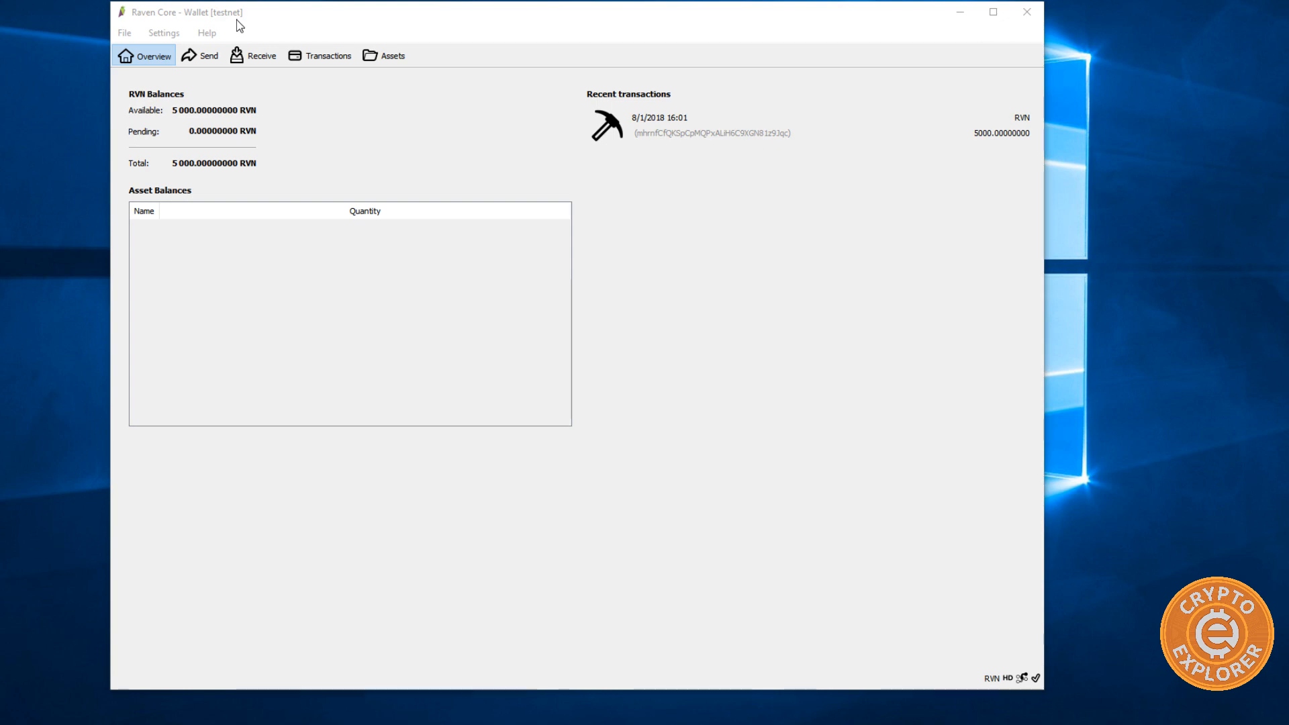
mouse_move(207, 33)
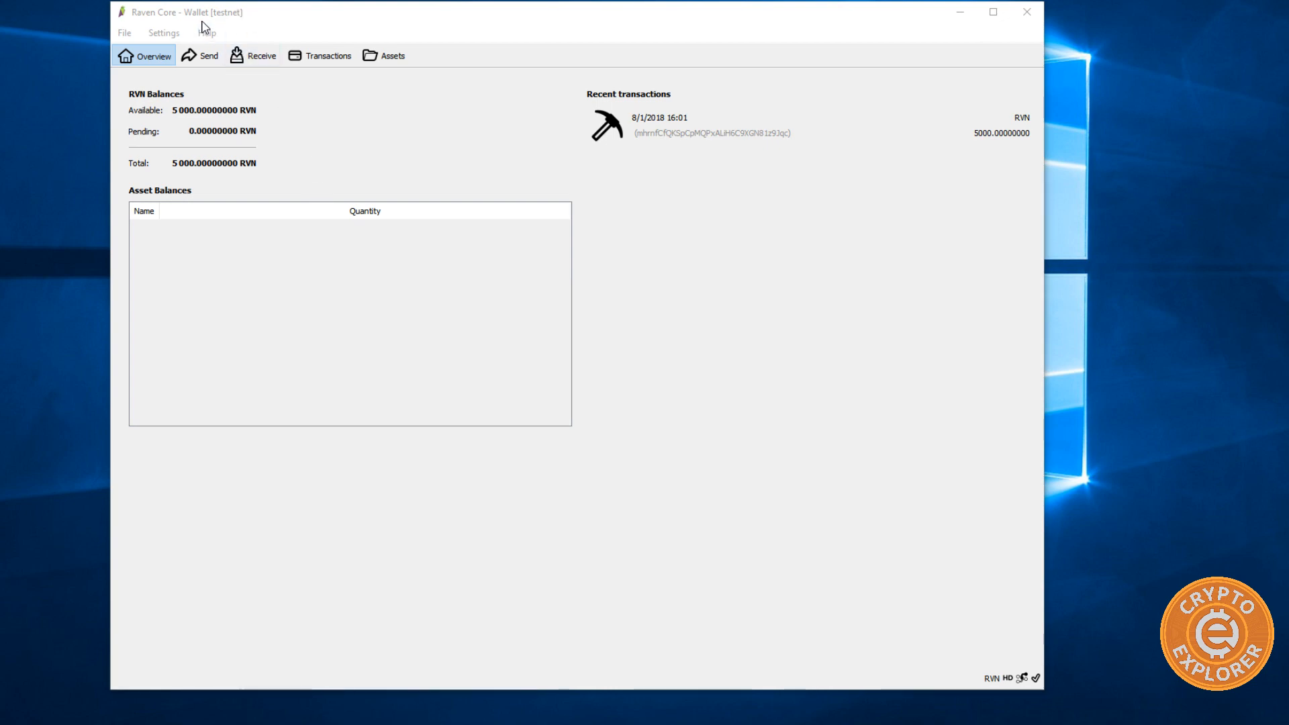
mouse_move(197, 127)
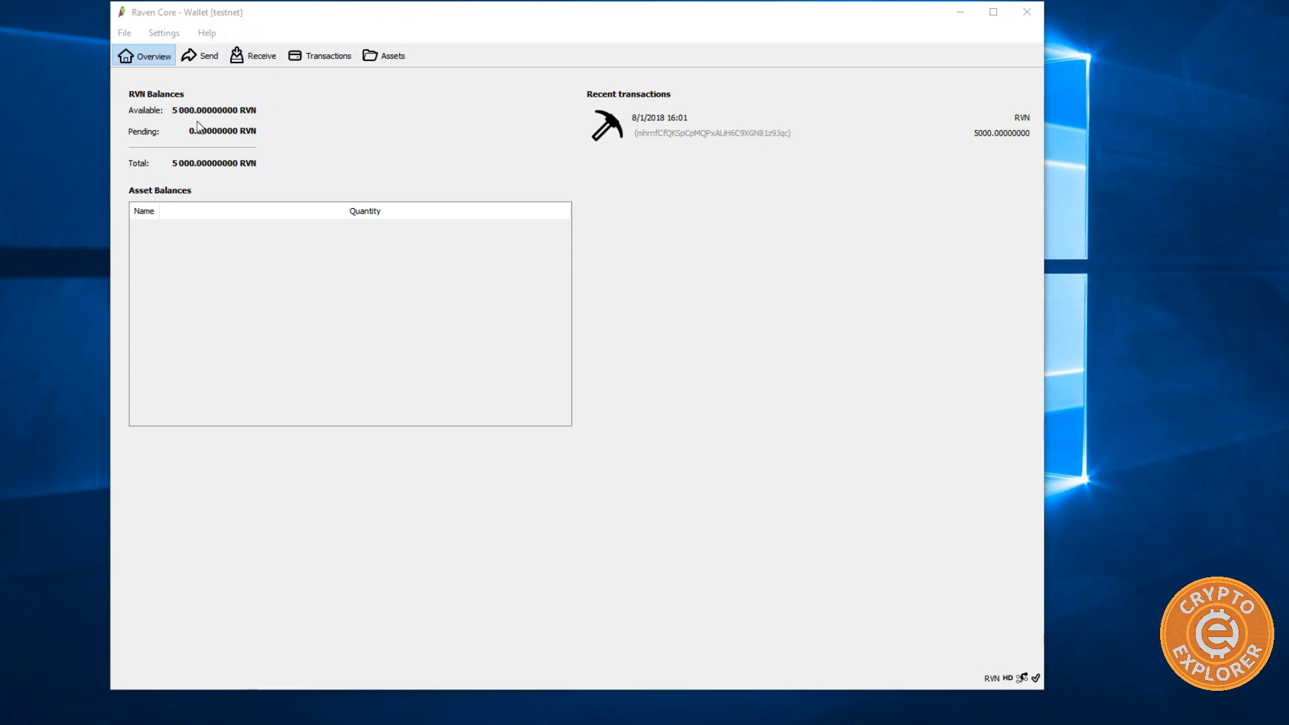
mouse_move(785, 89)
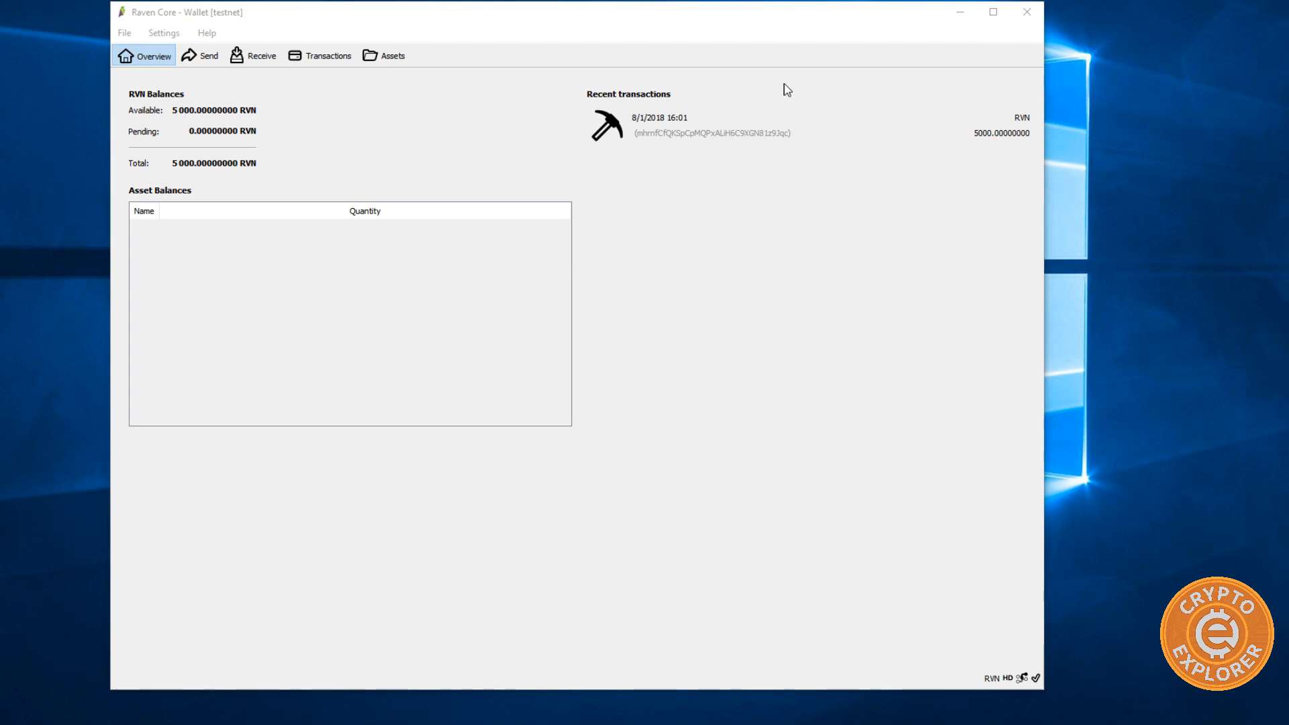
mouse_move(687, 119)
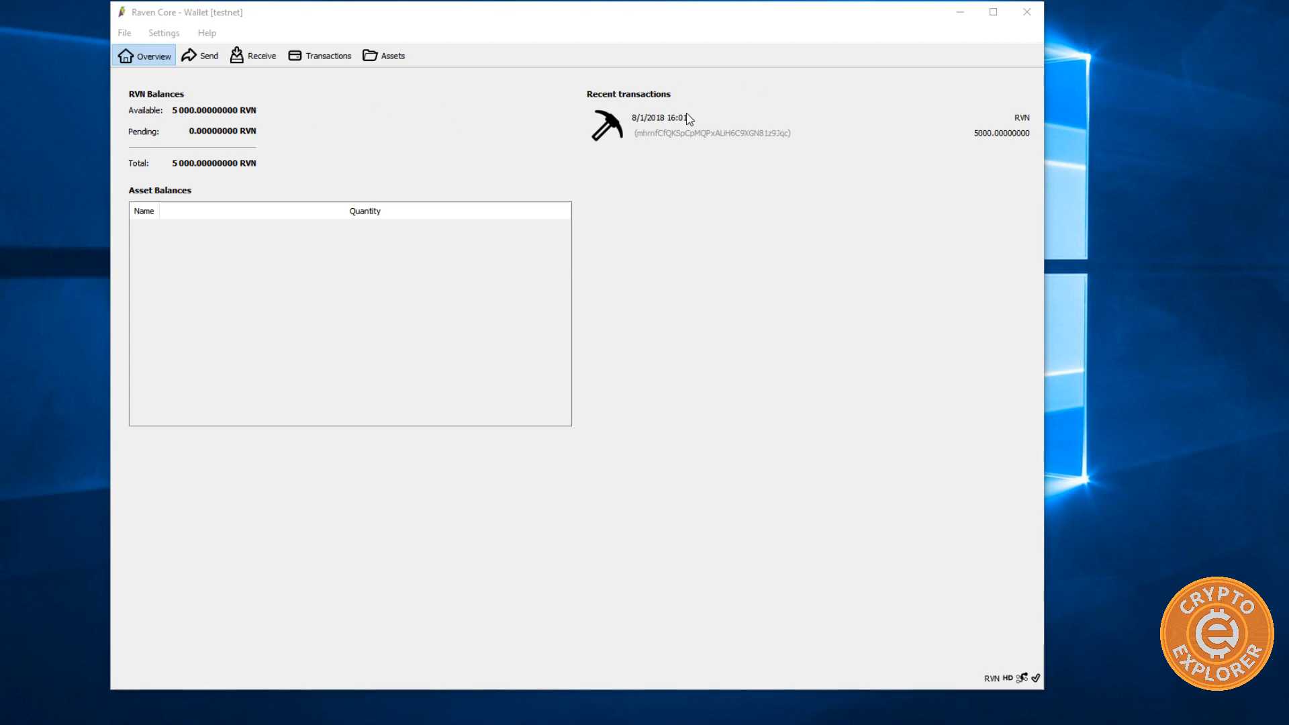
mouse_move(572, 162)
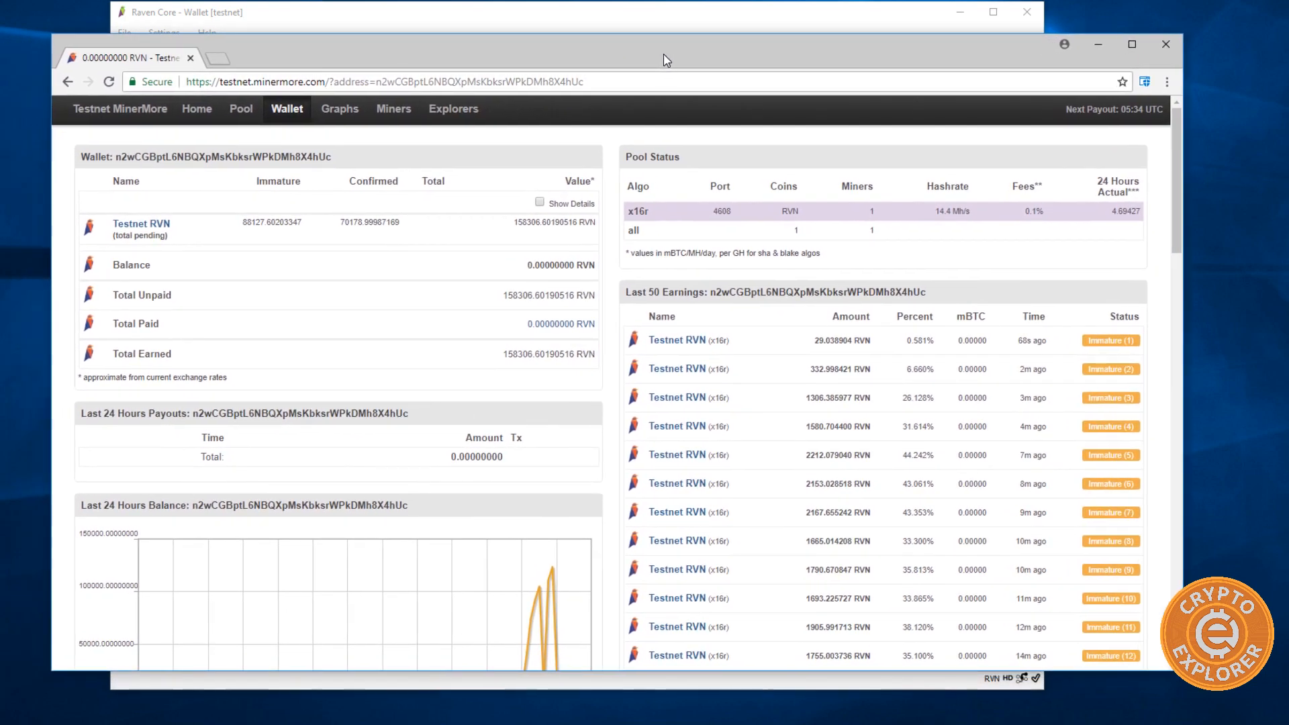
mouse_move(921, 50)
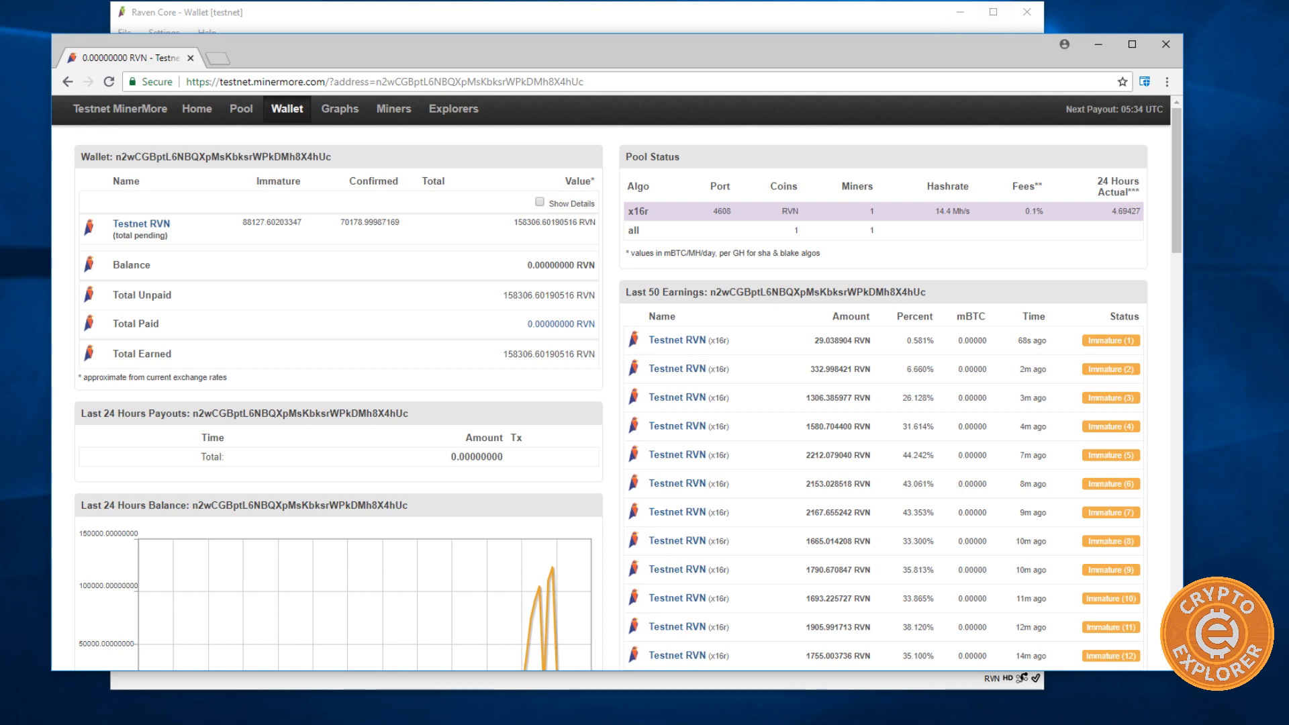
mouse_move(797, 54)
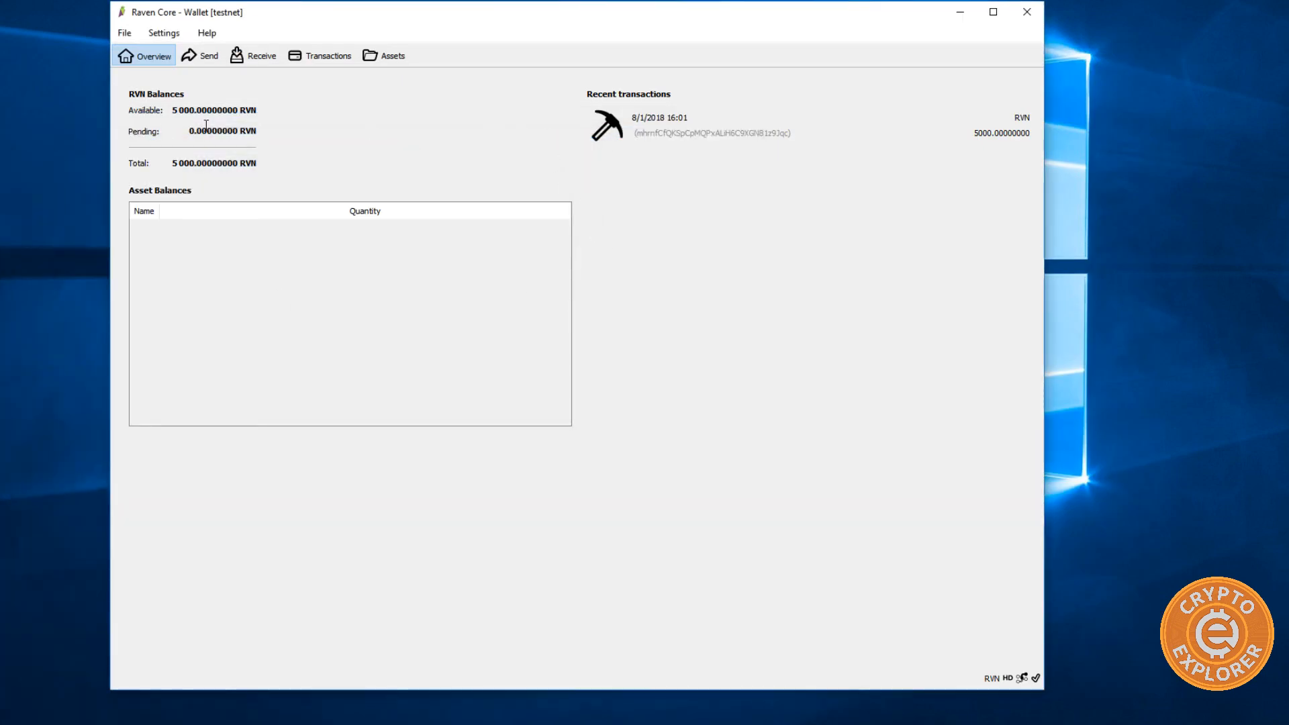
mouse_move(502, 189)
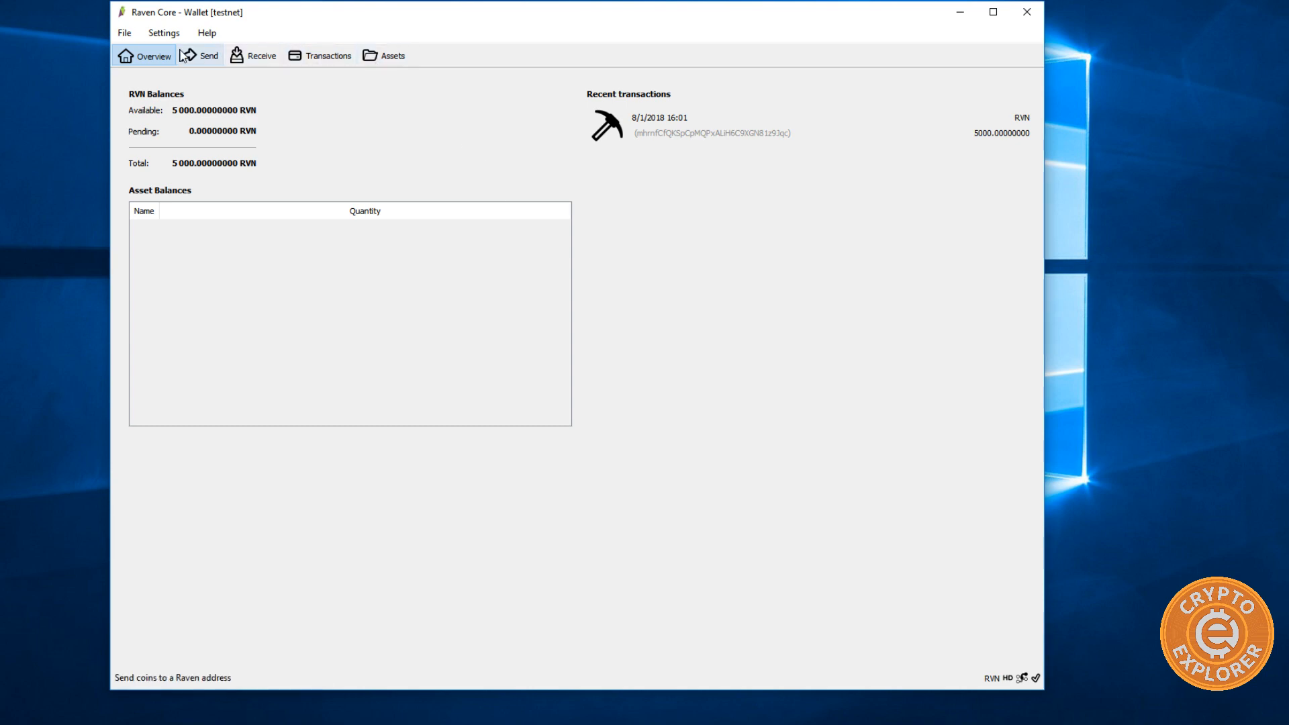
mouse_move(391, 55)
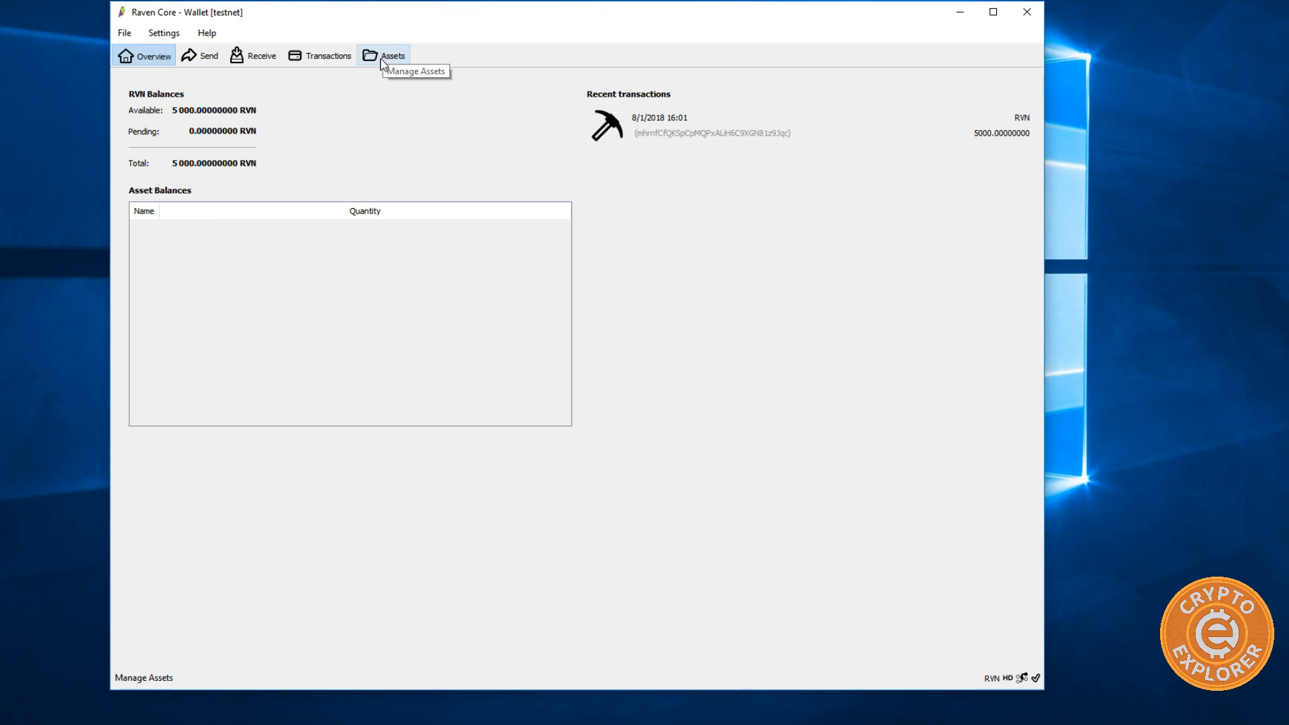
- From the Assets page, briefly inspect Manage Owned Assets, then start creating a new asset
click(393, 55)
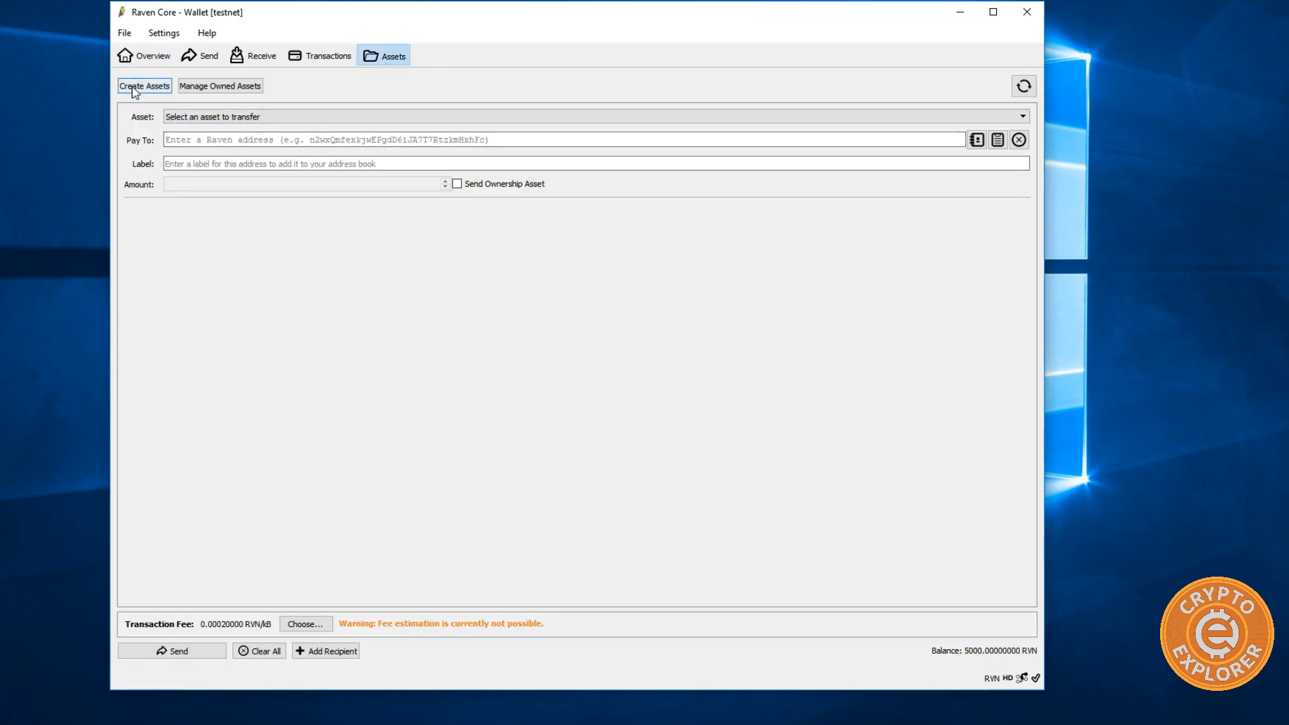
click(144, 85)
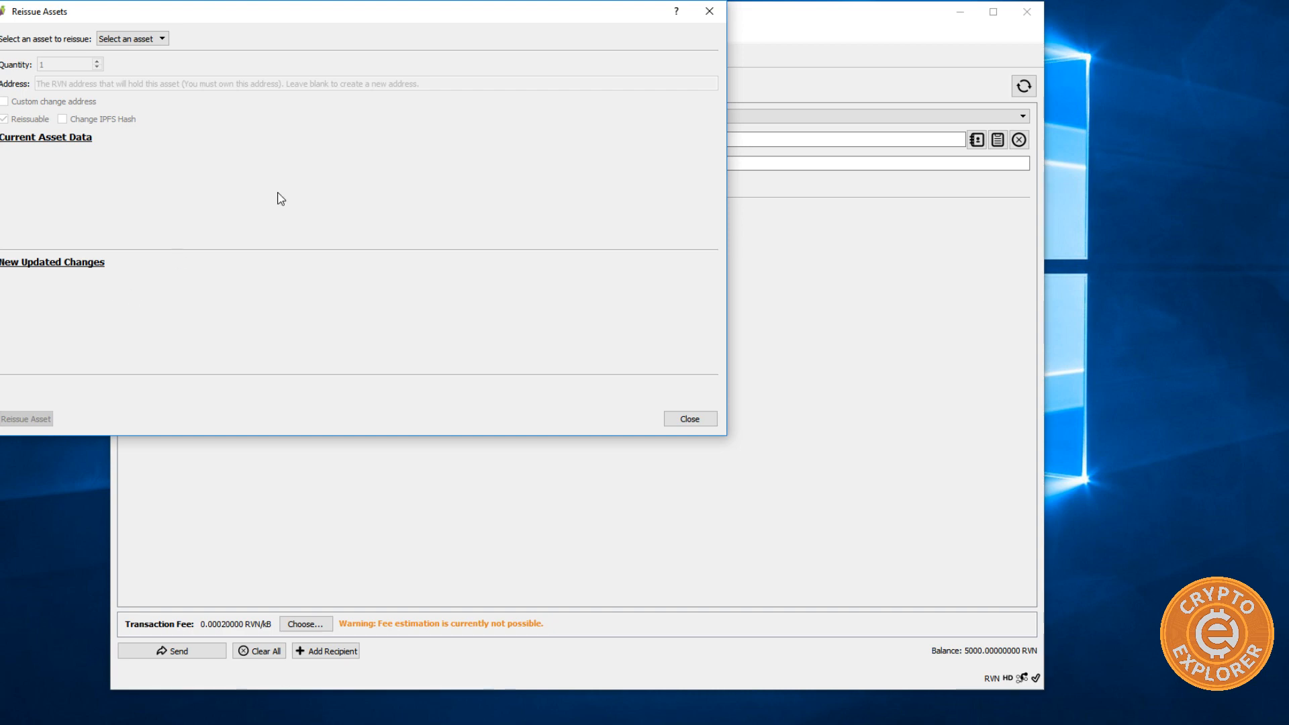
click(689, 419)
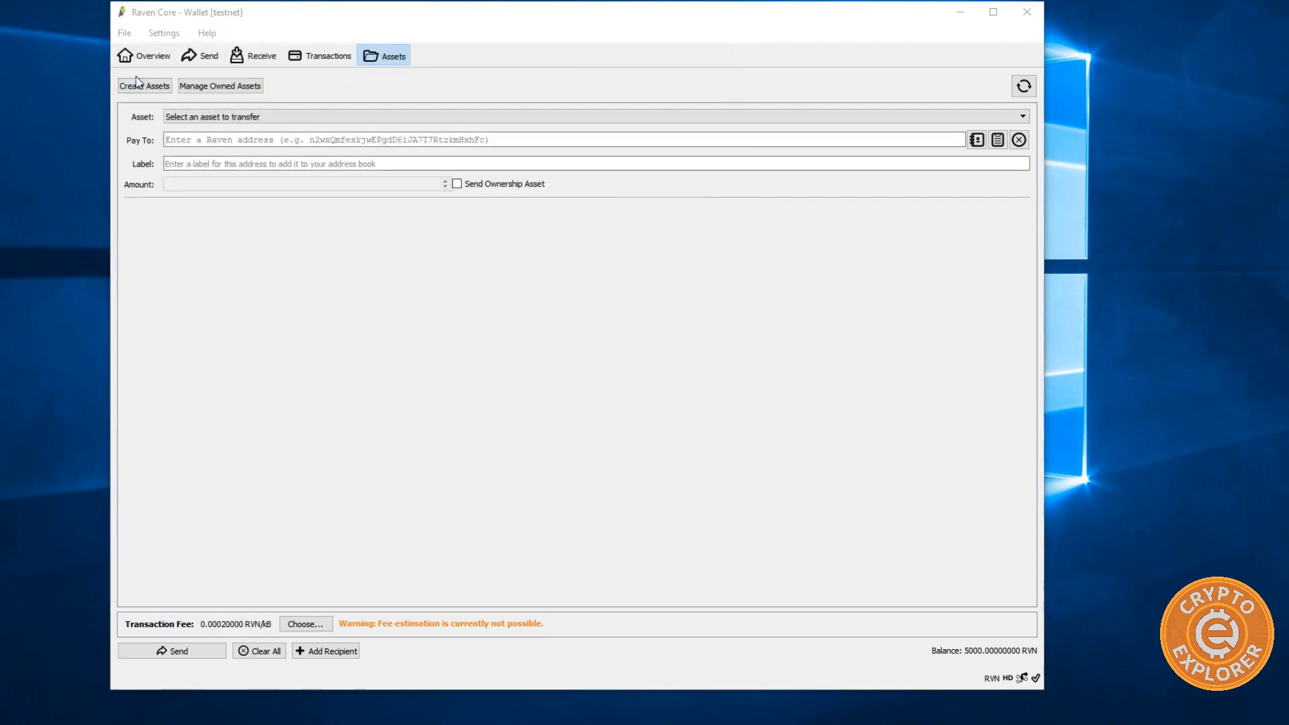
click(144, 86)
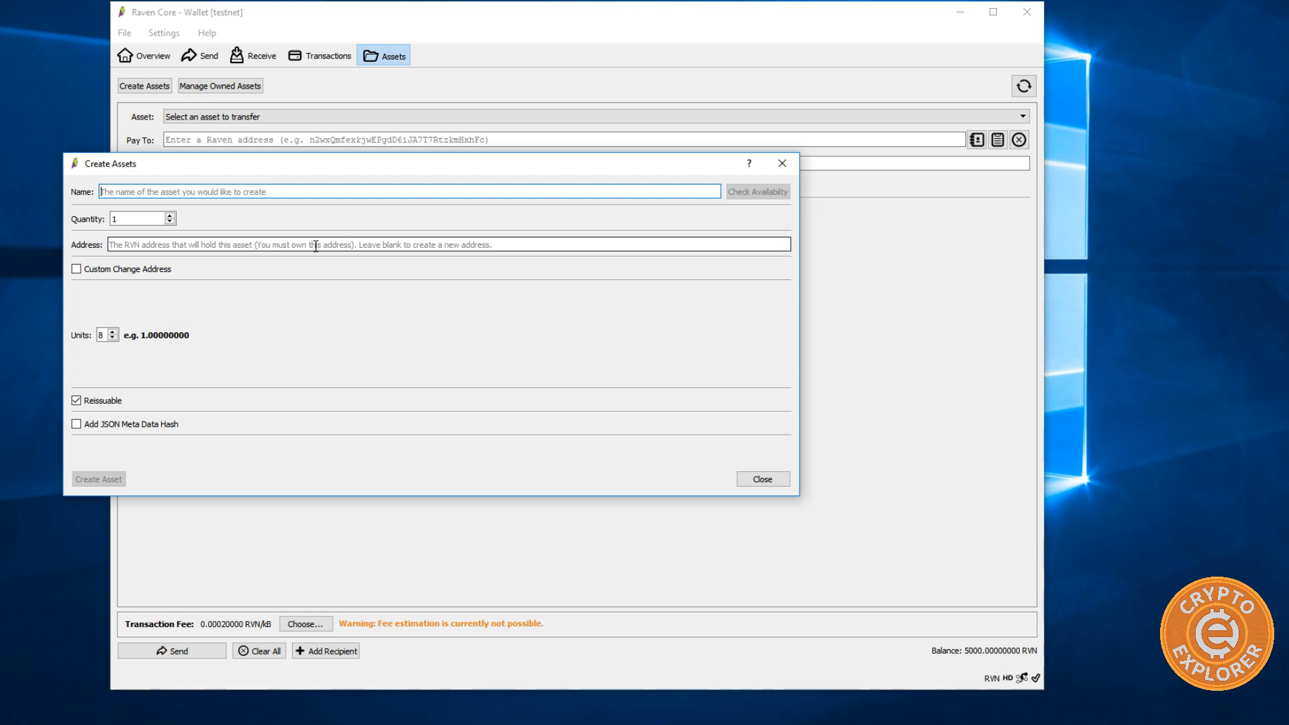
- Check the name BITCOIN for availability, then replace it with CECOIN and confirm it is valid
text(B)
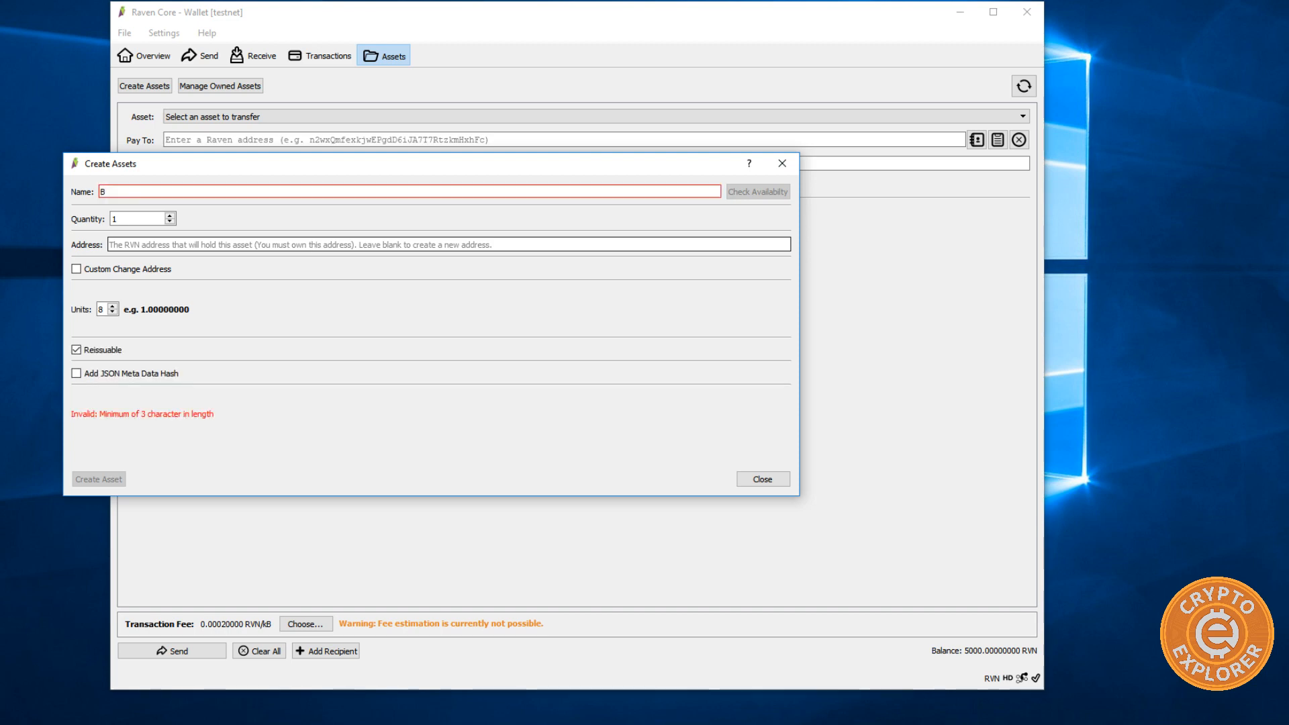
text(I)
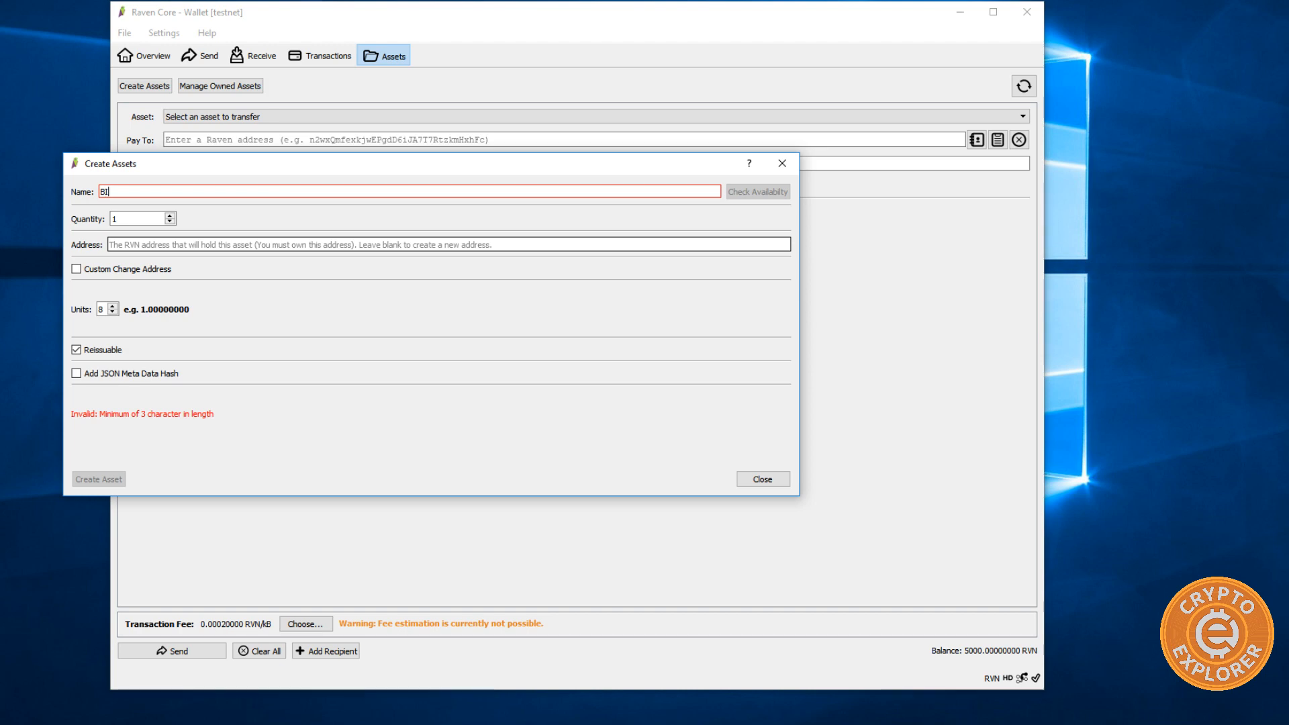
text(TCOIN)
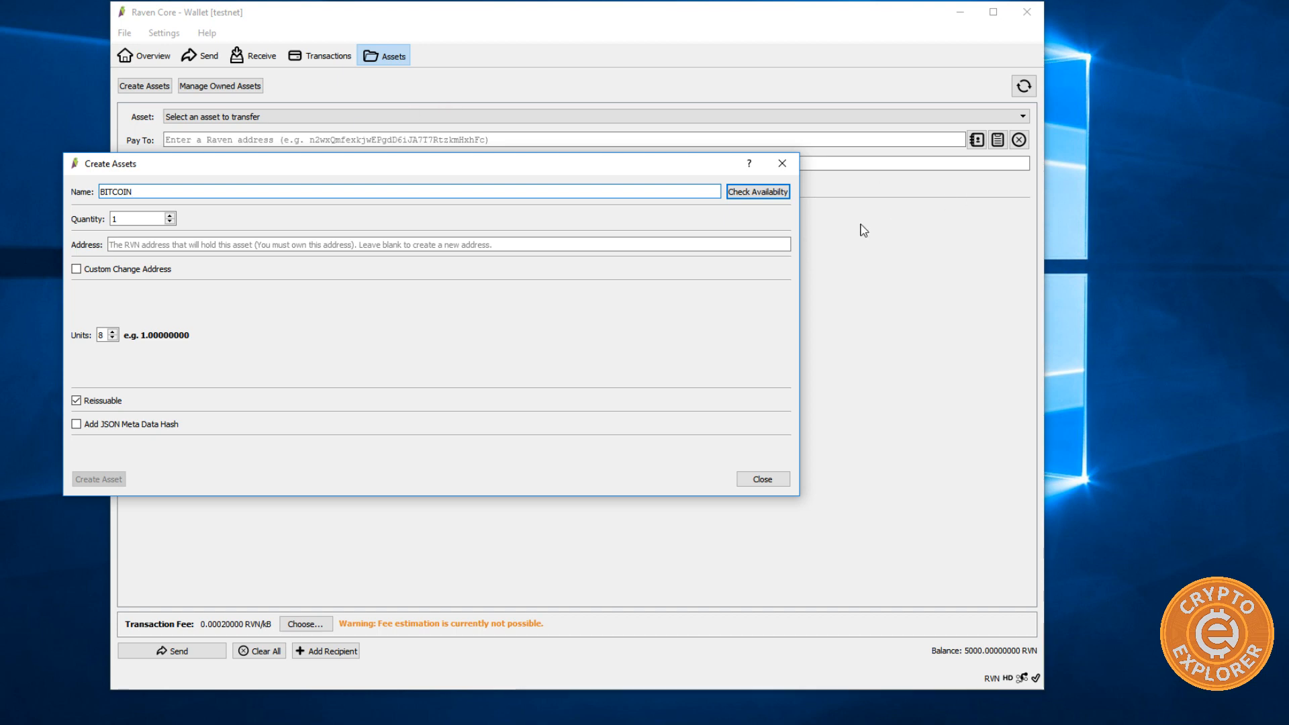
click(756, 191)
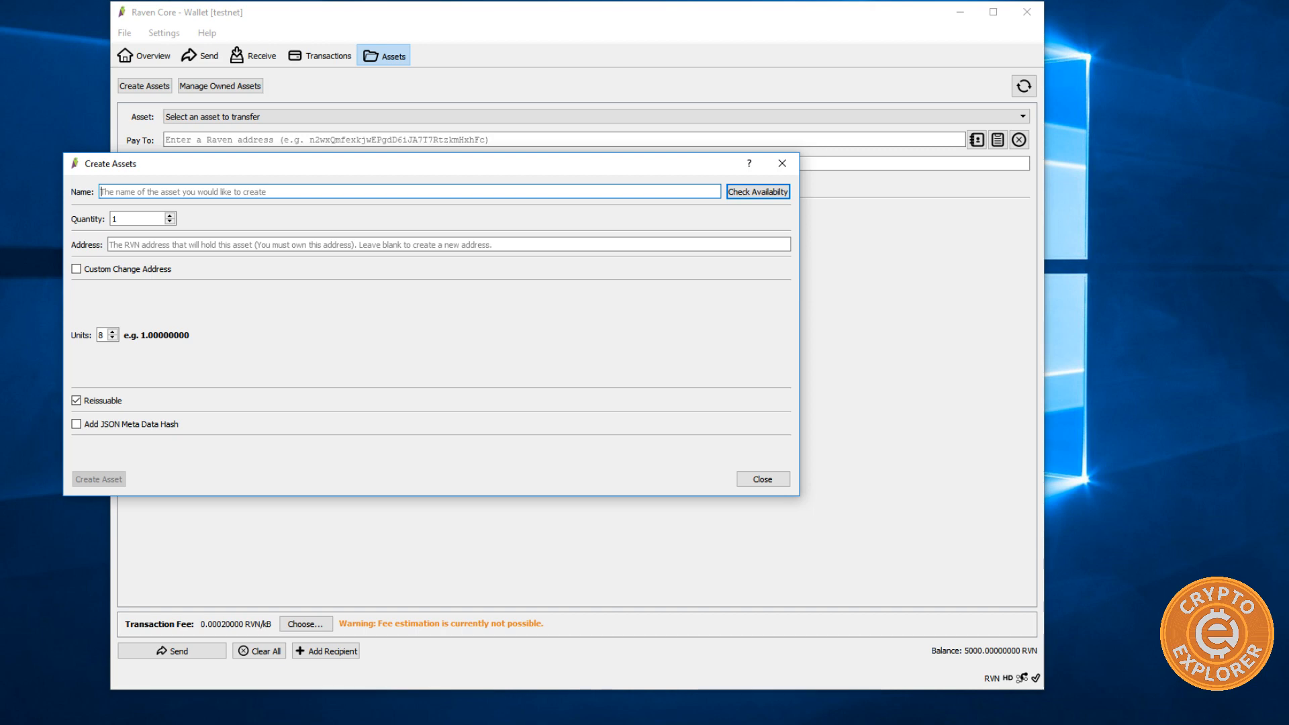
text(CECOIN)
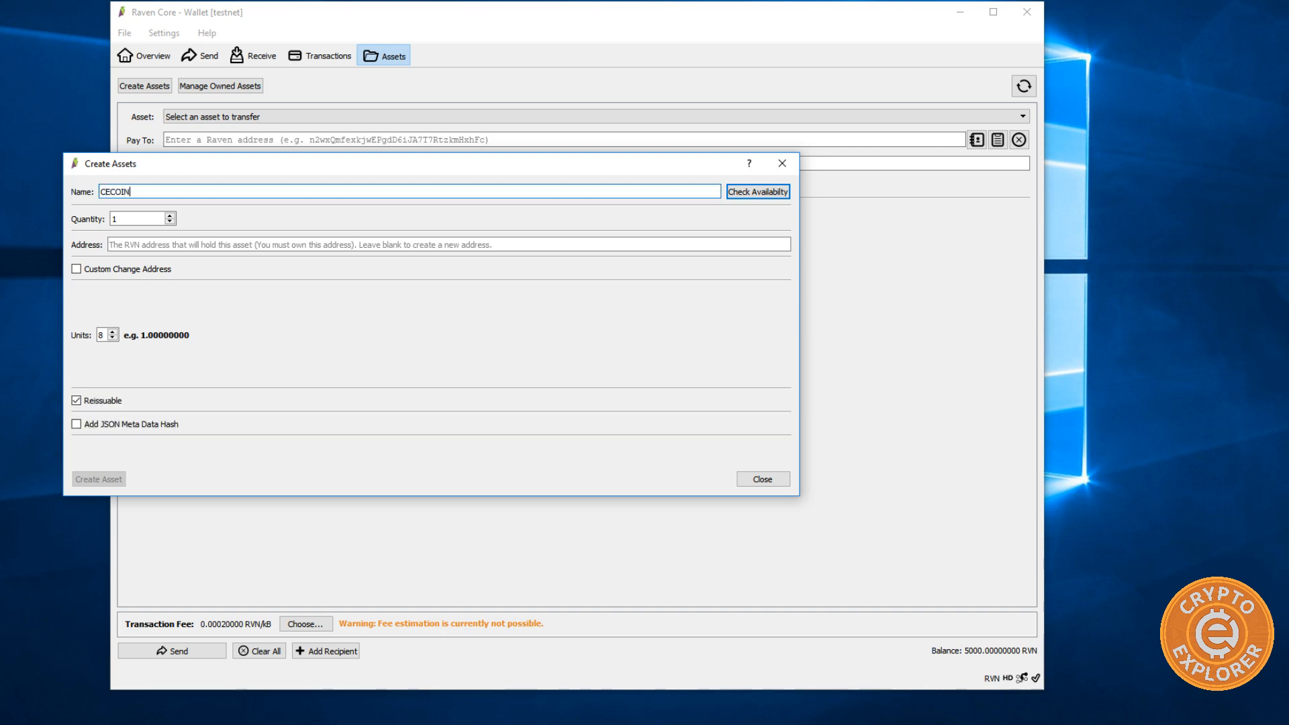
mouse_move(727, 203)
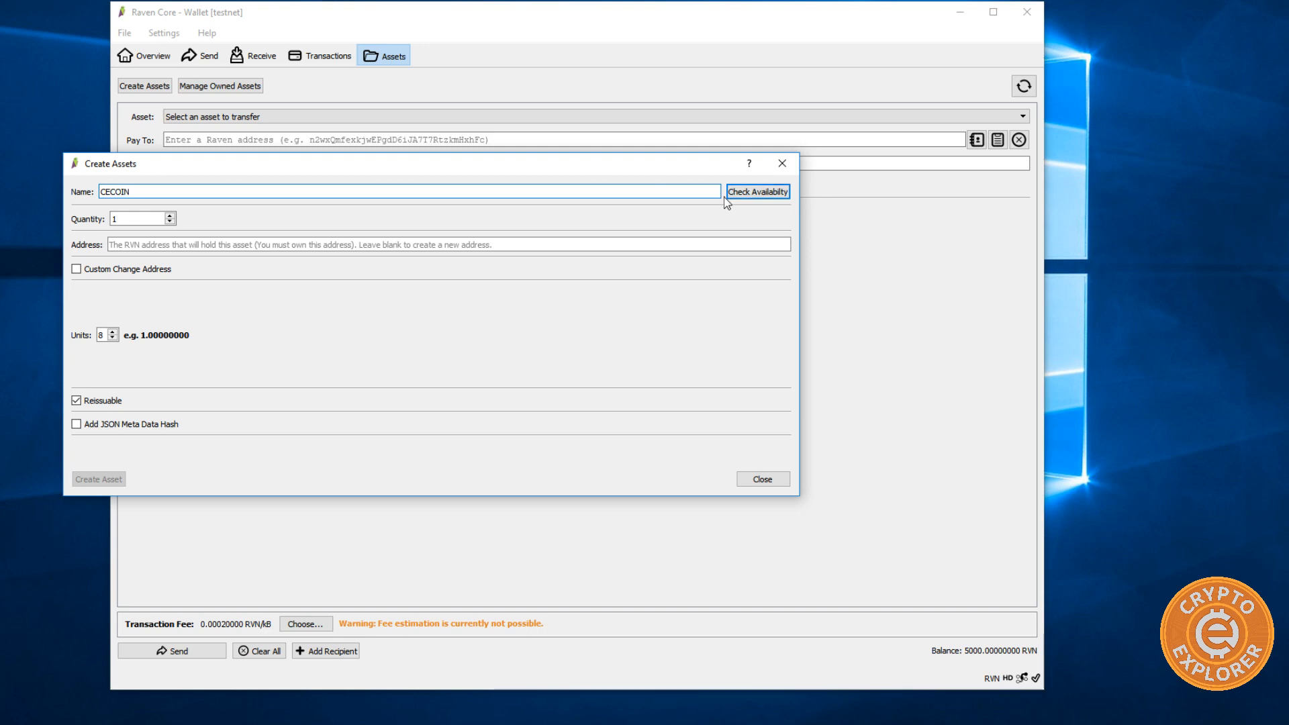
click(755, 192)
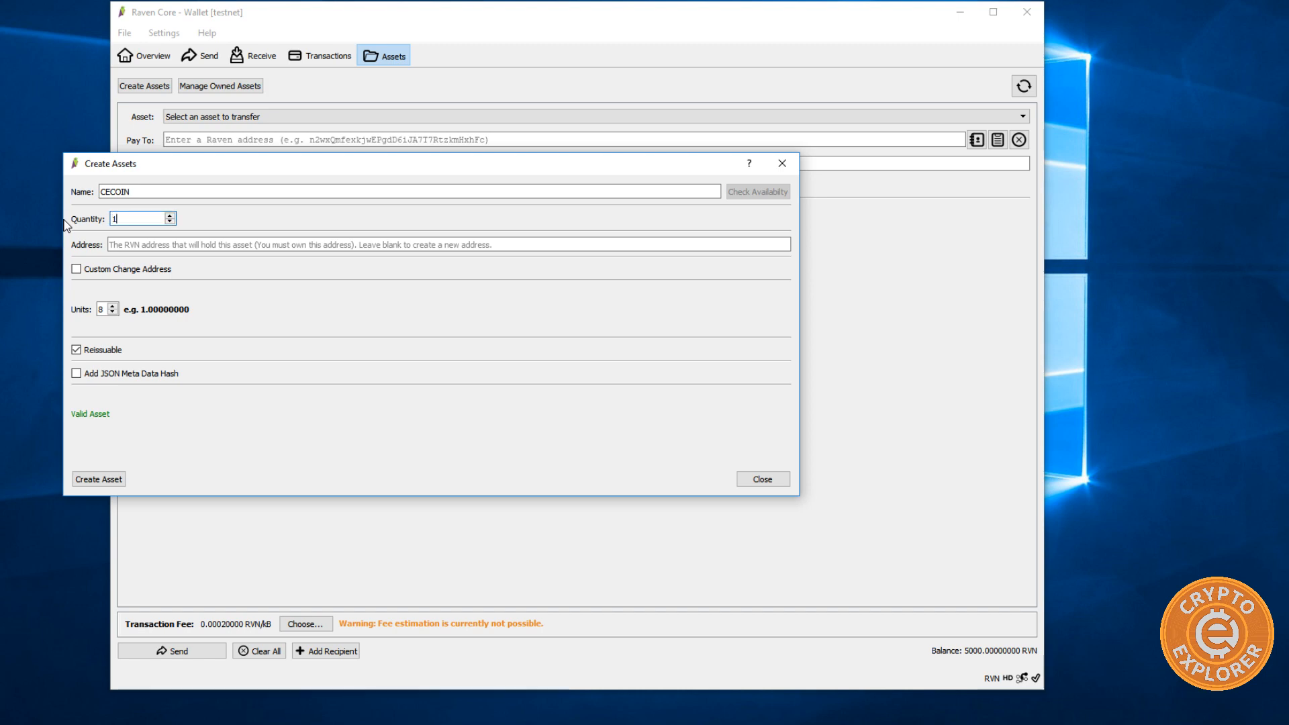
- Set CECOIN quantity to 21000000, keep Units at 8, no custom change address, and make it non-reissuable
text(21000000)
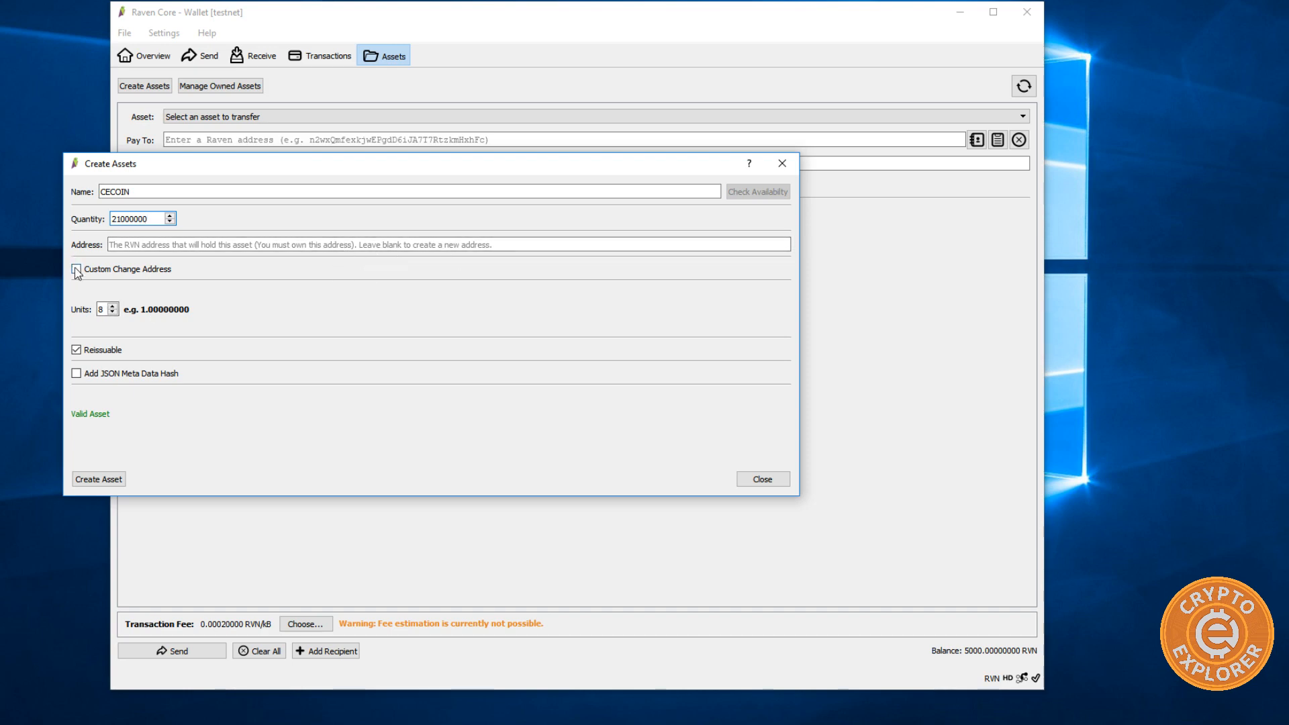
click(75, 269)
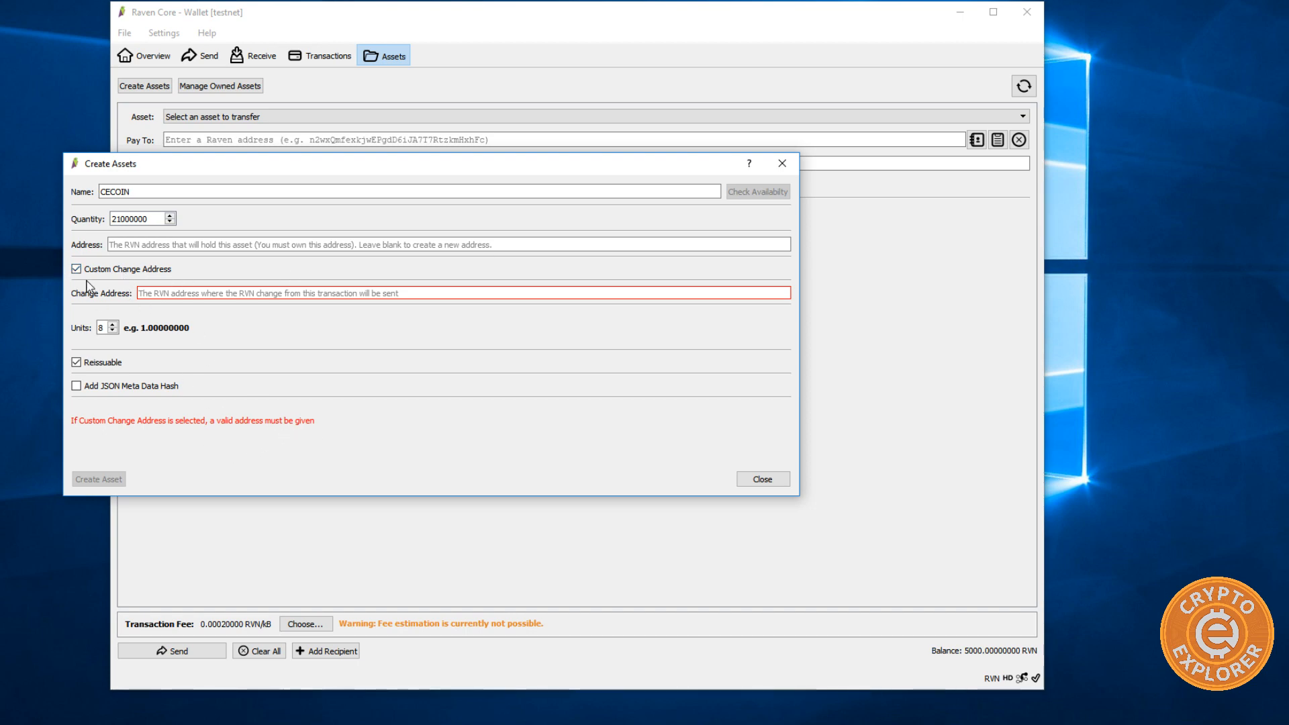
click(75, 268)
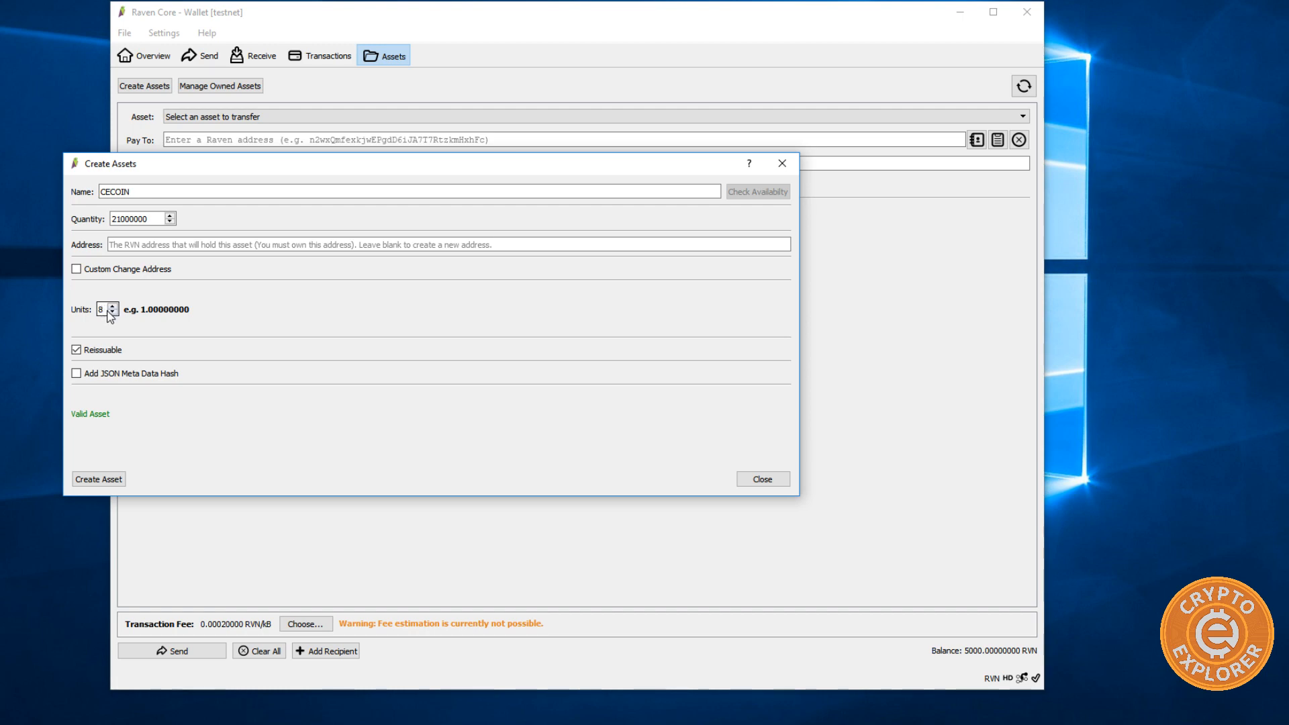
click(112, 313)
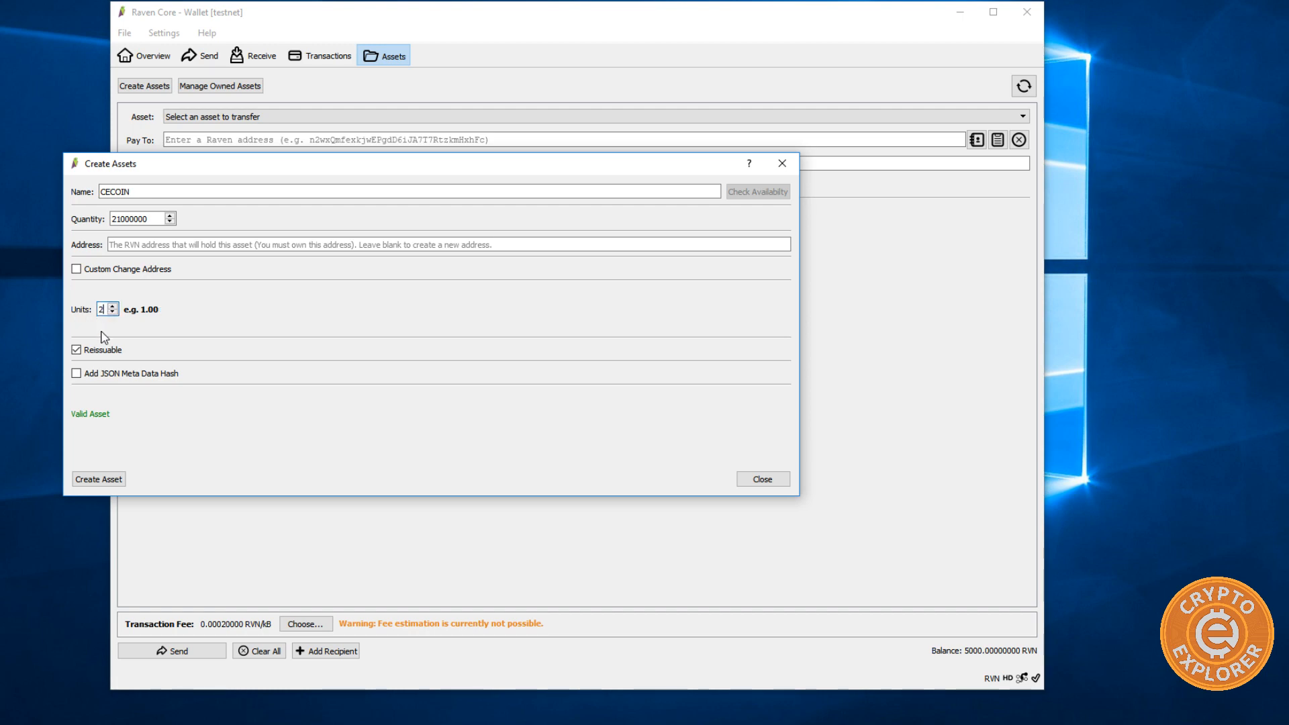
click(101, 309)
text(8)
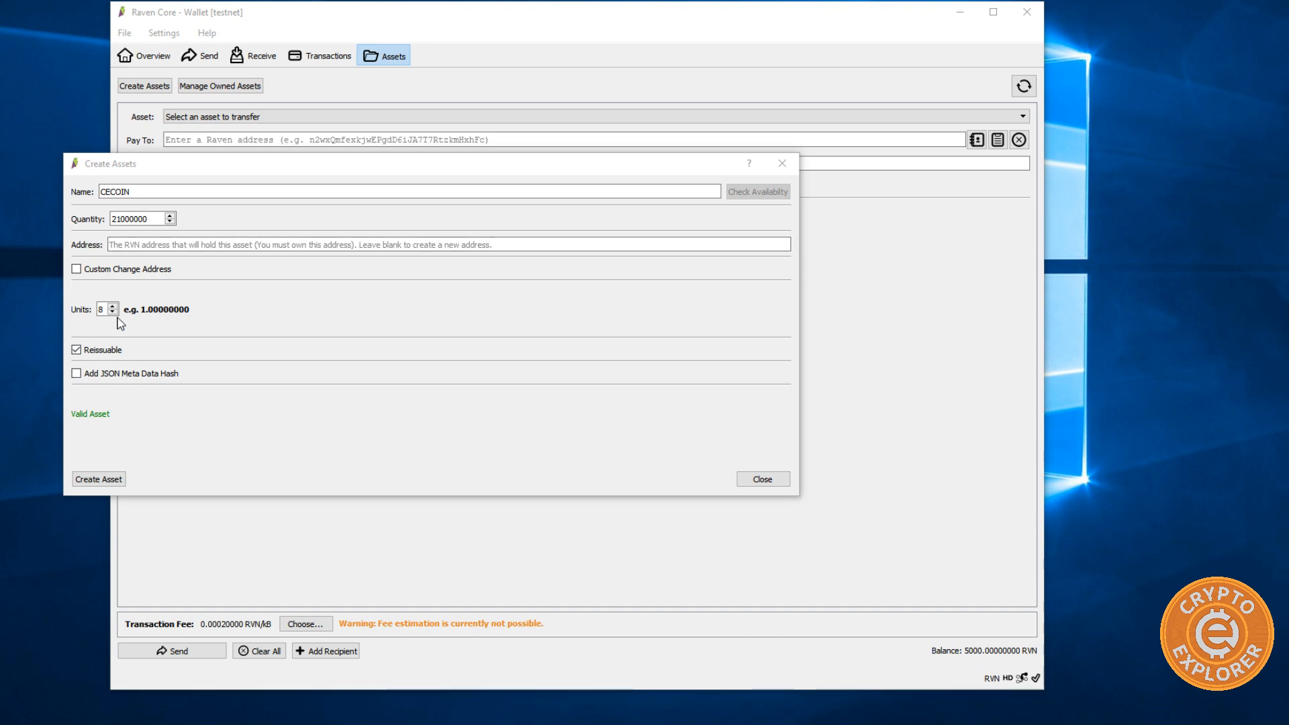
mouse_move(117, 347)
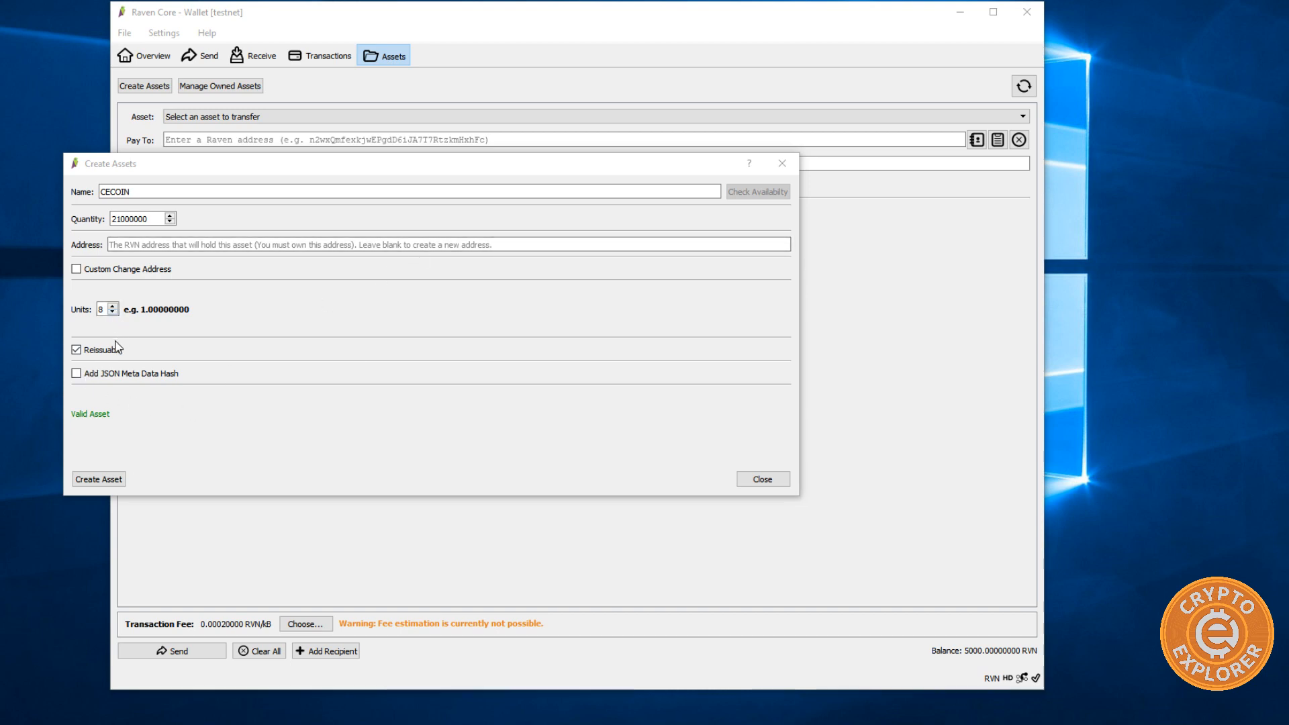
mouse_move(107, 357)
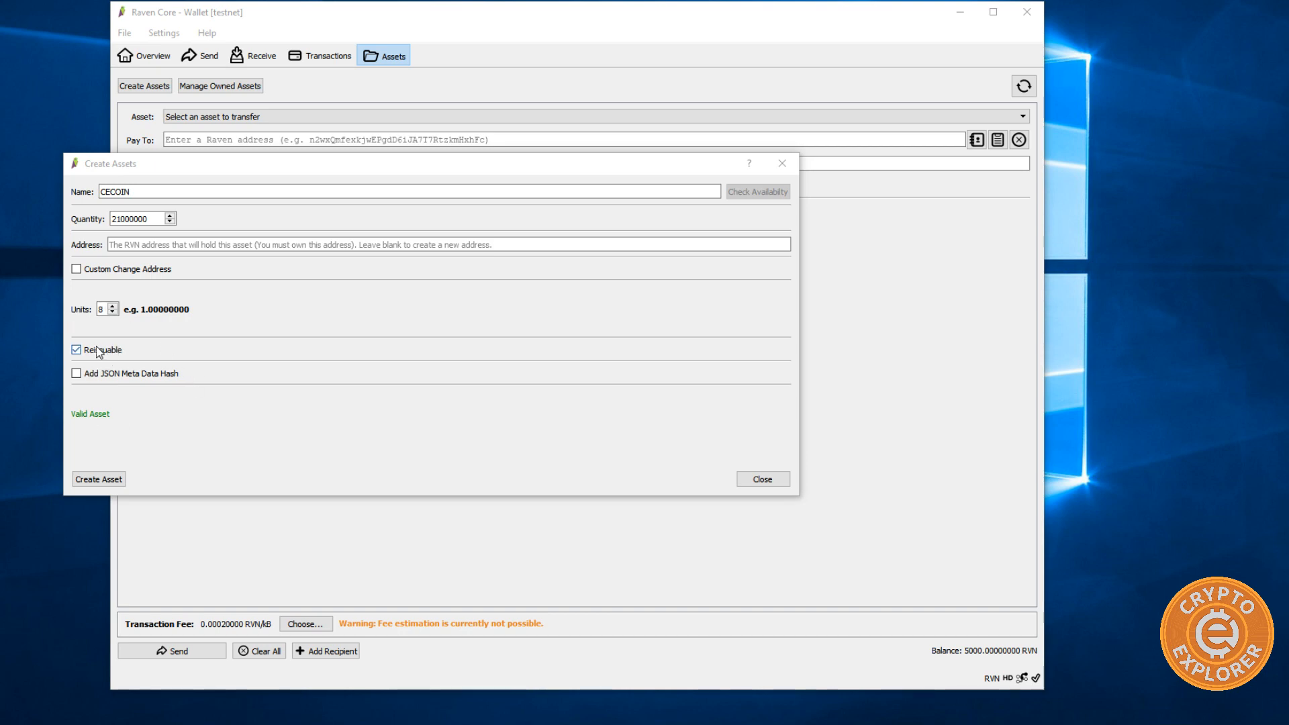
click(75, 349)
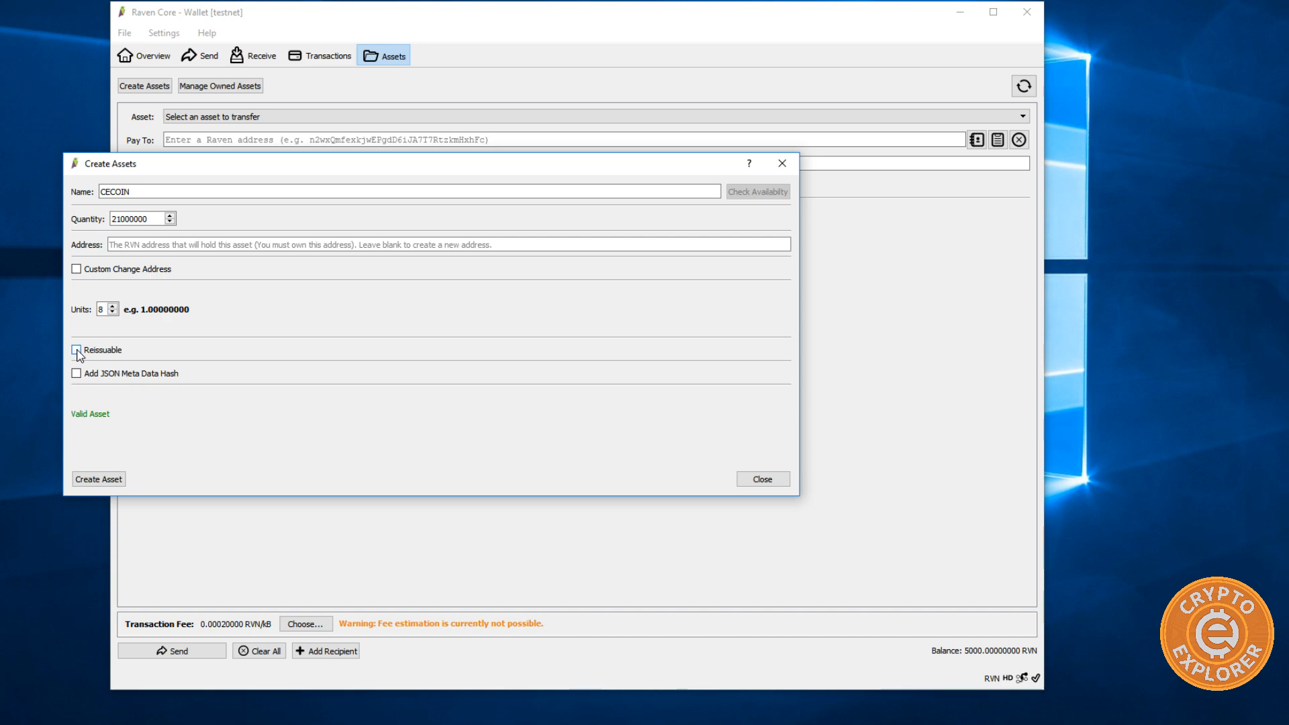
click(75, 350)
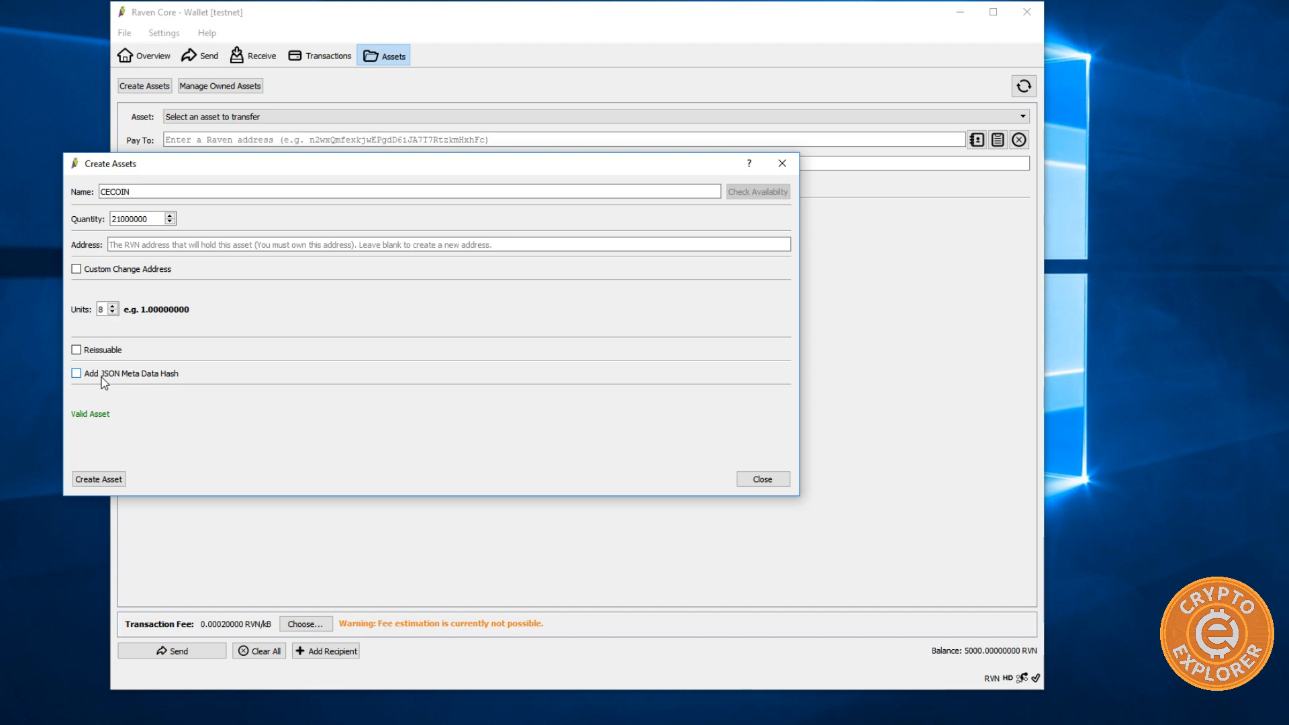
mouse_move(163, 402)
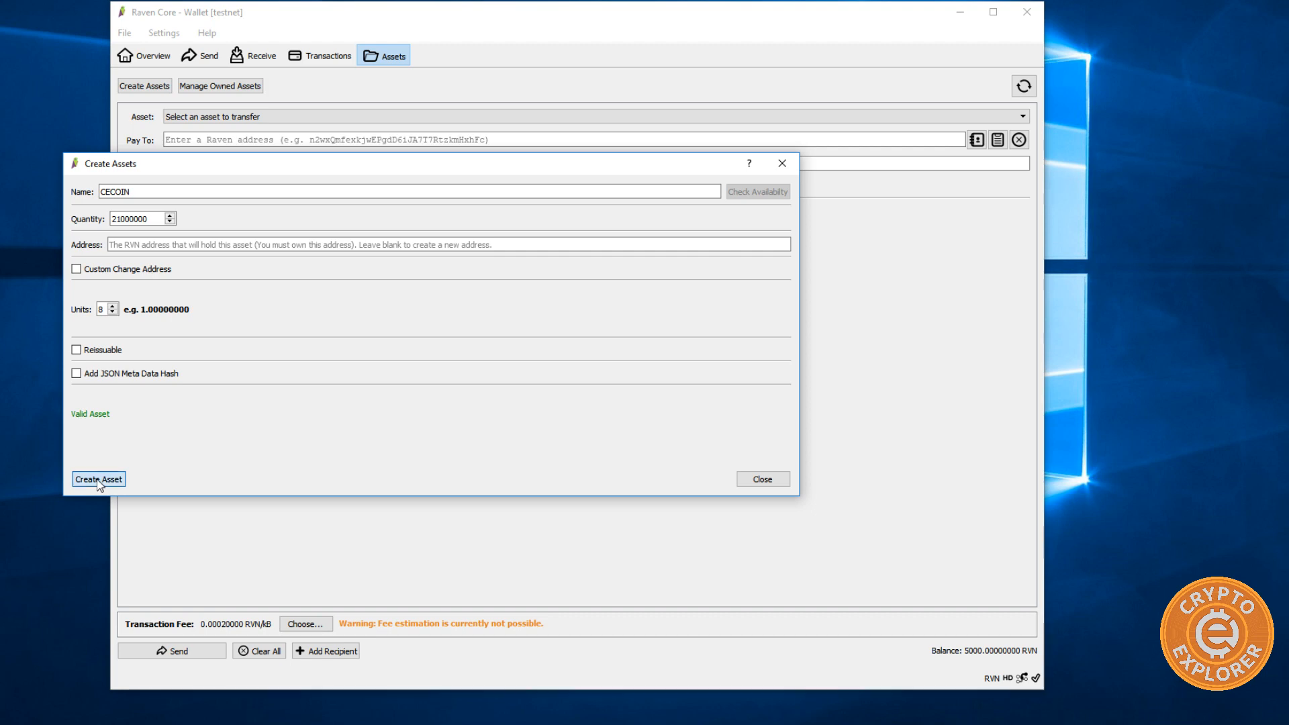
- Create the asset and confirm issuing 21000000 CECOIN for 500 RVN plus fee, dismissing the sent notice
click(98, 478)
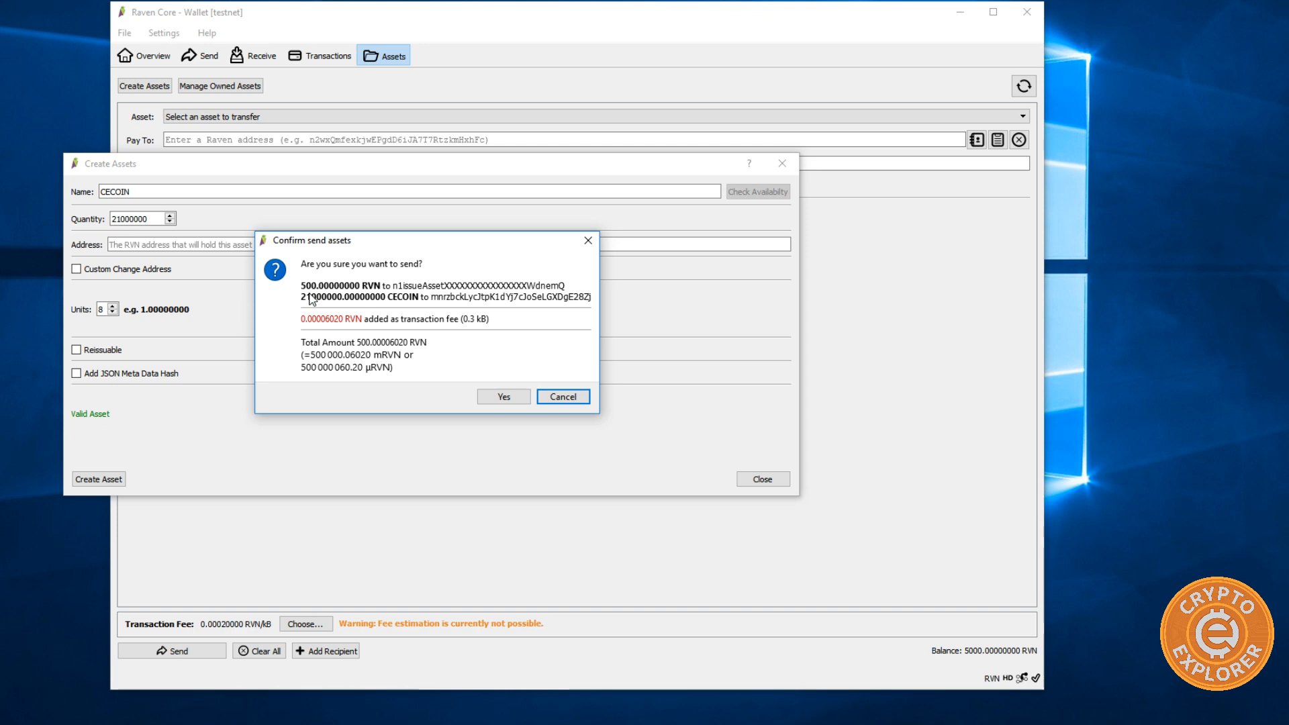
mouse_move(321, 309)
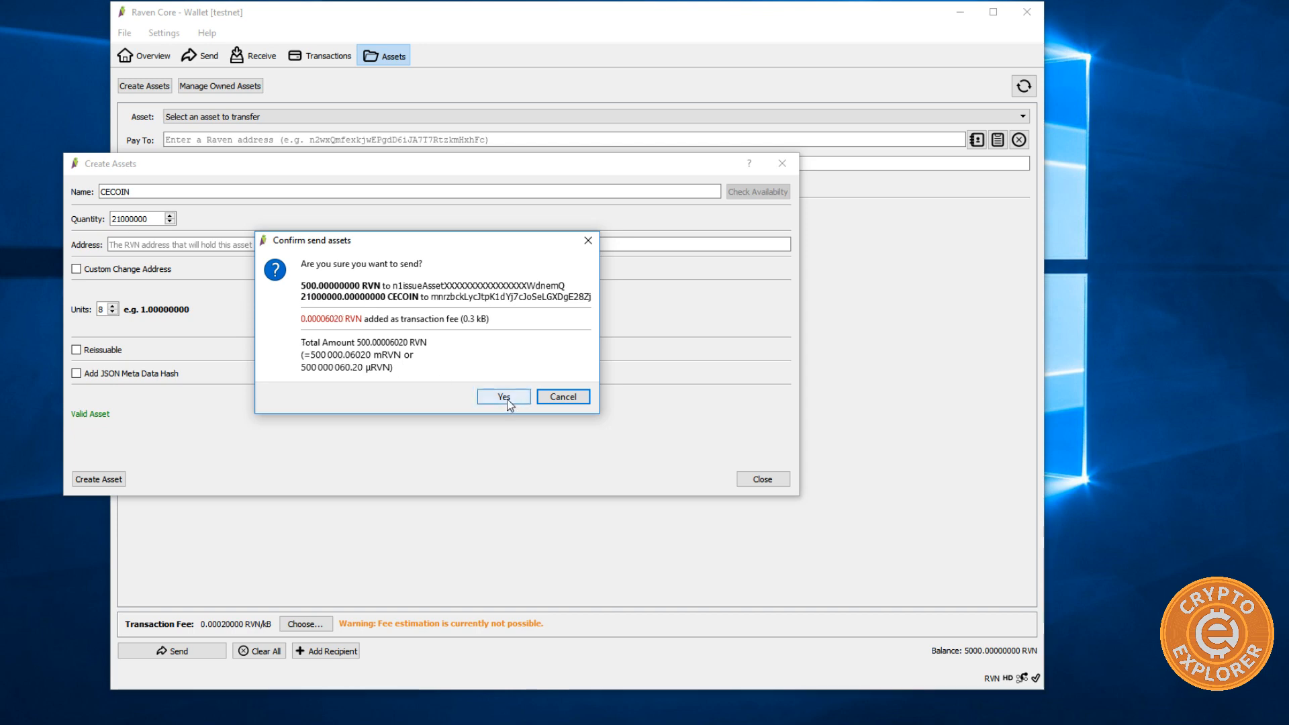
click(502, 396)
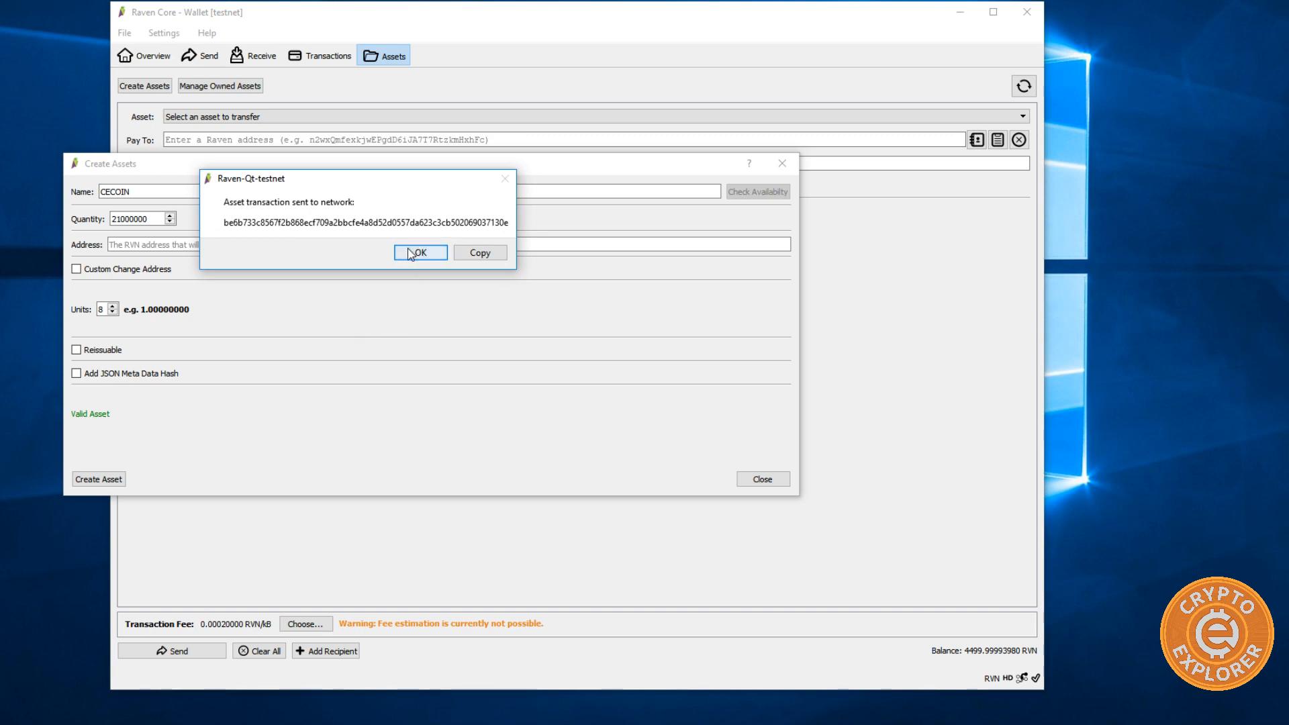
click(419, 252)
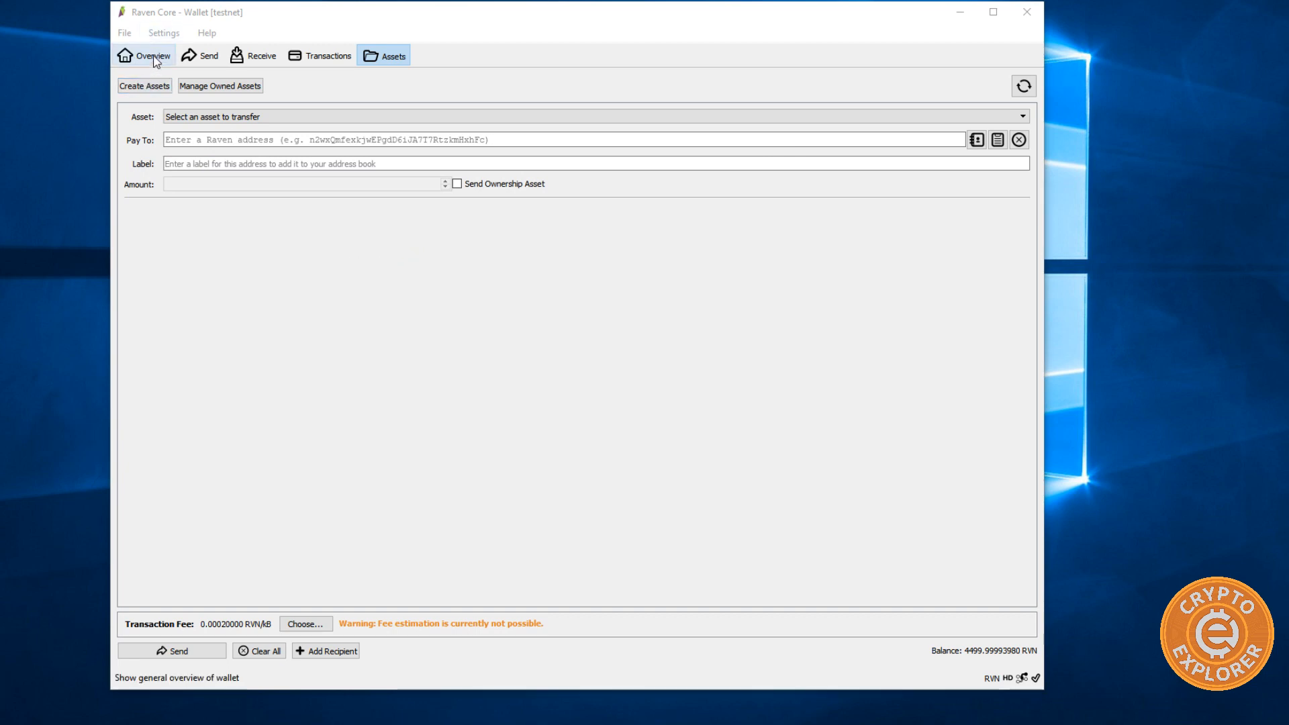
- Check the Overview and Transactions history for the CECOIN issuances, then return to the Assets page
click(152, 55)
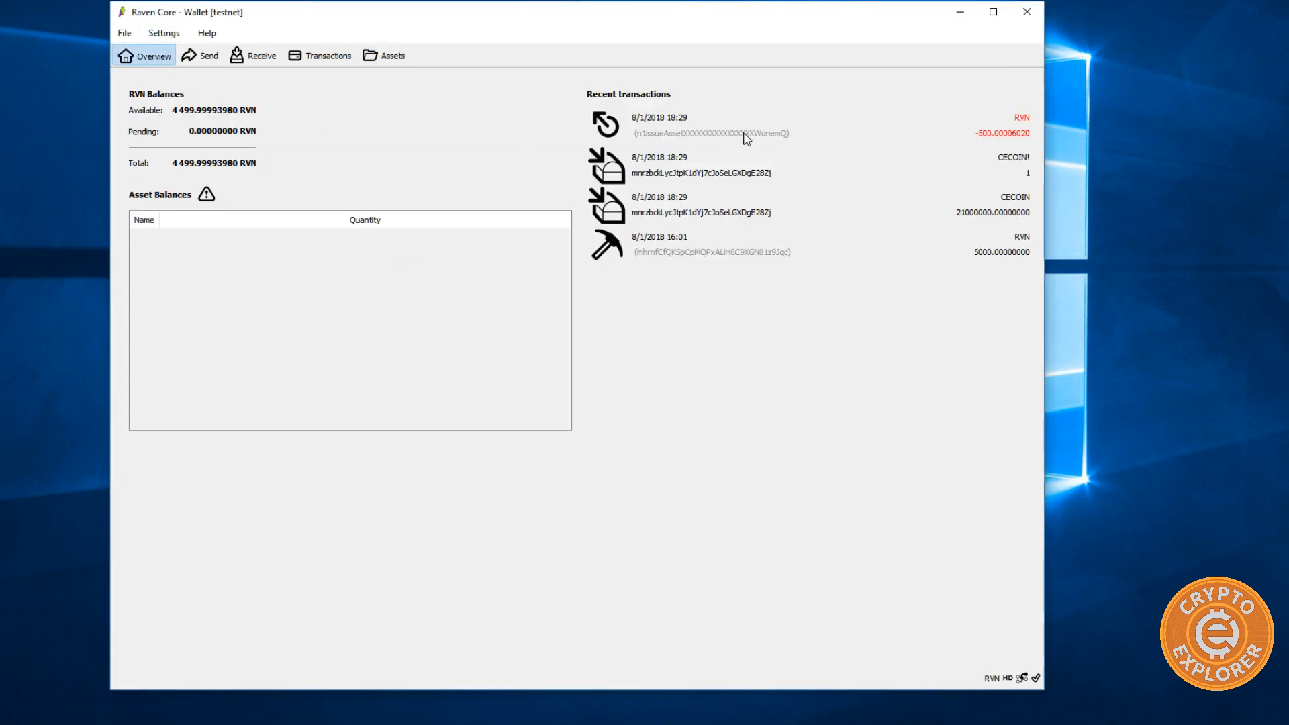
mouse_move(949, 201)
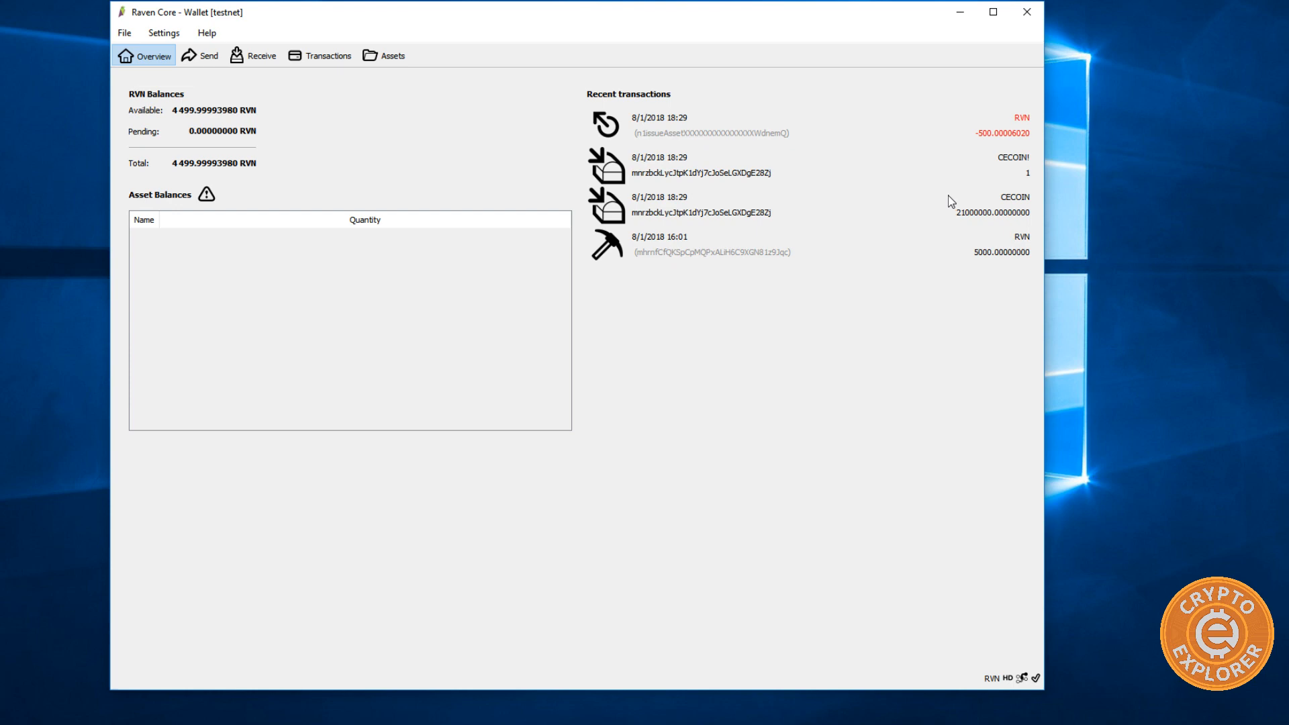
mouse_move(184, 113)
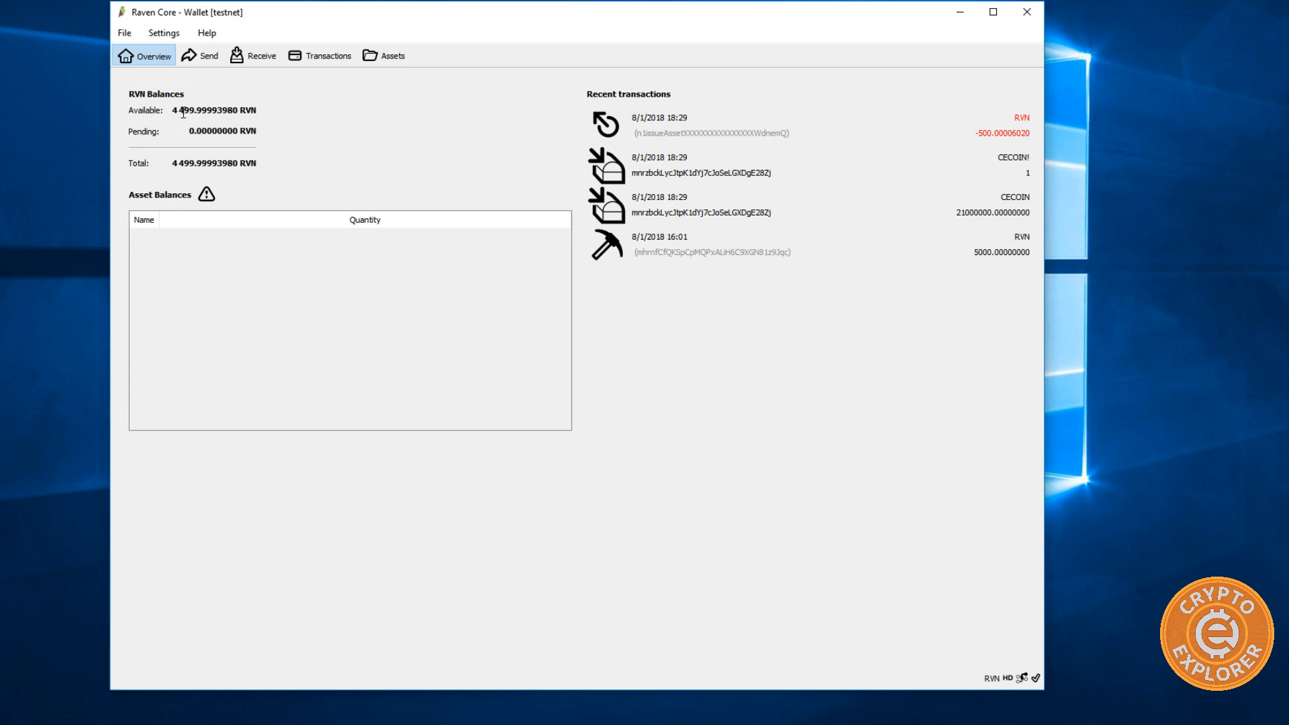
mouse_move(197, 139)
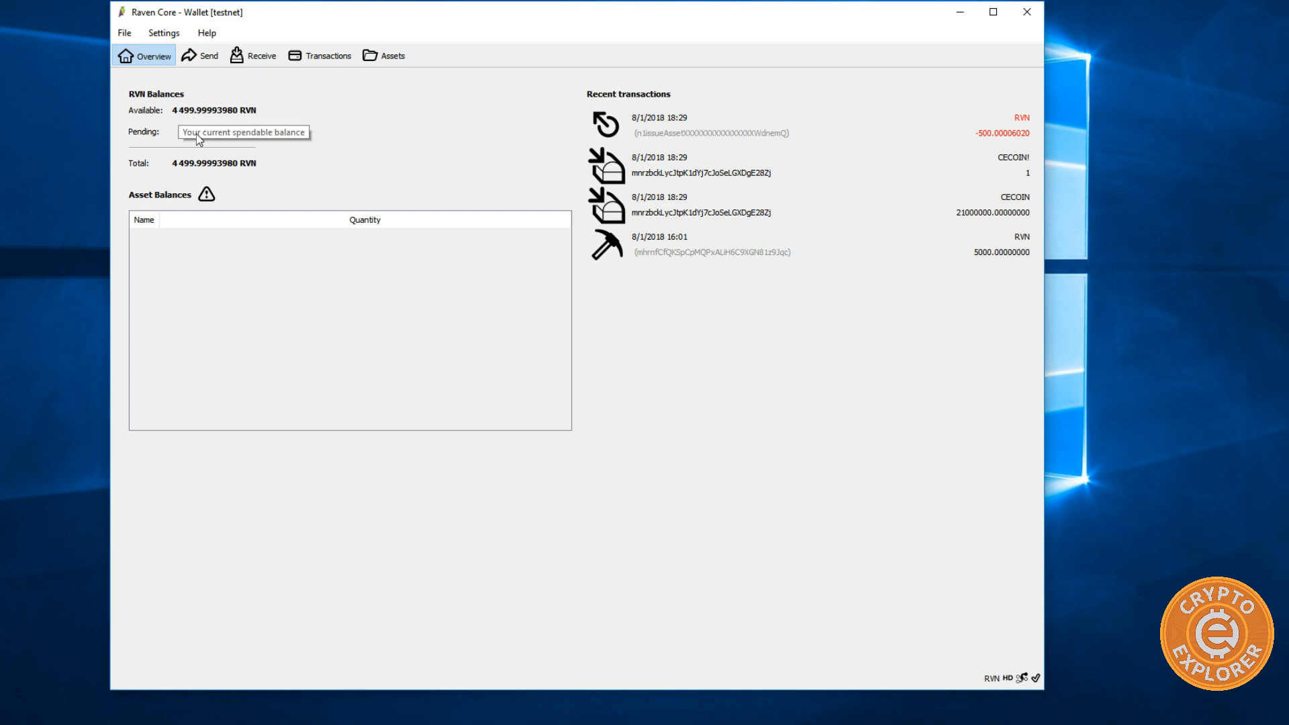
mouse_move(779, 181)
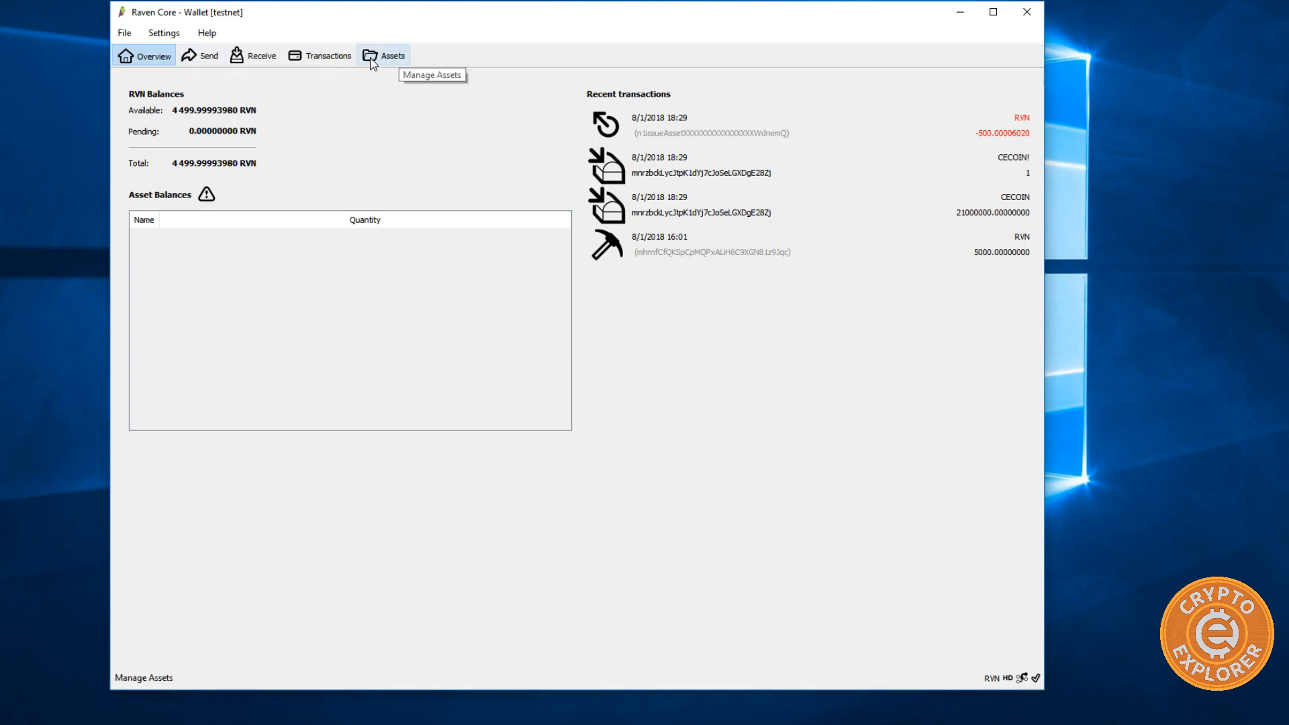
click(325, 55)
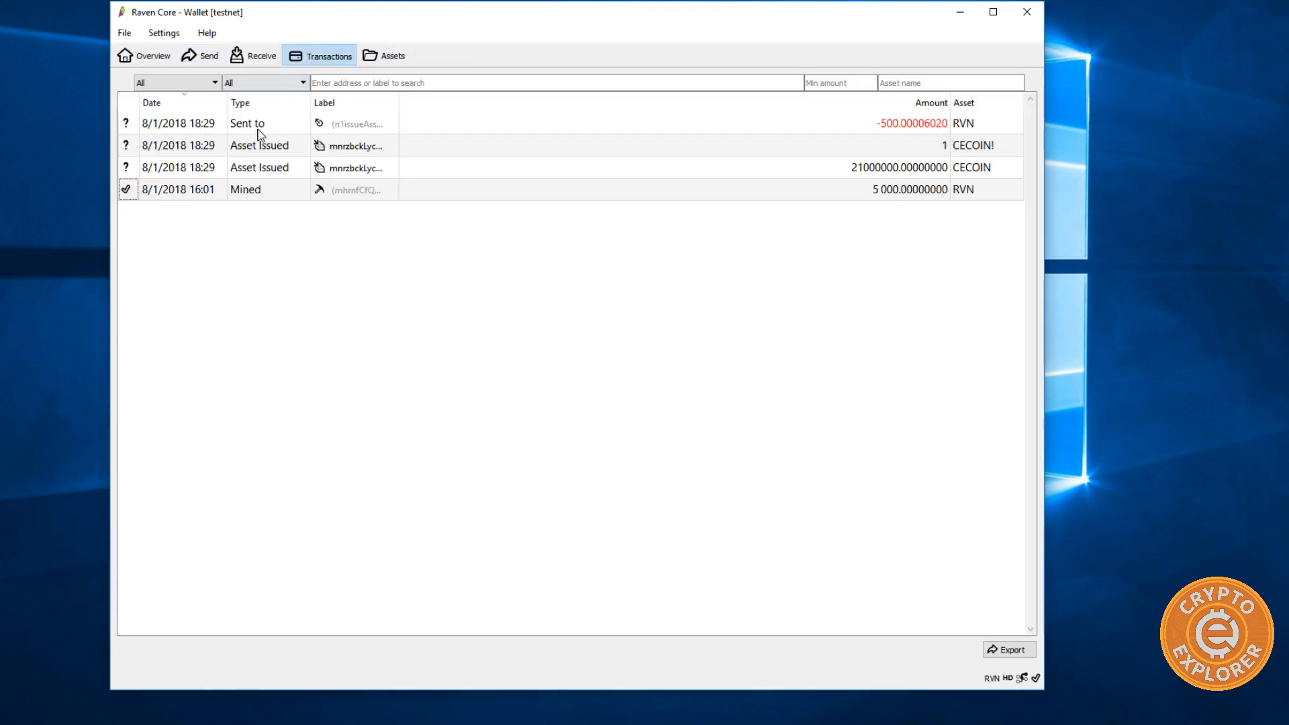
mouse_move(404, 216)
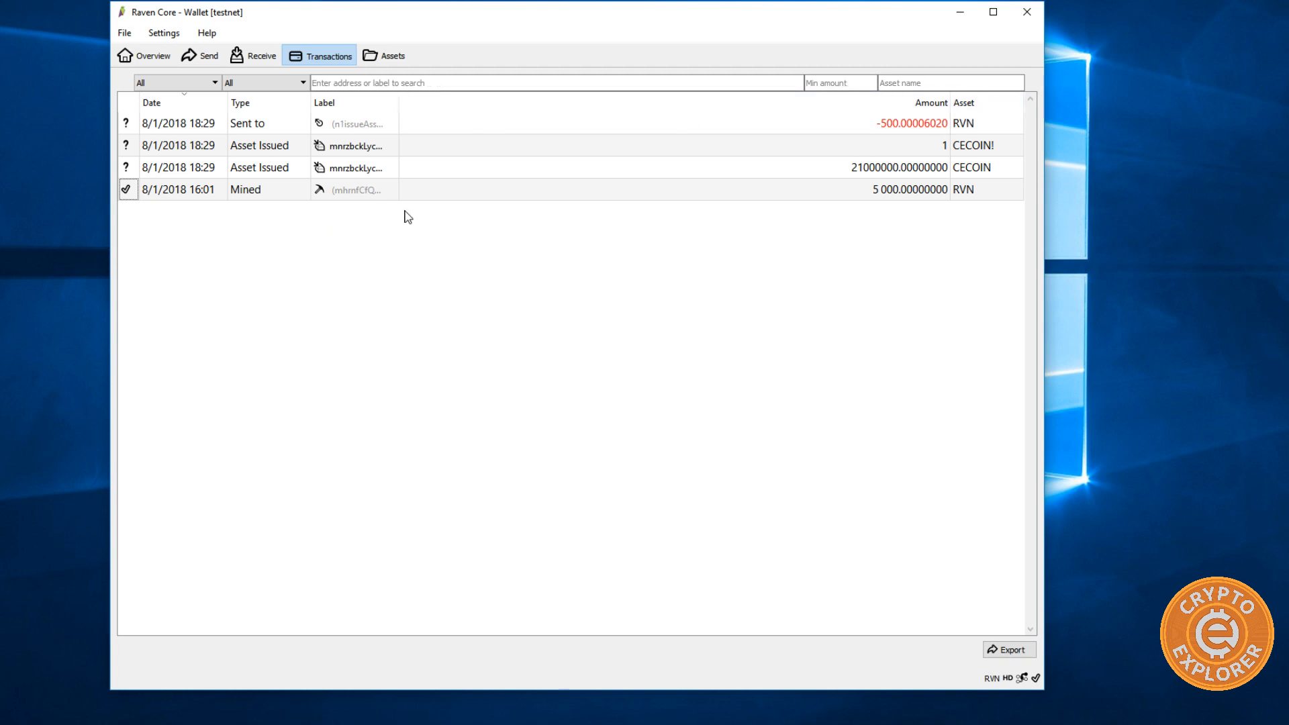
mouse_move(369, 172)
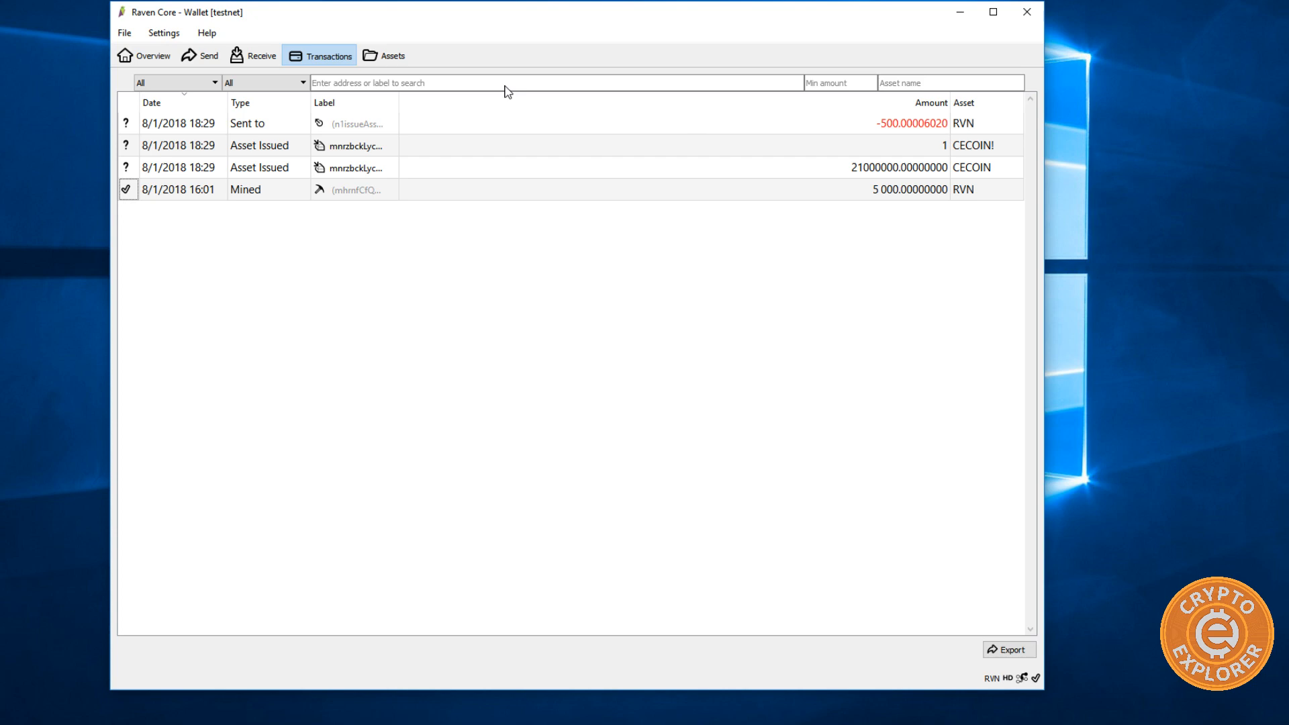
click(384, 55)
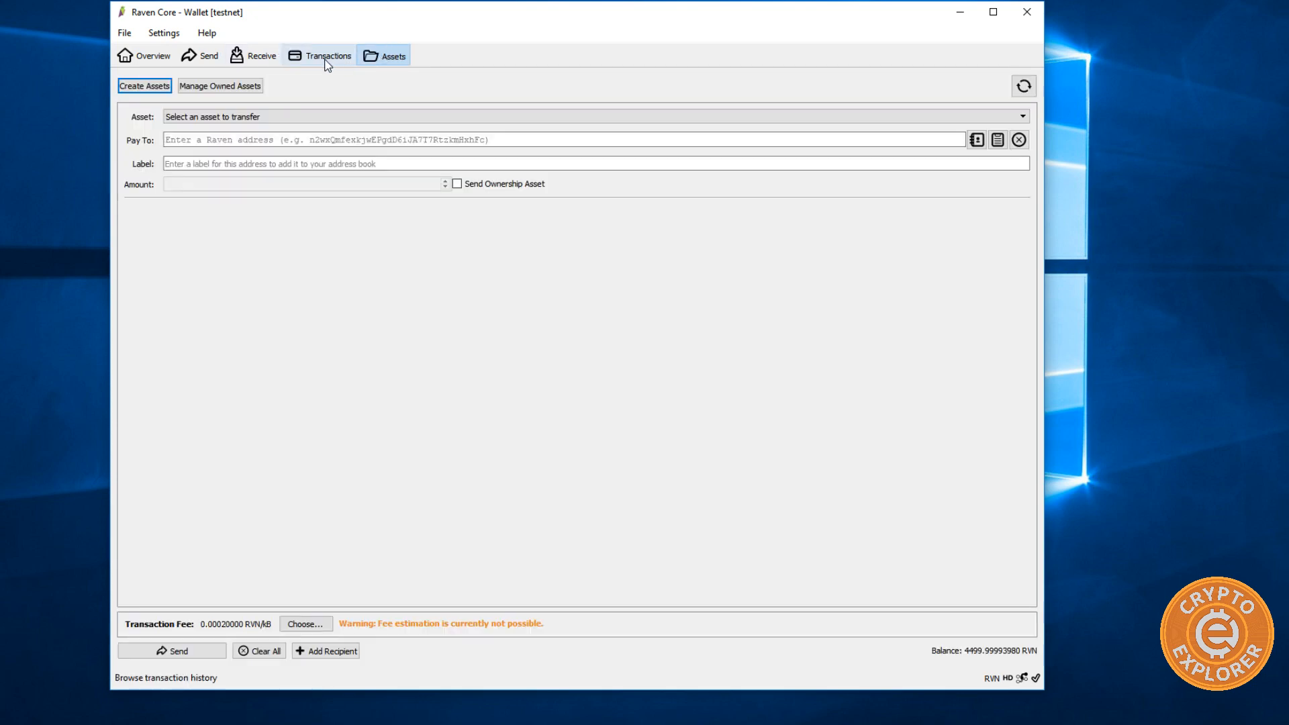
- Verify Manage Owned Assets offers no asset to reissue, then go back to the transaction history
click(219, 85)
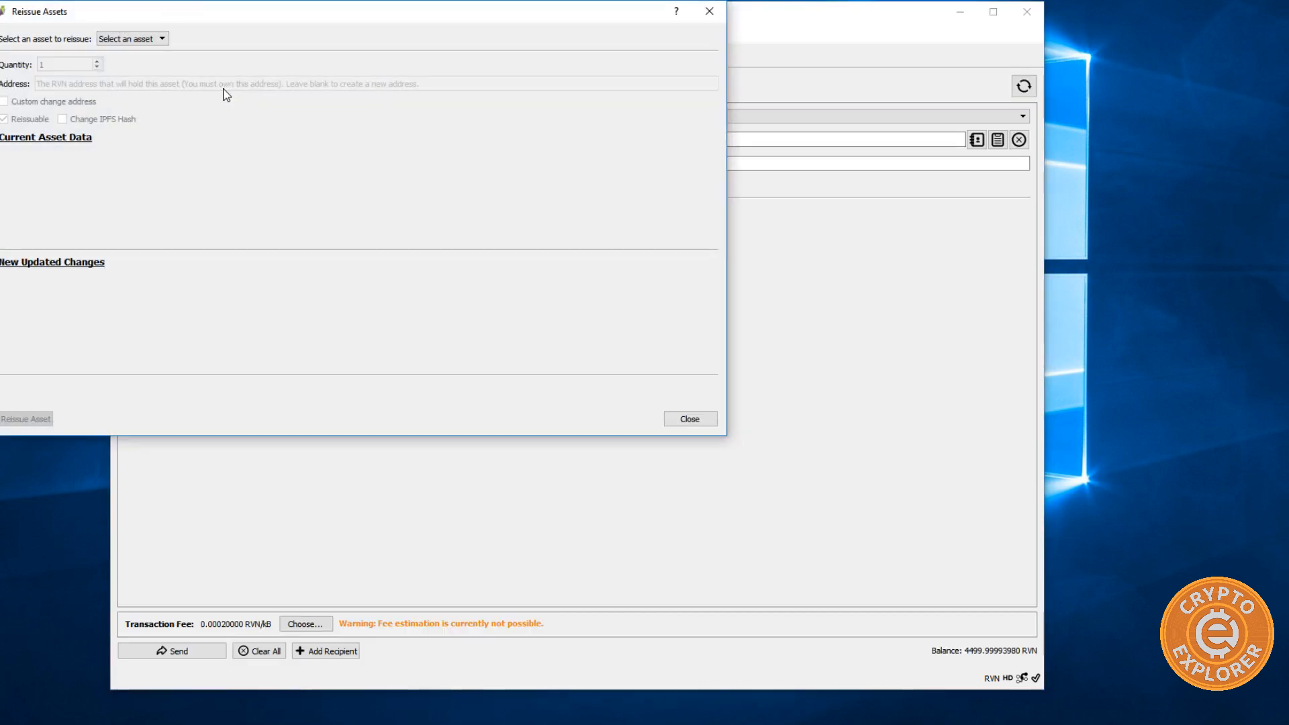
click(130, 38)
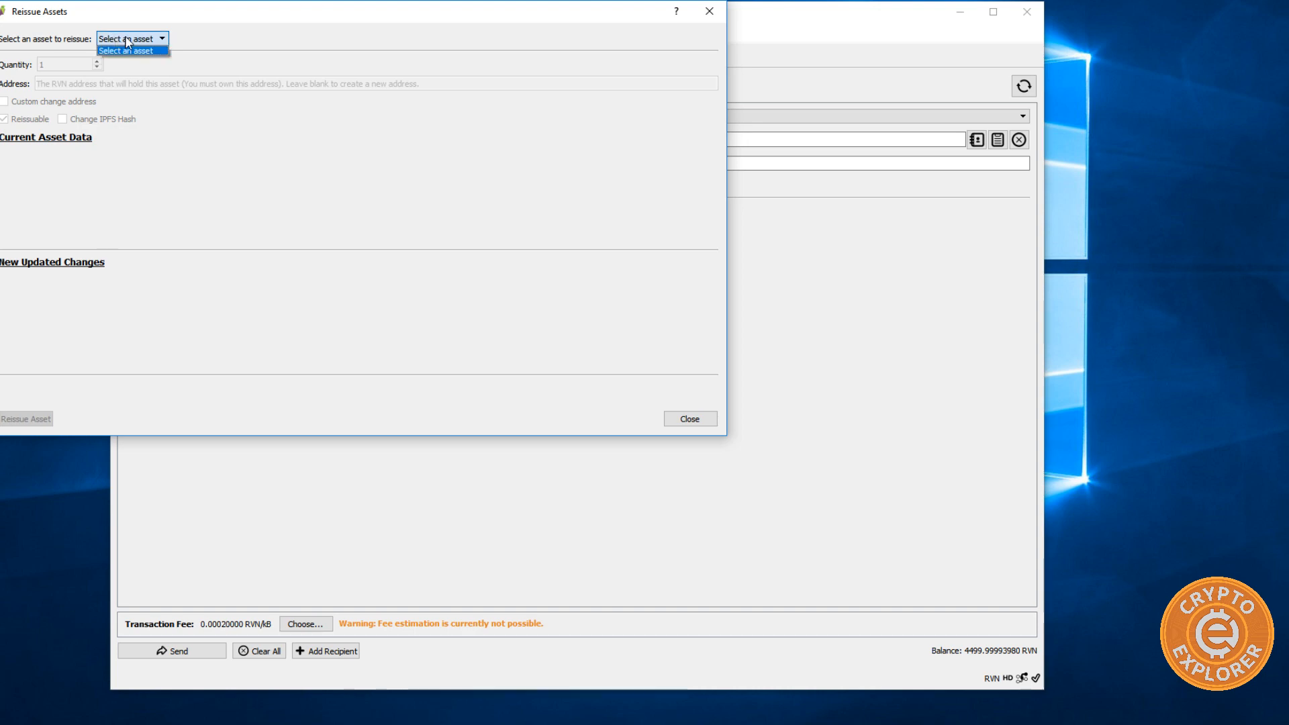
click(125, 50)
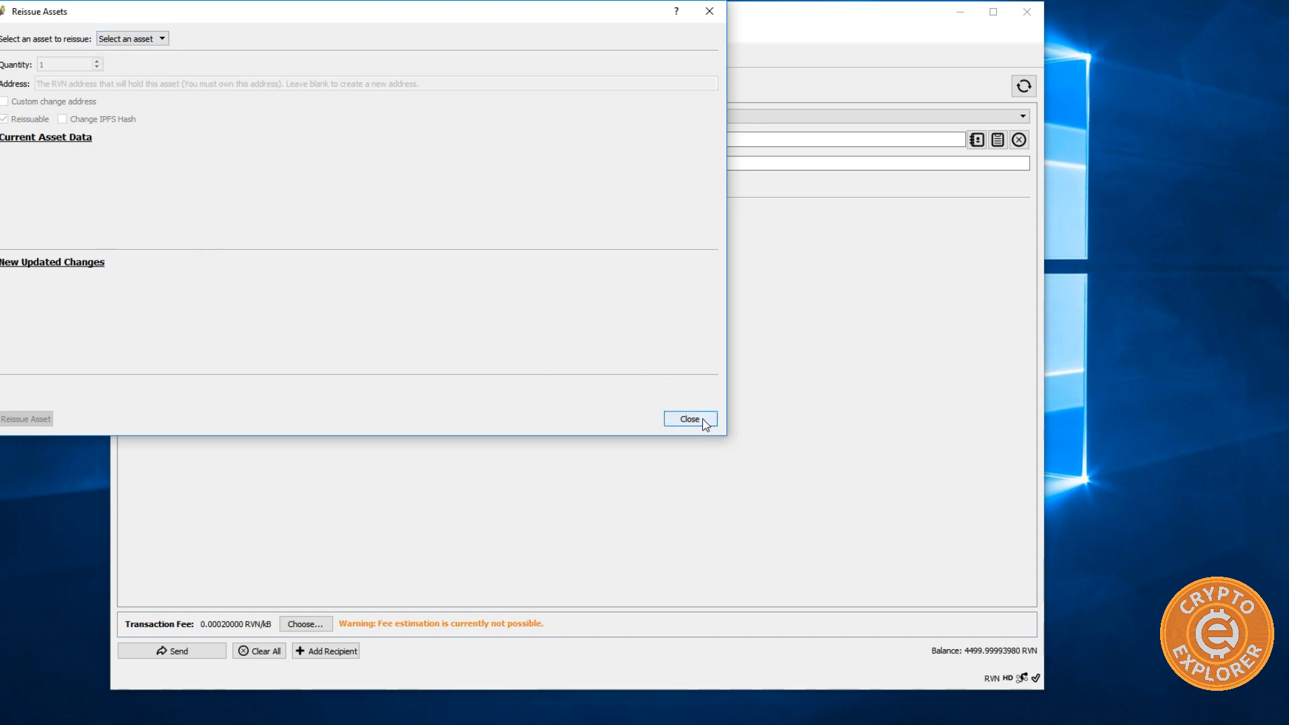
click(689, 419)
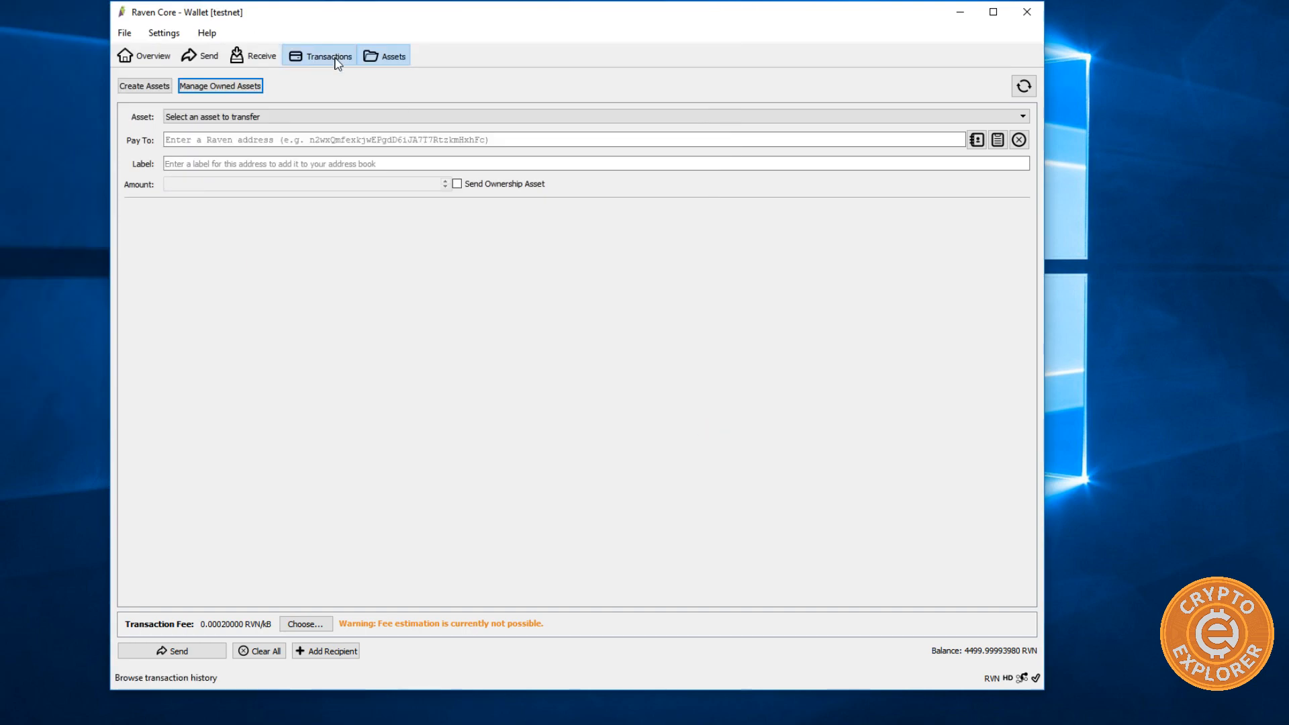
click(327, 55)
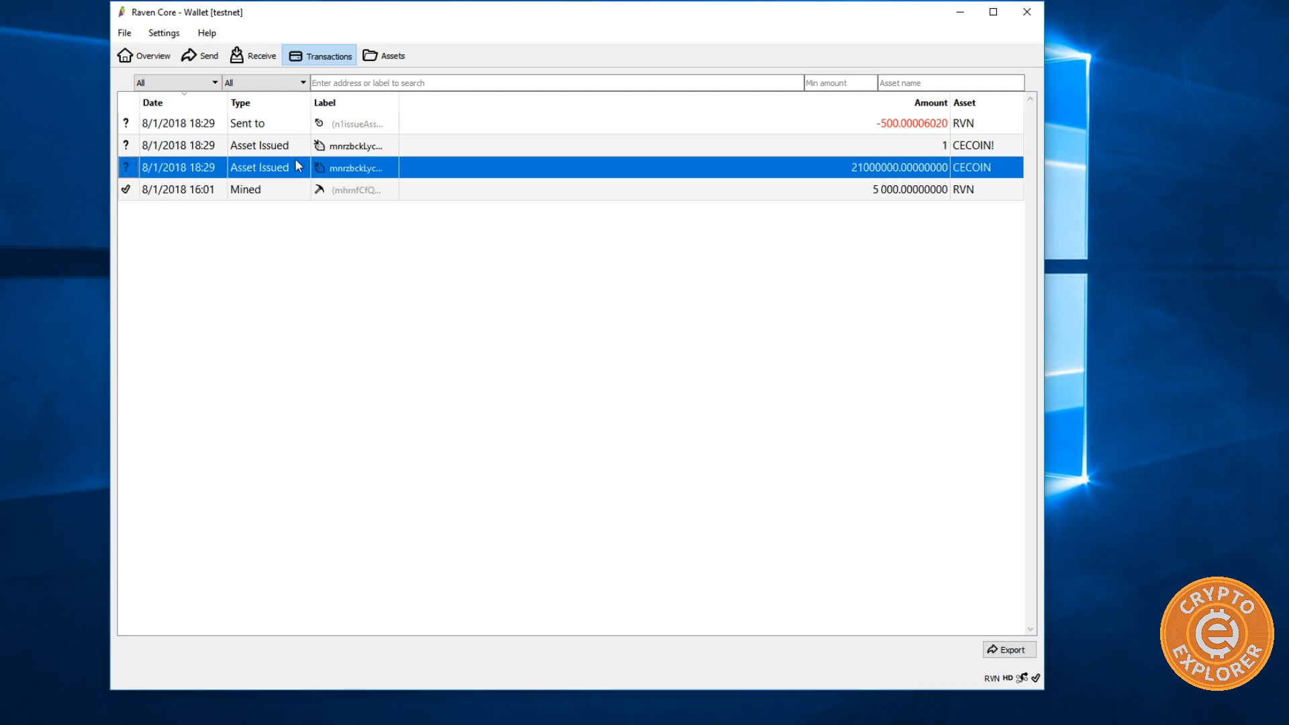
mouse_move(169, 149)
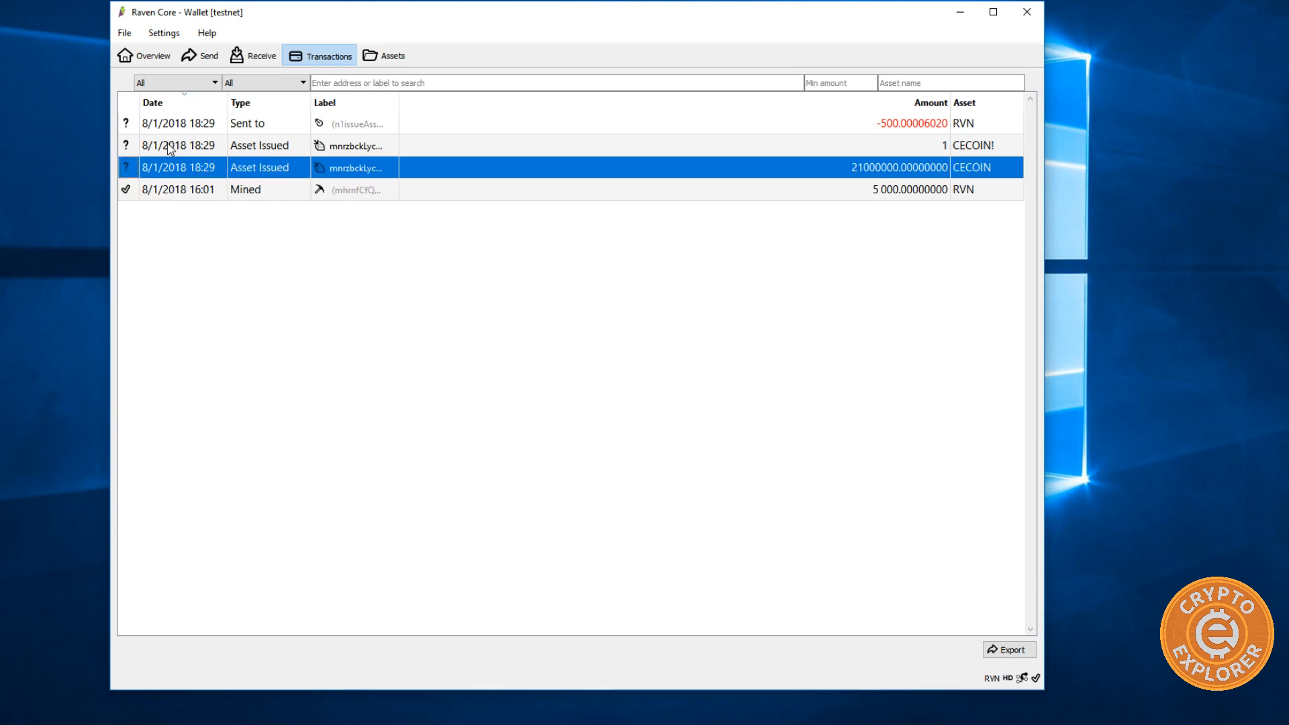
mouse_move(123, 215)
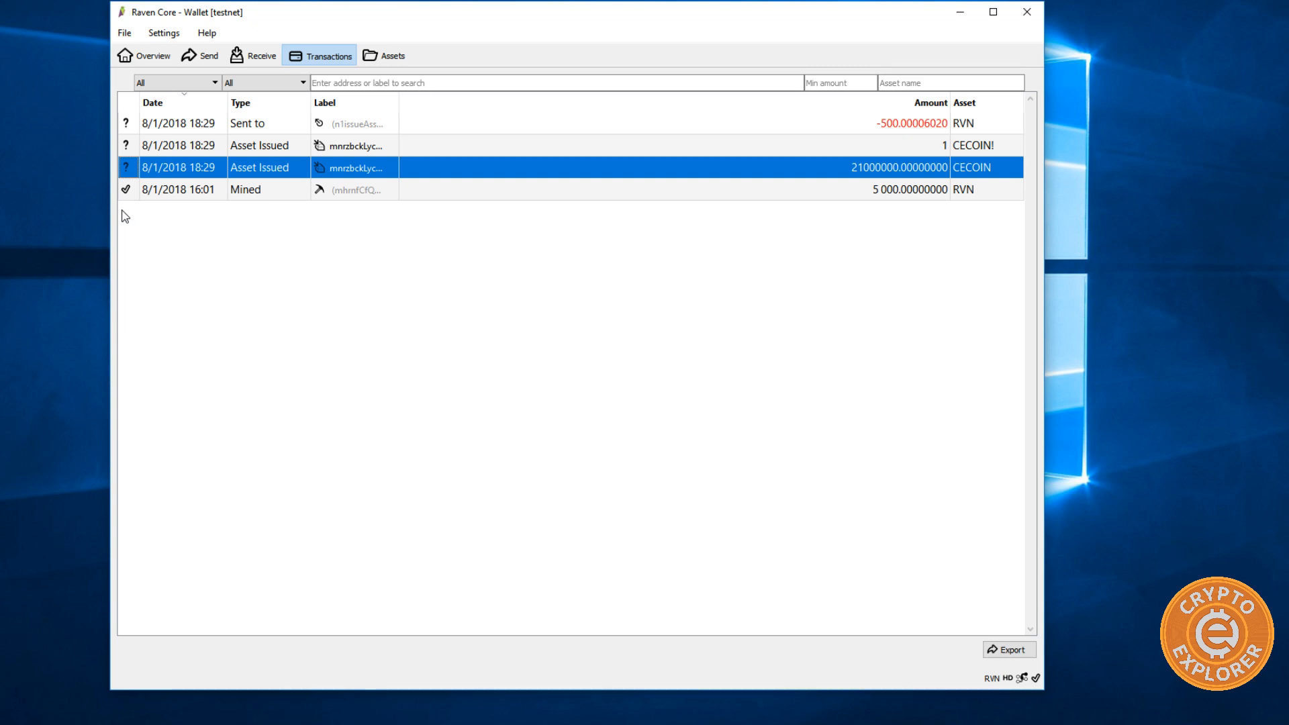
mouse_move(547, 455)
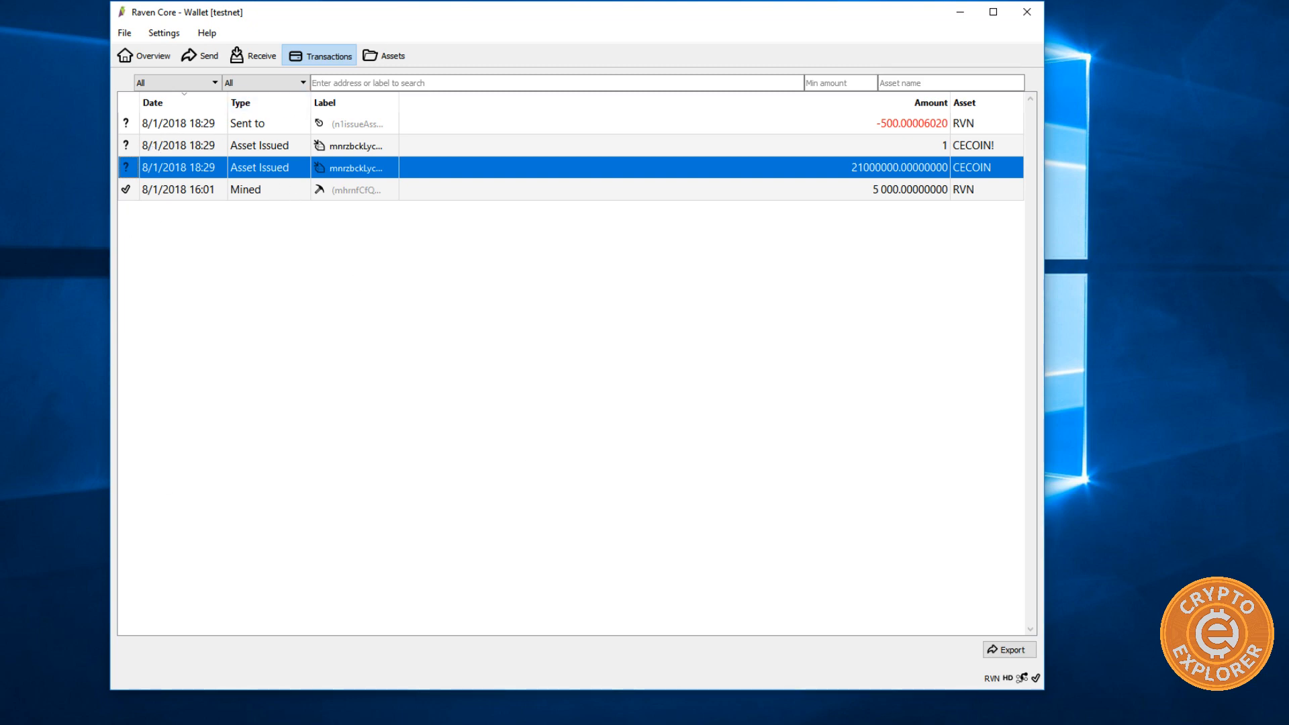
- Show the Overview with asset balances of 21000000 CECOIN and 1 CECOIN!
click(143, 55)
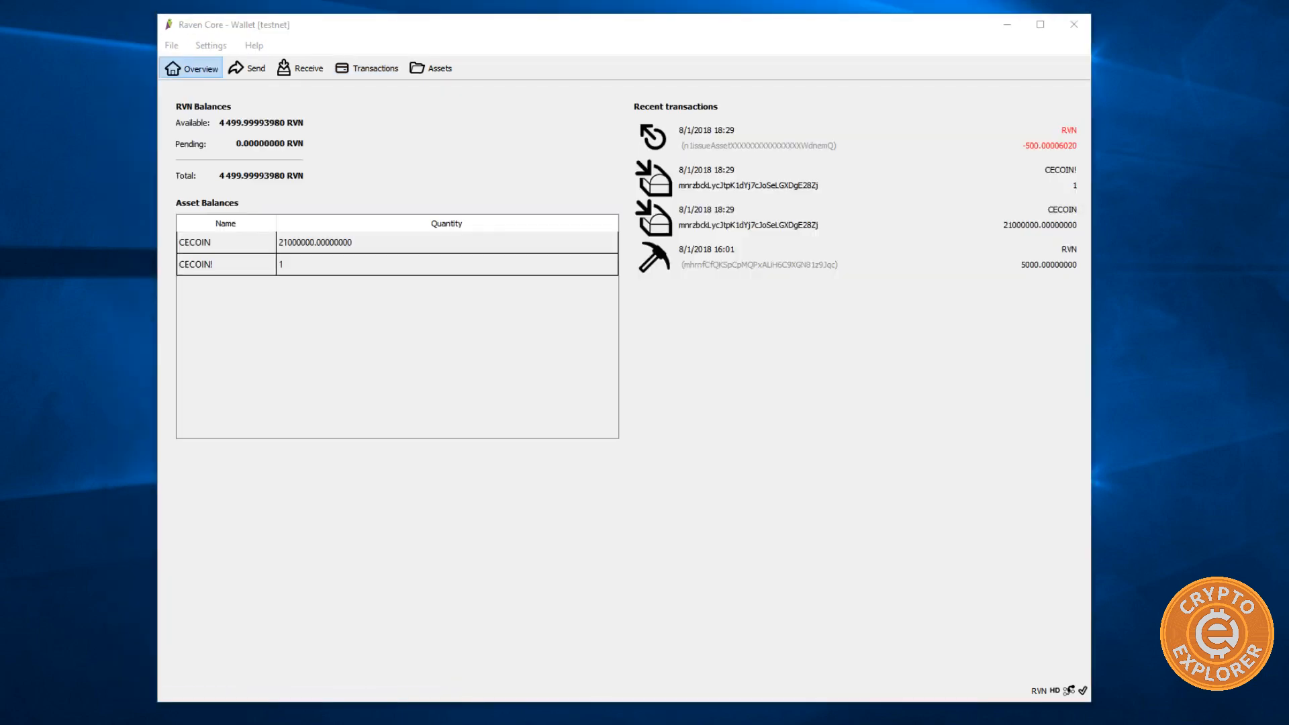
mouse_move(830, 380)
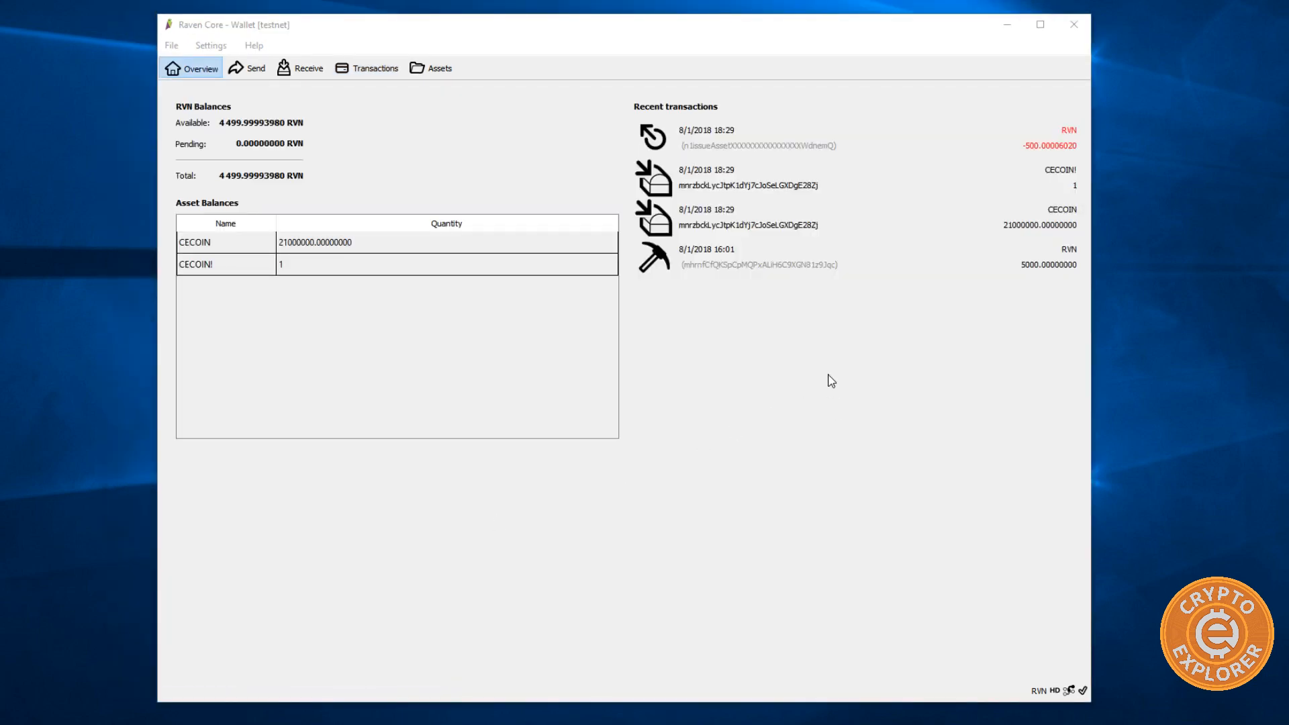
mouse_move(598, 394)
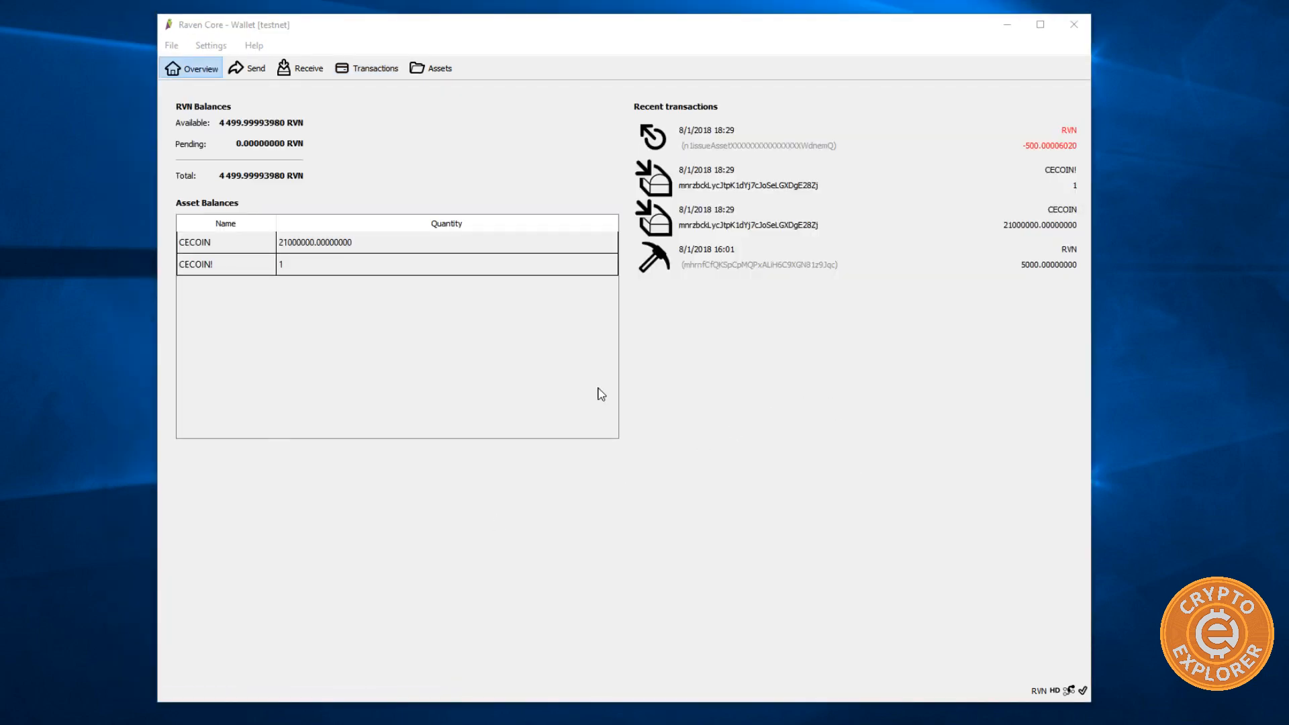
mouse_move(1052, 320)
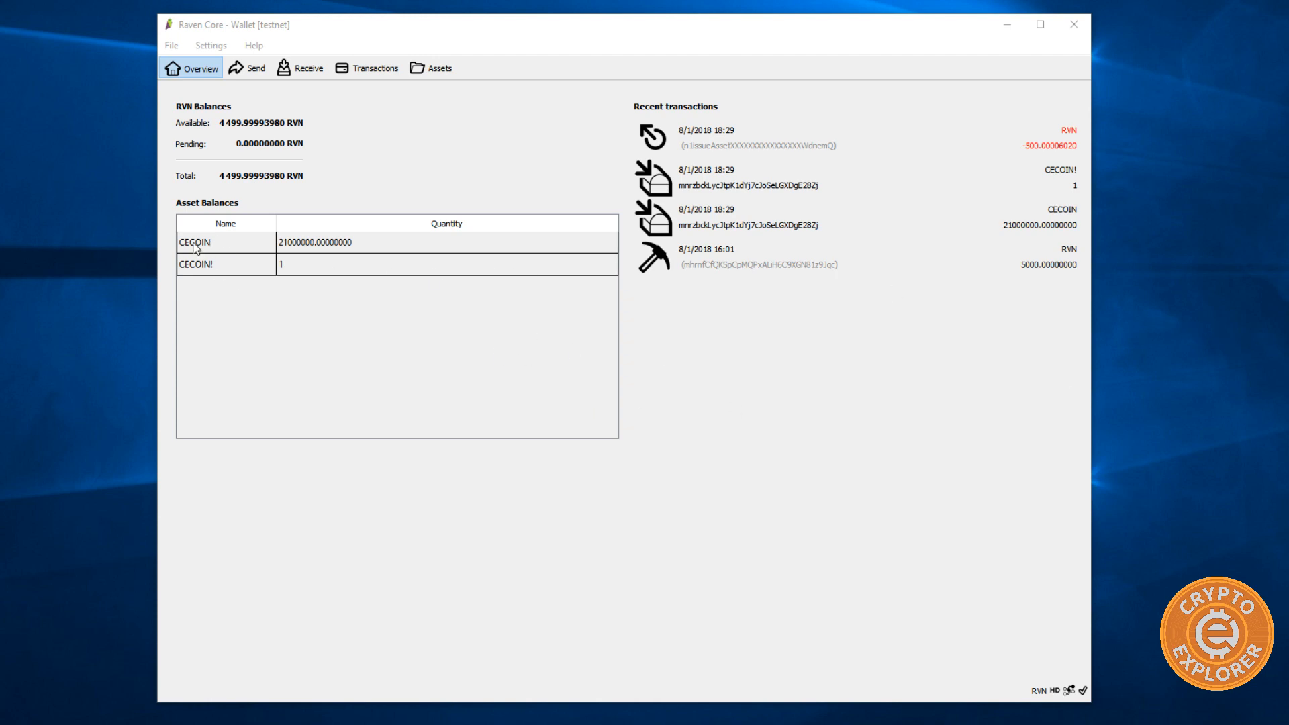
mouse_move(363, 250)
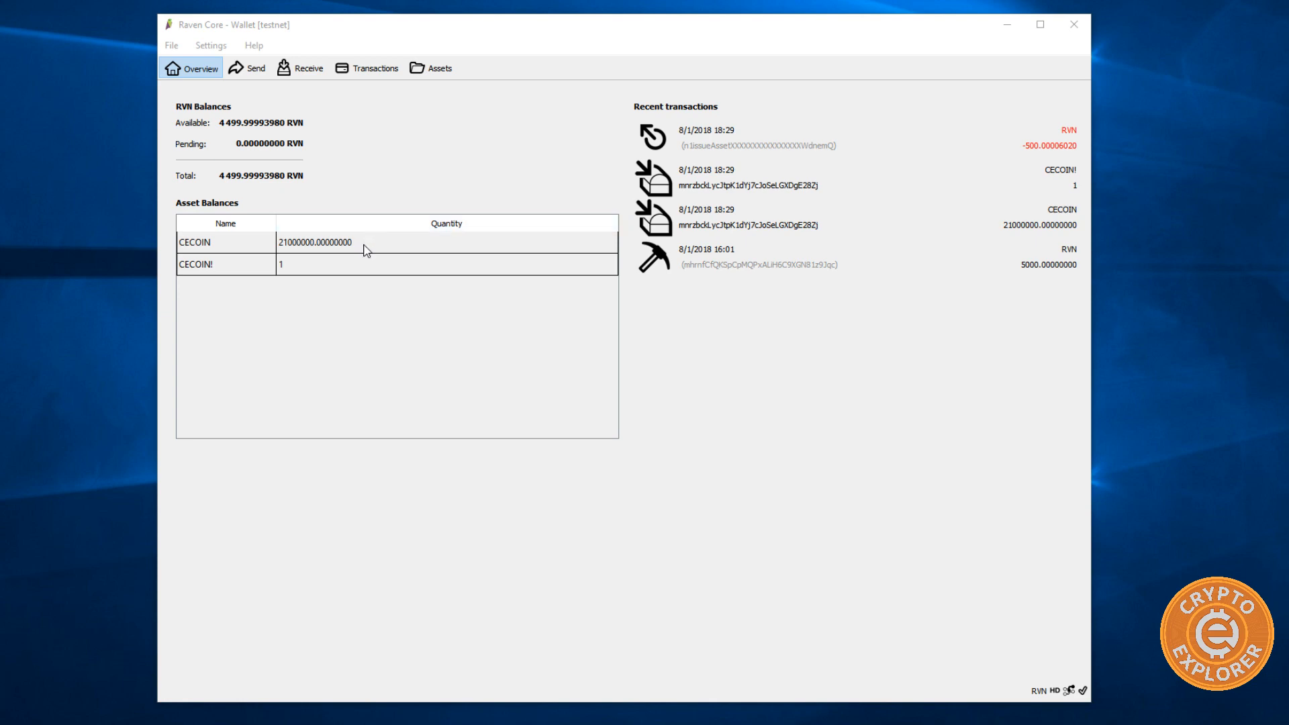
mouse_move(446, 222)
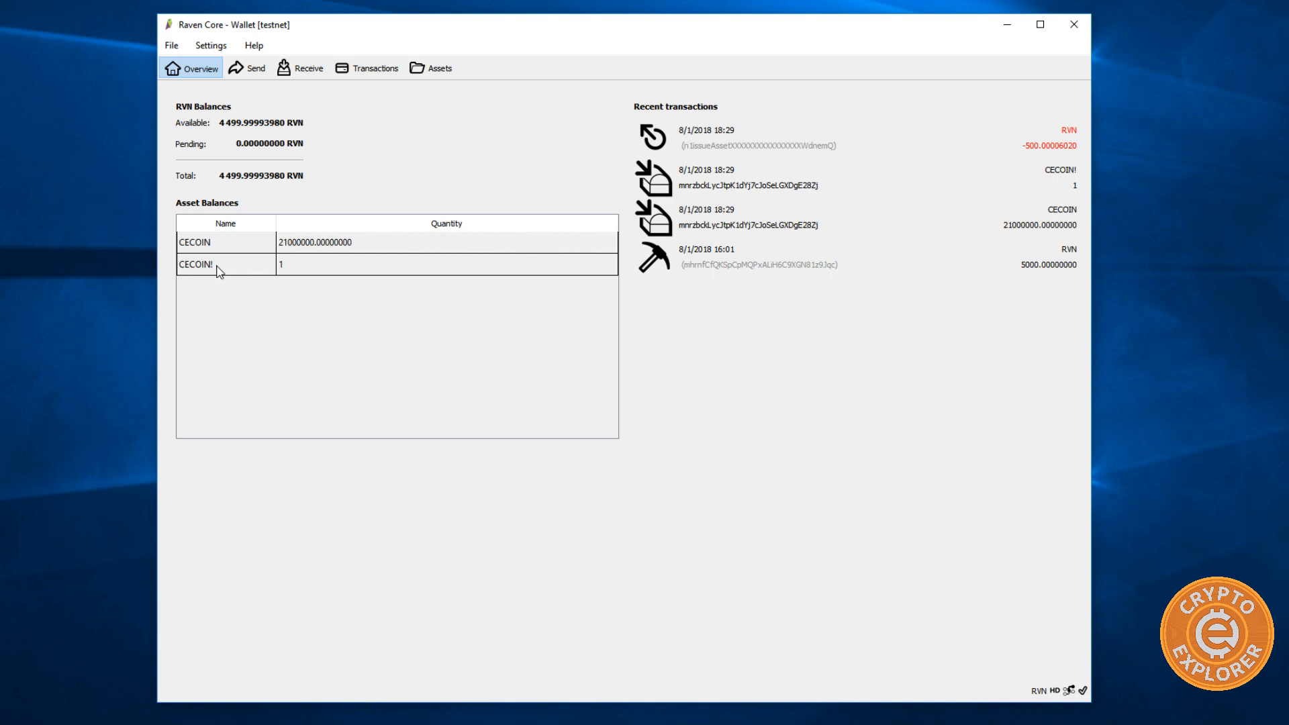
mouse_move(181, 267)
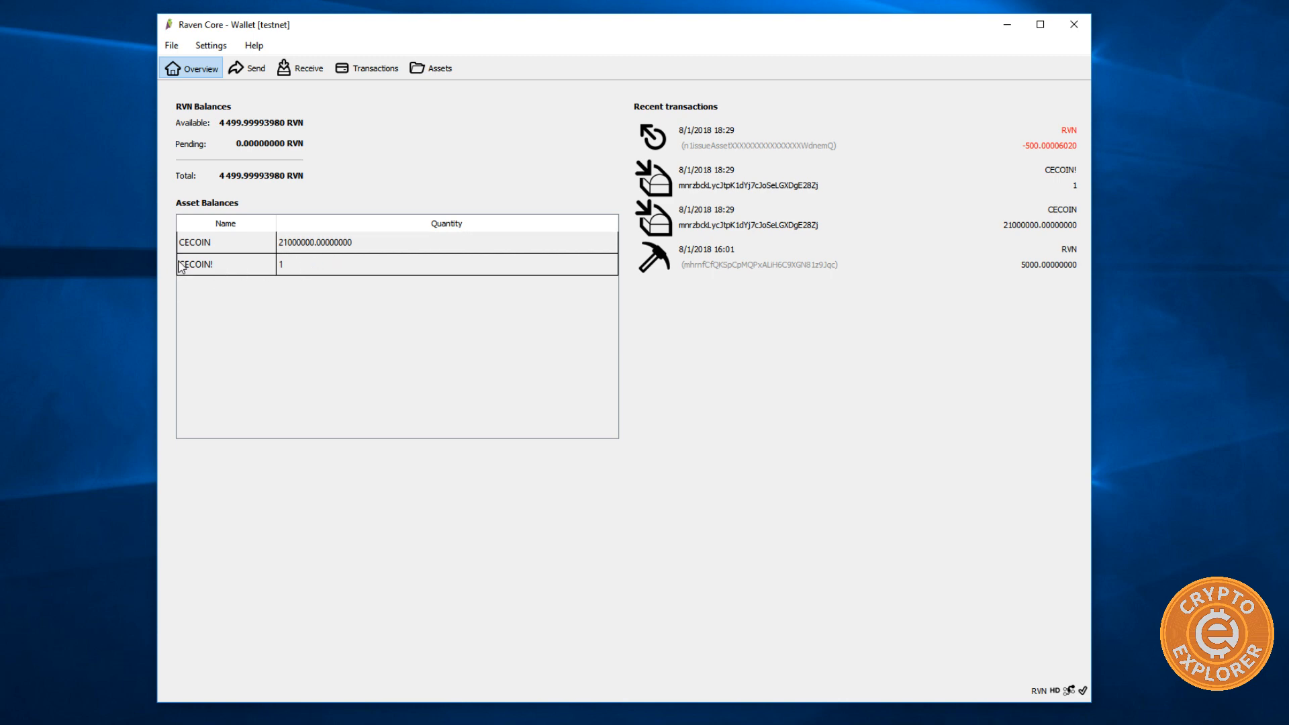
mouse_move(427, 254)
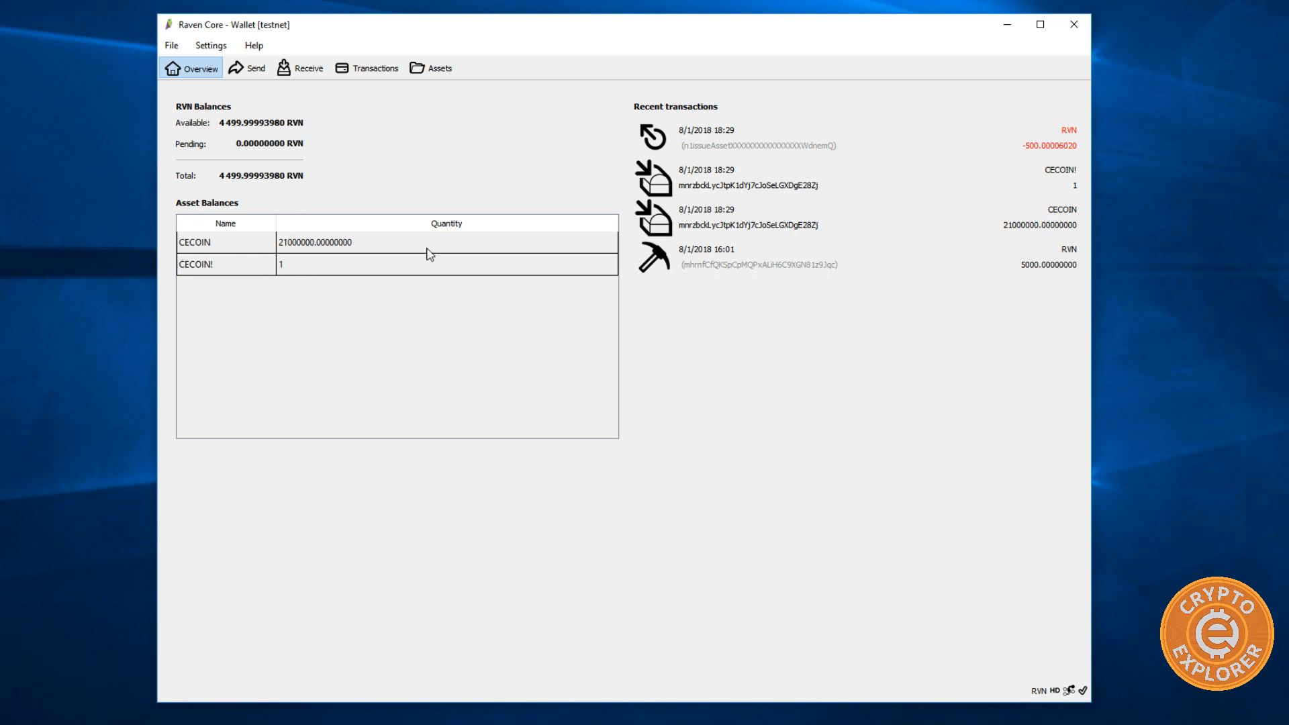
mouse_move(294, 74)
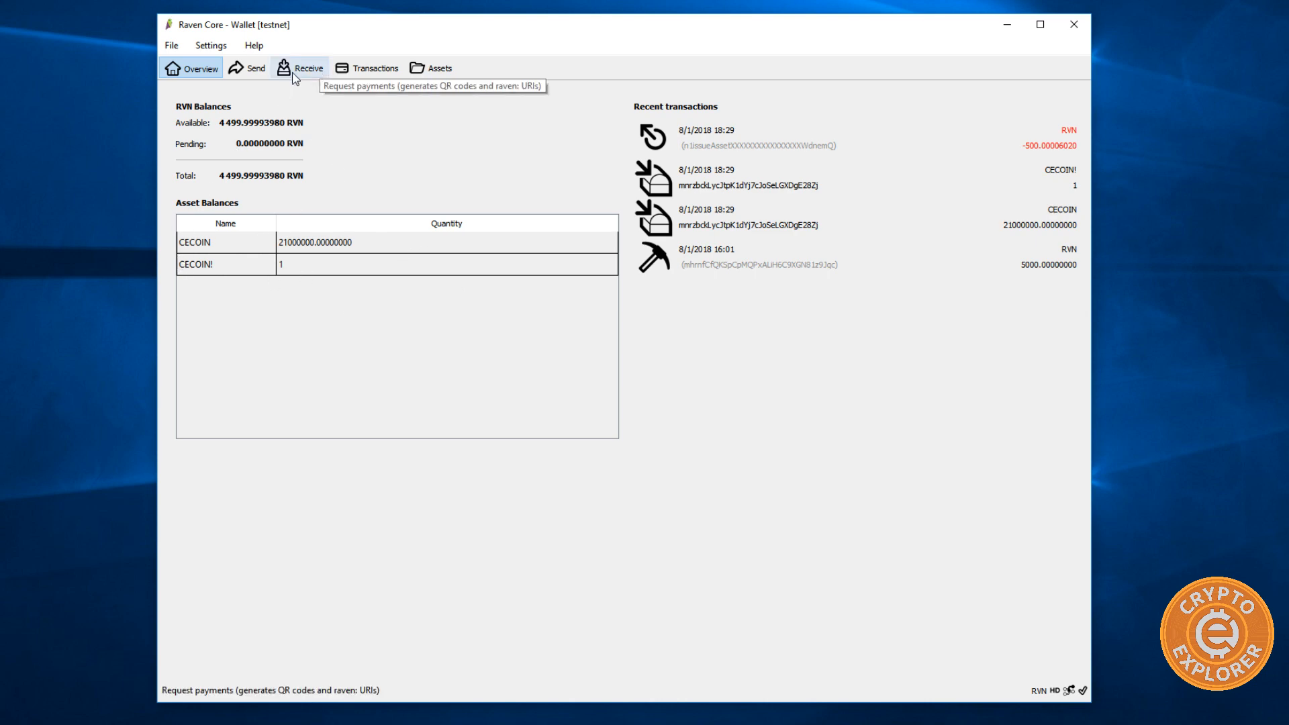
- View the CECOIN issuance transaction details (500 RVN debited, 205 confirmations) and close them
click(368, 67)
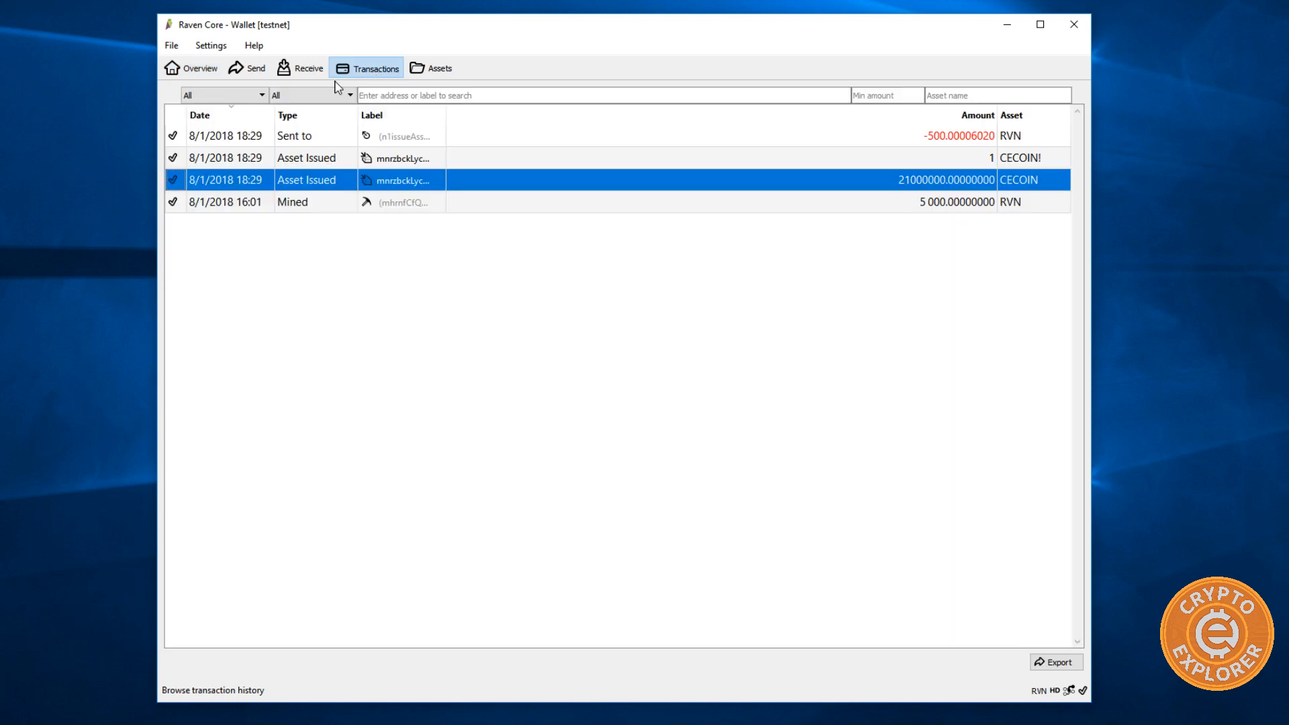
click(329, 157)
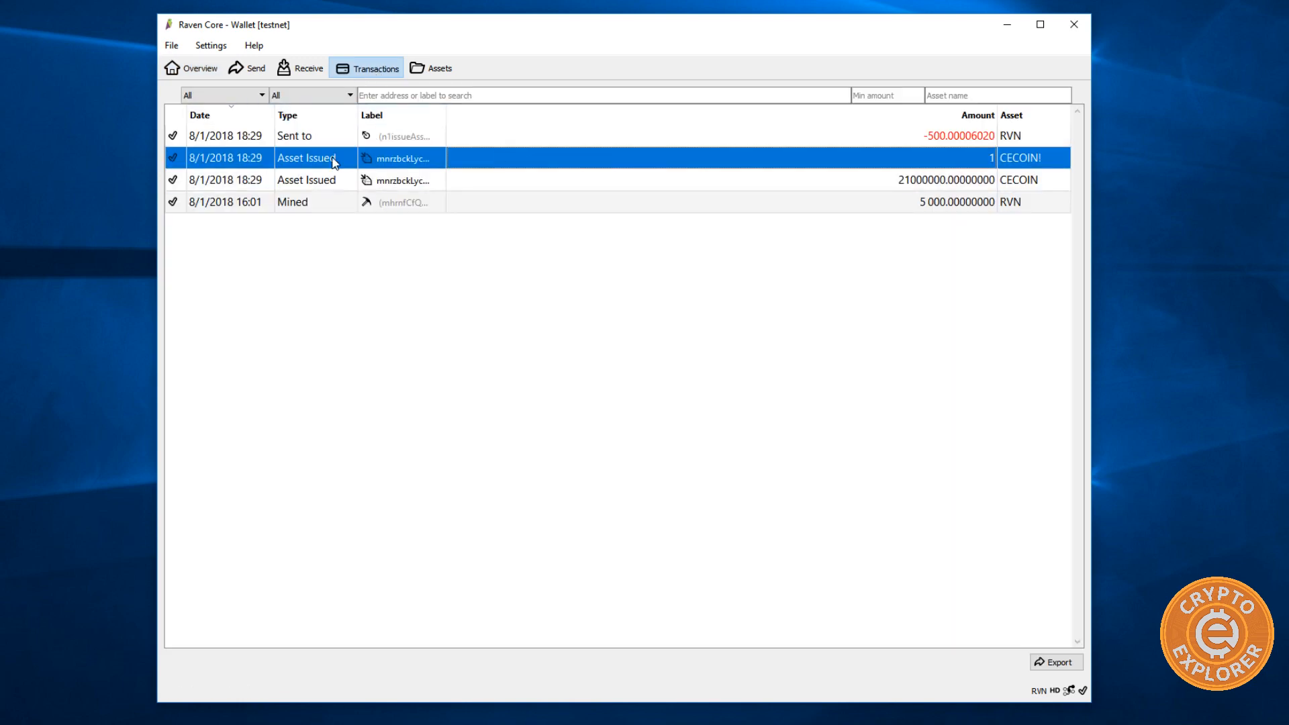
click(576, 178)
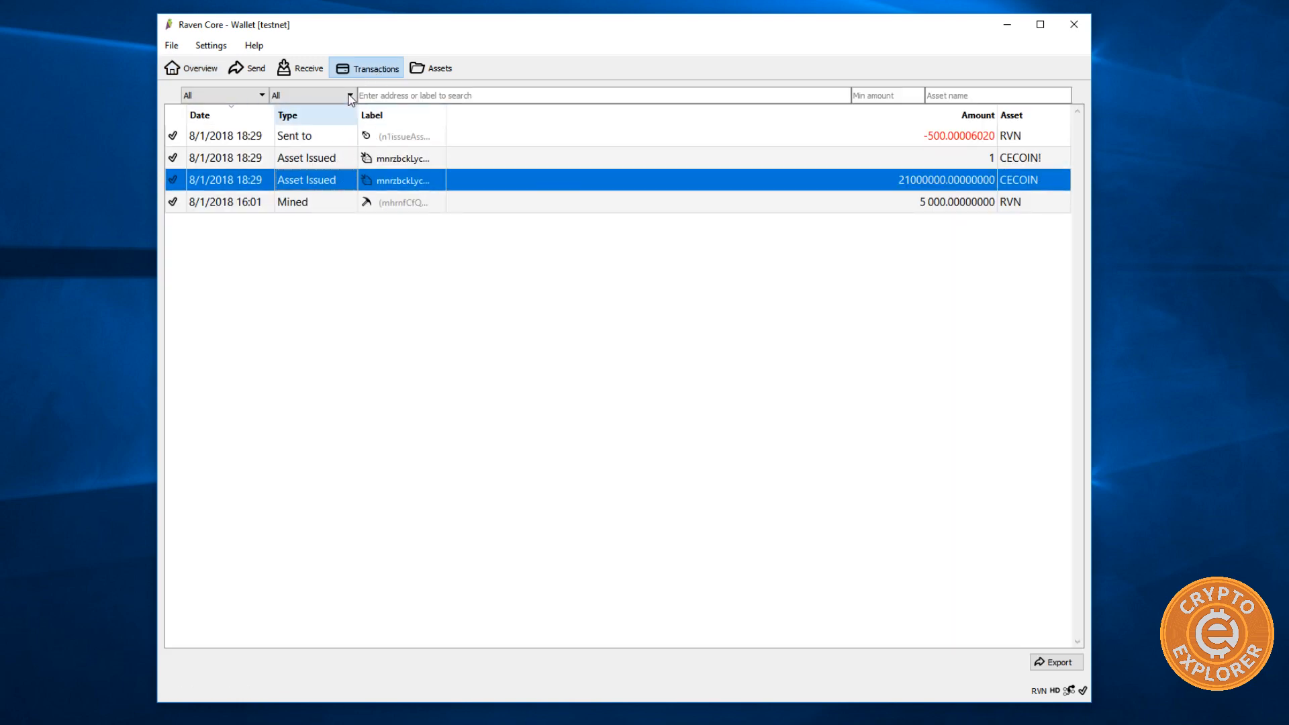
mouse_move(284, 183)
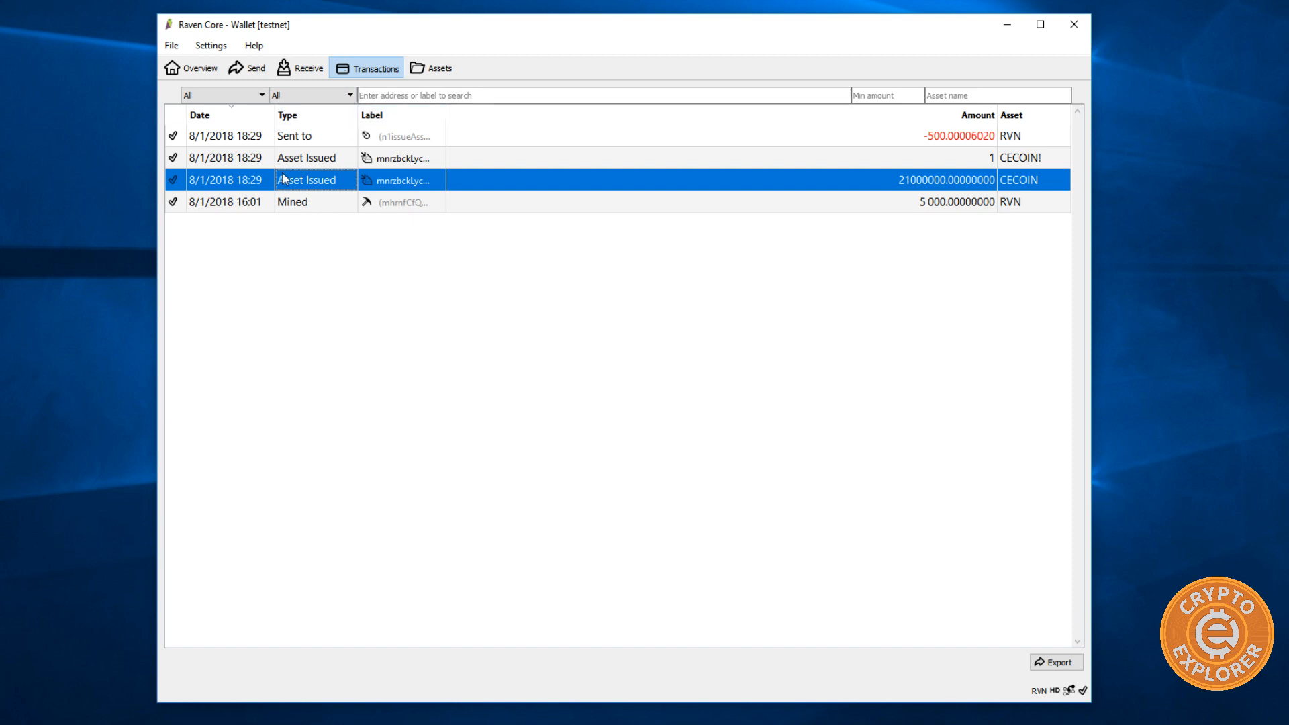
right_click(312, 178)
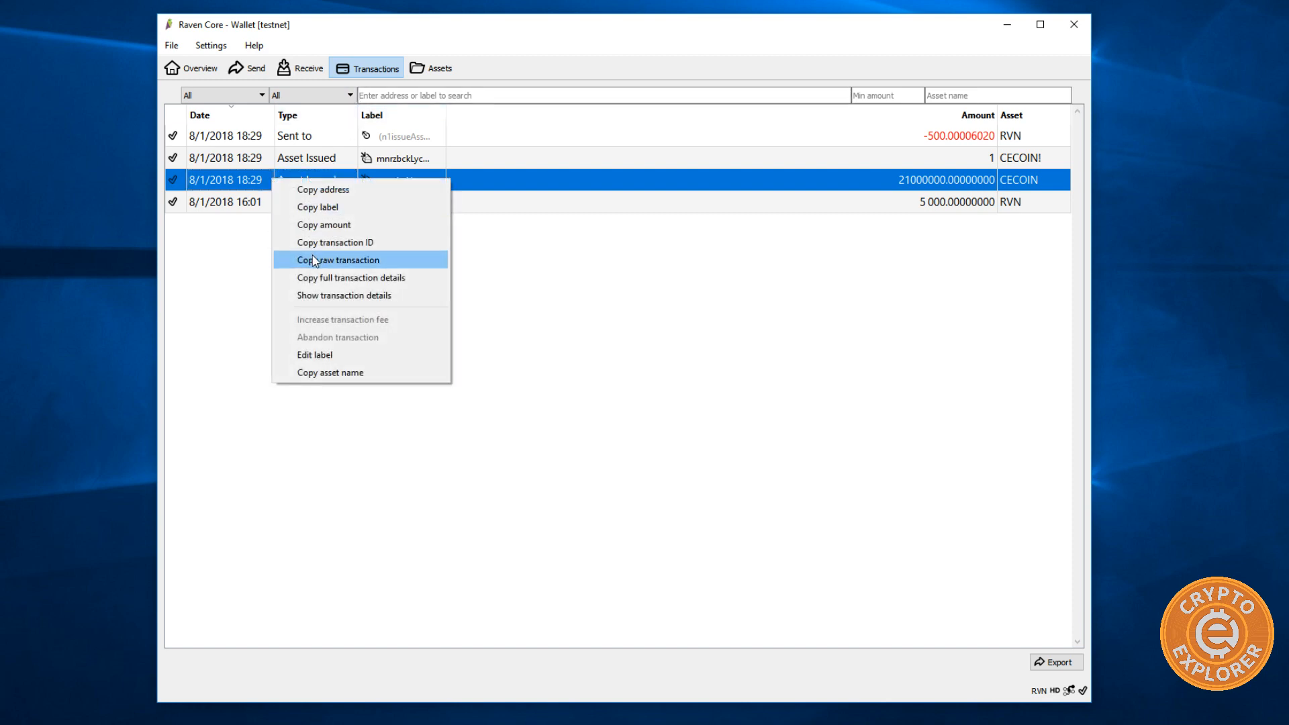
click(343, 295)
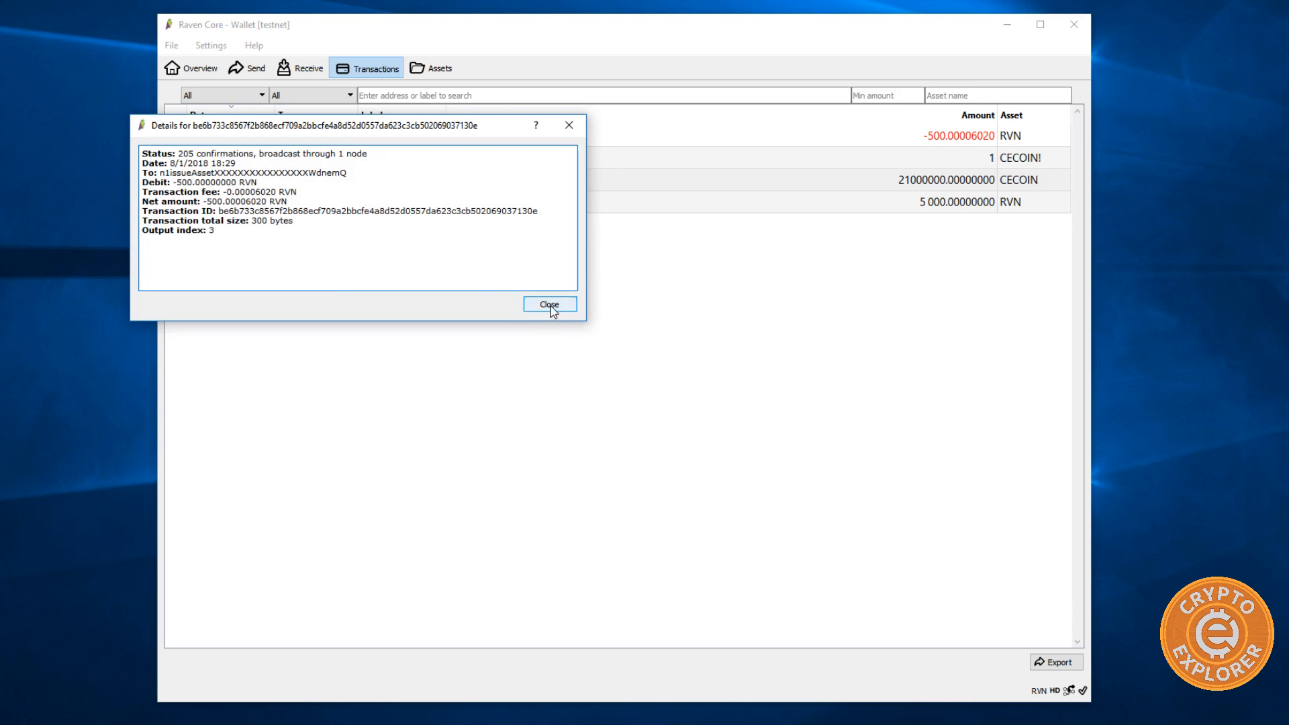
click(549, 305)
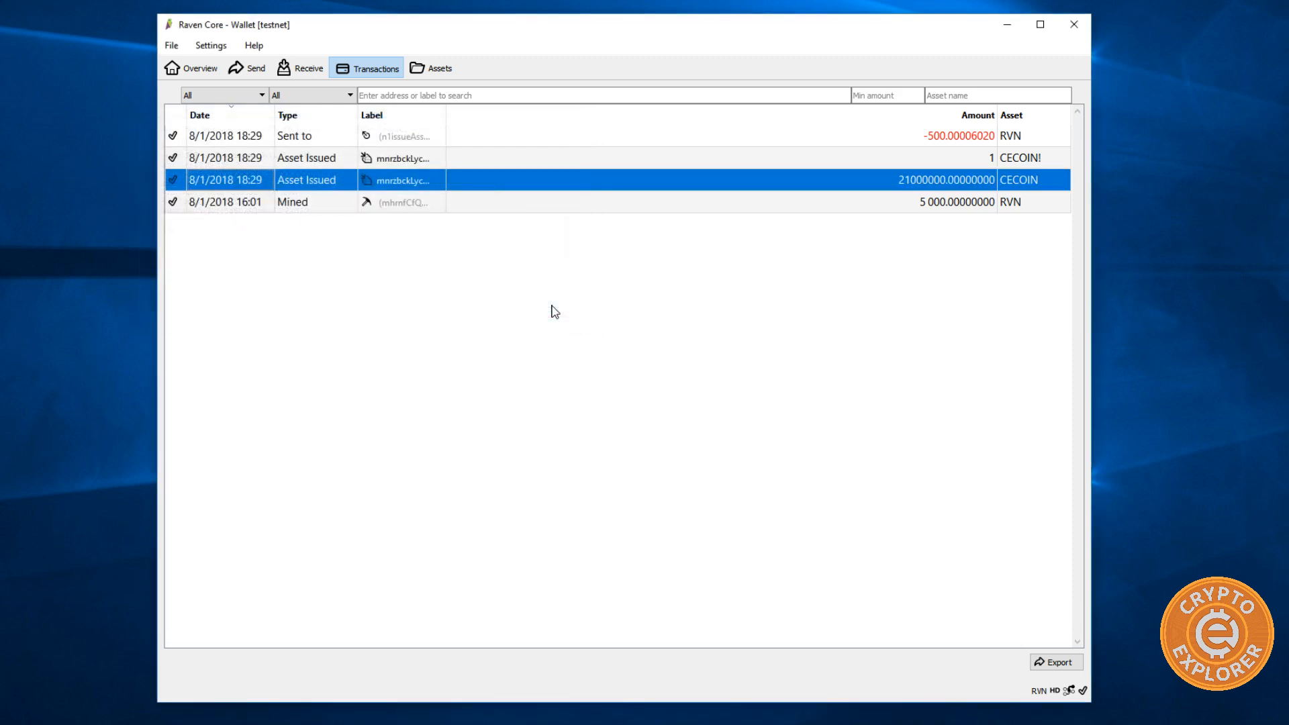
mouse_move(434, 164)
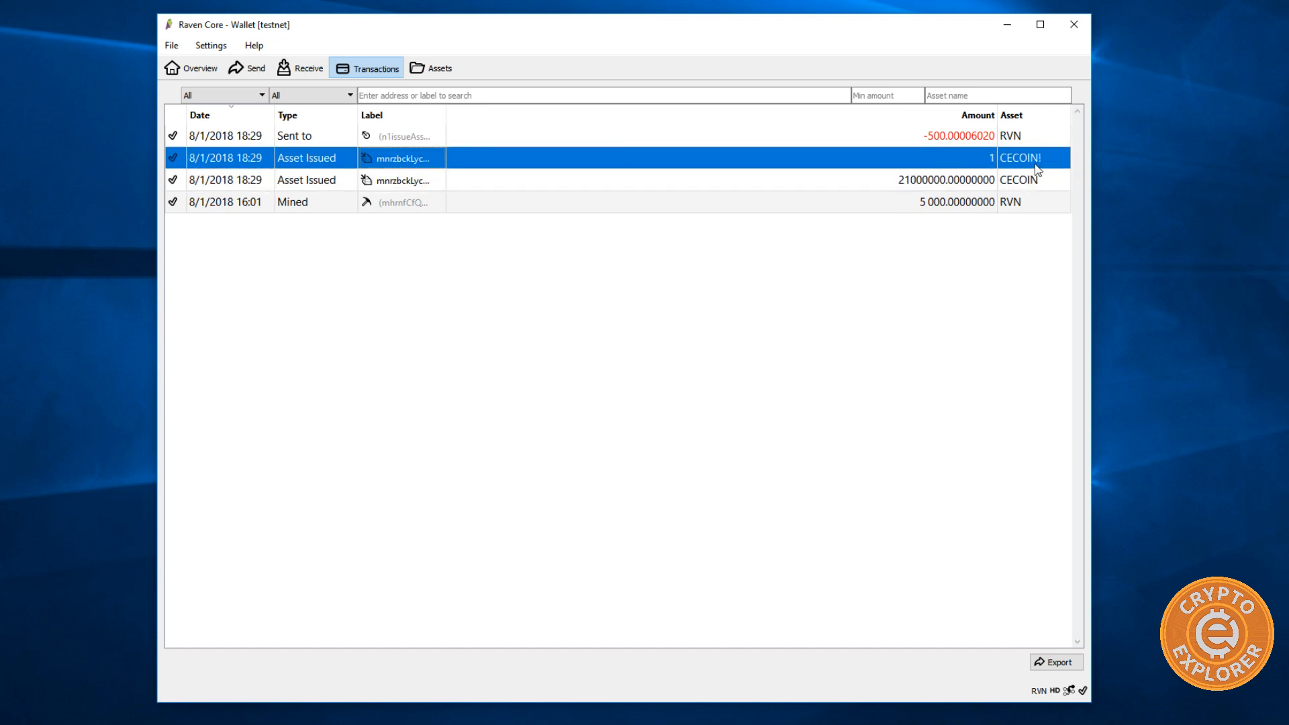
mouse_move(353, 146)
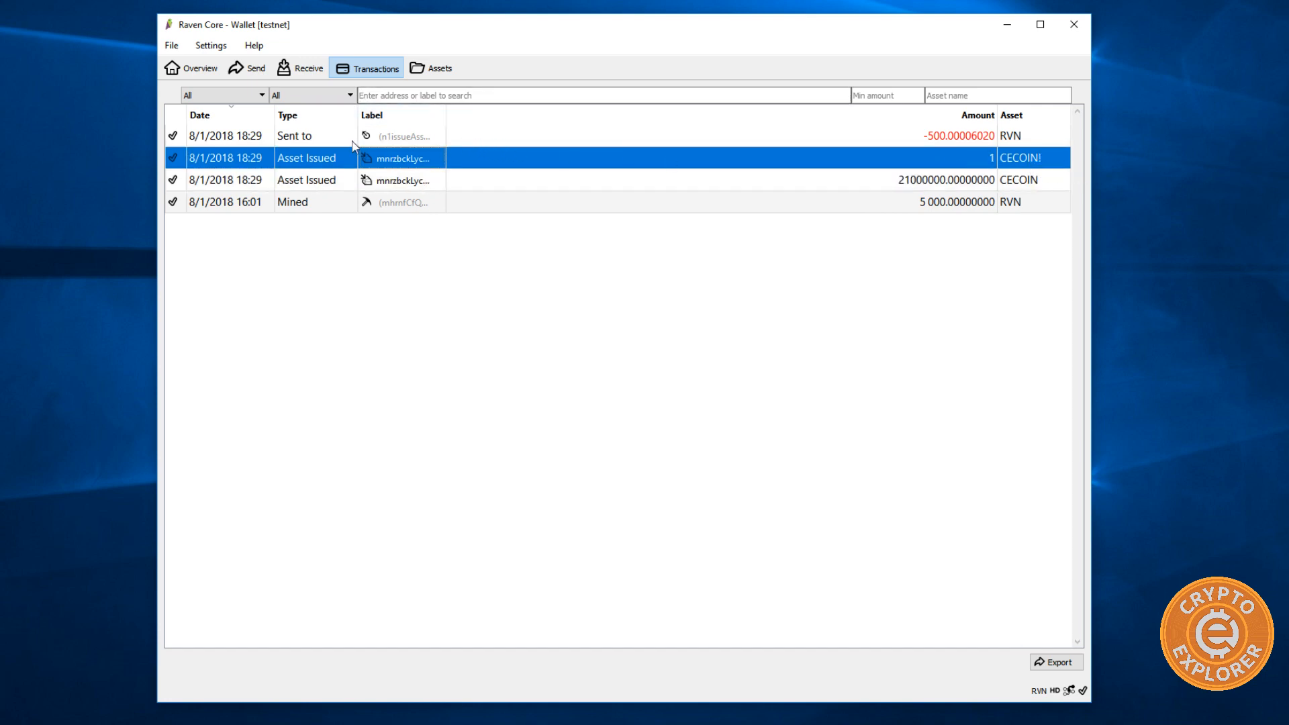
mouse_move(431, 67)
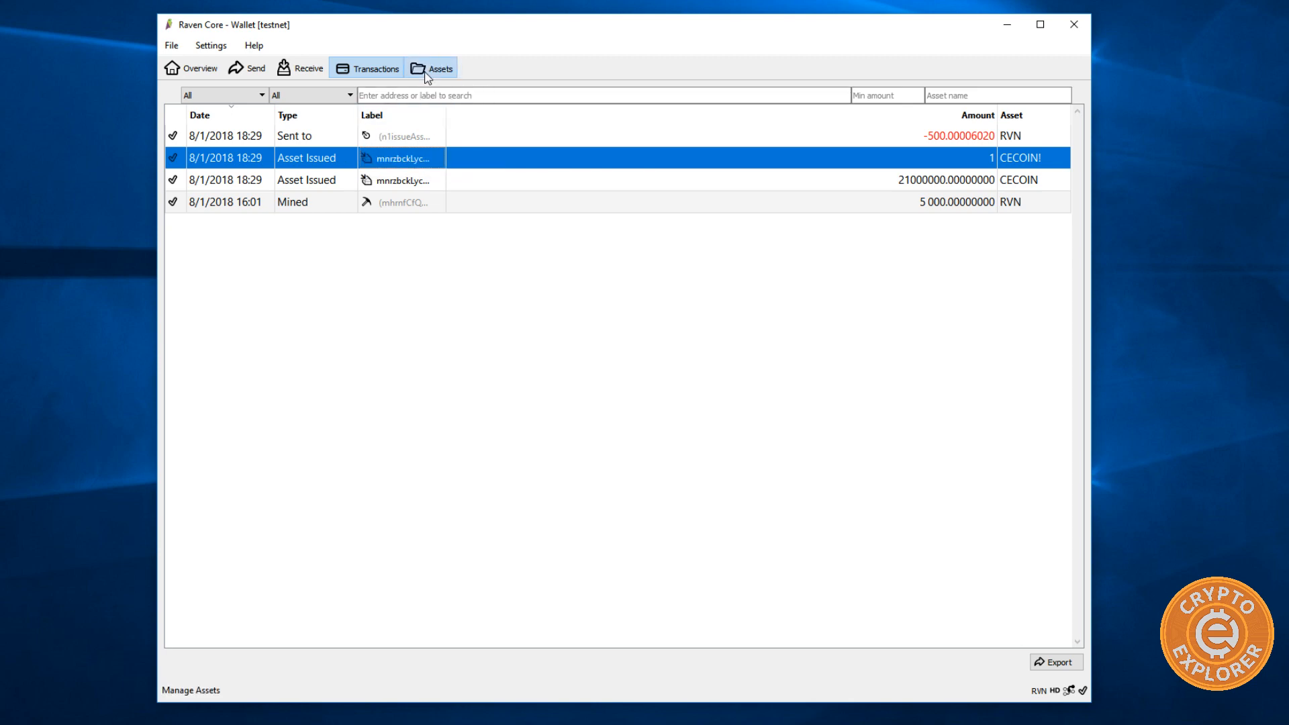
click(431, 69)
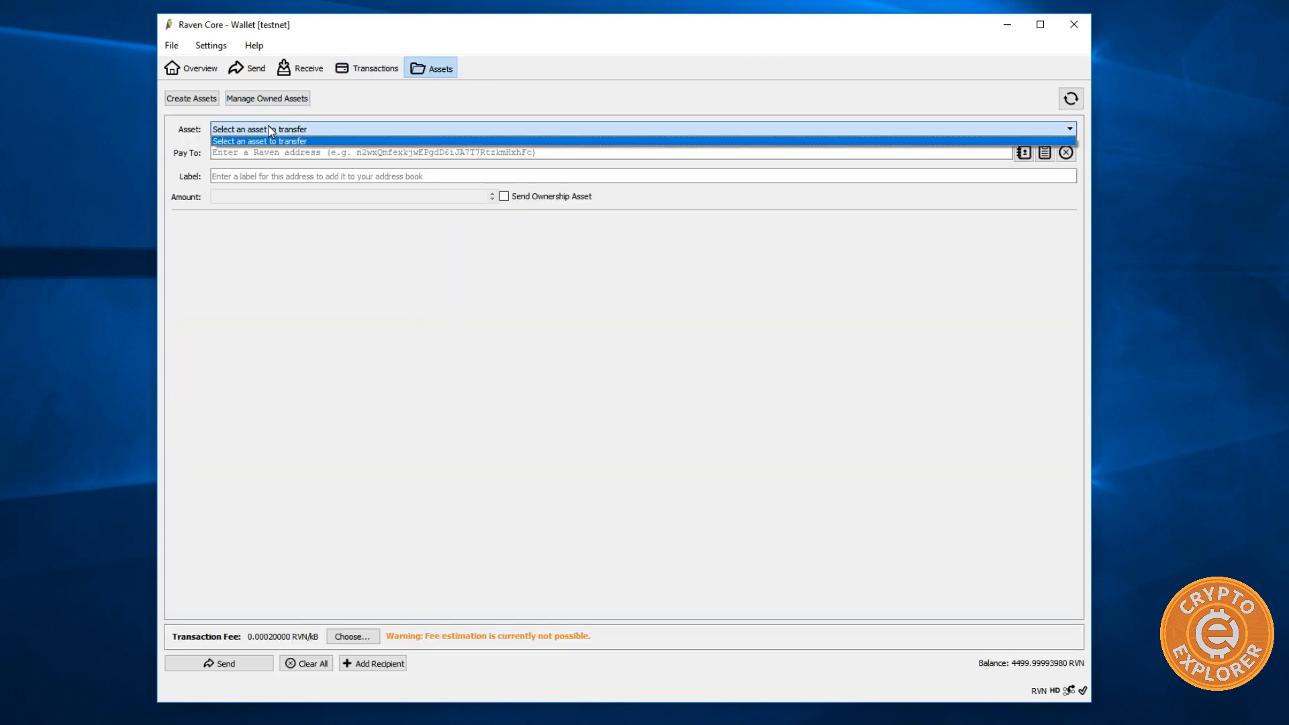
click(266, 98)
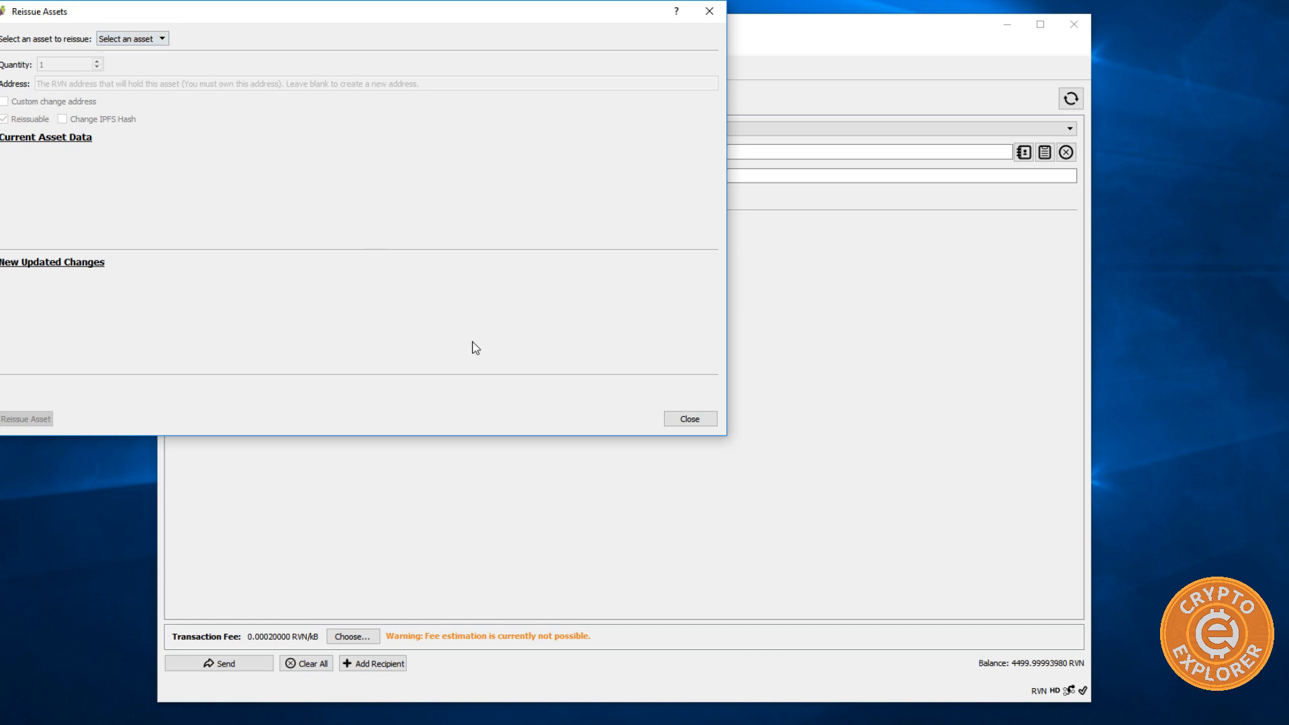
click(689, 419)
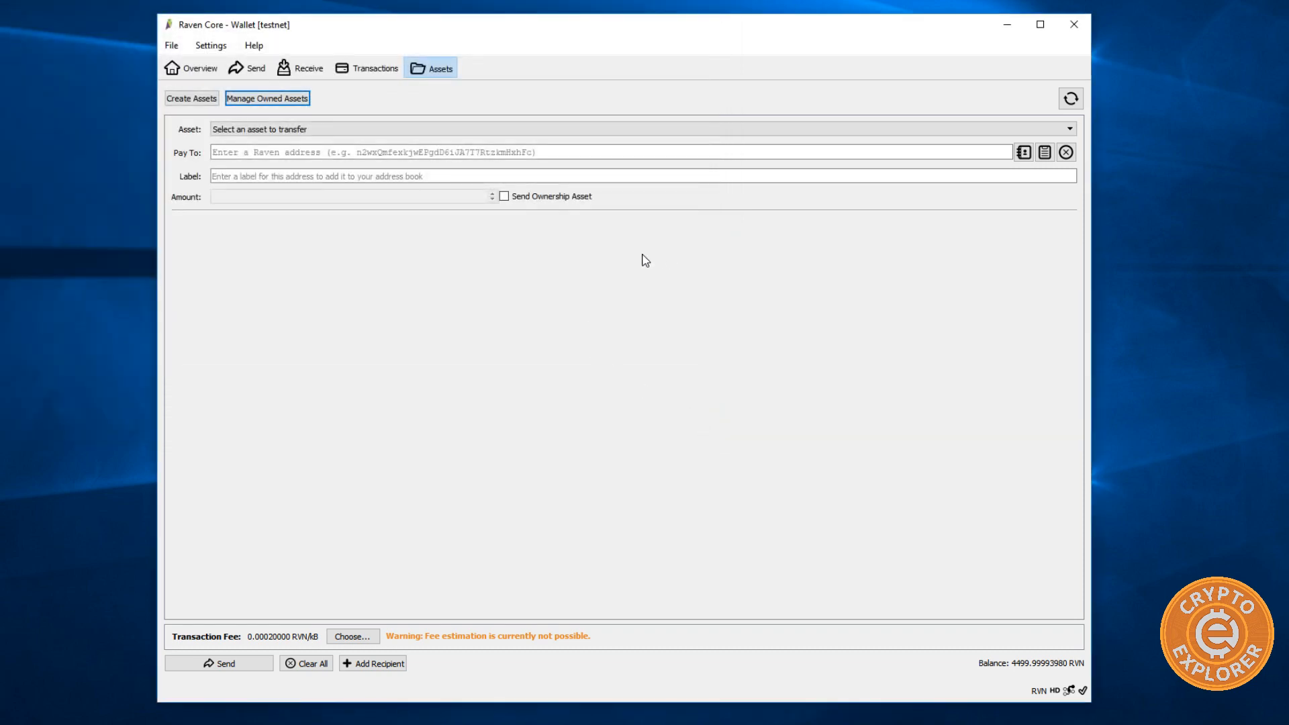
mouse_move(520, 315)
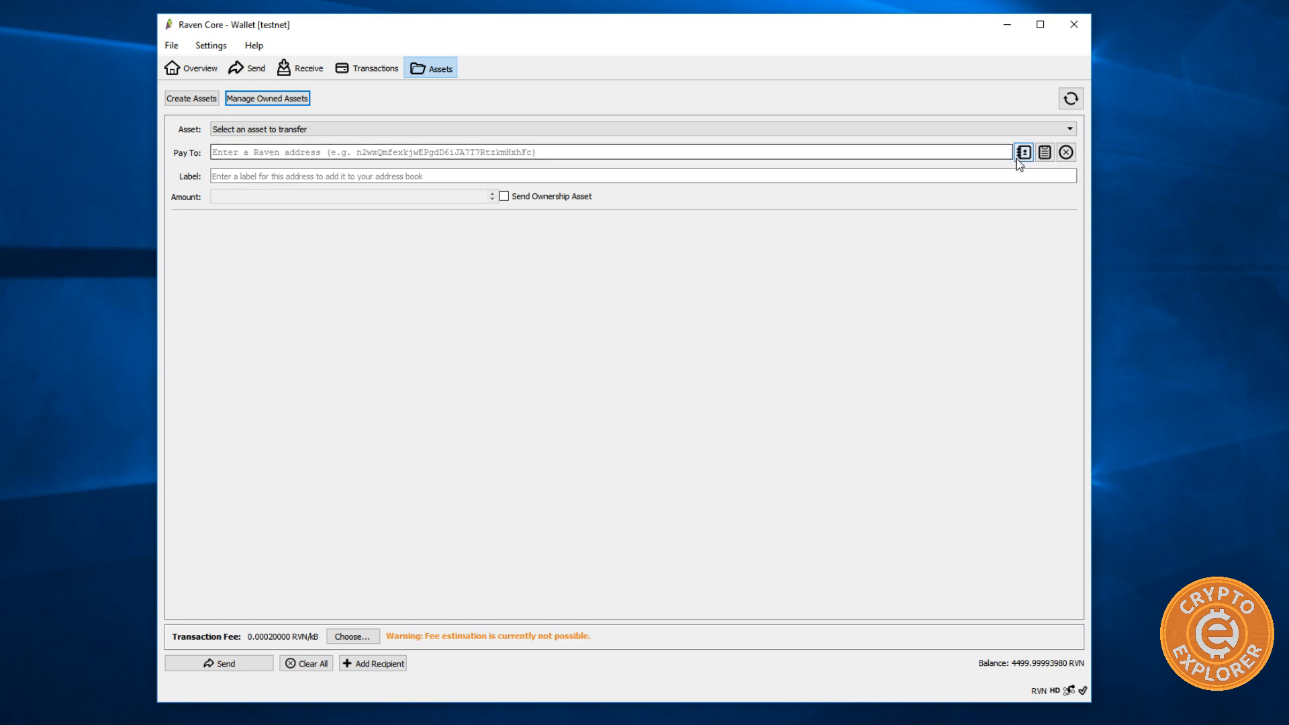
mouse_move(959, 152)
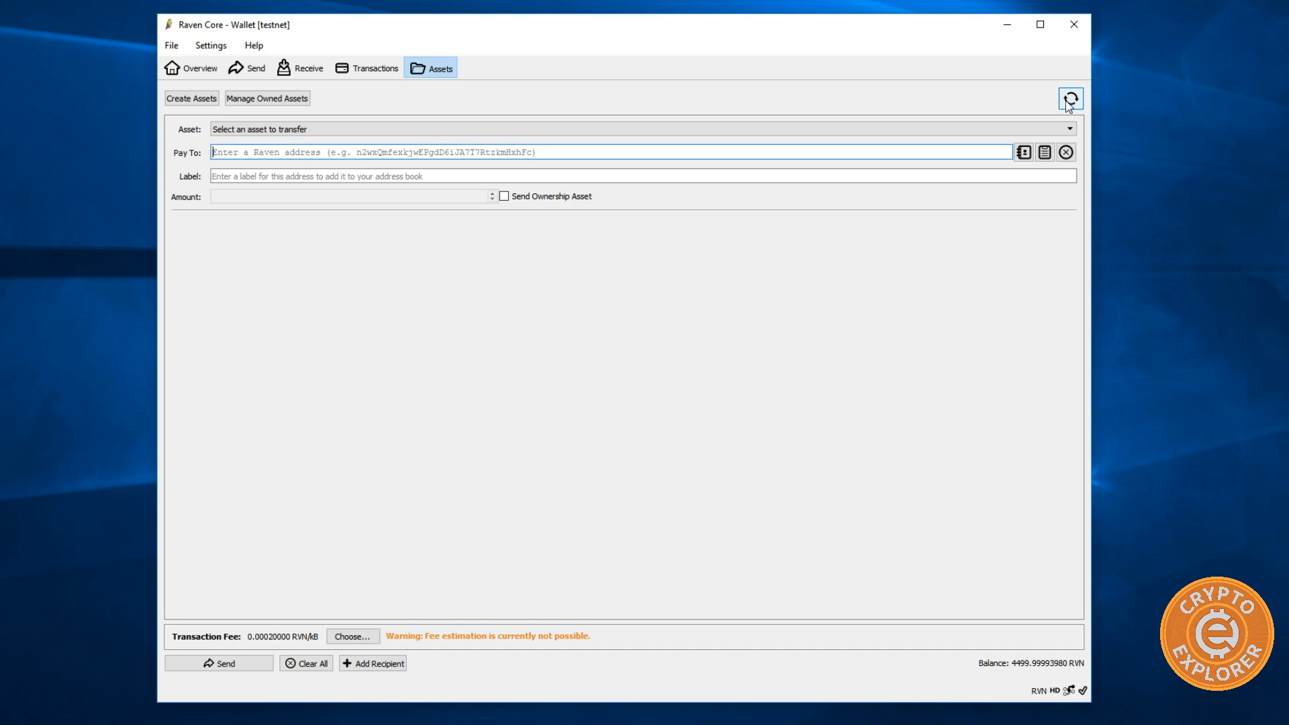
click(1068, 129)
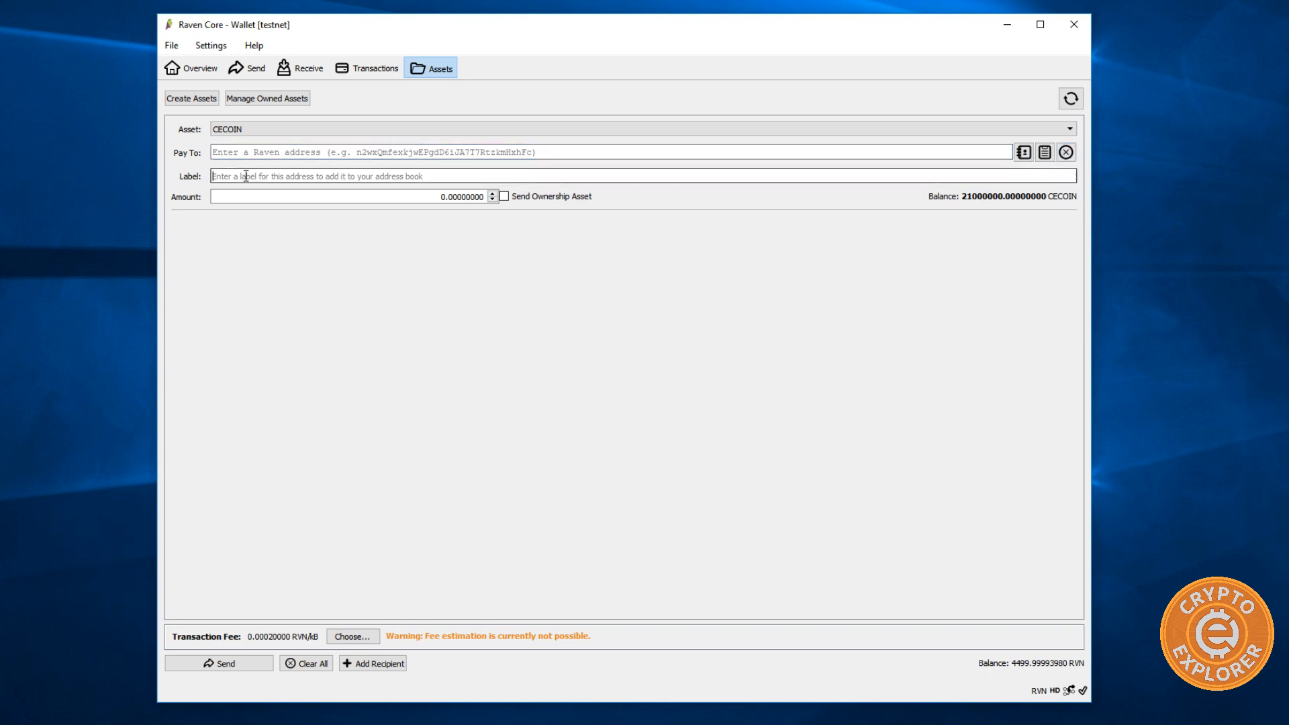
click(354, 196)
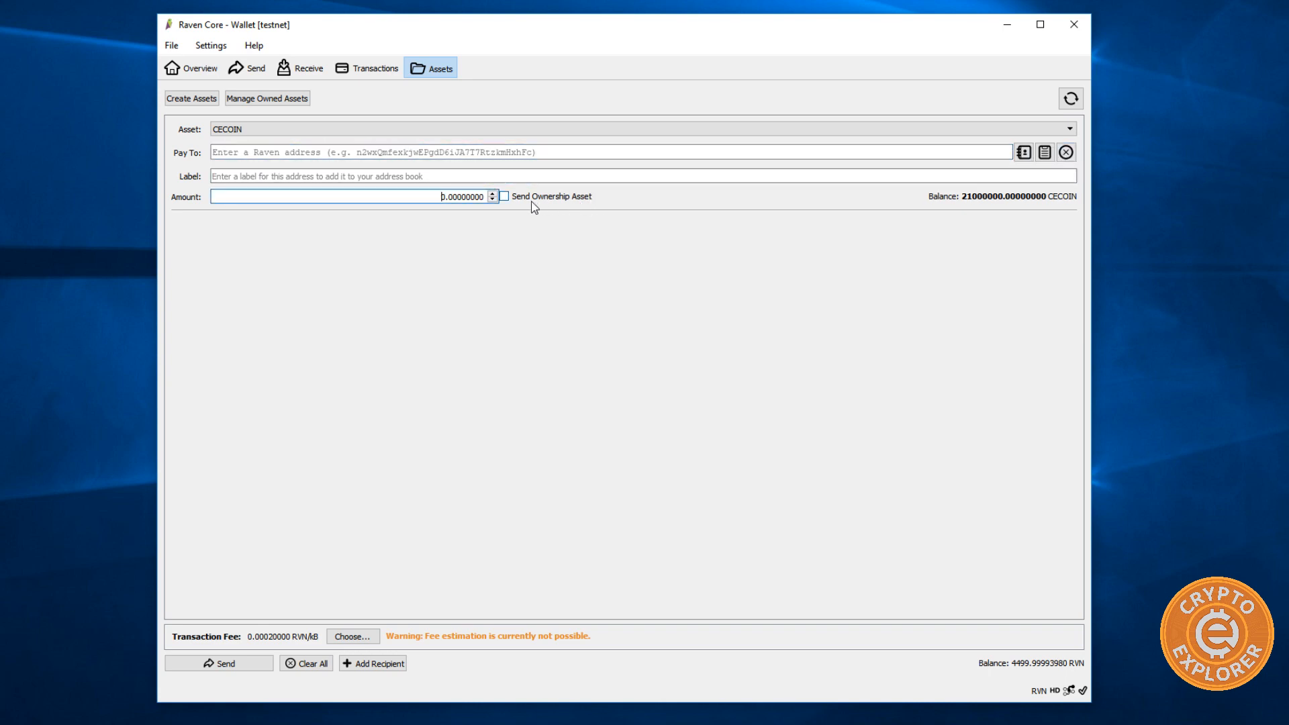
mouse_move(560, 200)
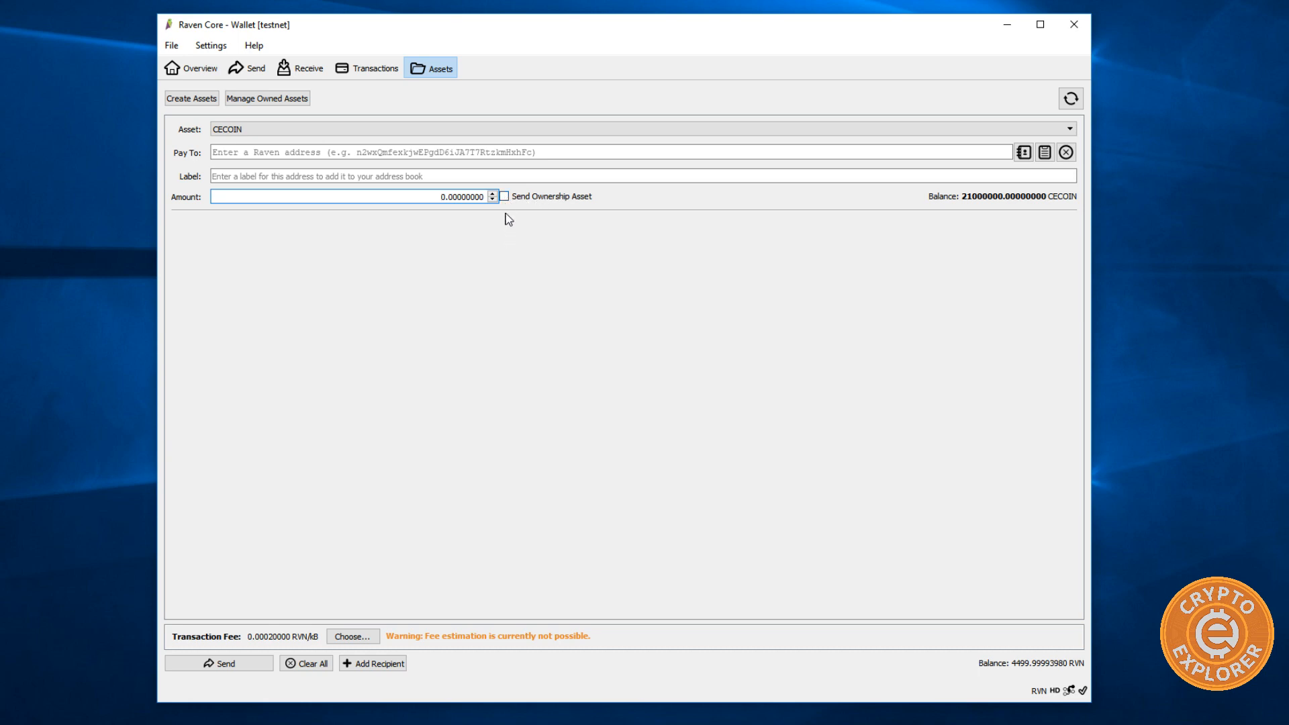
click(502, 196)
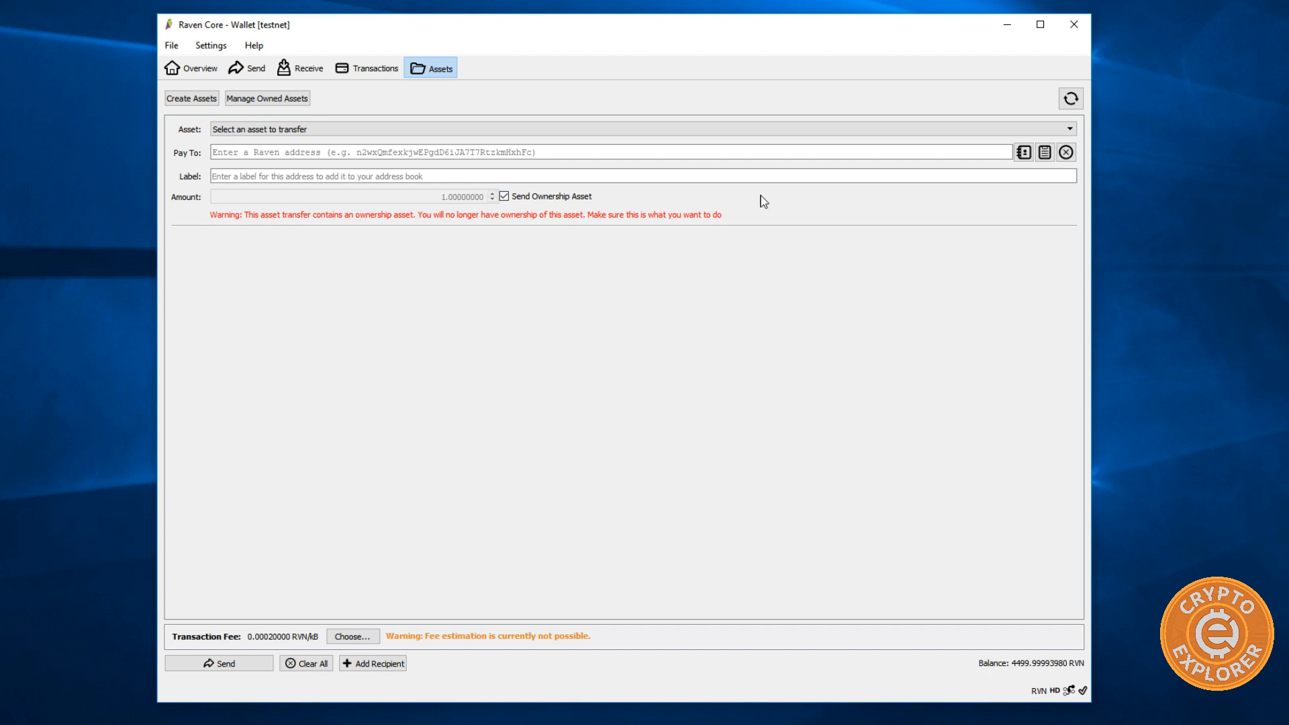
mouse_move(422, 221)
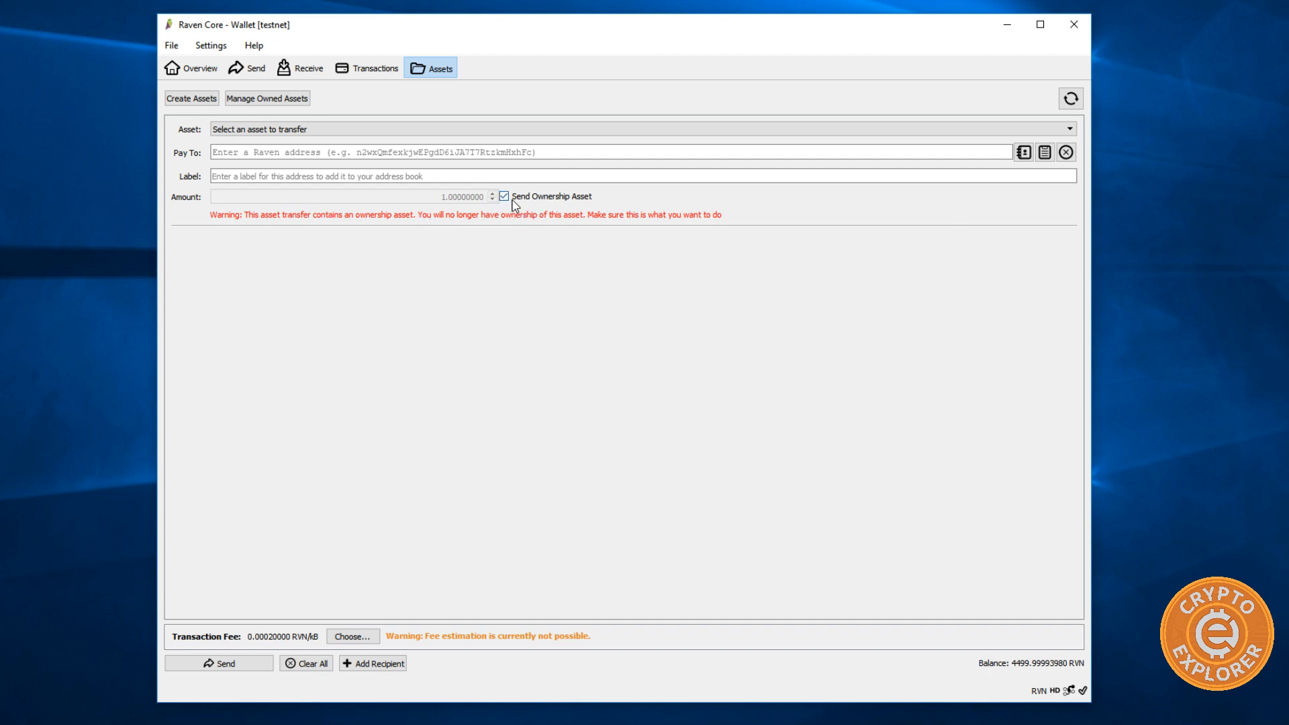
mouse_move(504, 196)
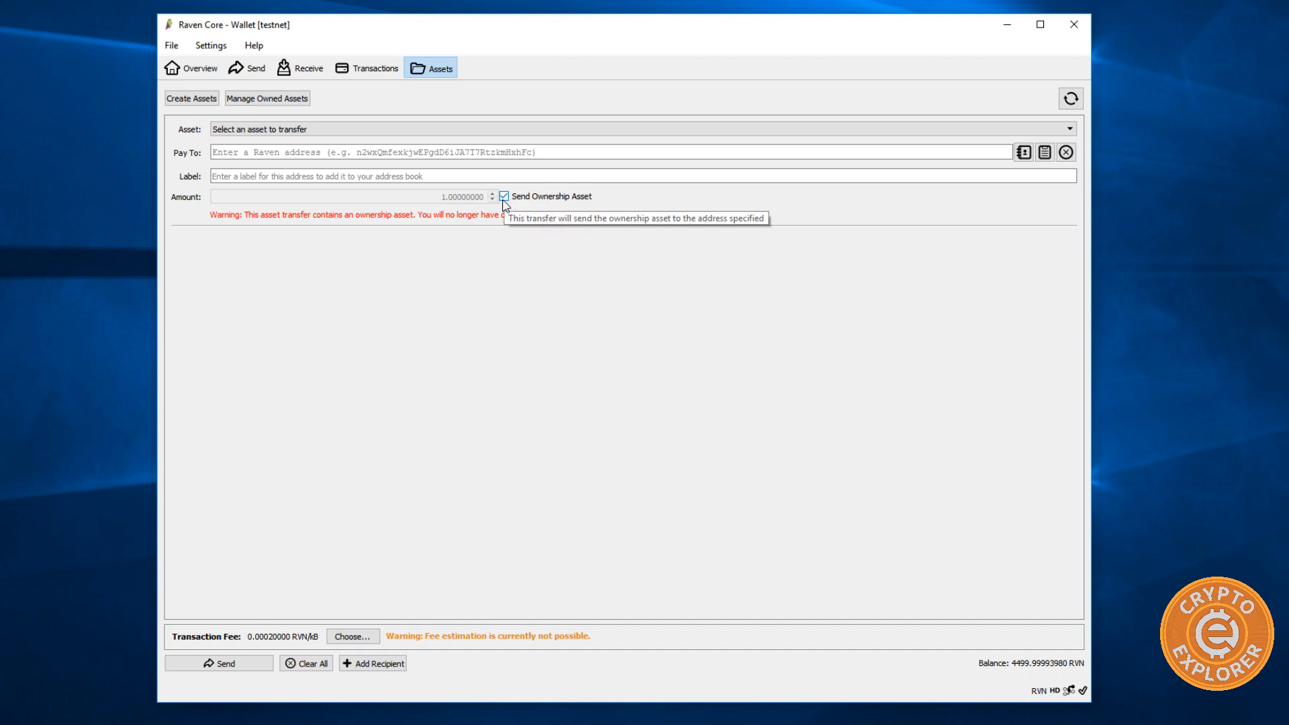
click(504, 196)
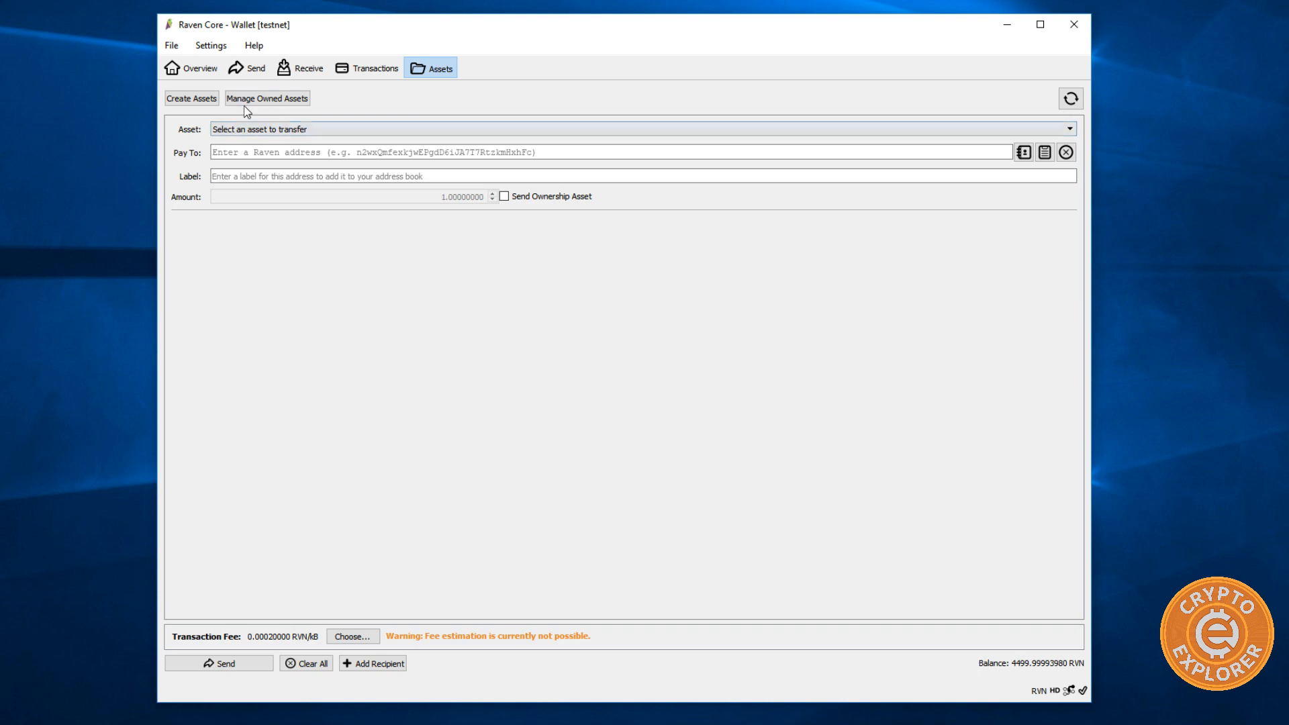
- Open Manage Owned Assets and confirm the reissue asset list is empty
click(265, 98)
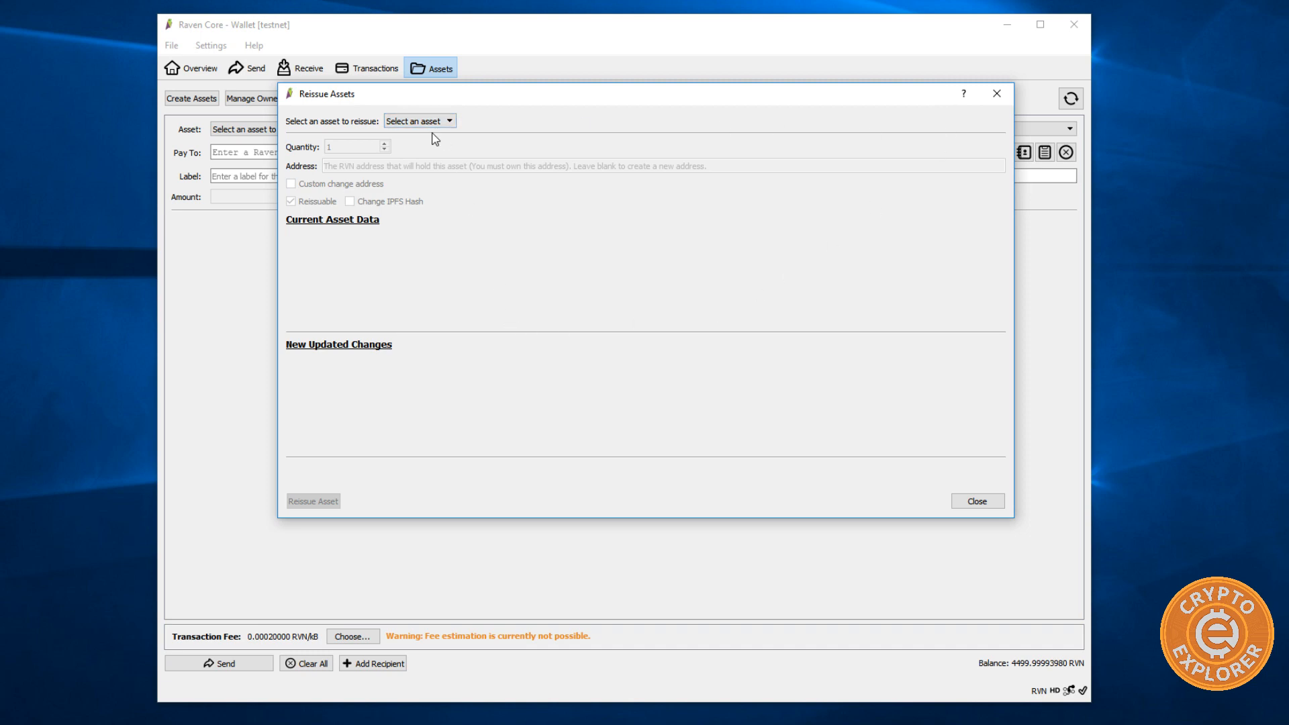
mouse_move(436, 134)
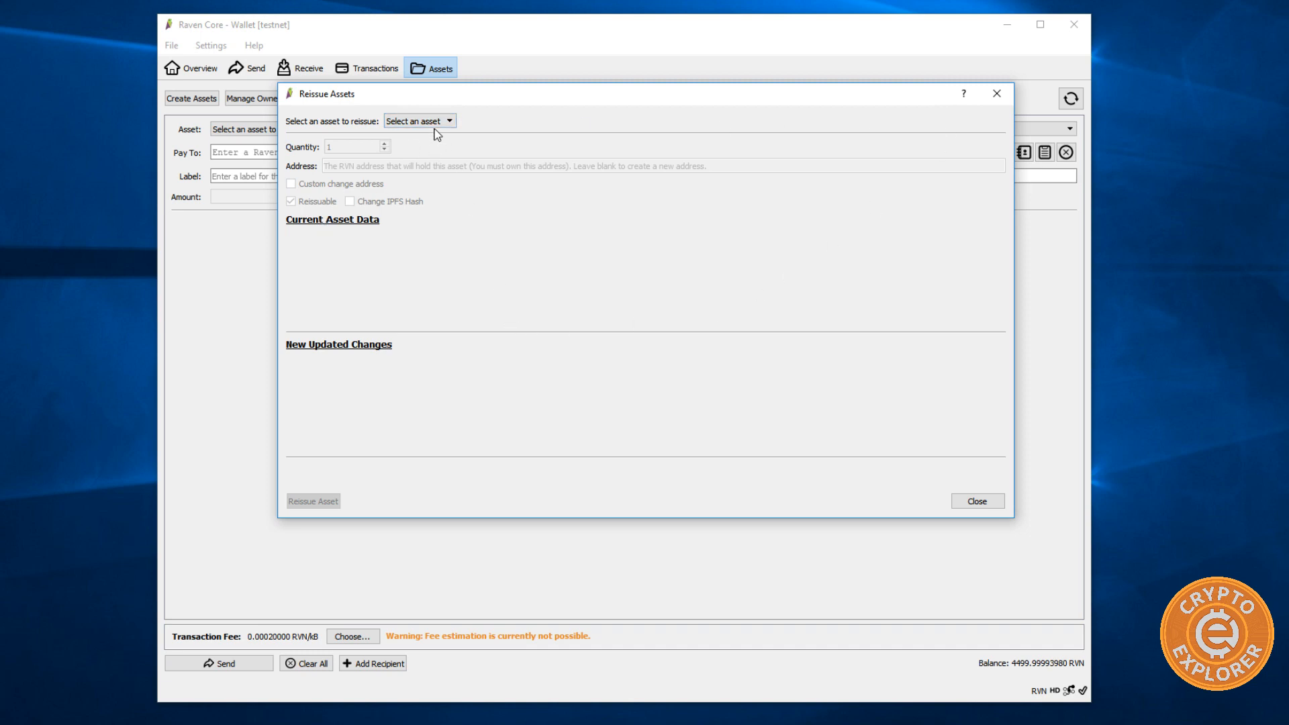
mouse_move(357, 220)
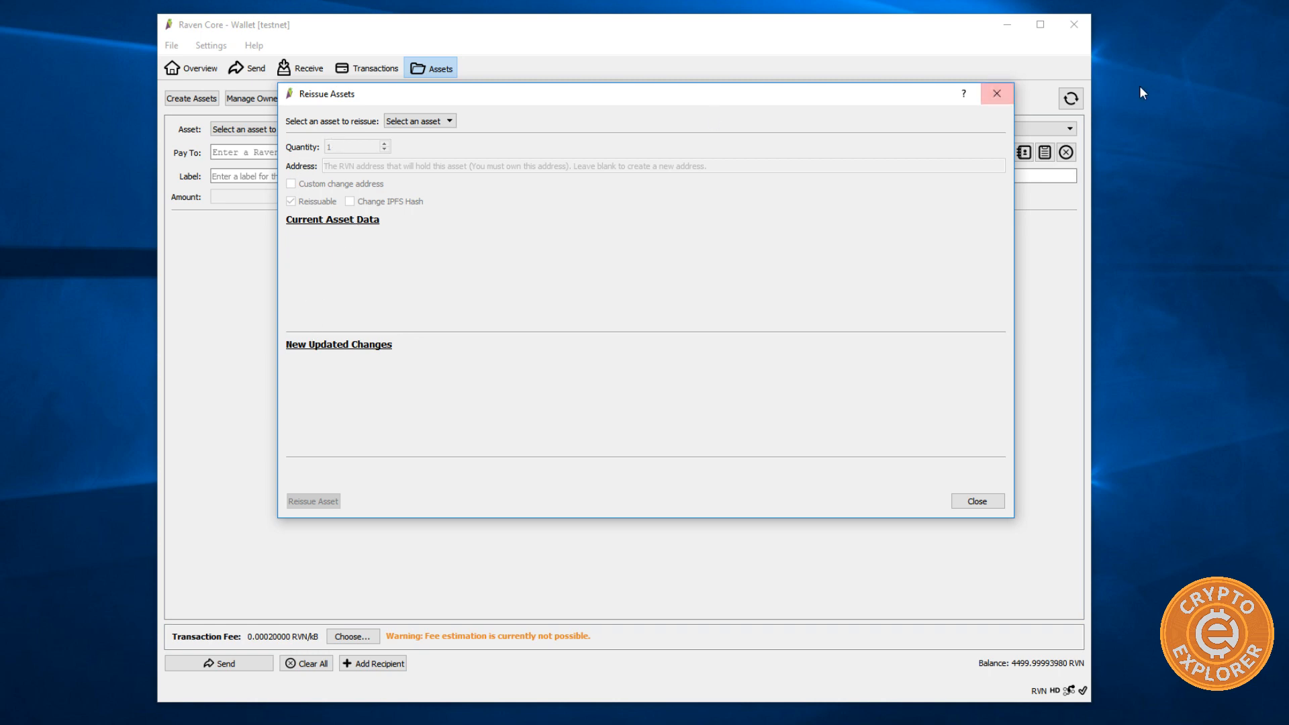
click(976, 501)
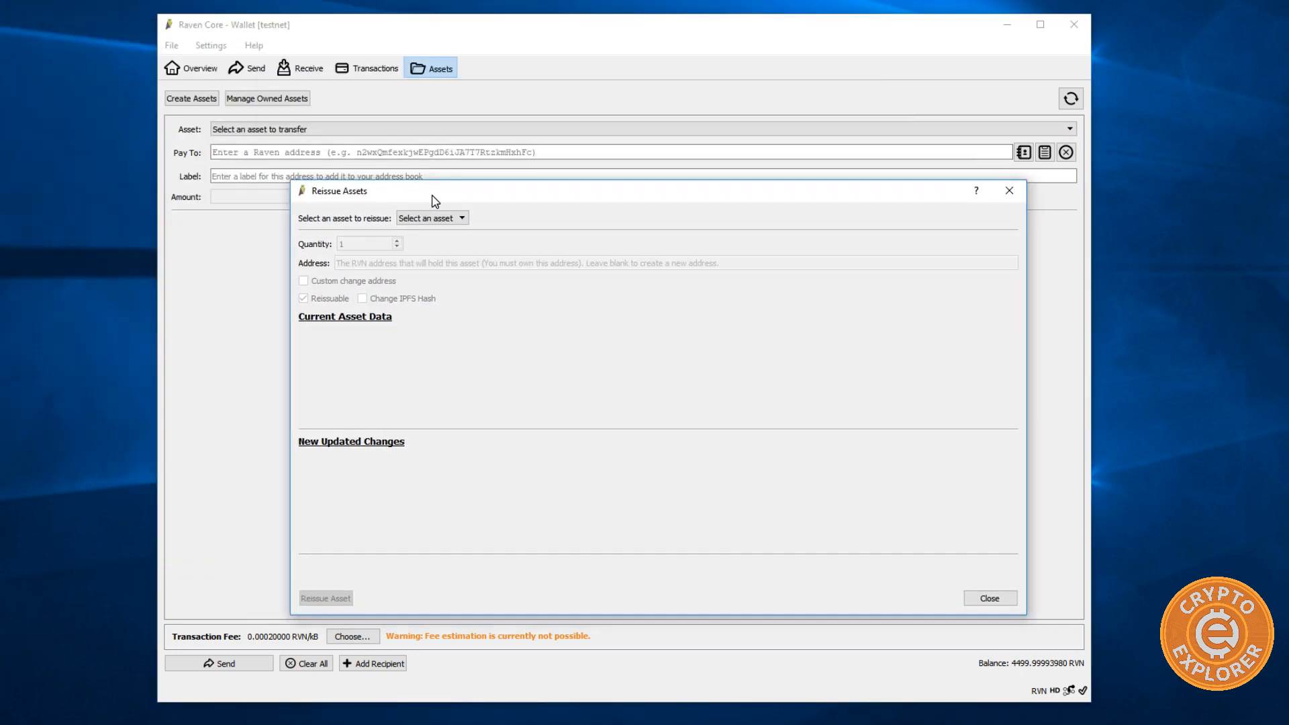
click(431, 217)
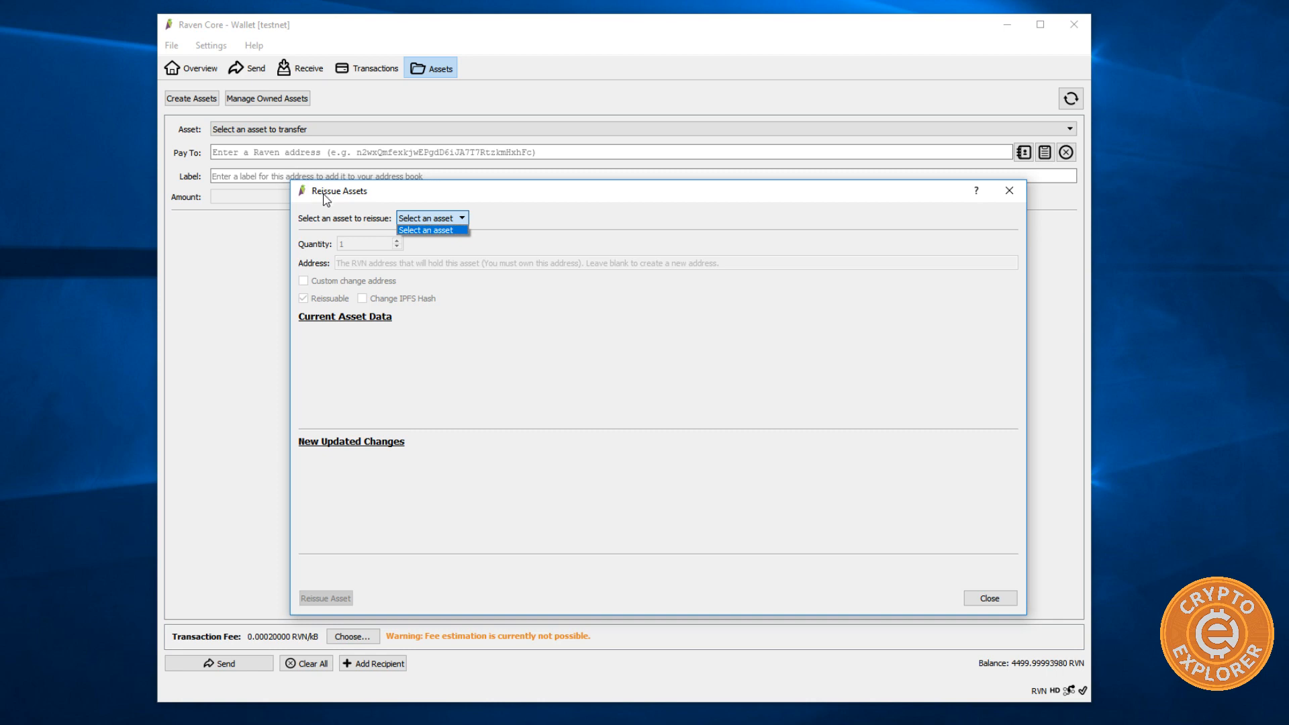
mouse_move(658, 215)
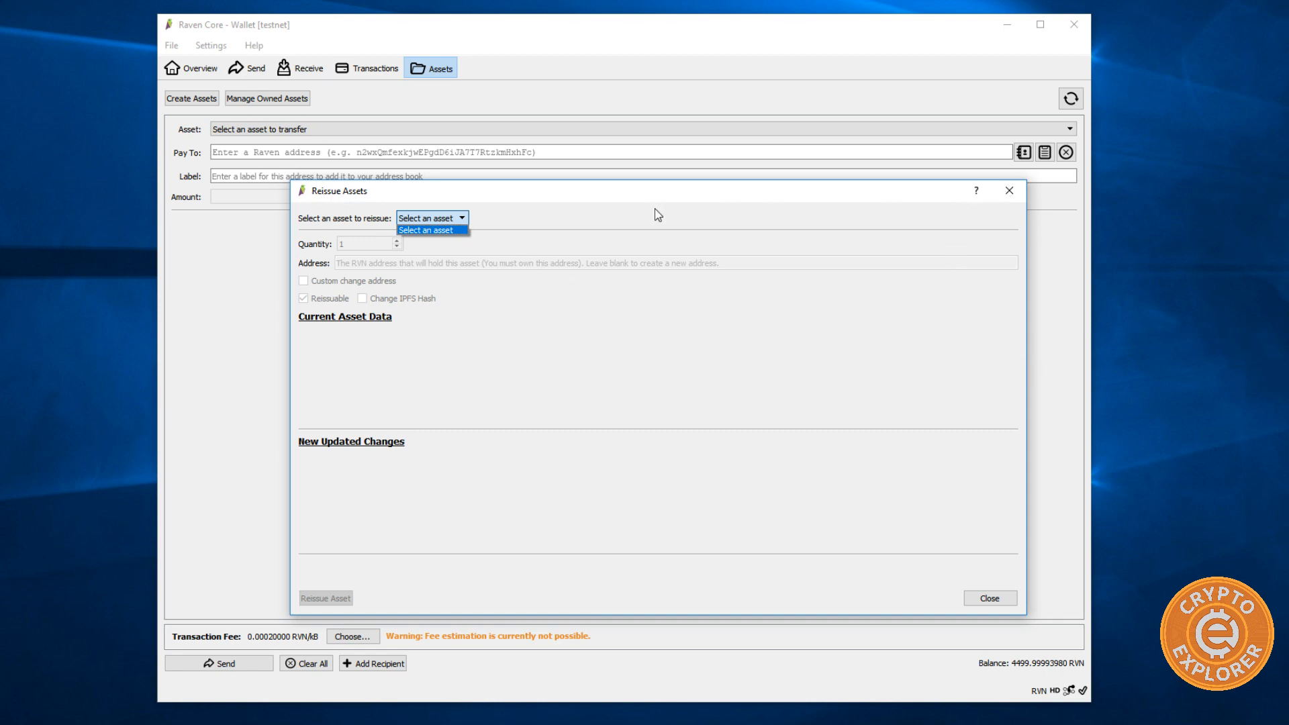
mouse_move(503, 298)
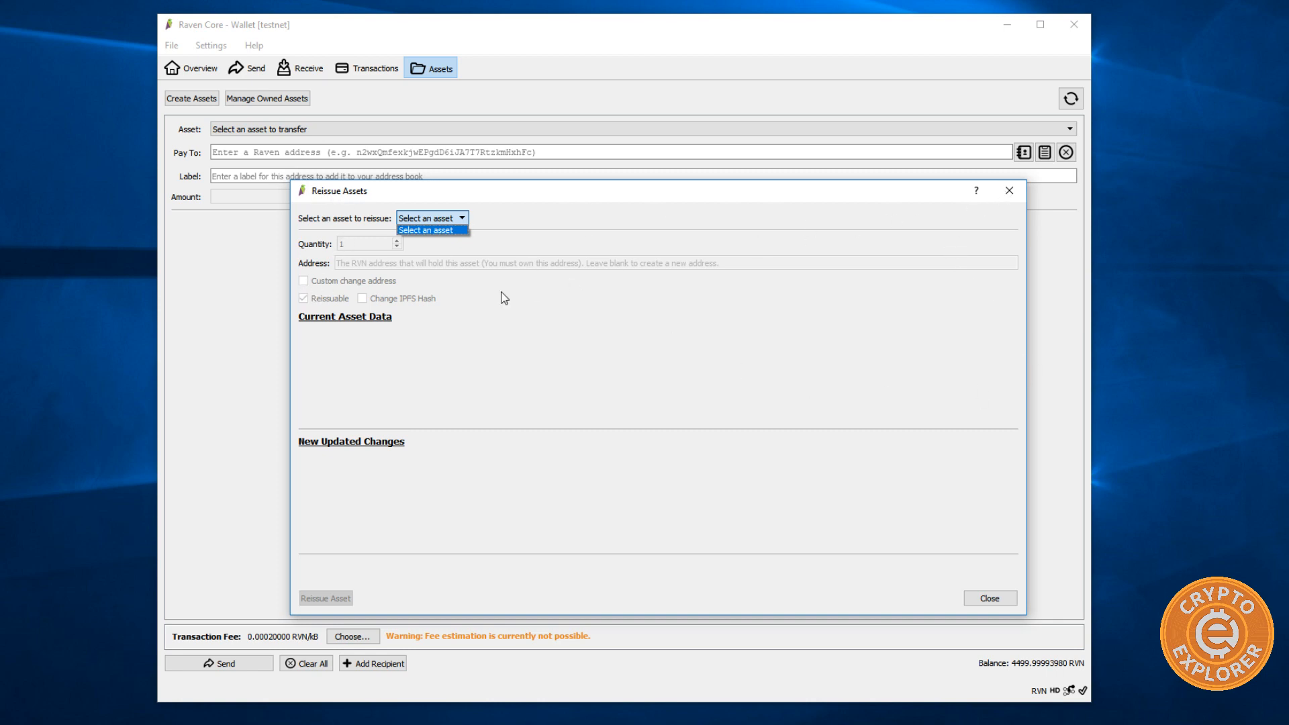
click(431, 218)
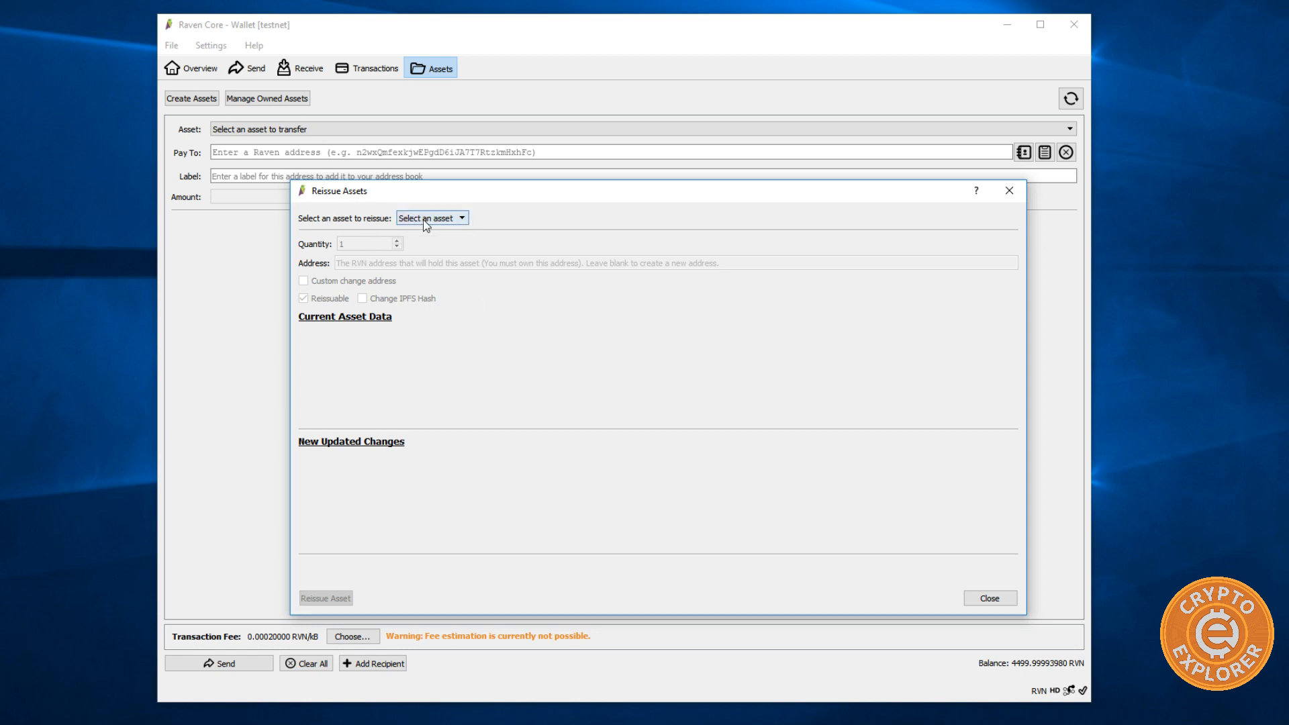
mouse_move(994, 607)
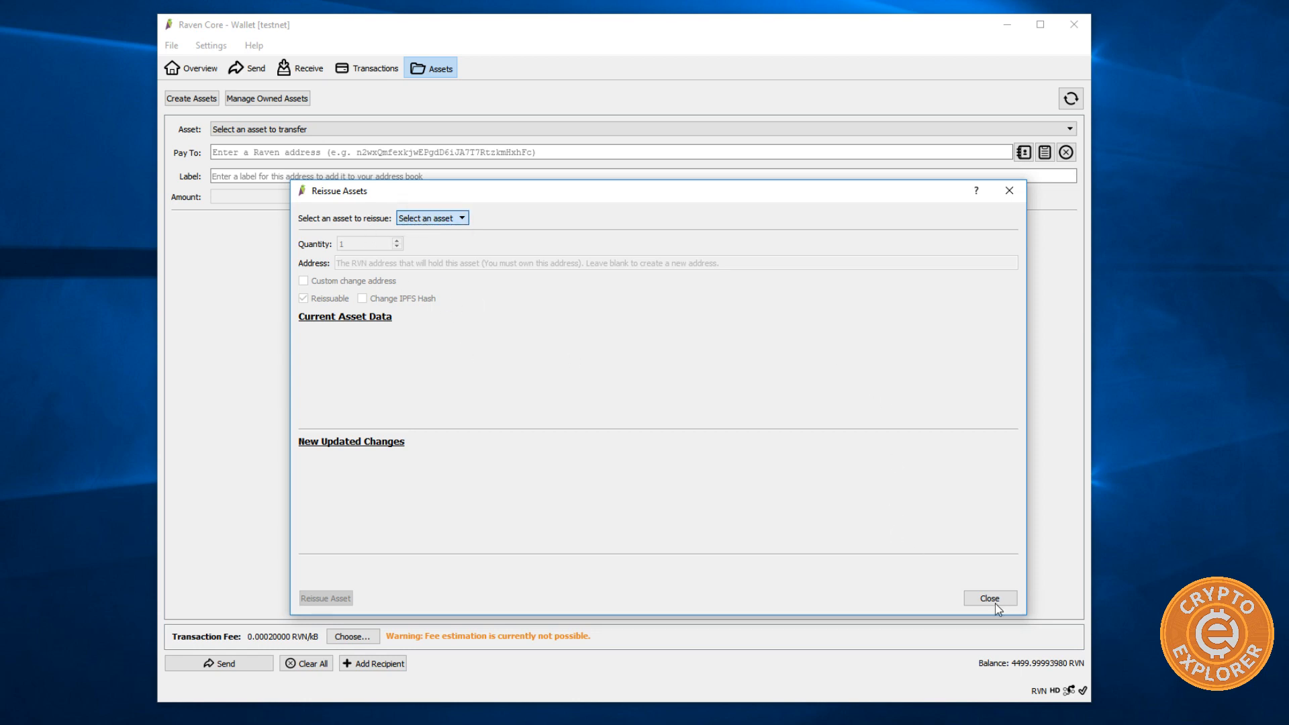
- Close Reissue Assets, review the issuance transactions, then show the Receive payment request form
click(990, 598)
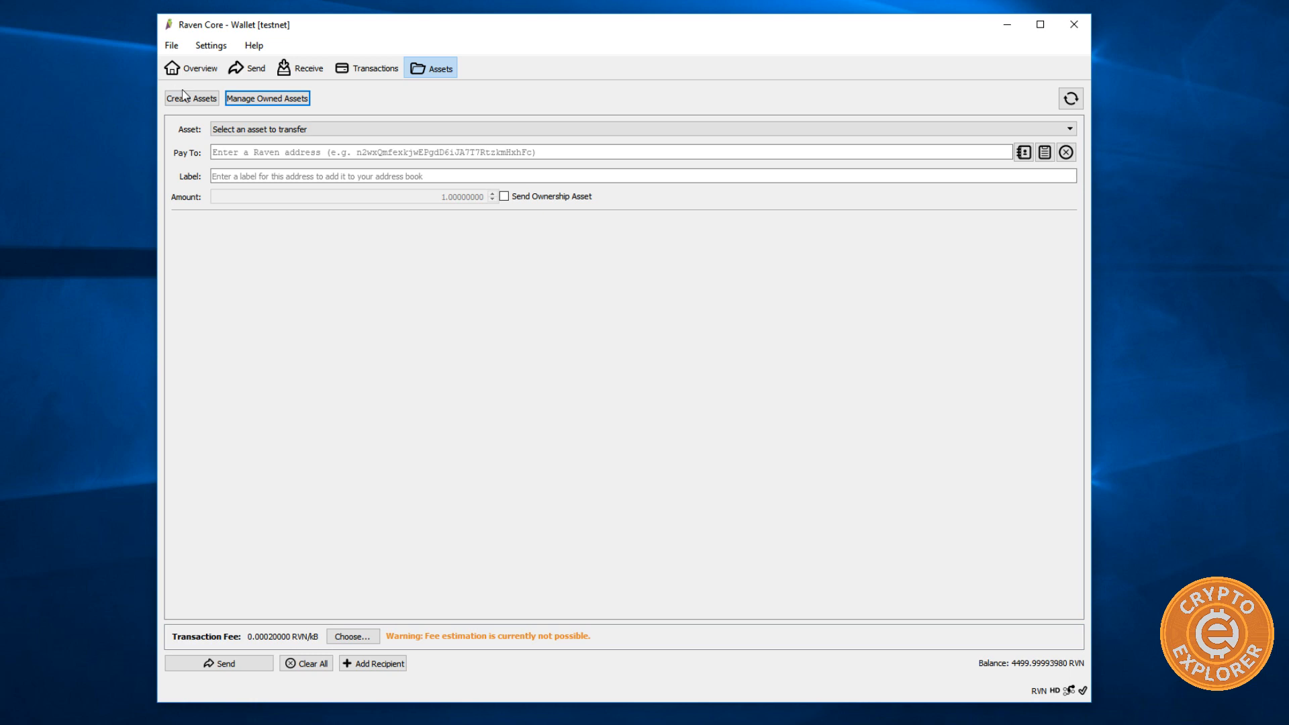
mouse_move(366, 67)
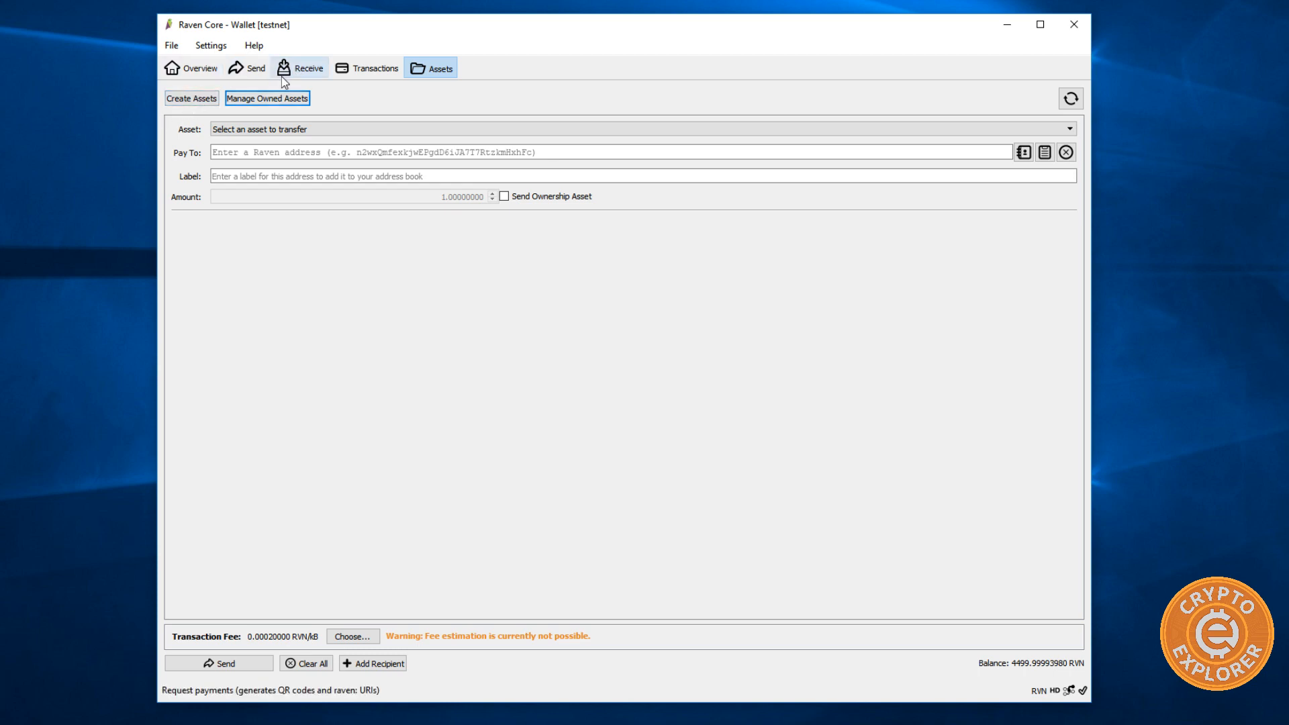
mouse_move(385, 267)
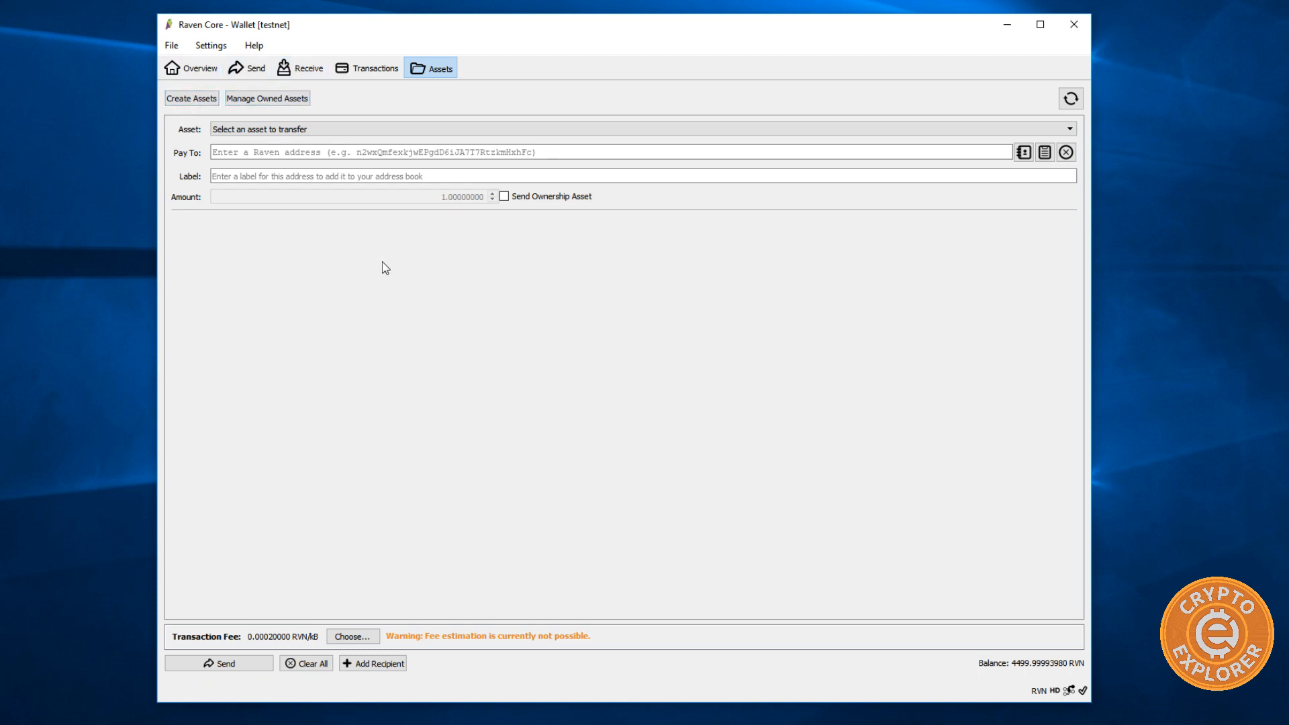
click(366, 67)
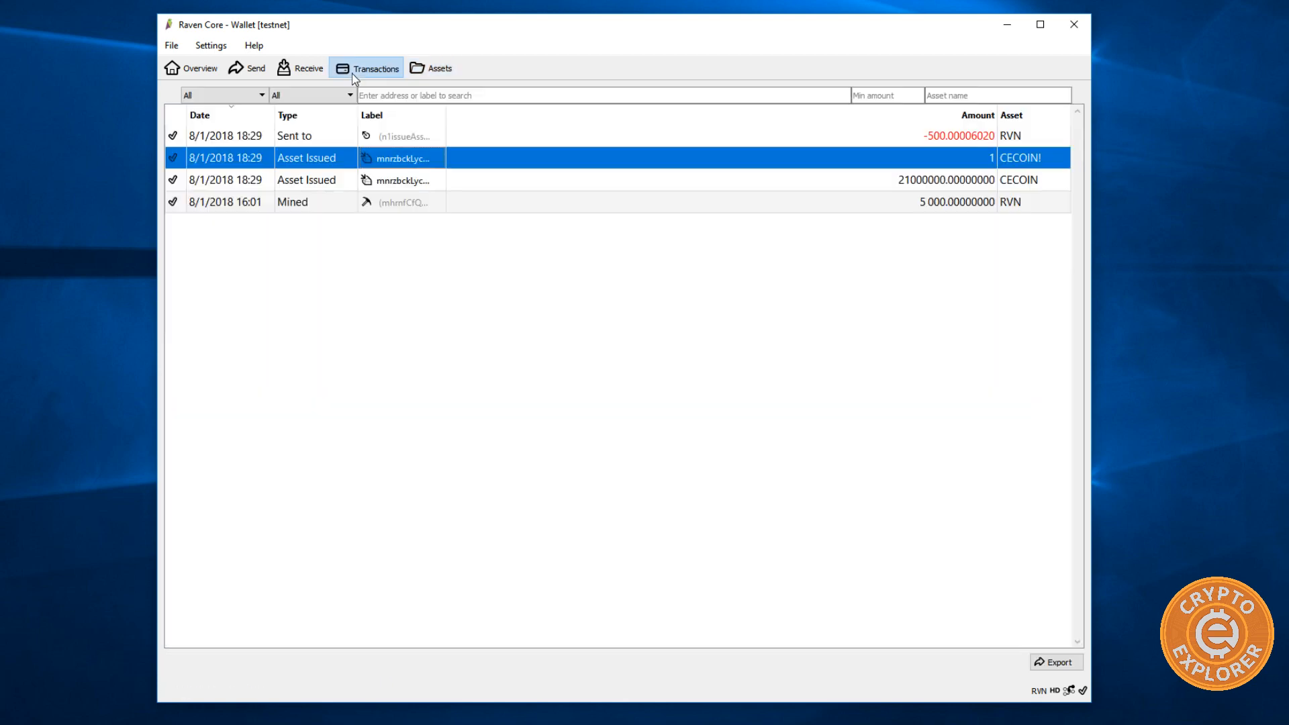
mouse_move(203, 8)
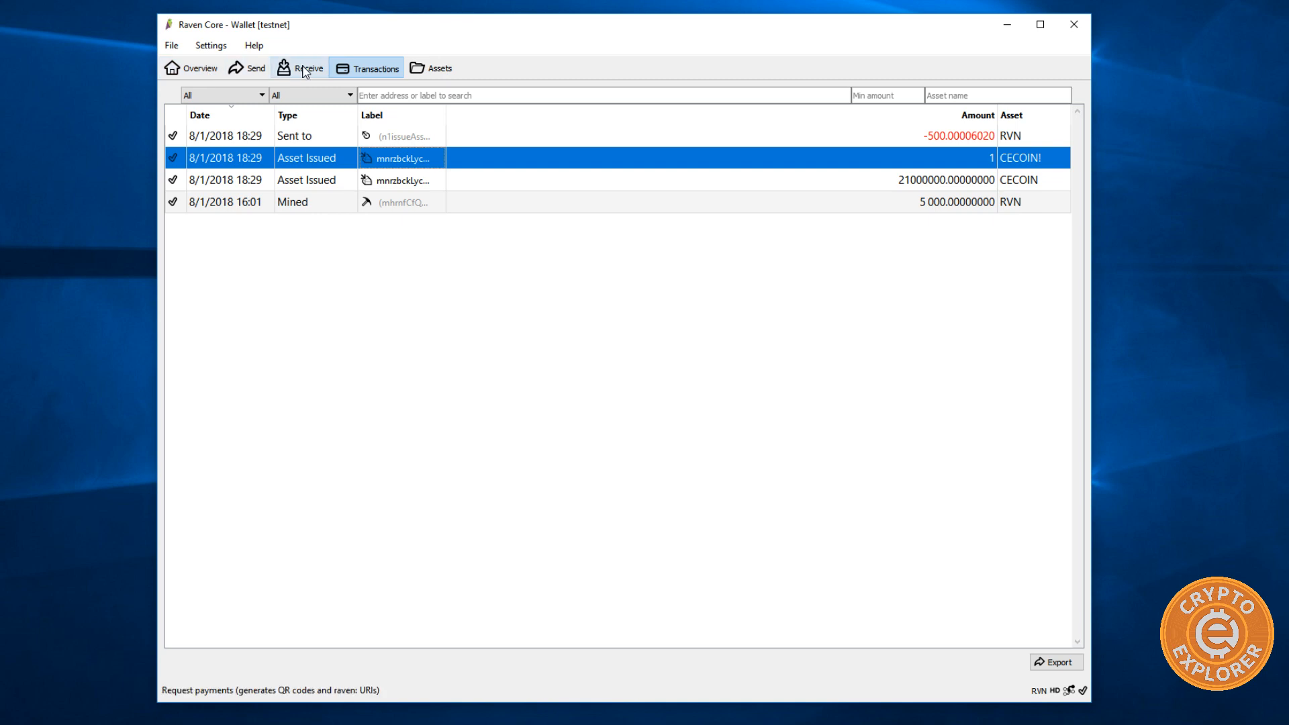
click(300, 67)
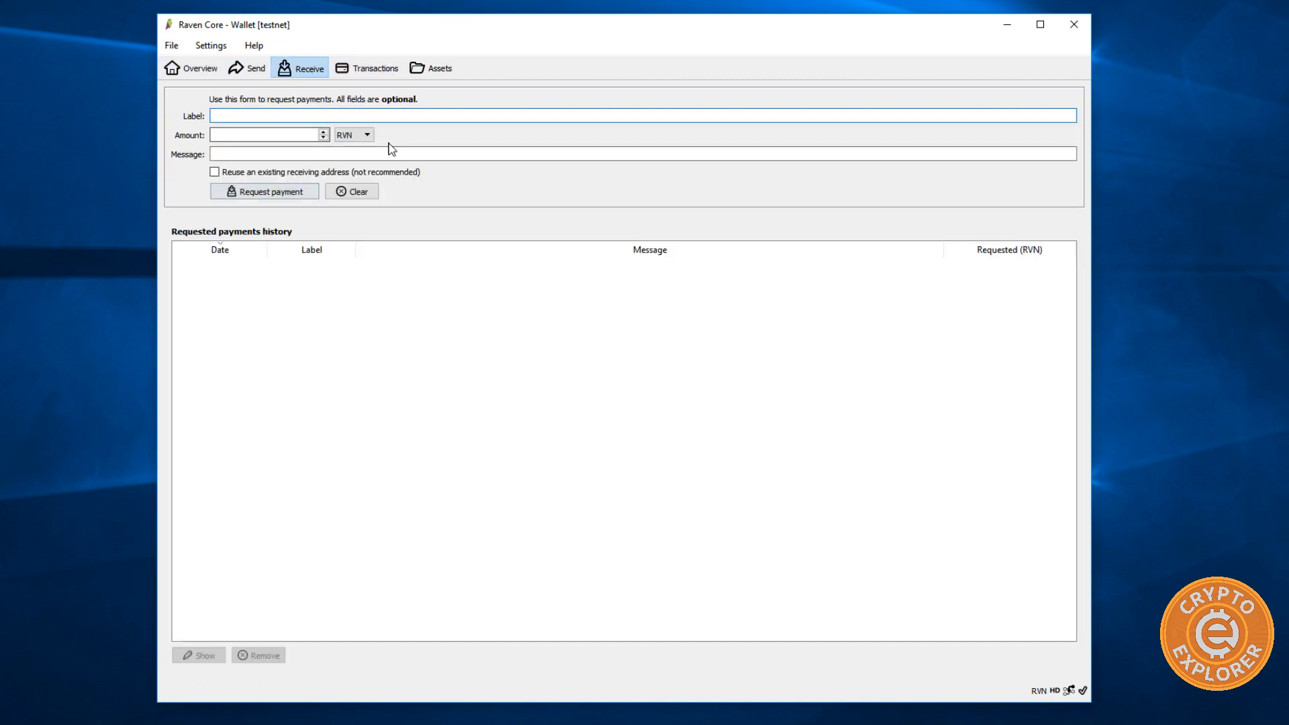
mouse_move(247, 67)
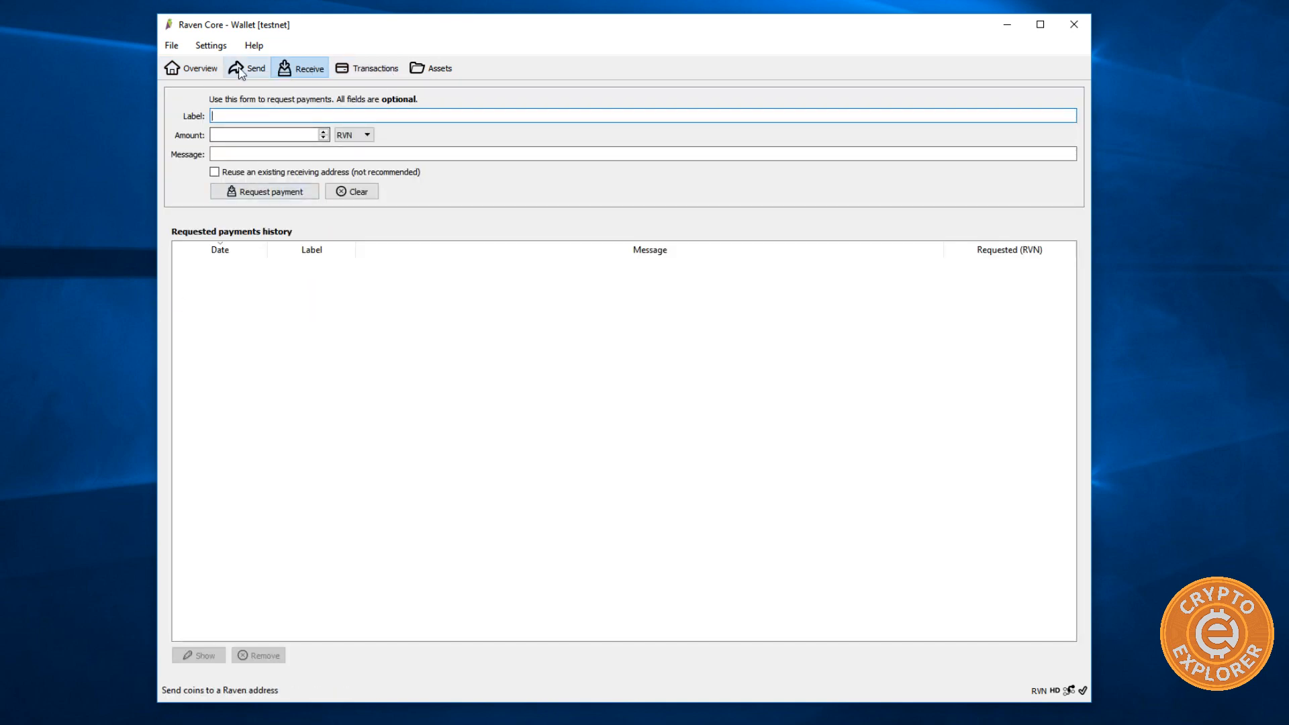